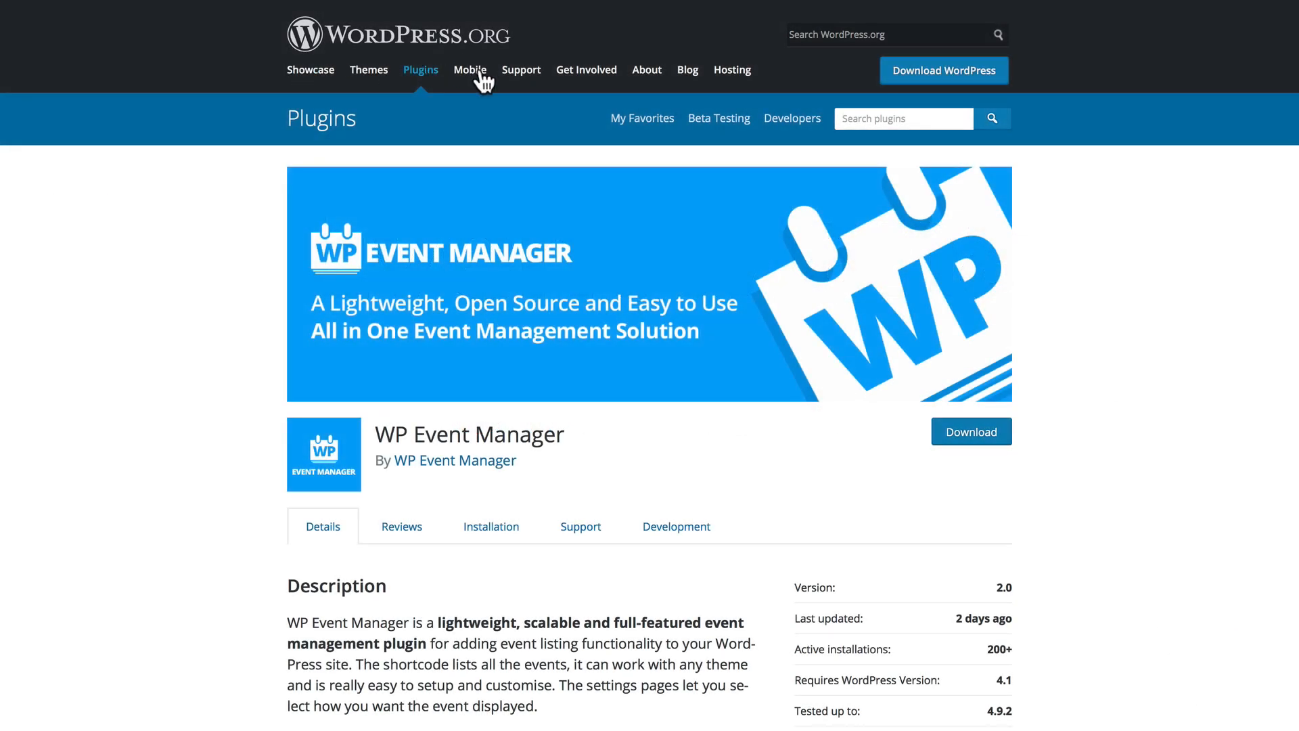
mouse_move(502, 381)
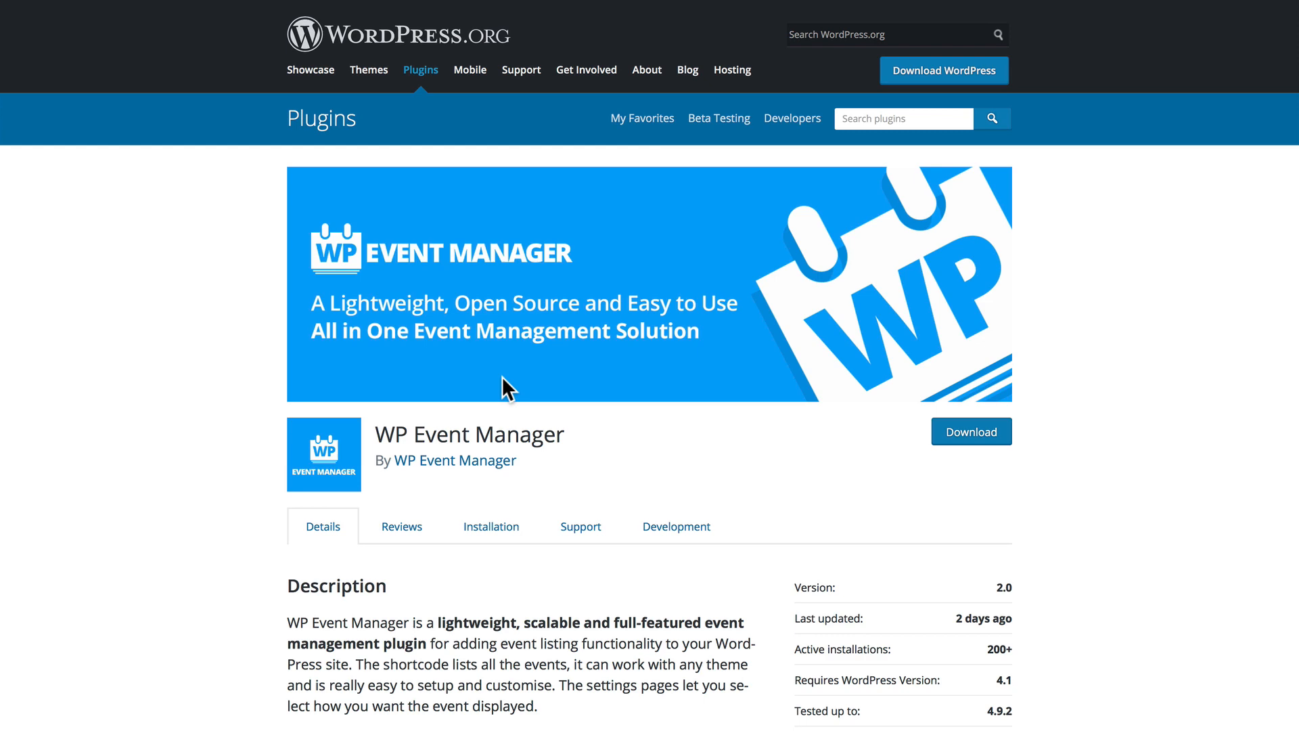
Scroll down the wp-eventmanager.com home page and go to the plugin's View Demo page
scroll("down", 3)
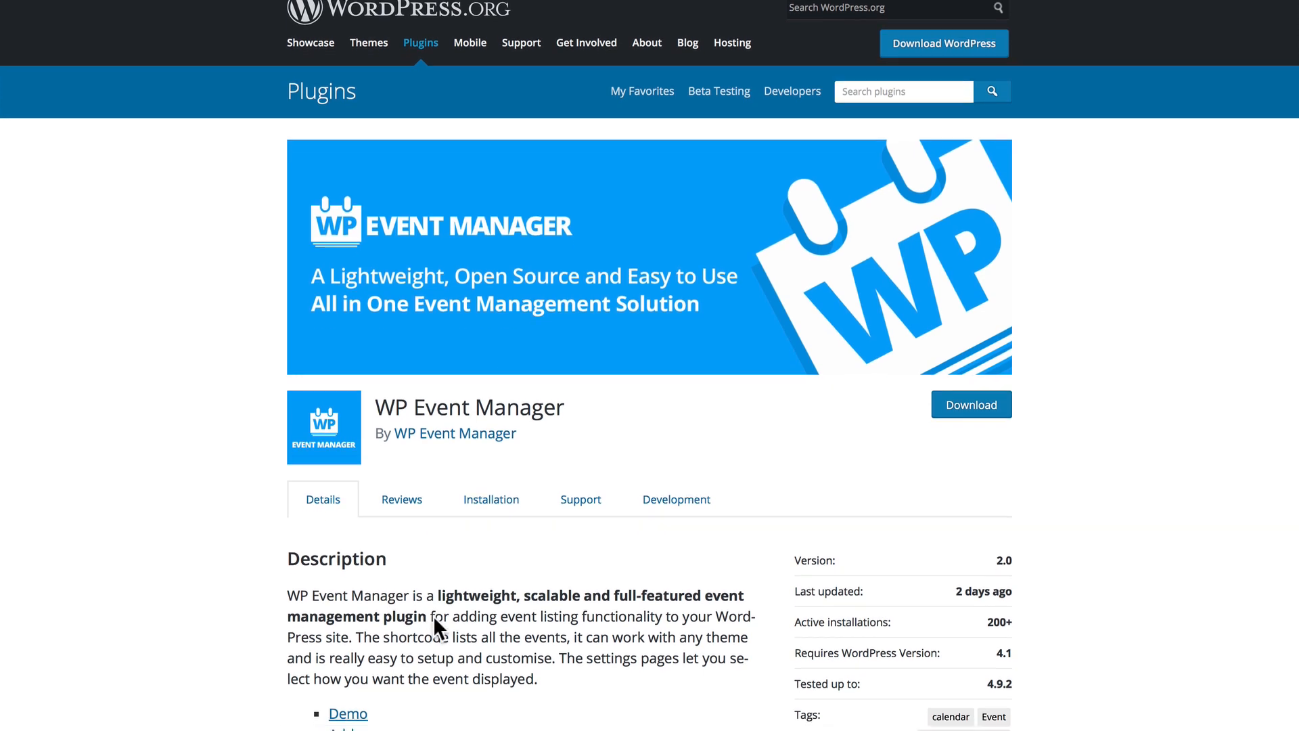
scroll("down", 3)
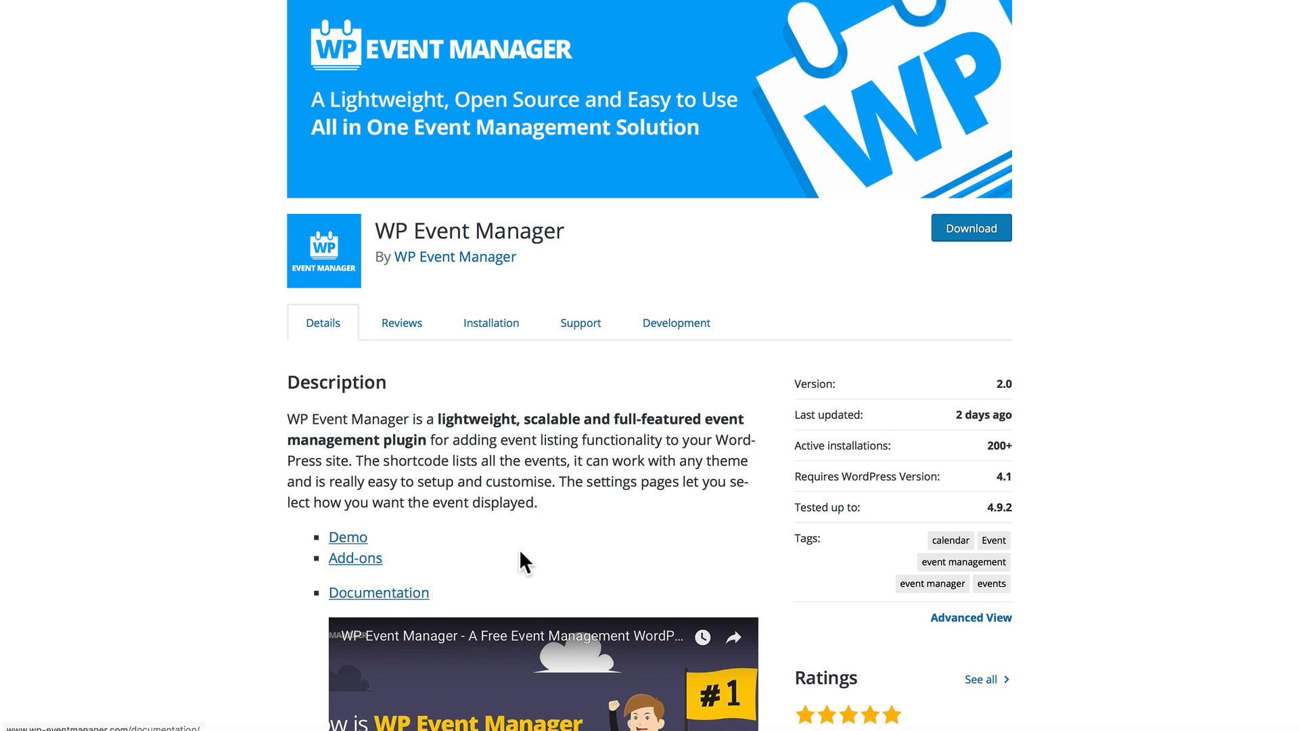
scroll("down", 3)
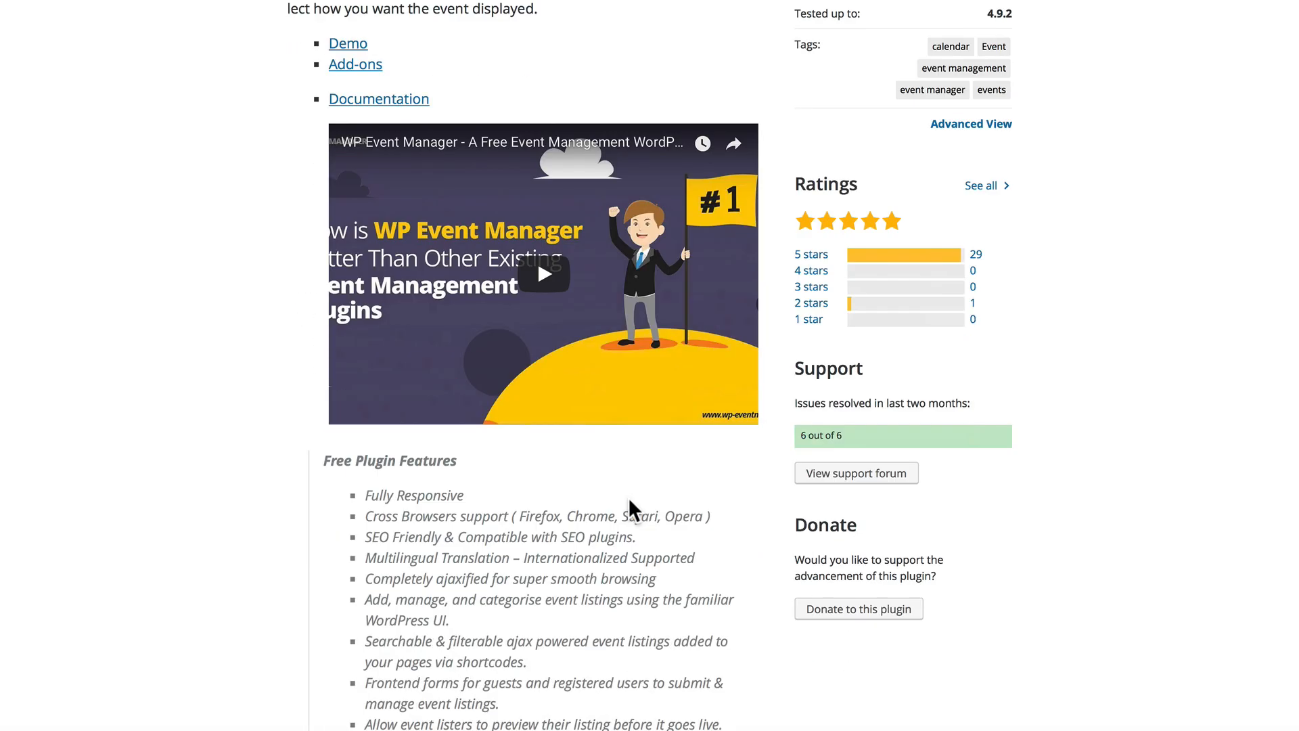
scroll("down", 3)
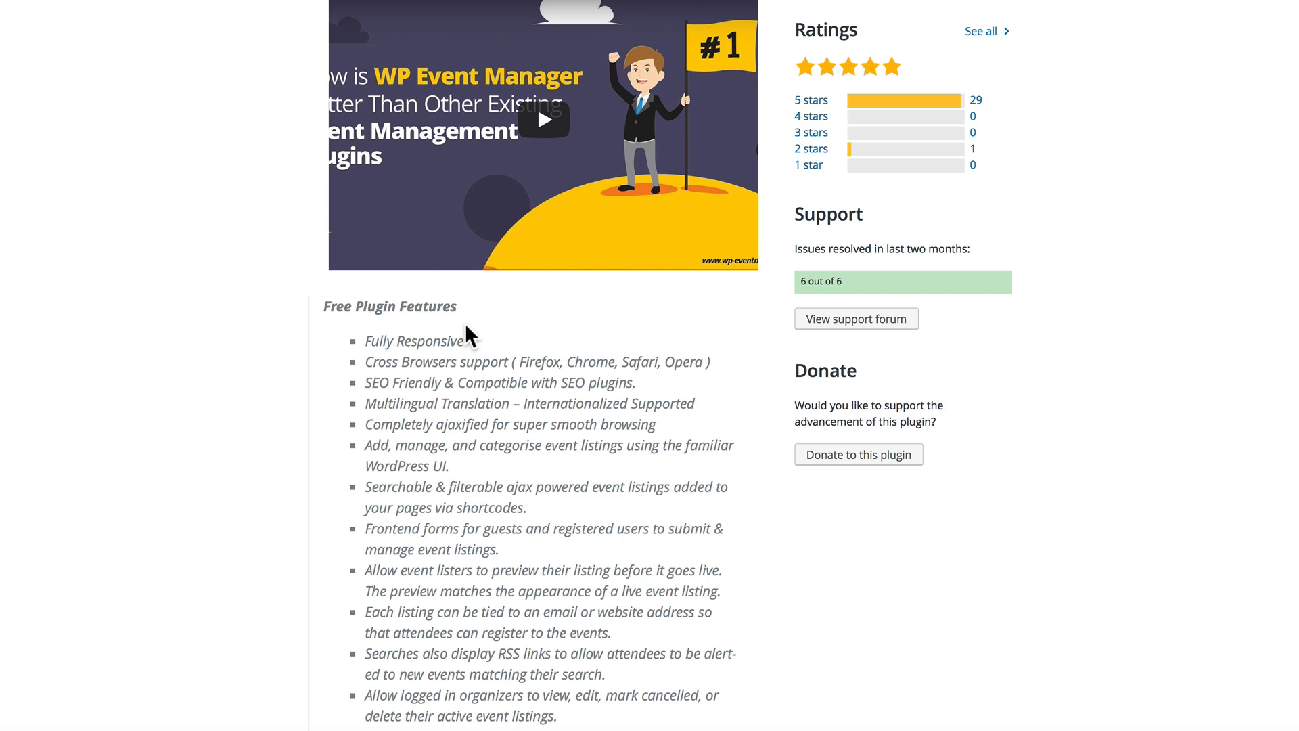
scroll("down", 3)
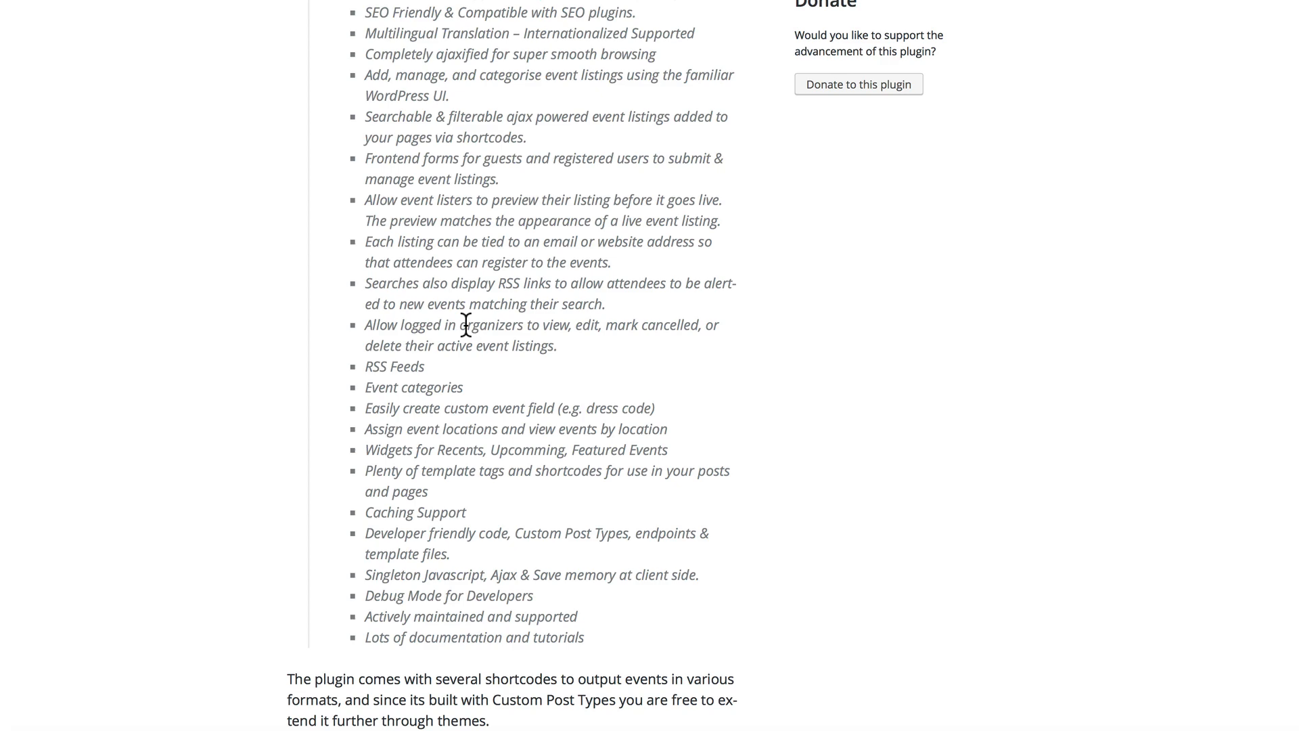
scroll("down", 3)
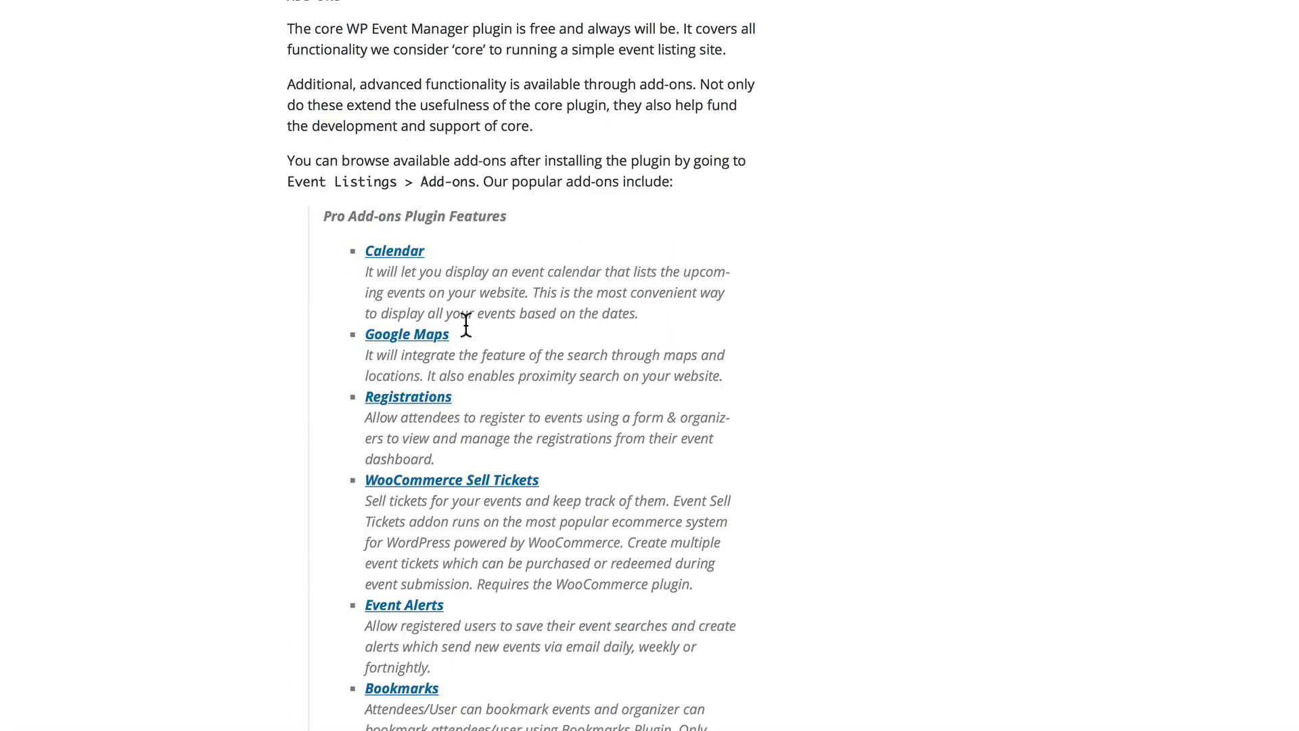
scroll("down", 3)
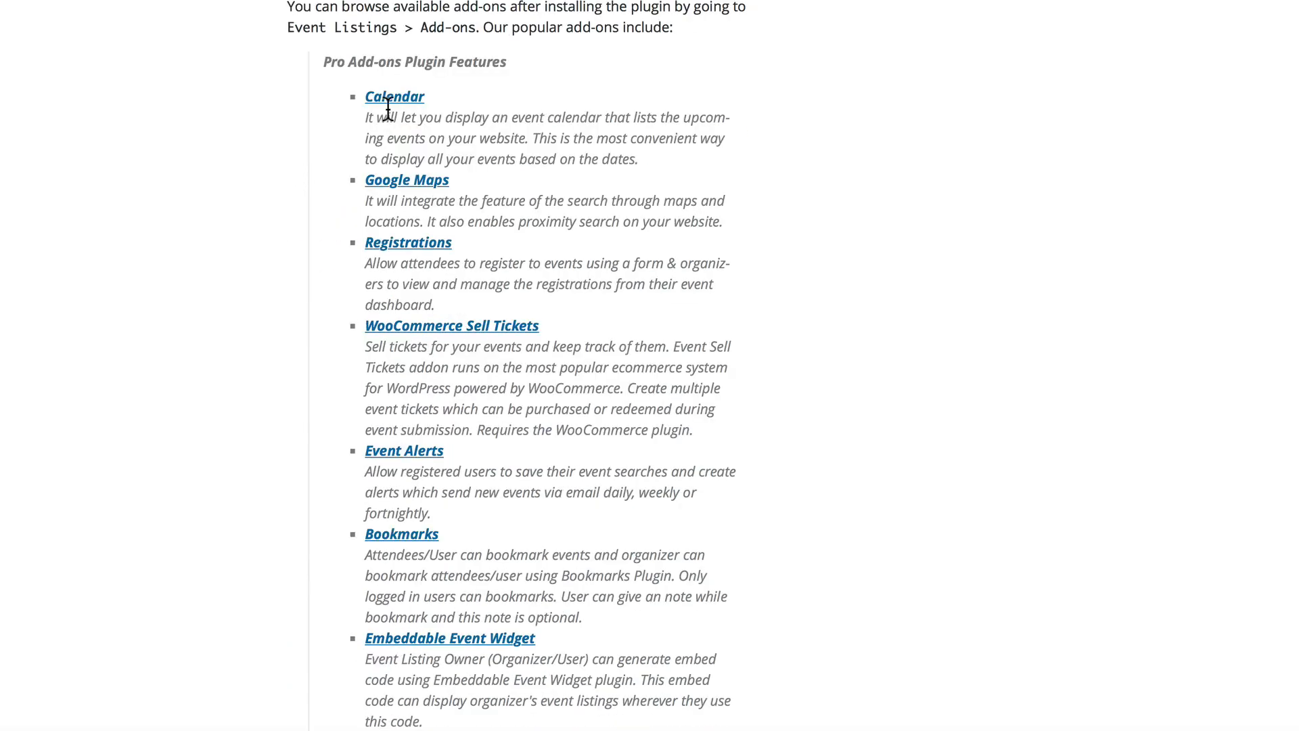
mouse_move(376, 199)
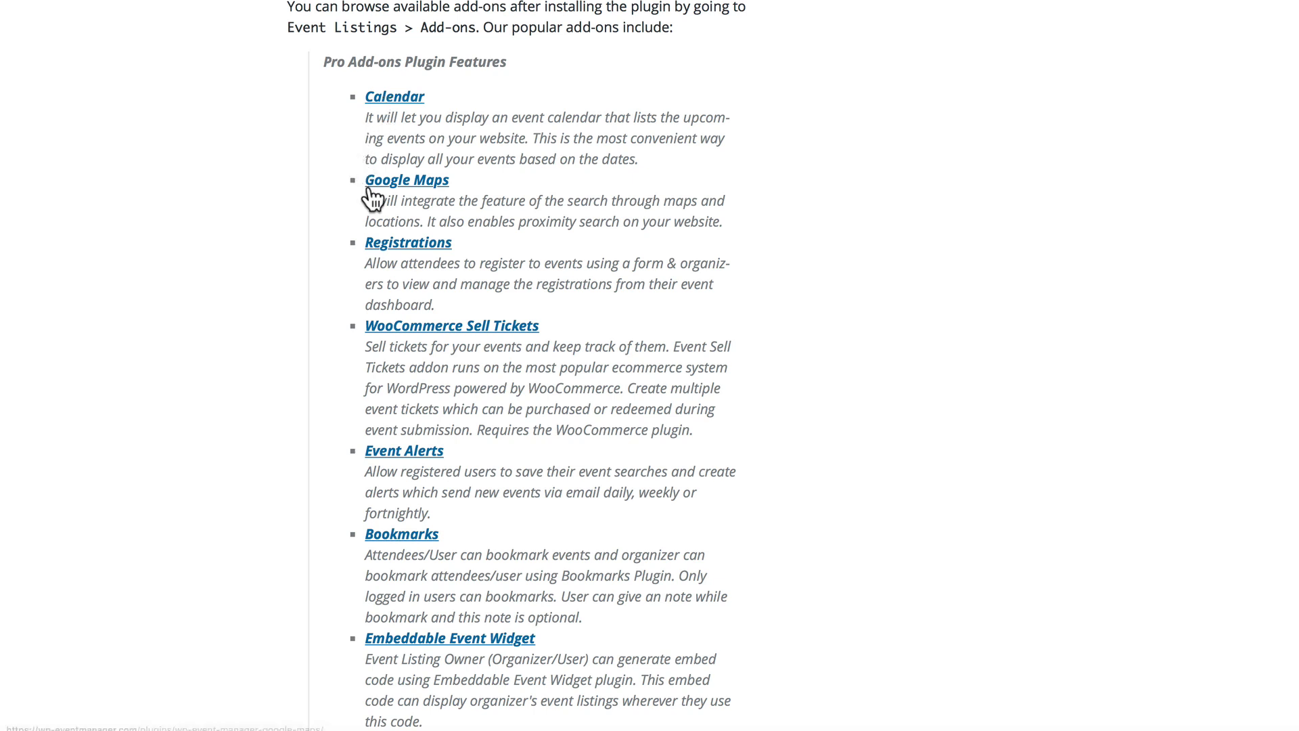
mouse_move(422, 203)
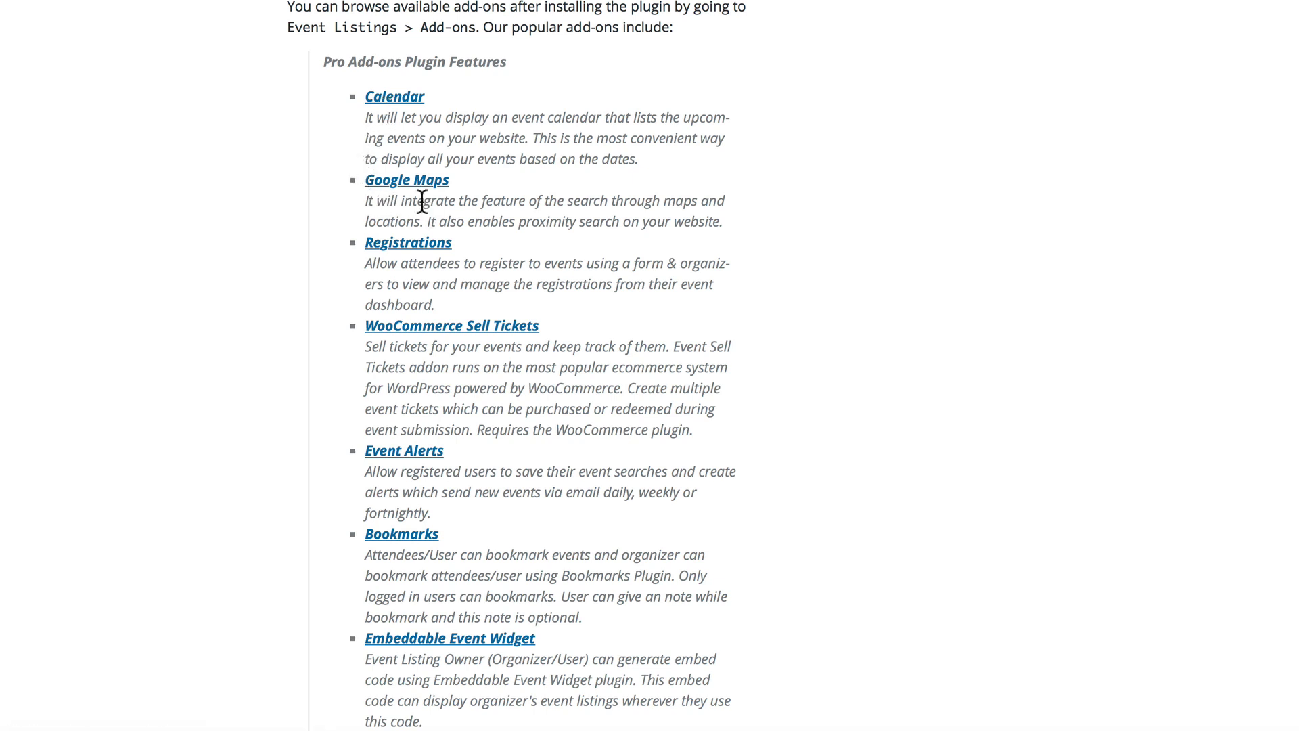
mouse_move(422, 251)
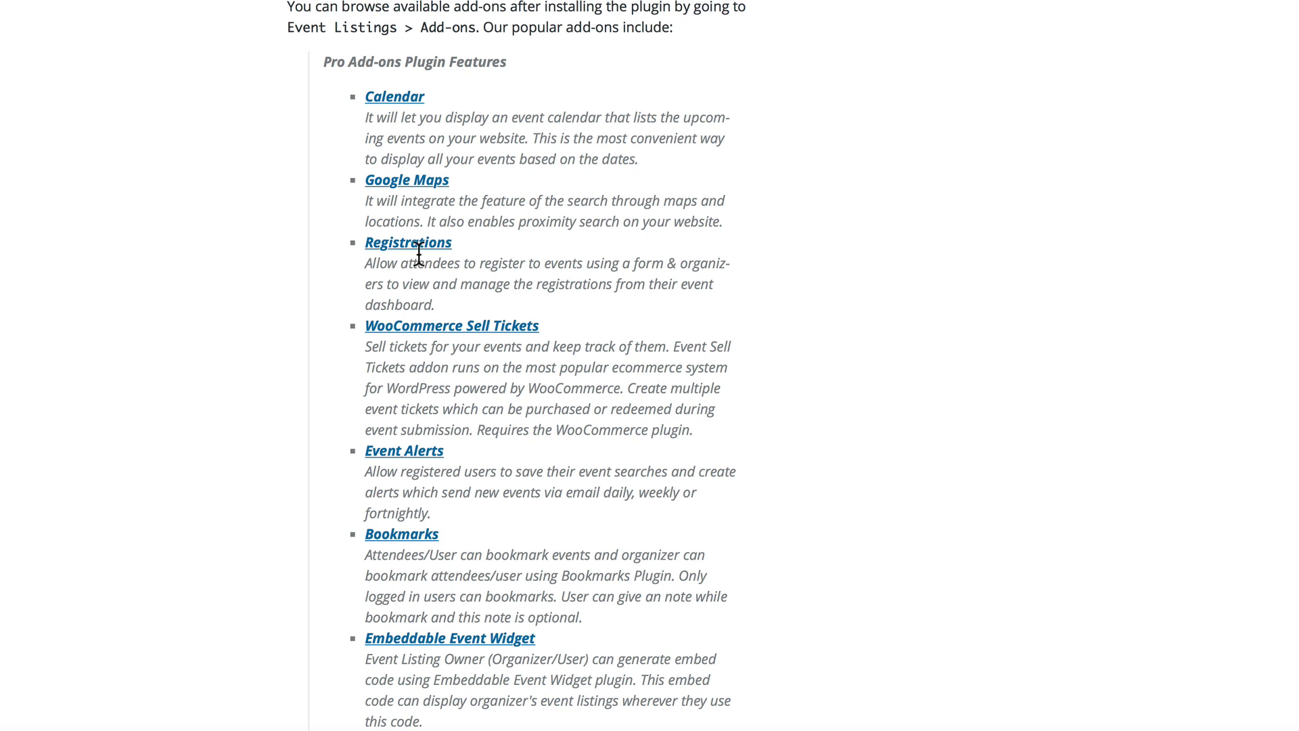
mouse_move(440, 349)
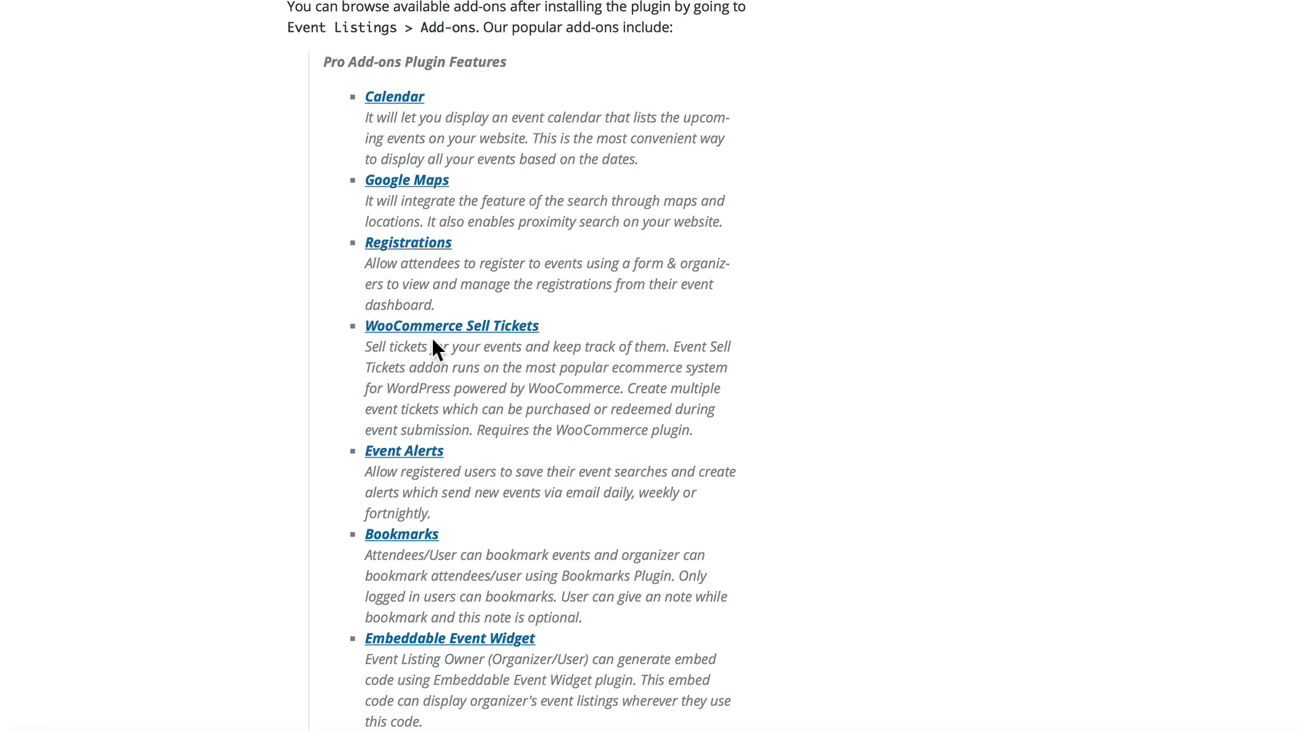
mouse_move(408, 470)
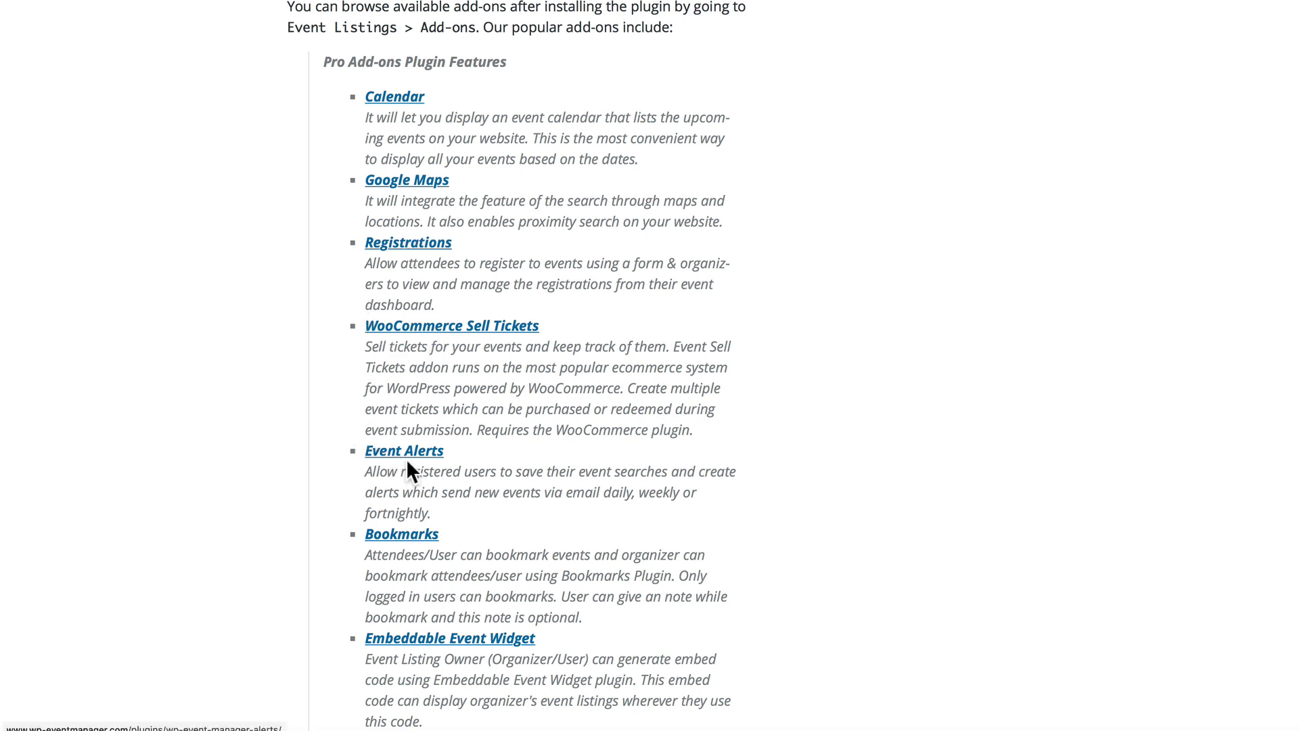
scroll("down", 3)
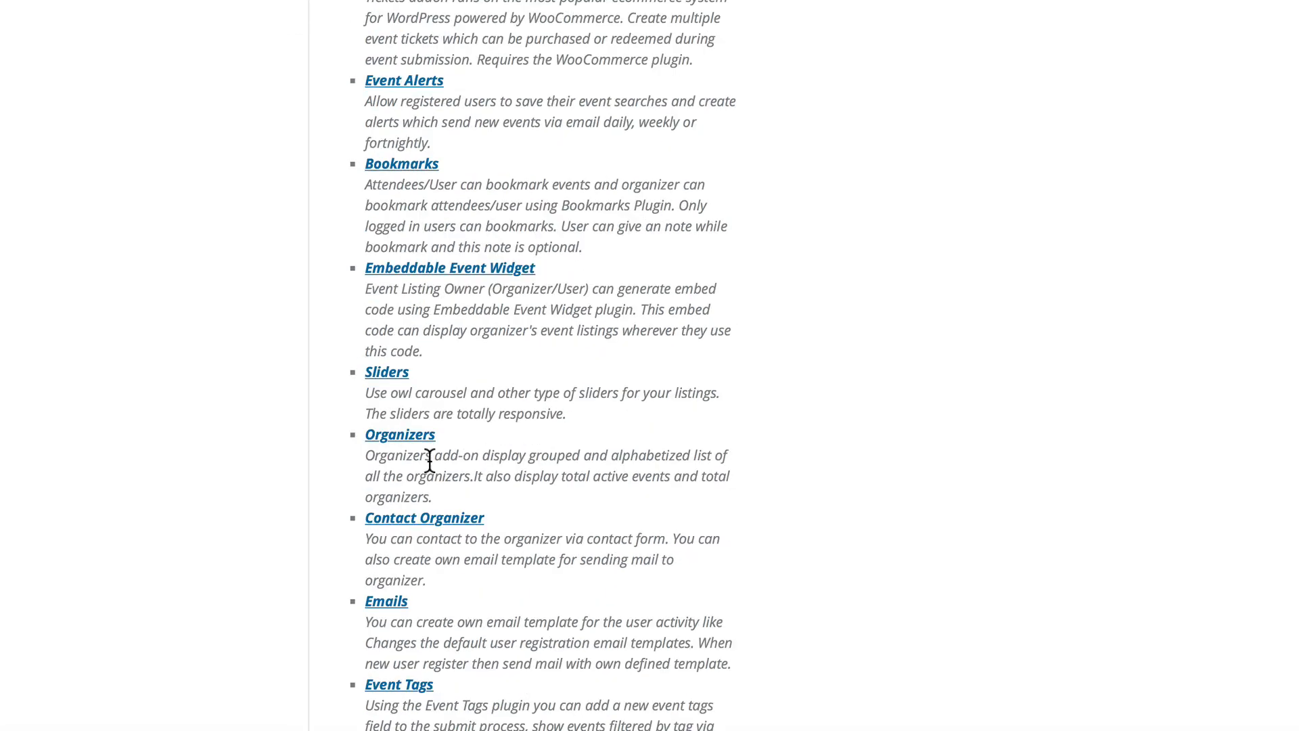
scroll("down", 3)
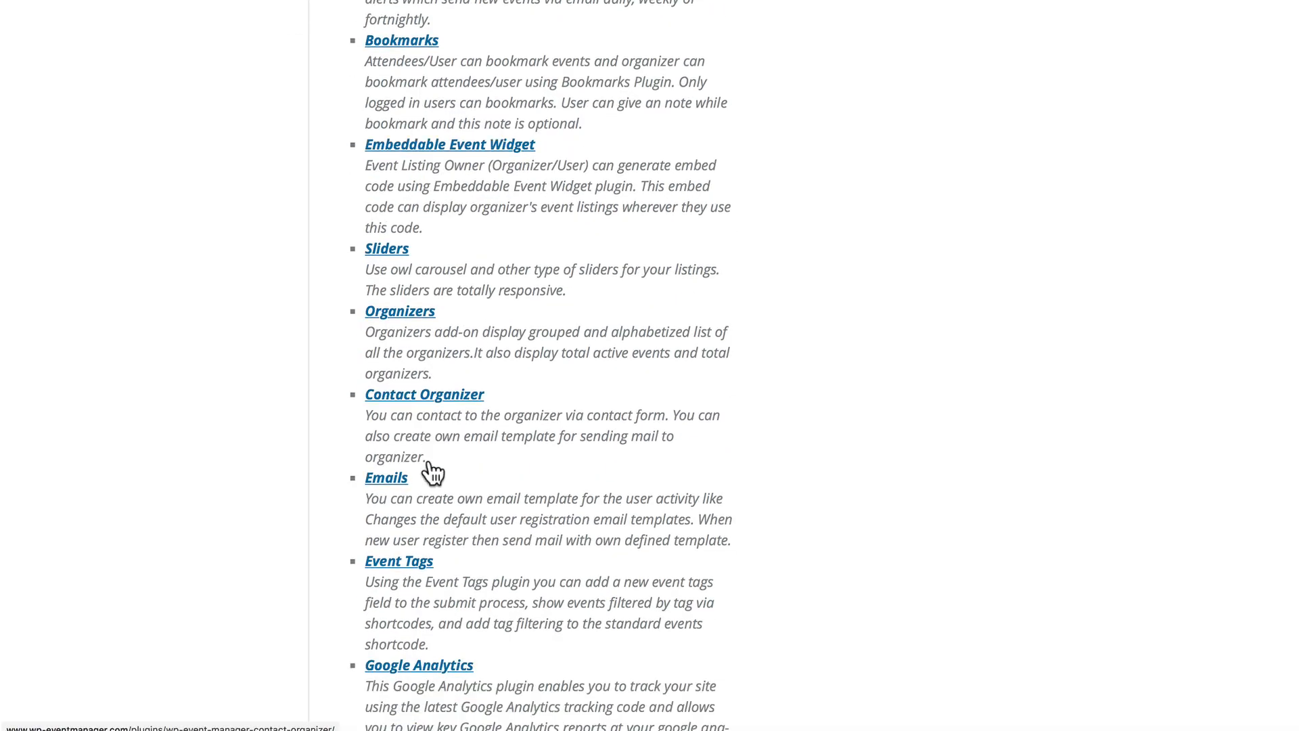
scroll("down", 3)
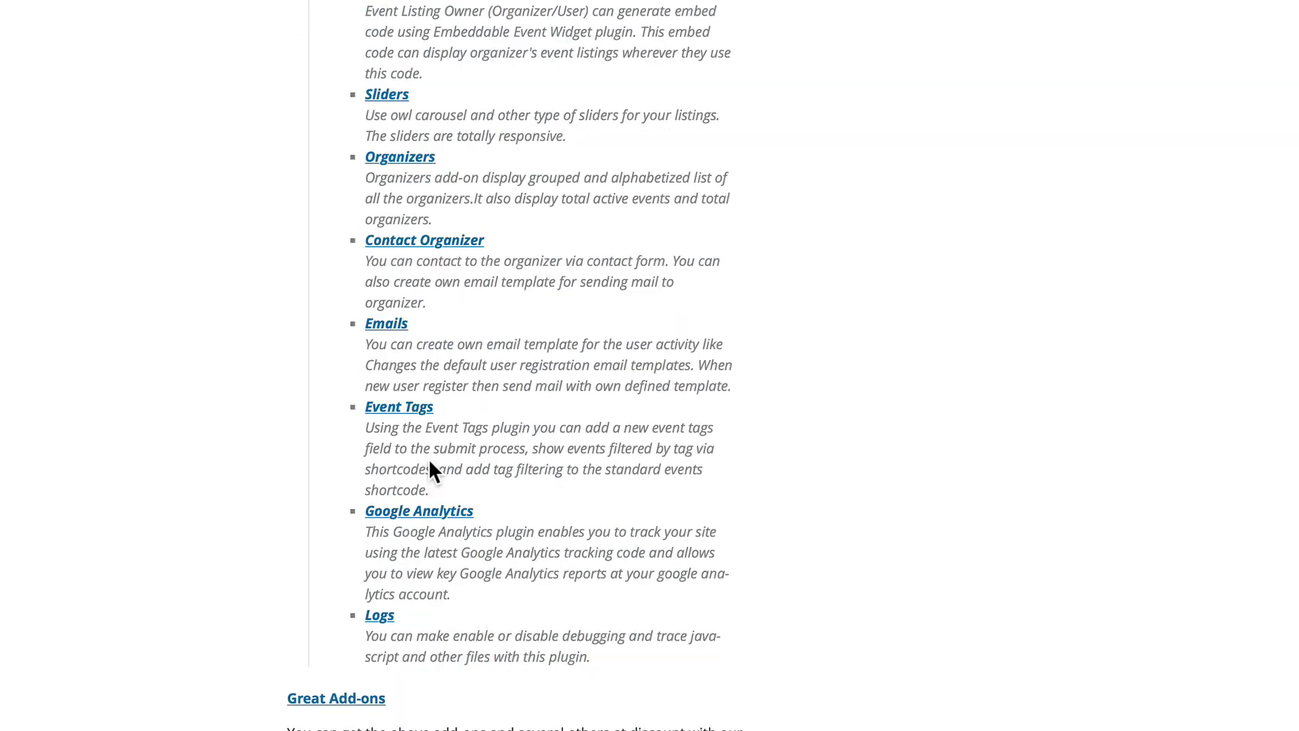
scroll("down", 3)
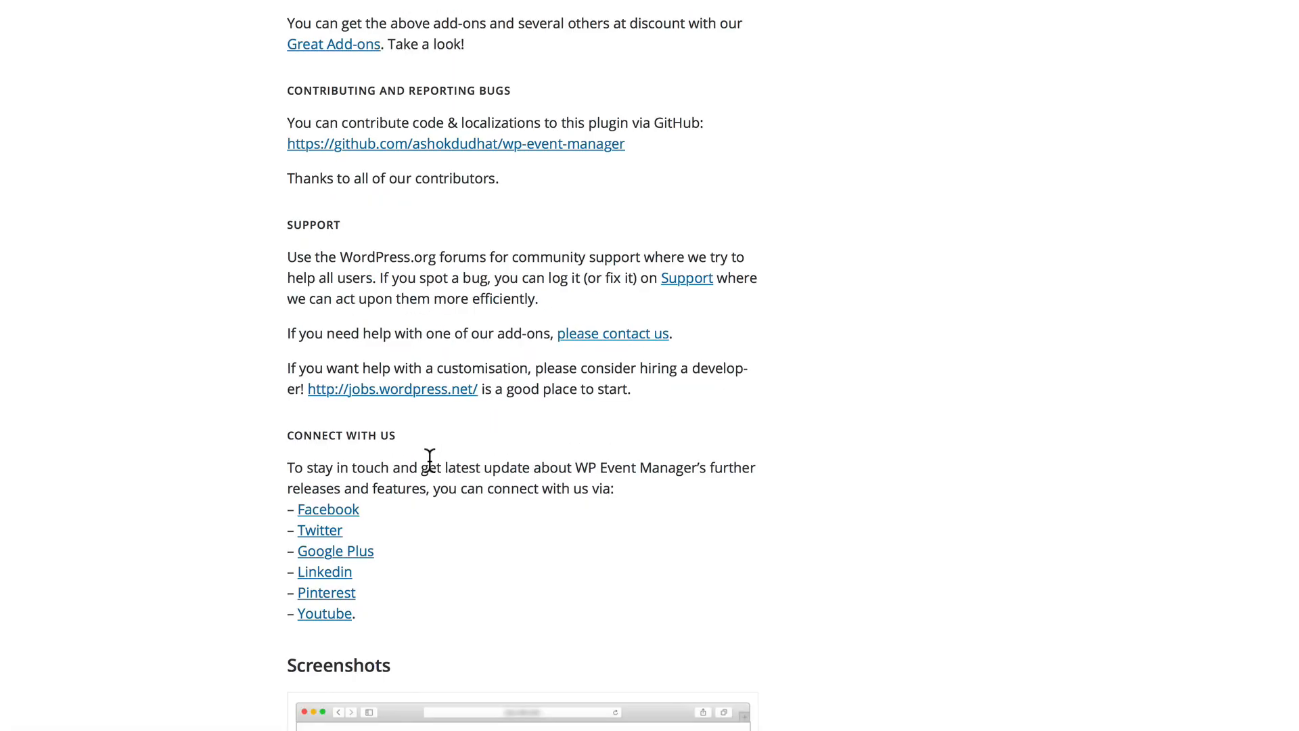
scroll("down", 3)
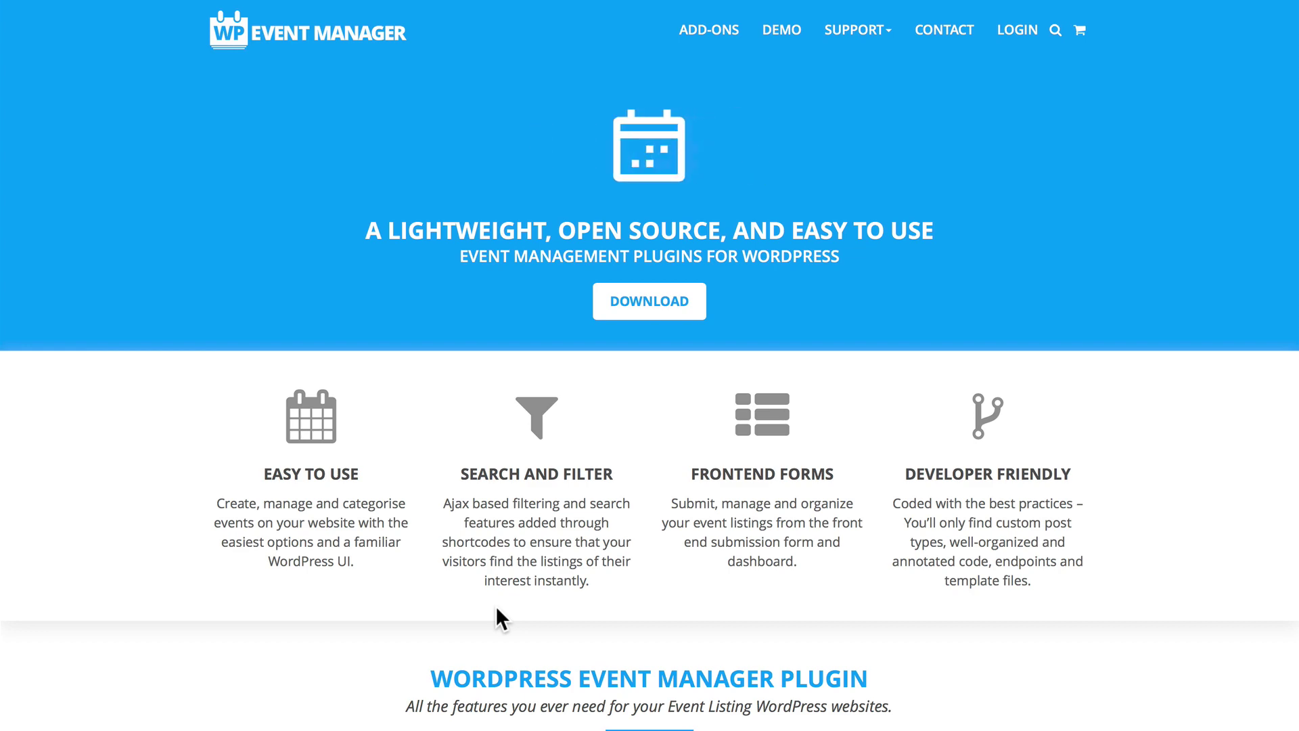
scroll("down", 3)
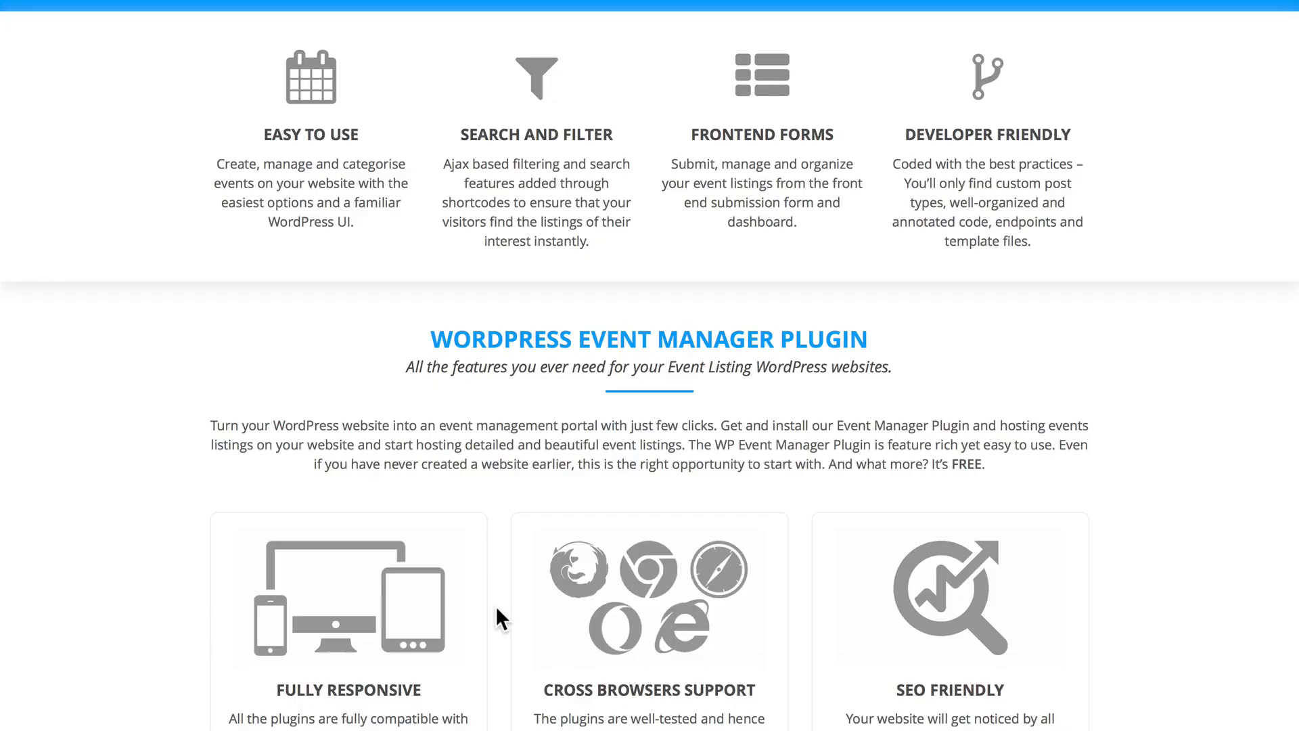
scroll("down", 3)
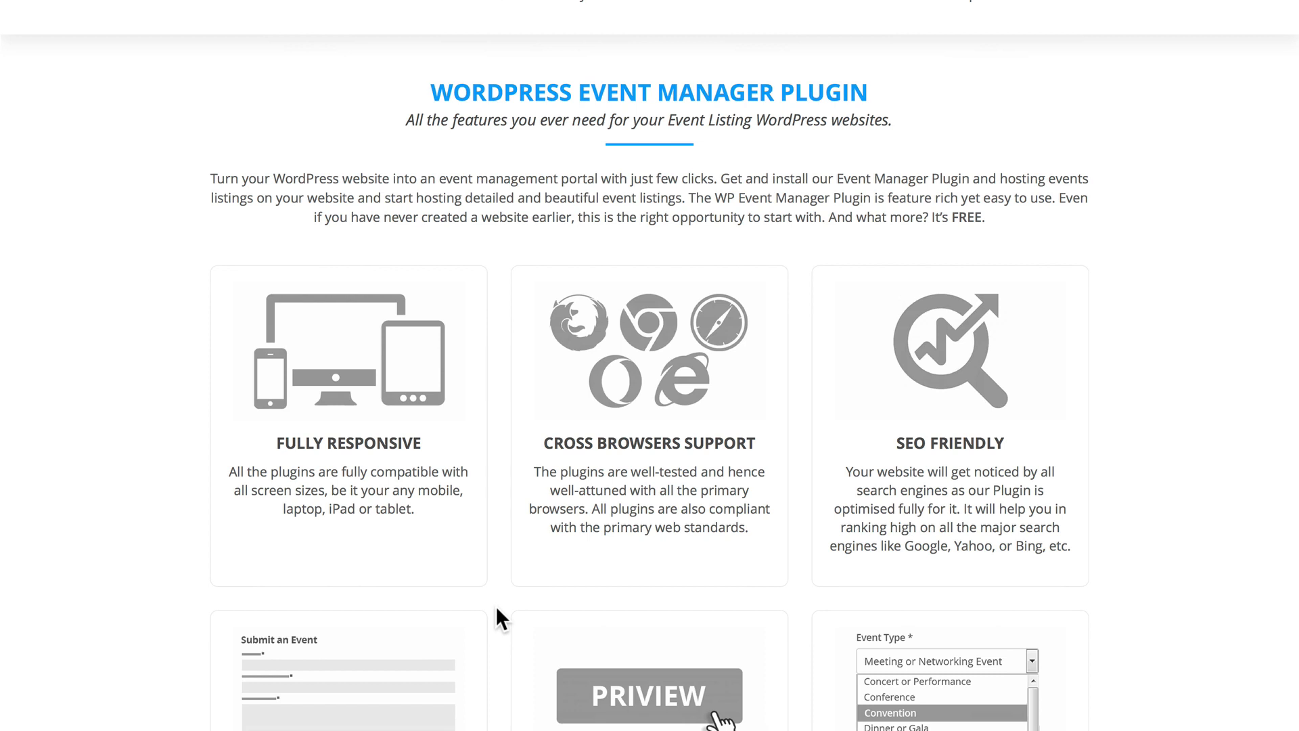
scroll("down", 3)
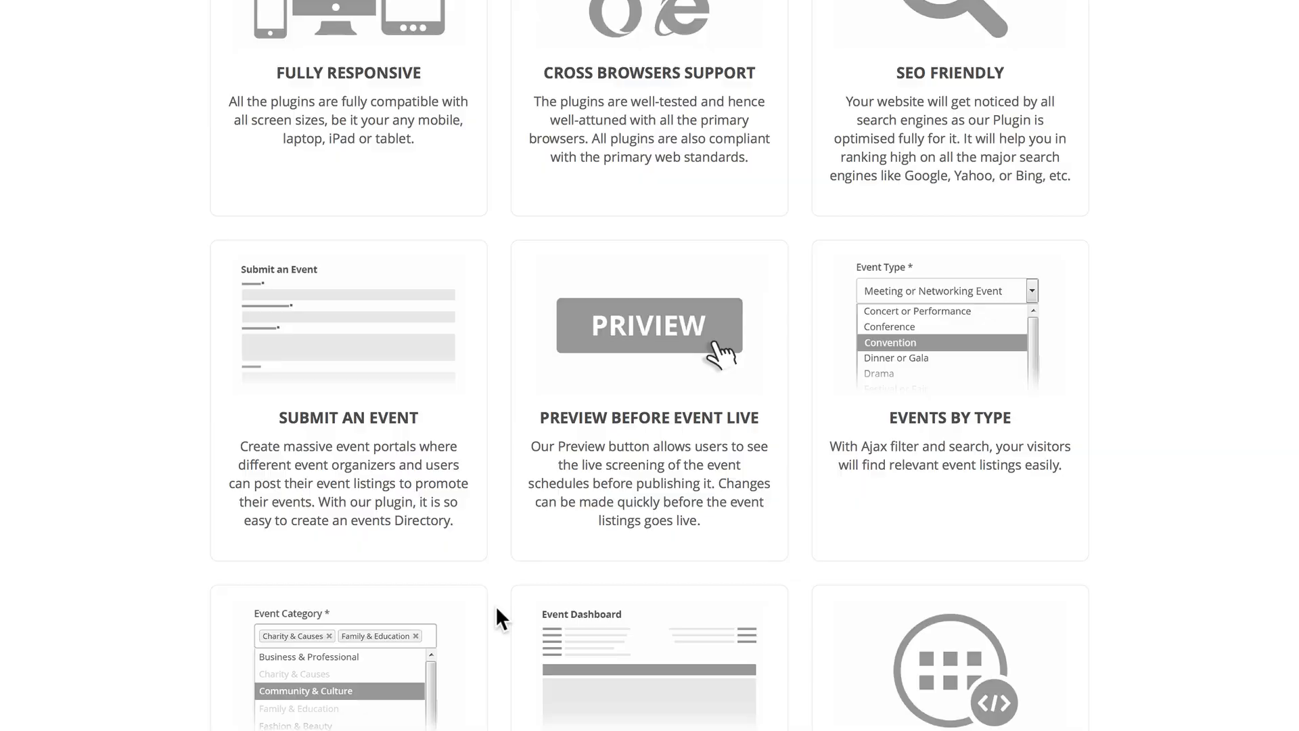
scroll("down", 3)
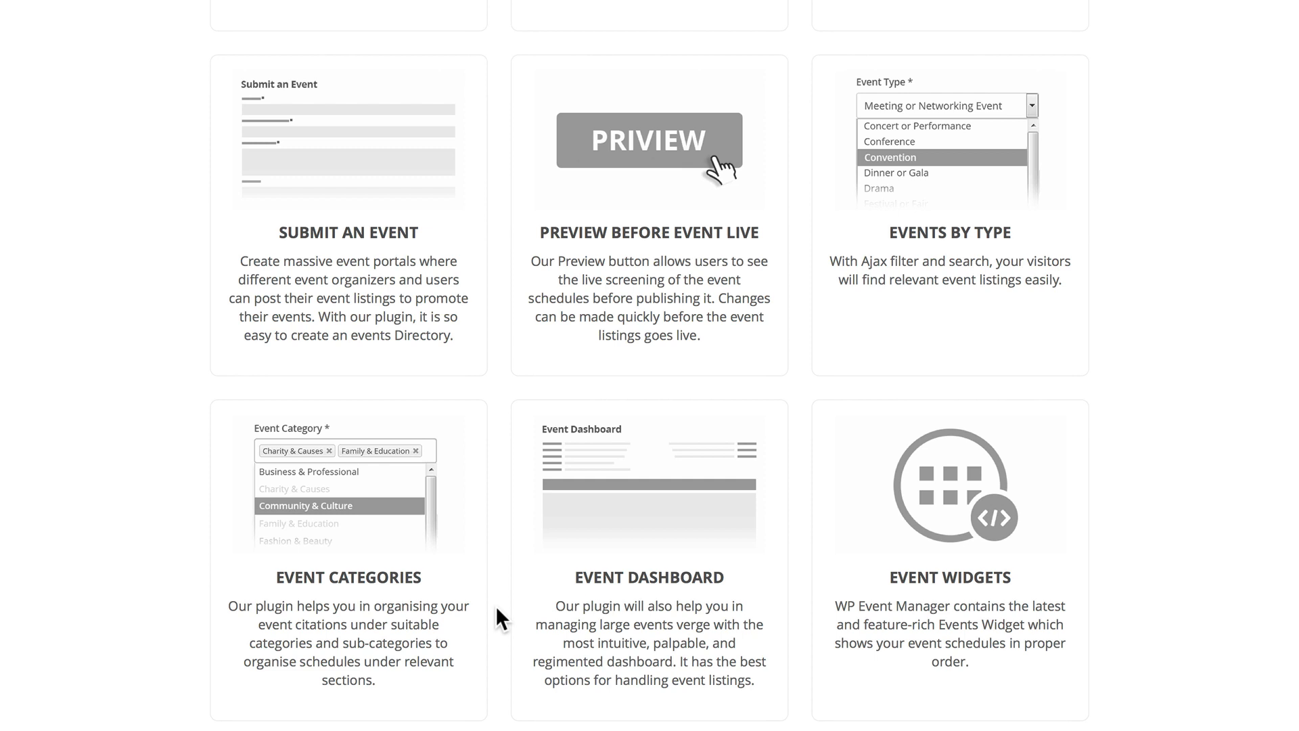
scroll("down", 3)
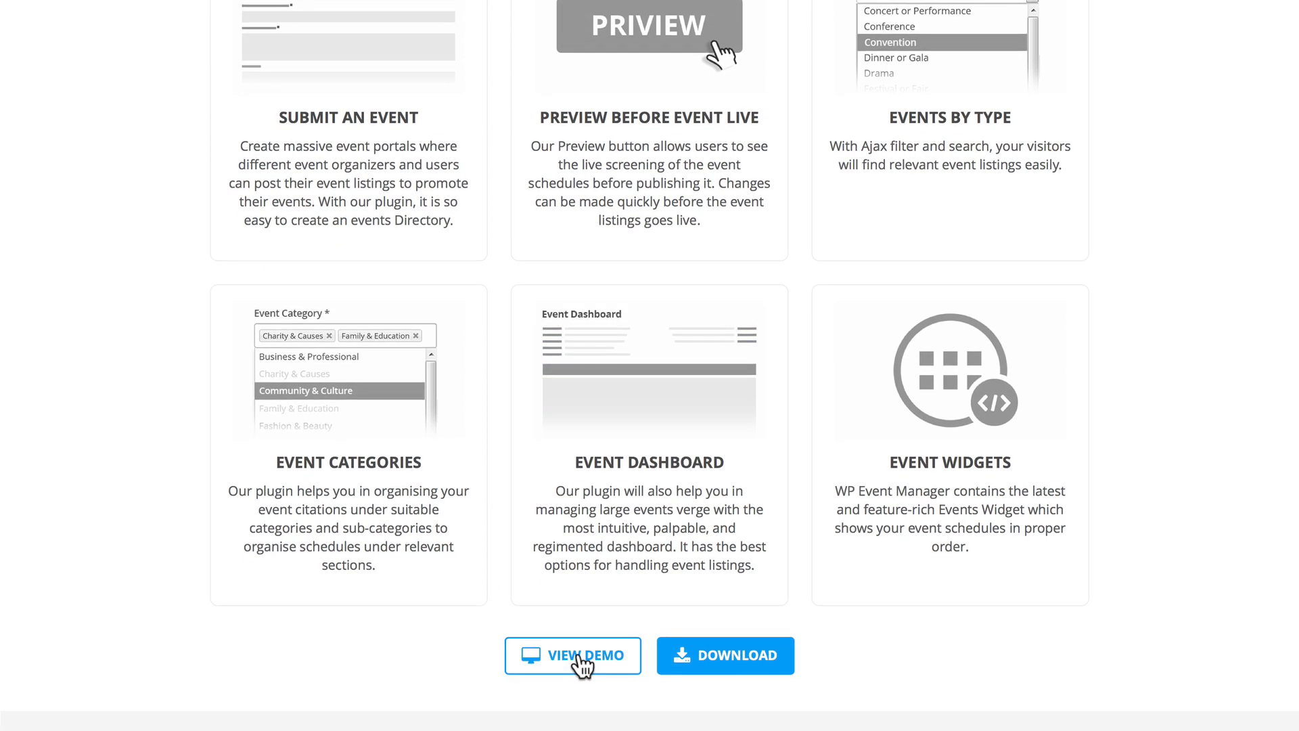
left_click(580, 655)
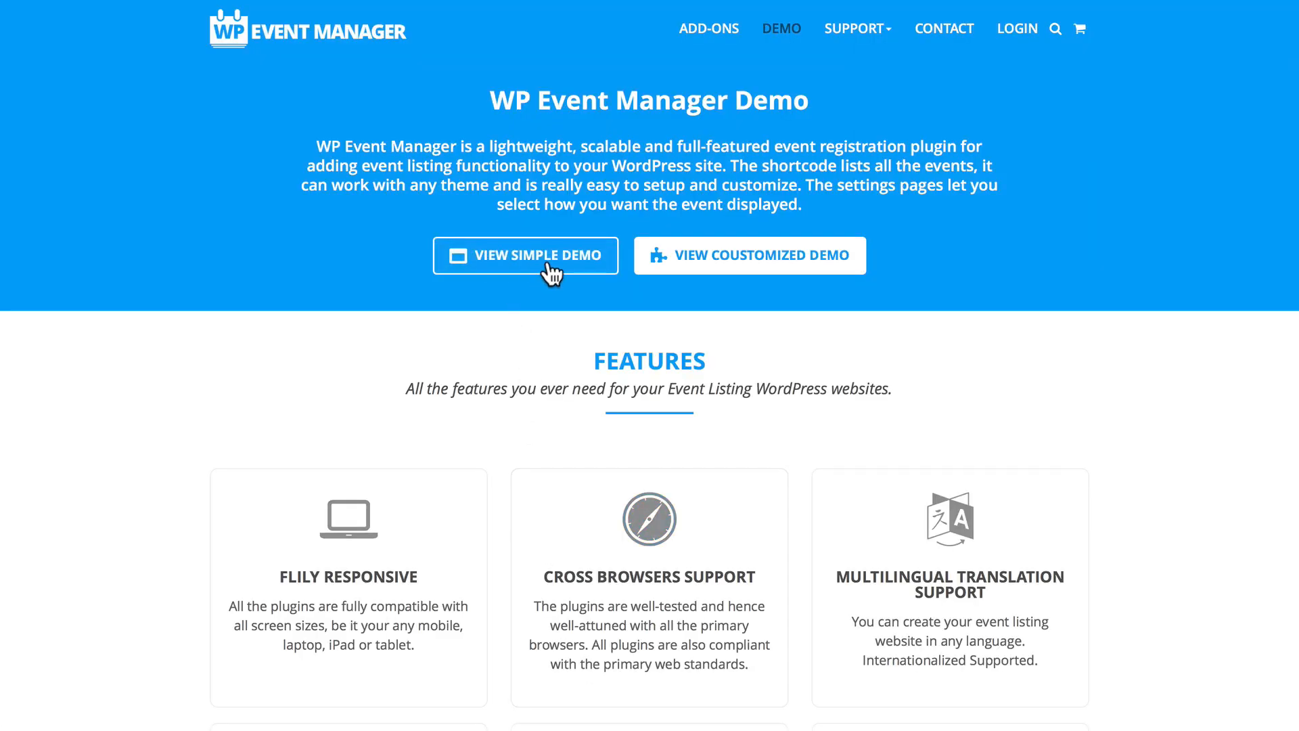
mouse_move(736, 273)
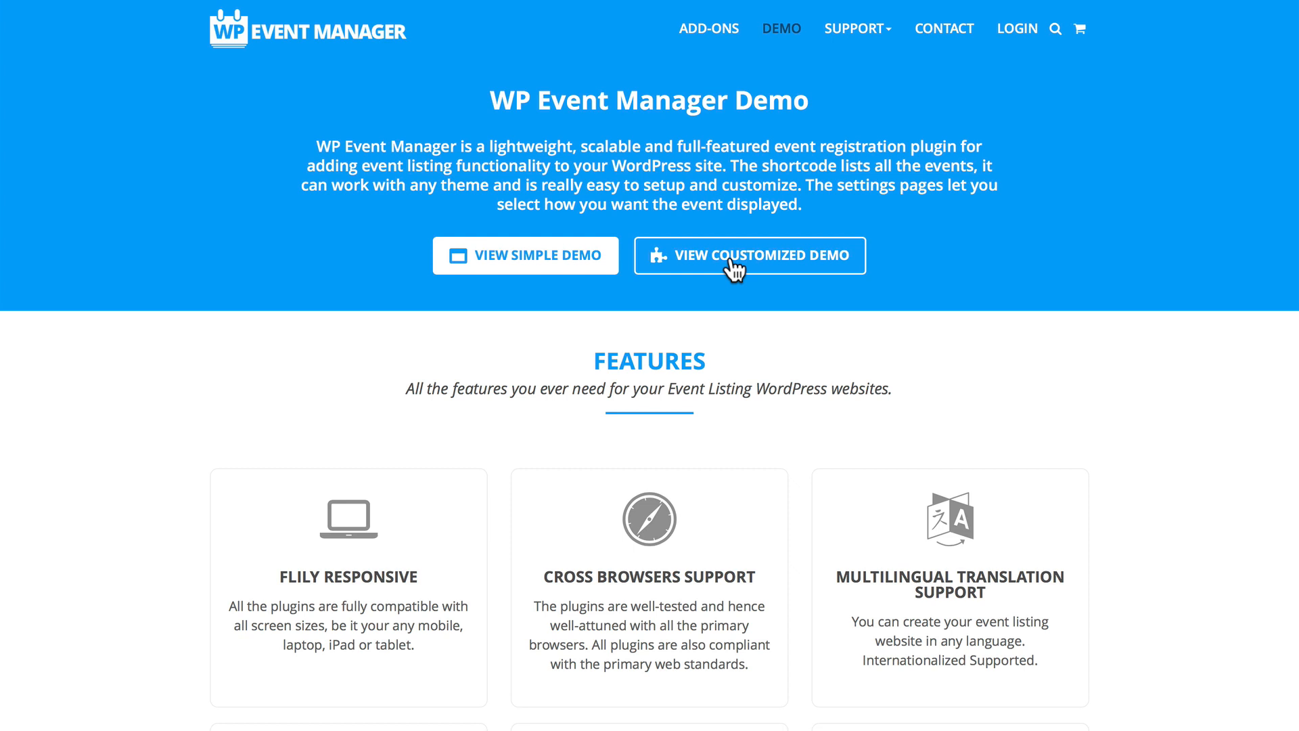
From the Support menu, reach the Documentation overview listing topic groups
left_click(852, 28)
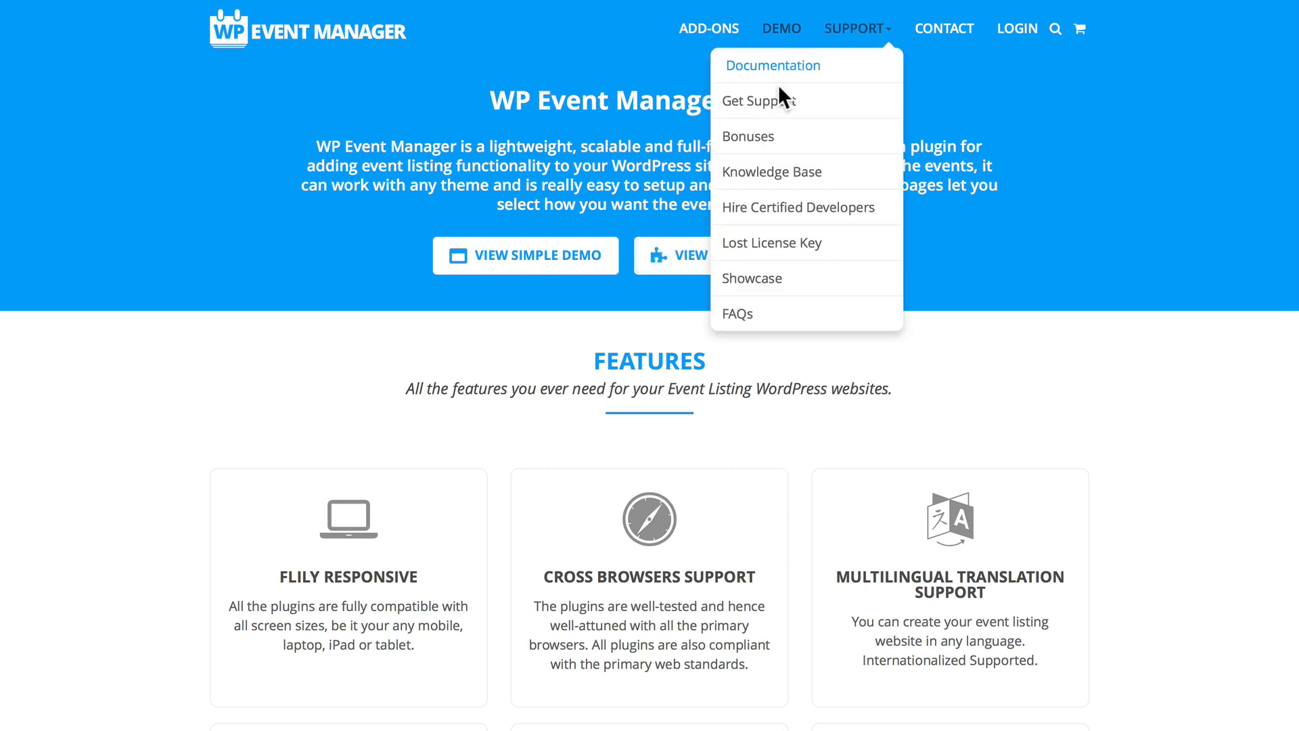
mouse_move(779, 75)
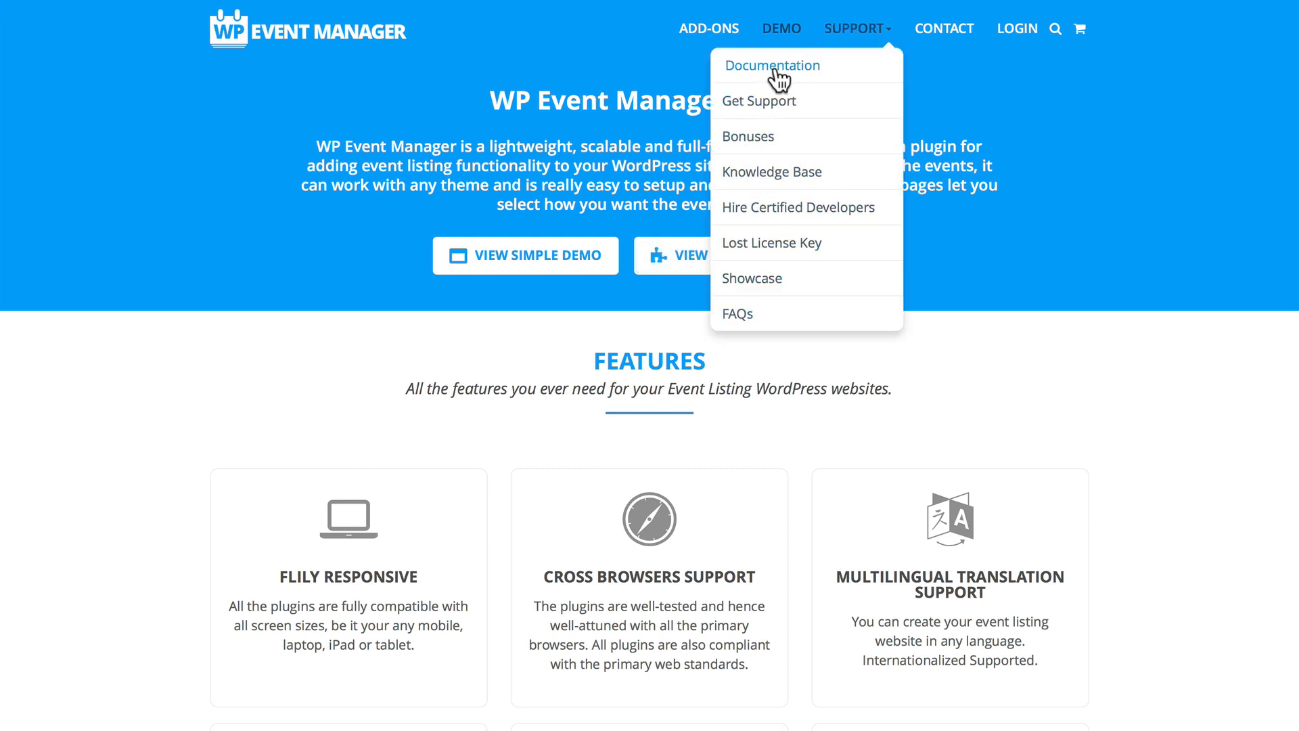
left_click(772, 65)
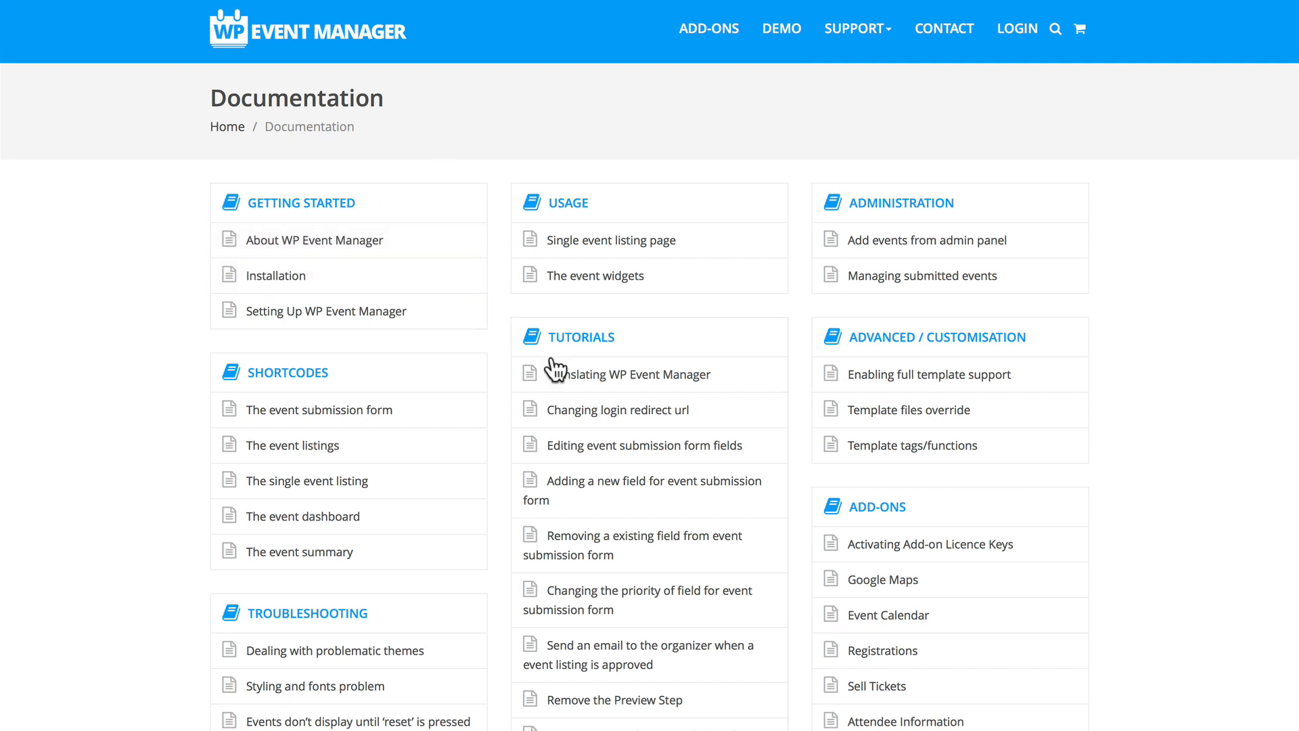
mouse_move(866, 517)
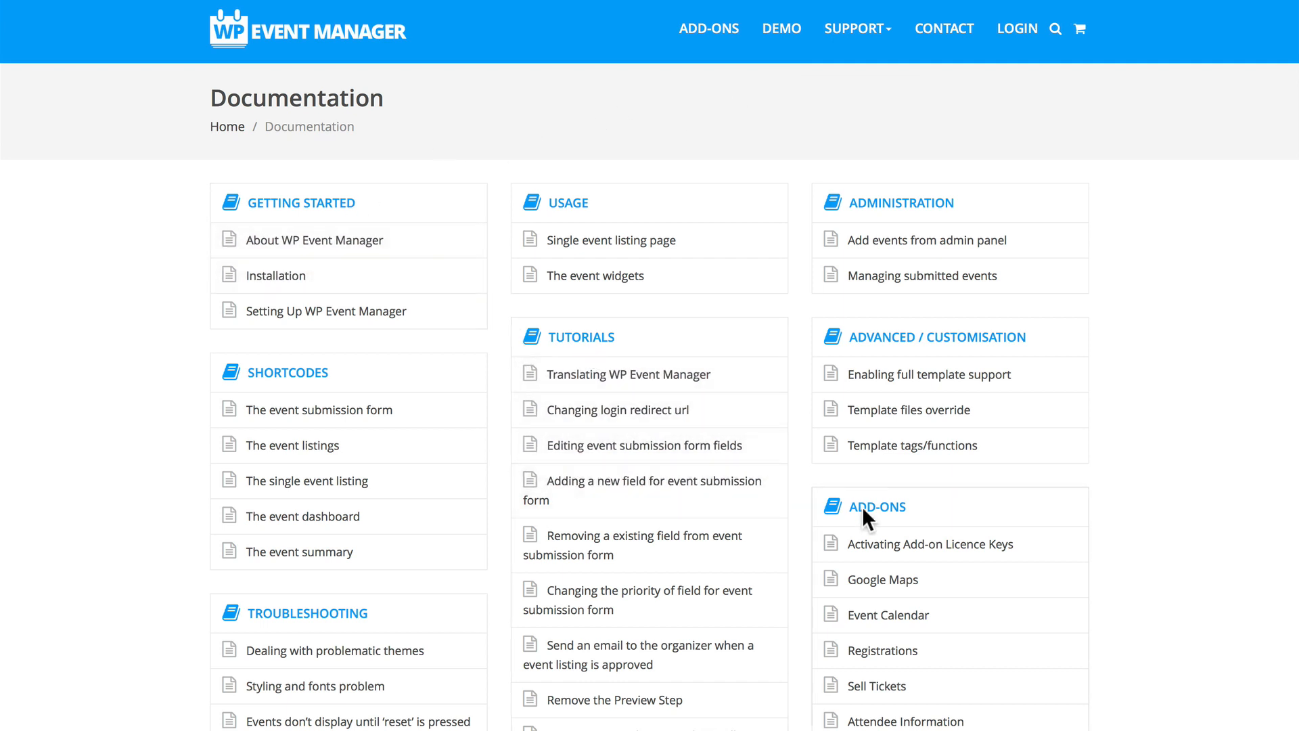
mouse_move(347, 566)
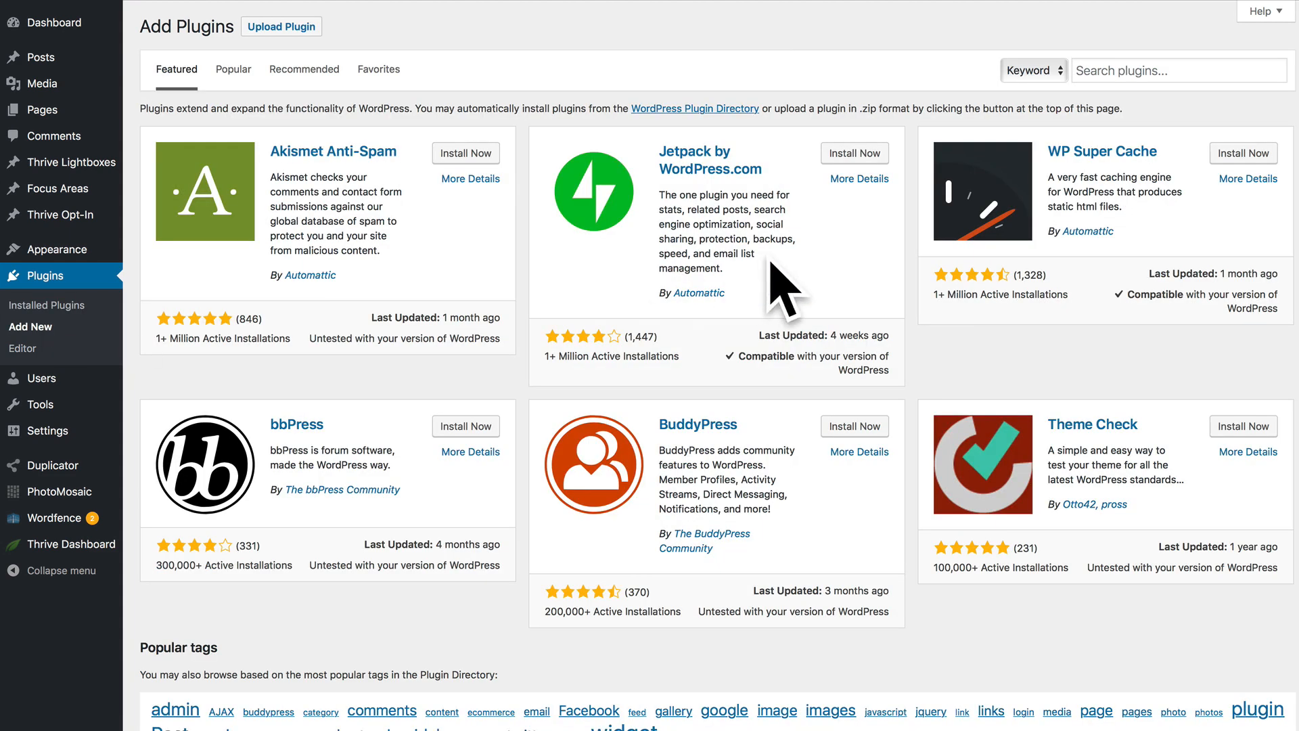
Search Add Plugins for 'wp event' and install WP Event Manager from the results
type("wp event manager")
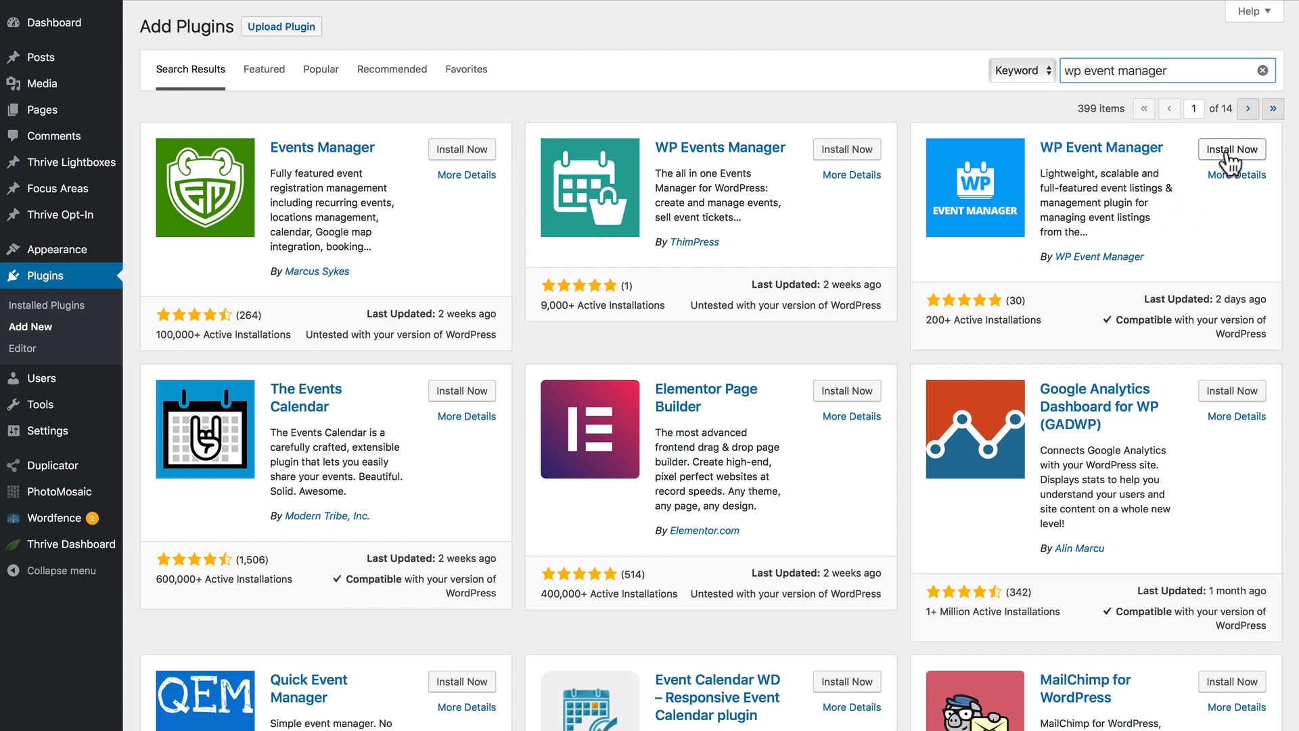
left_click(1231, 148)
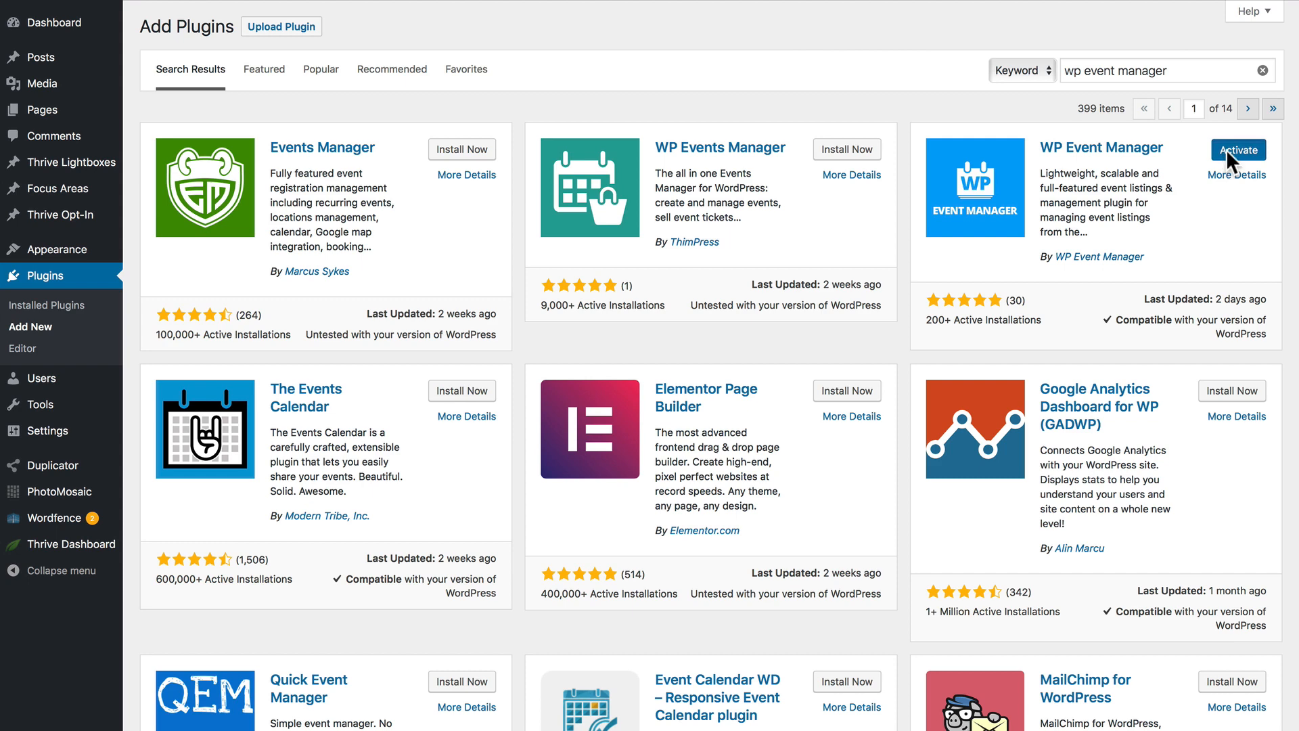
Activate WP Event Manager, dismiss the rating notice and continue to the page setup step
left_click(1238, 149)
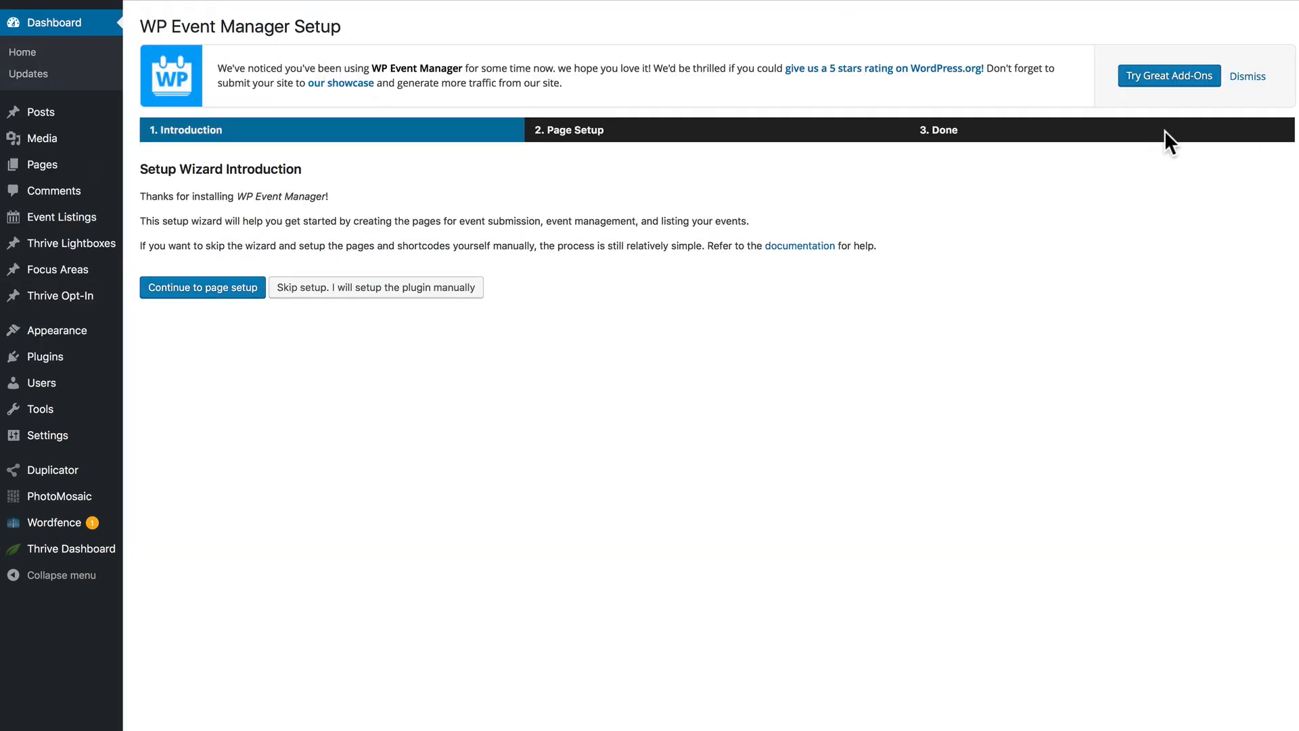
left_click(1250, 76)
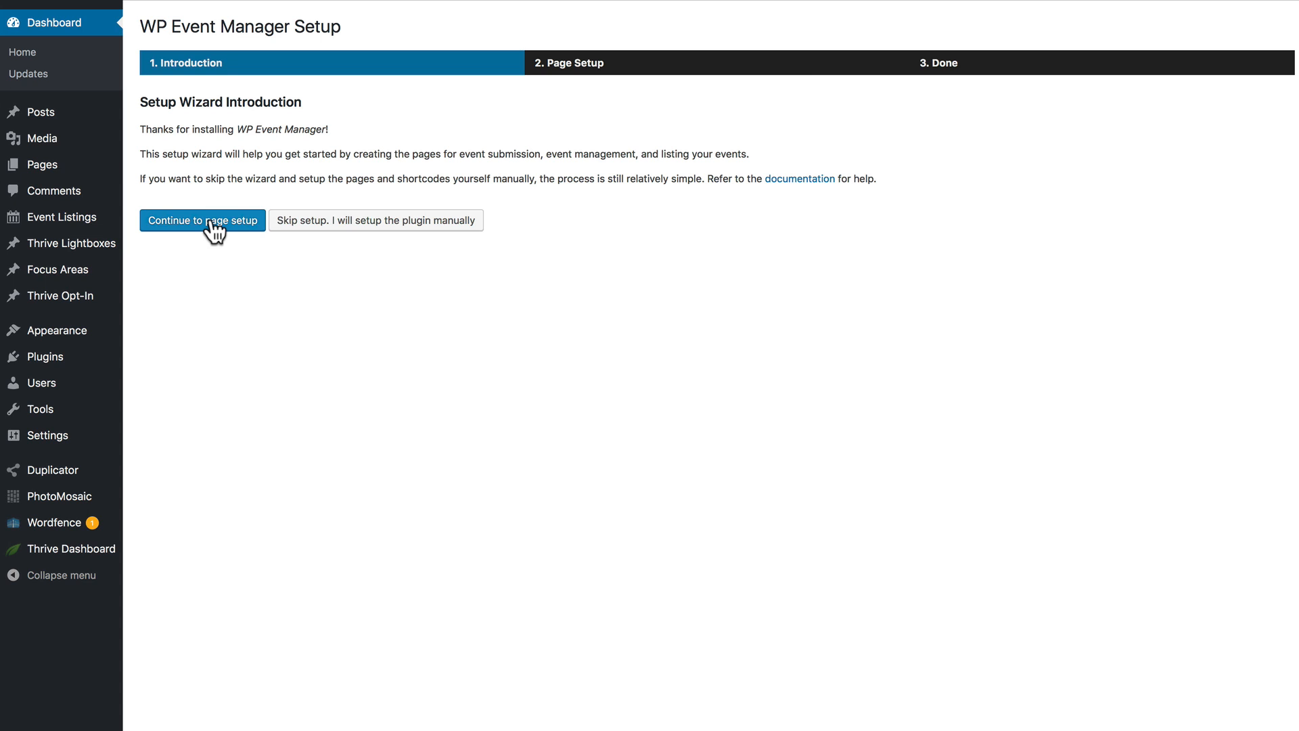
left_click(203, 221)
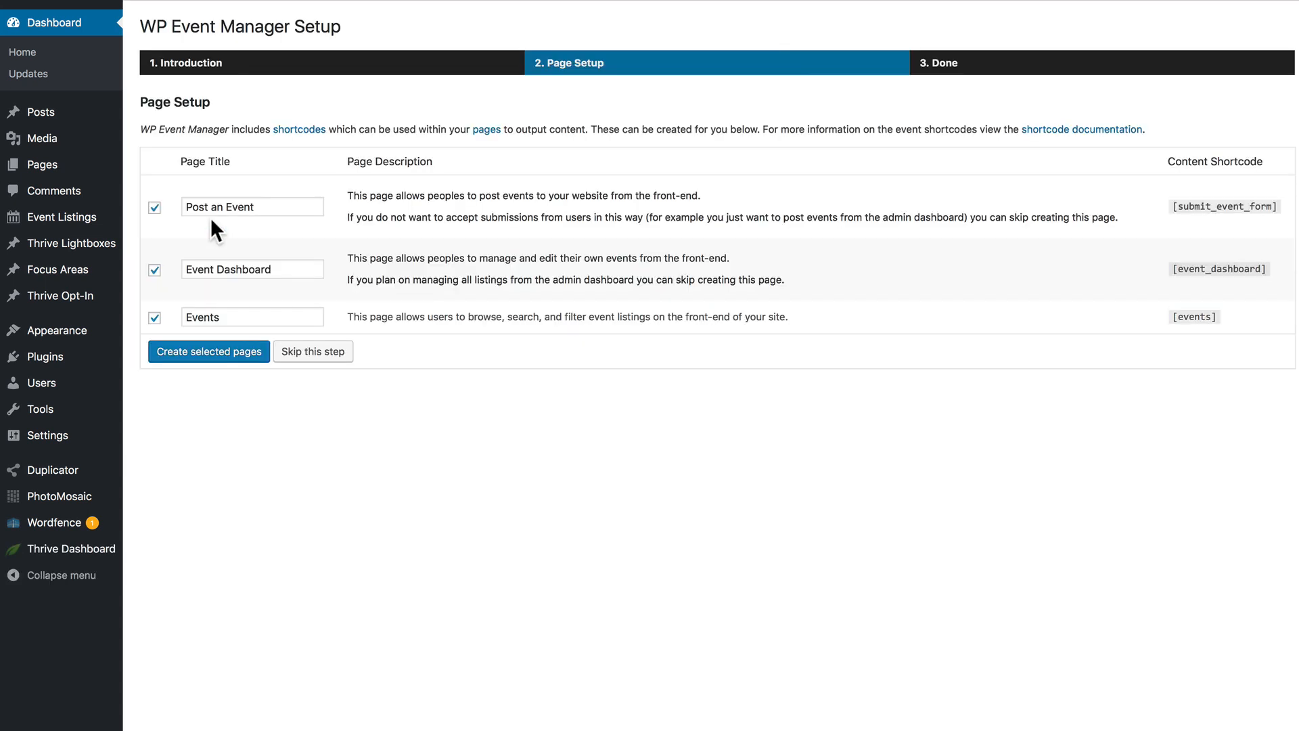
mouse_move(320, 148)
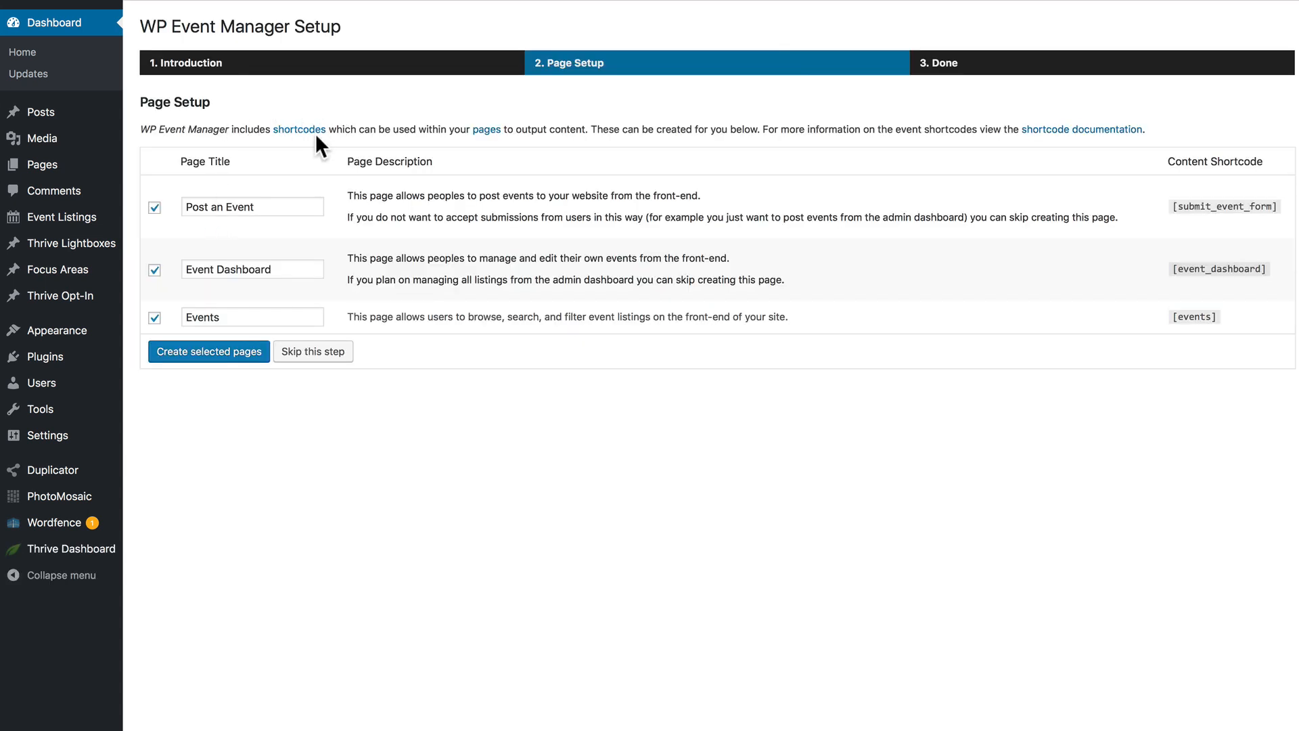
mouse_move(1009, 146)
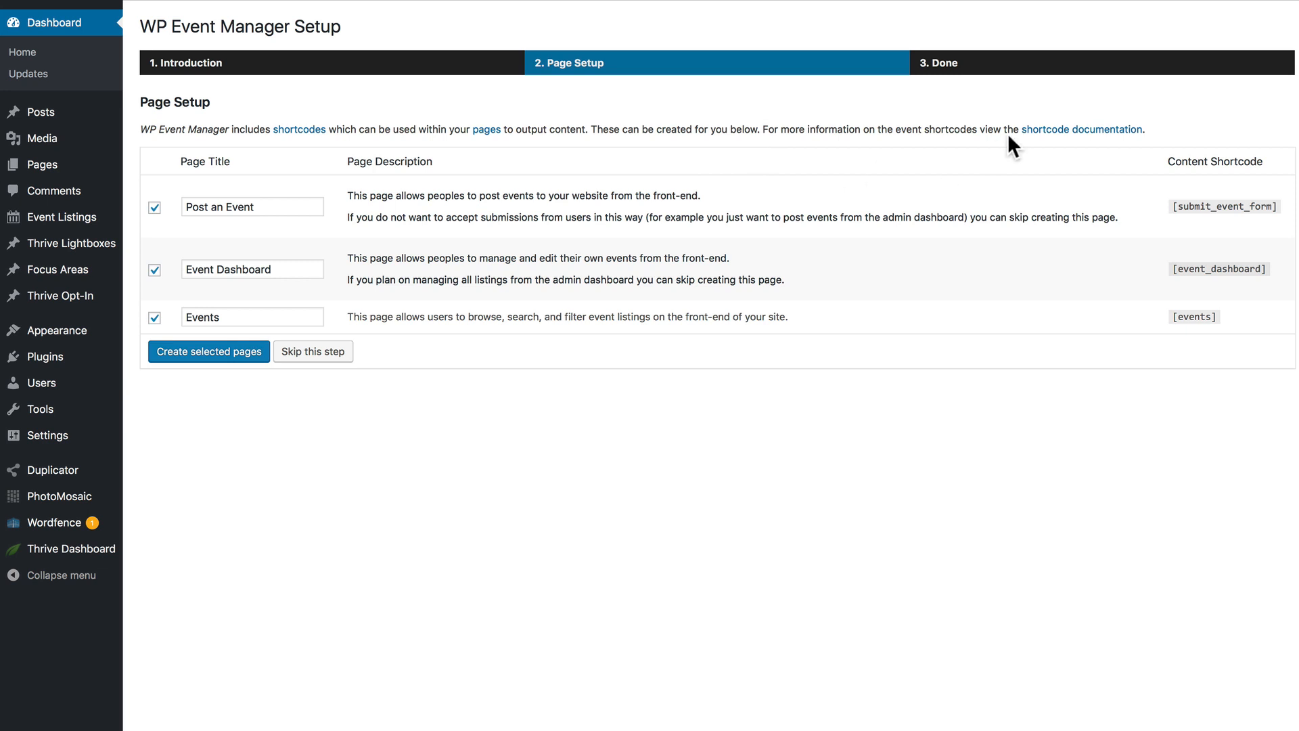
mouse_move(1218, 273)
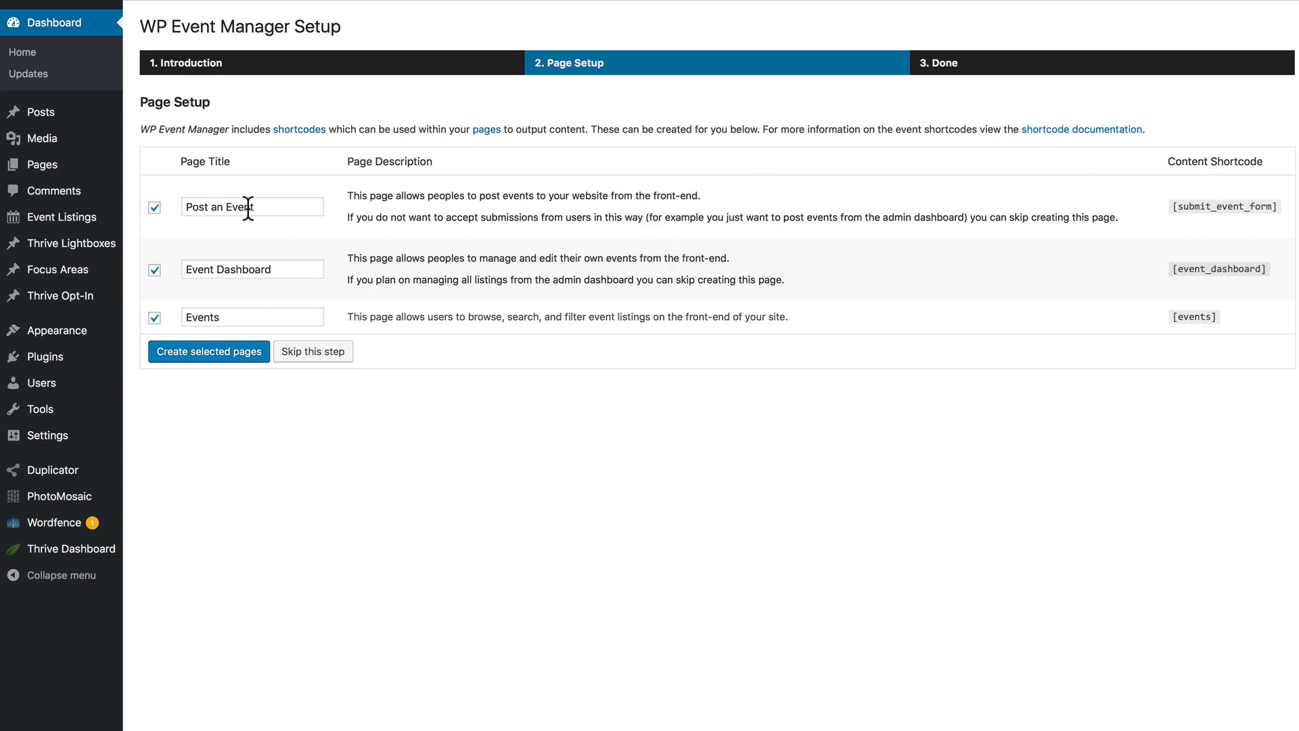
Leave Post an Event, Event Dashboard and Events all ticked after briefly unticking Post an Event
left_click(251, 205)
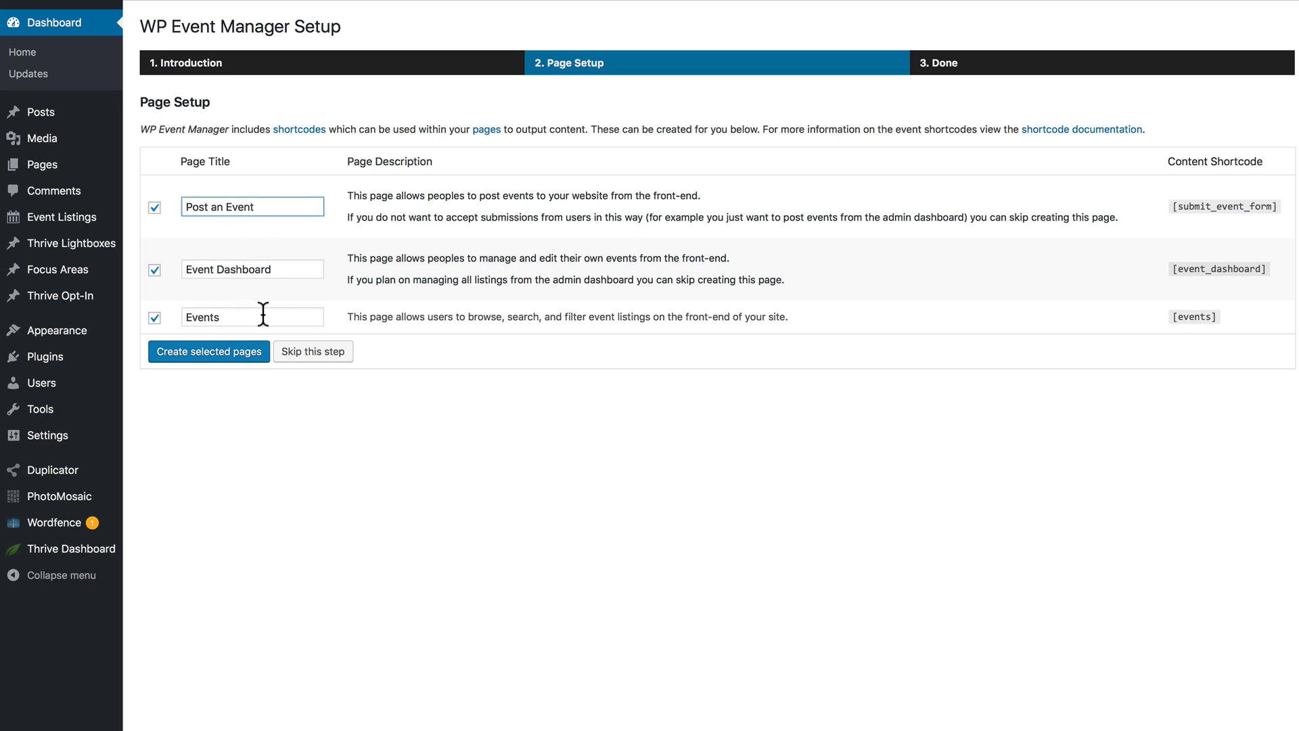
mouse_move(505, 209)
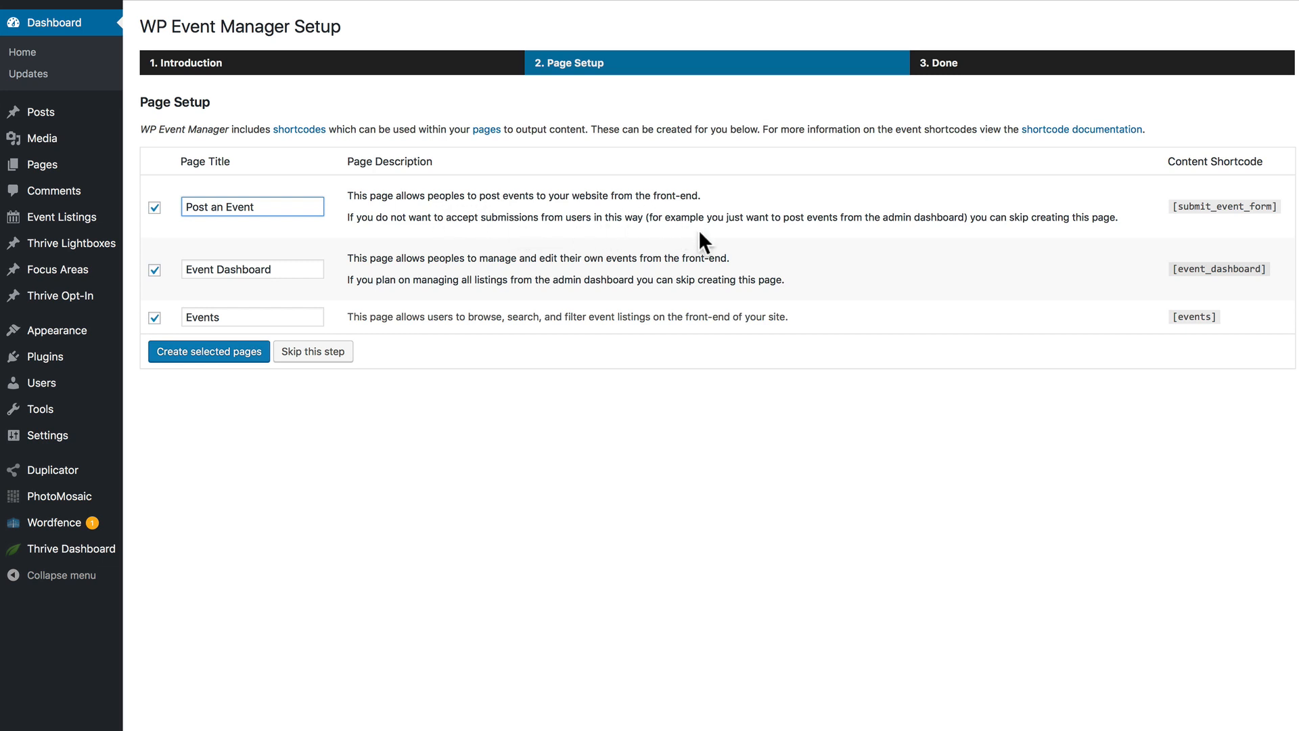
left_click(154, 207)
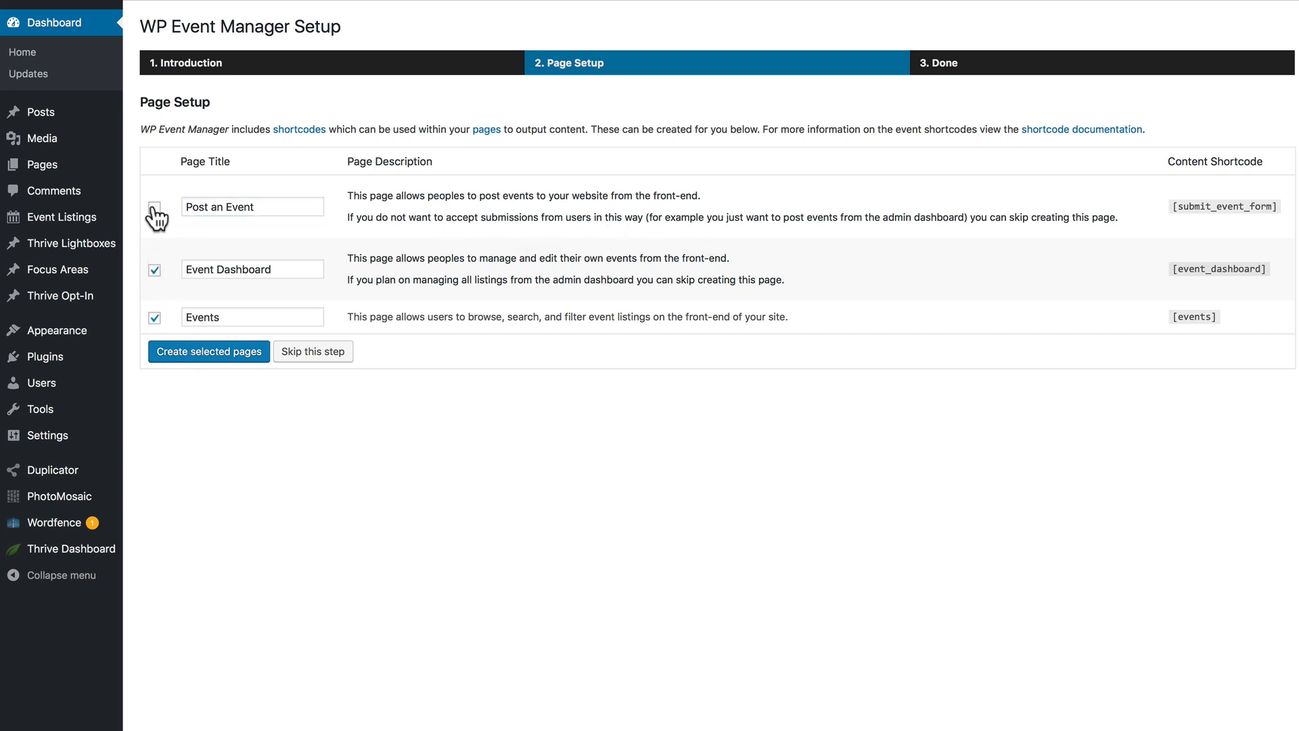
left_click(154, 207)
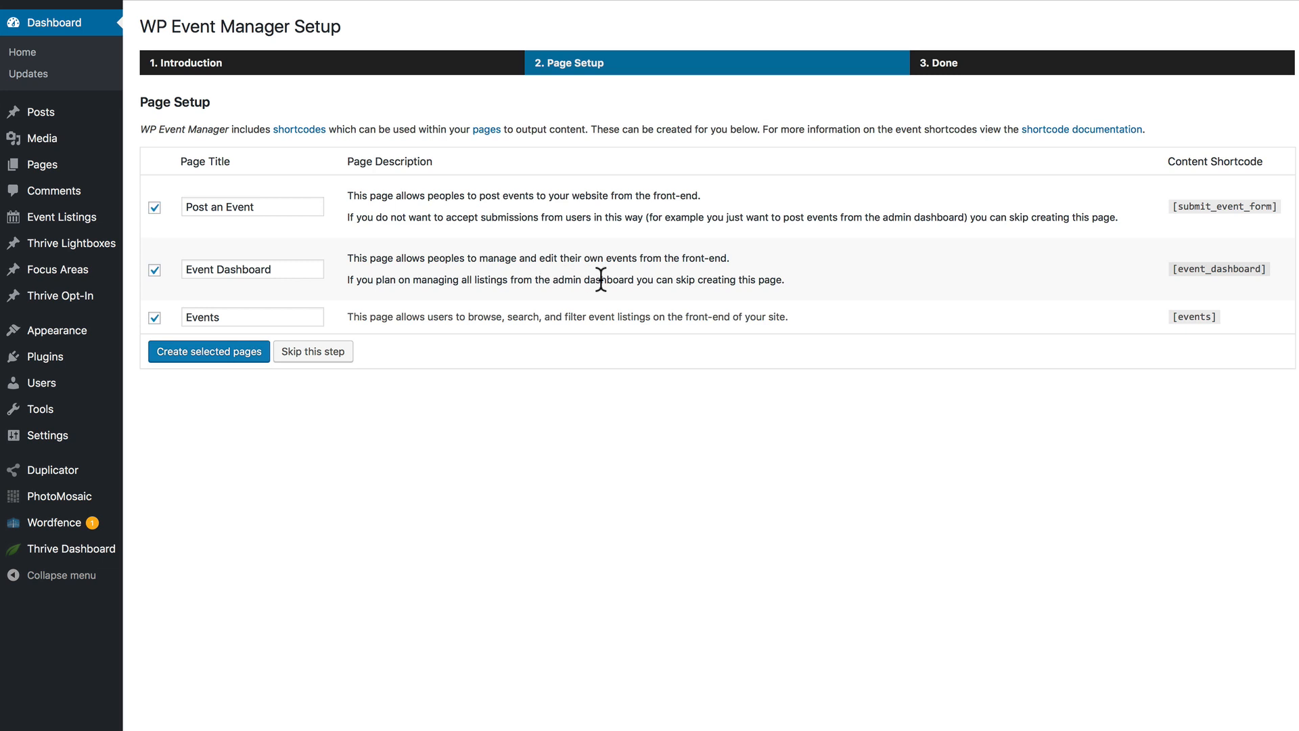
mouse_move(638, 340)
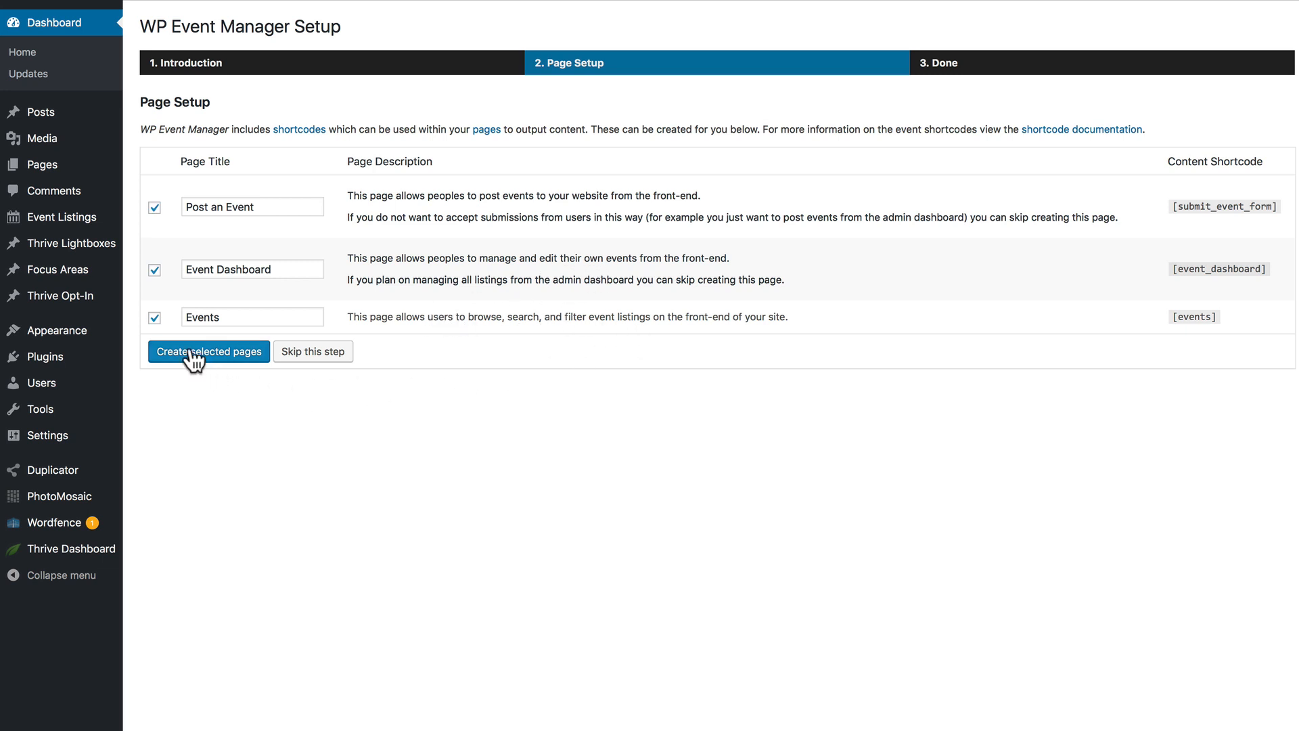
Create the three selected event pages so the wizard reaches its All Done step
left_click(208, 352)
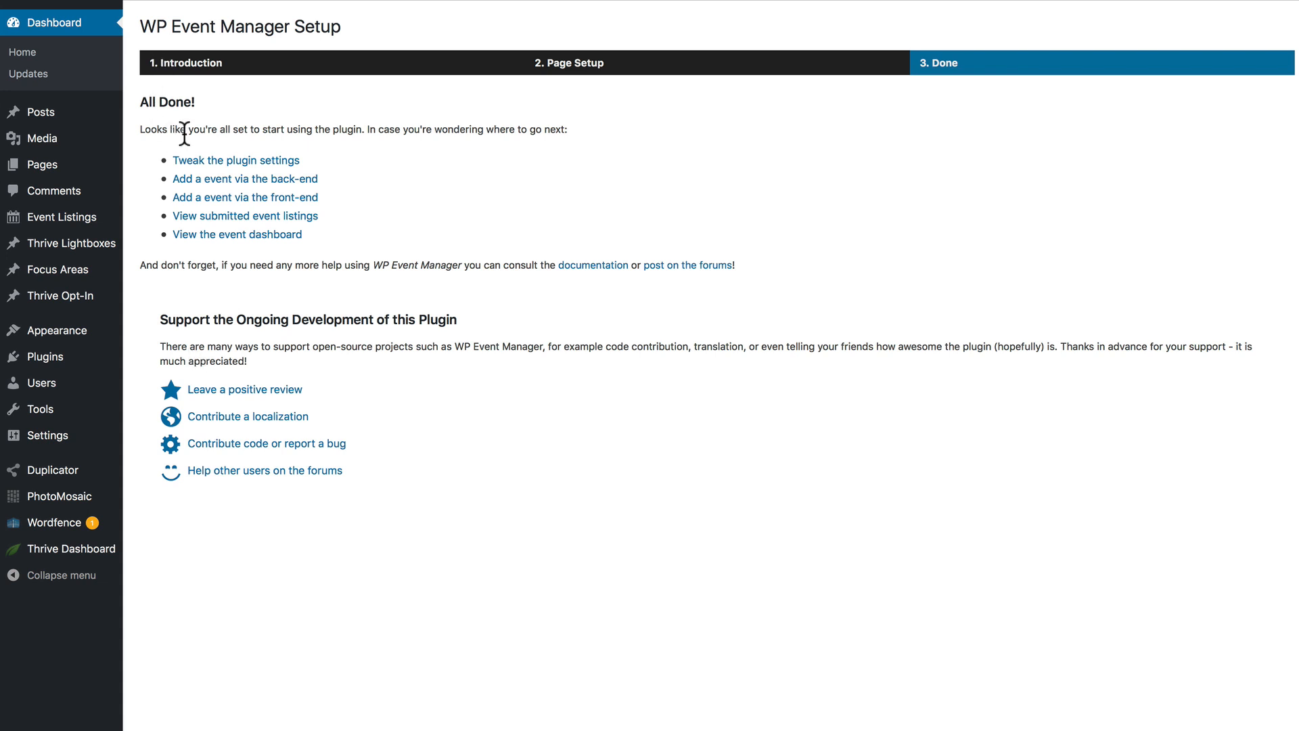
mouse_move(181, 152)
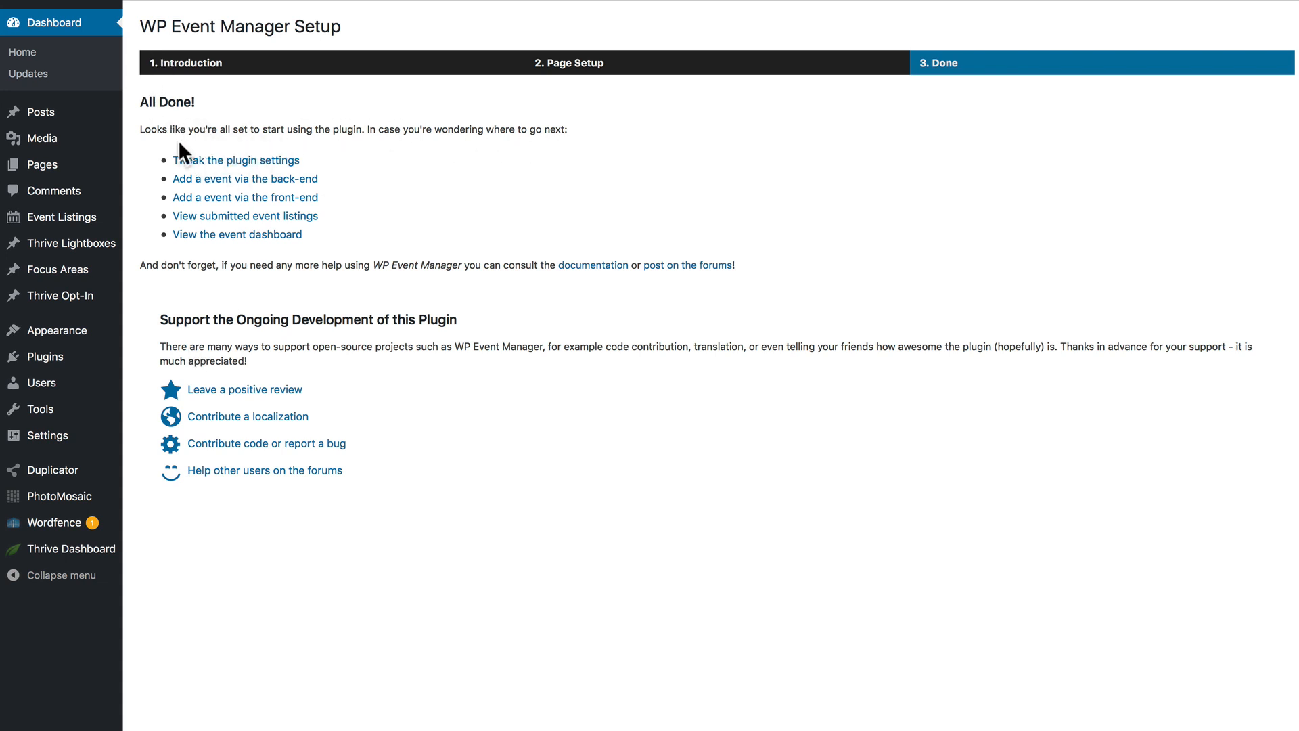
mouse_move(203, 177)
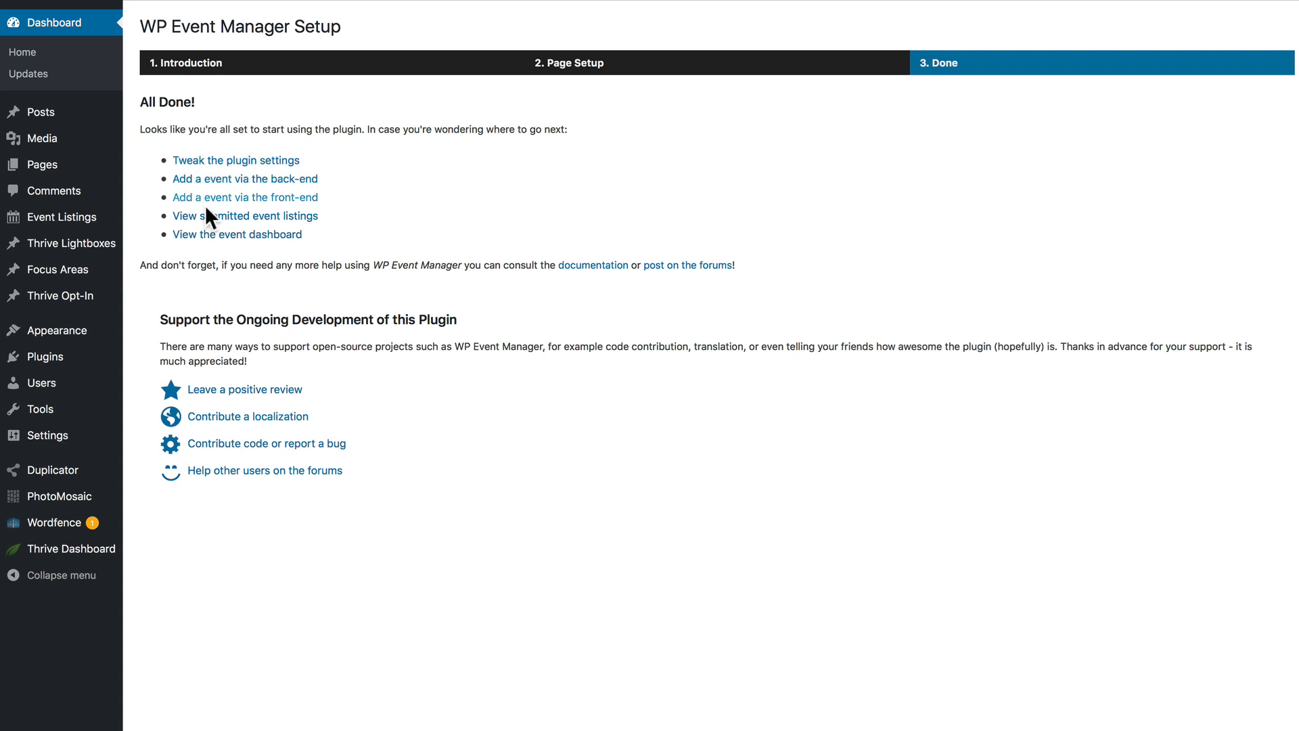
mouse_move(222, 228)
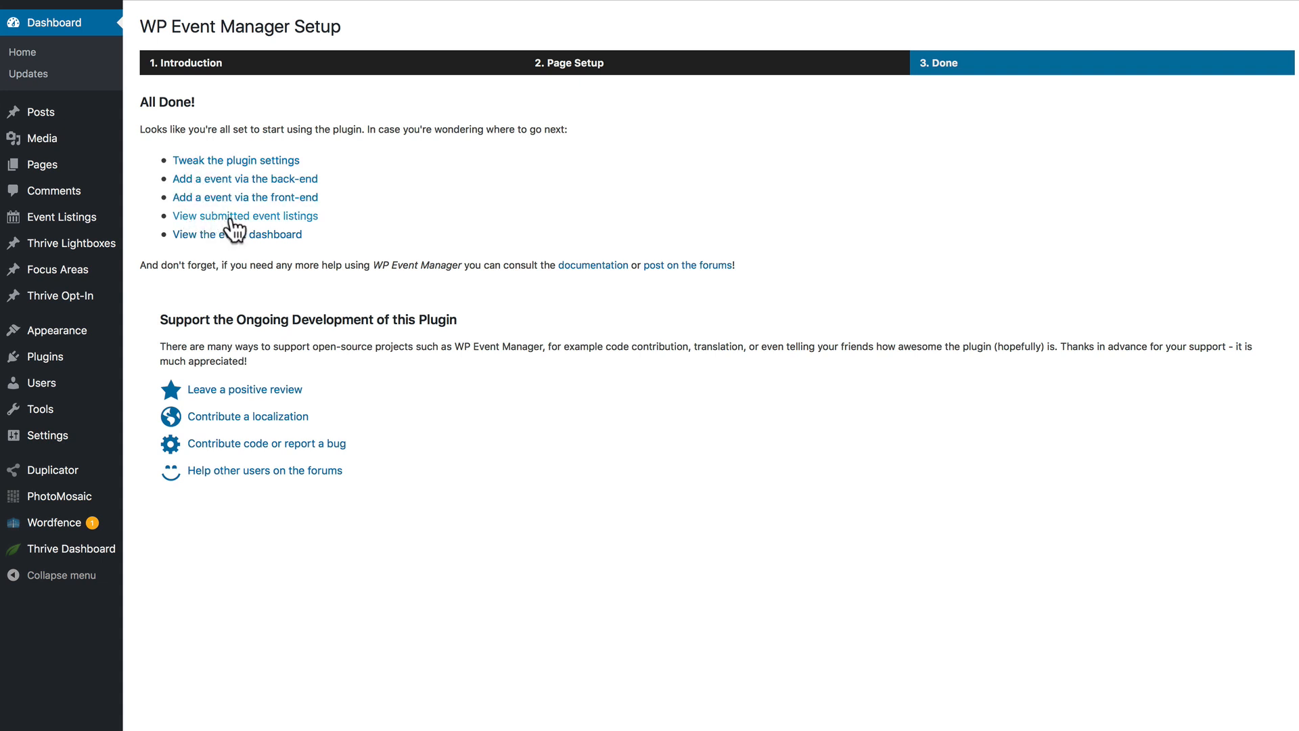
mouse_move(230, 242)
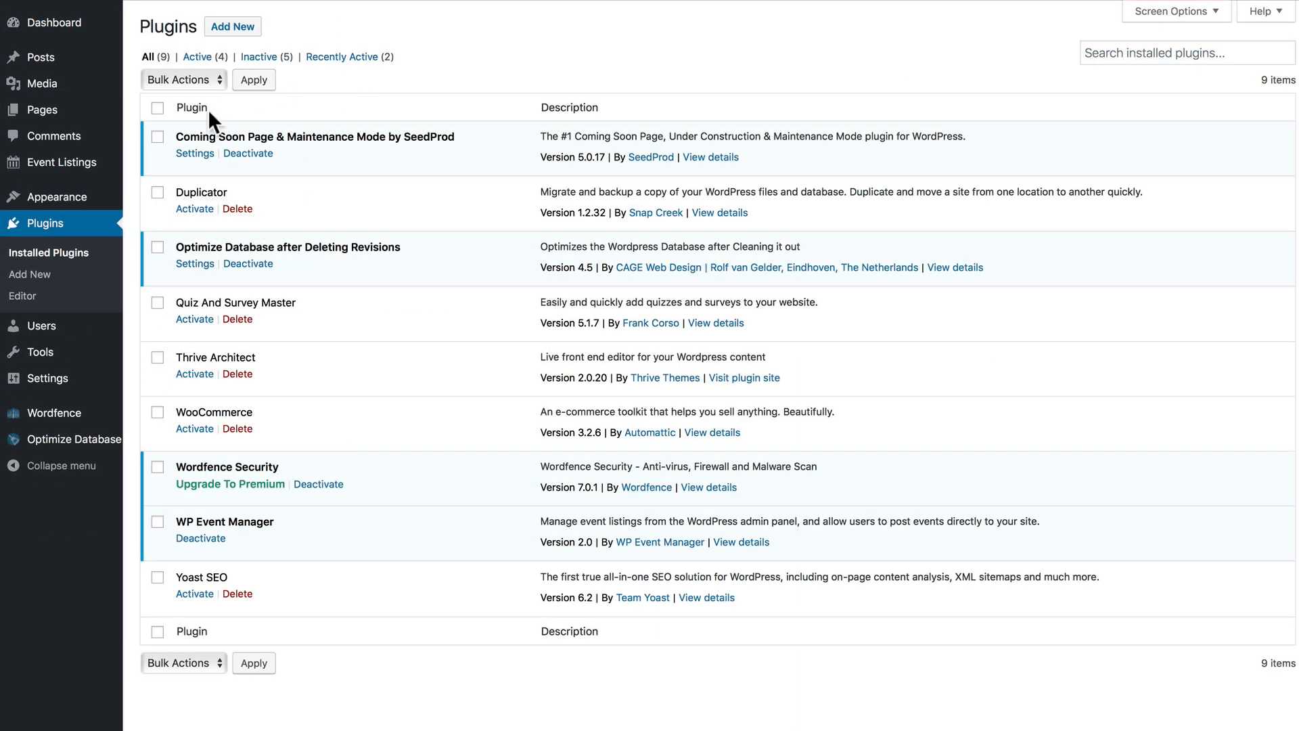
Review Event Listings, then show All Pages with Events, Event Dashboard and Post an Event listed
left_click(54, 162)
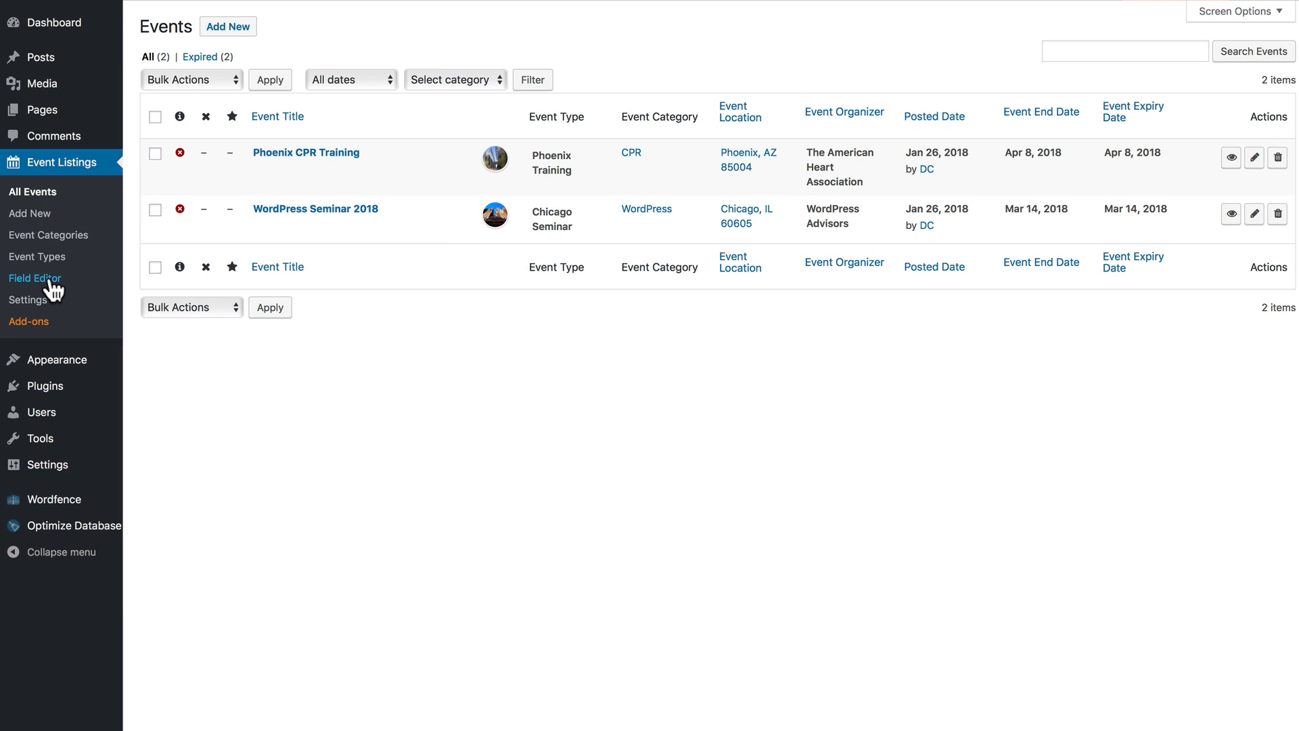
mouse_move(54, 315)
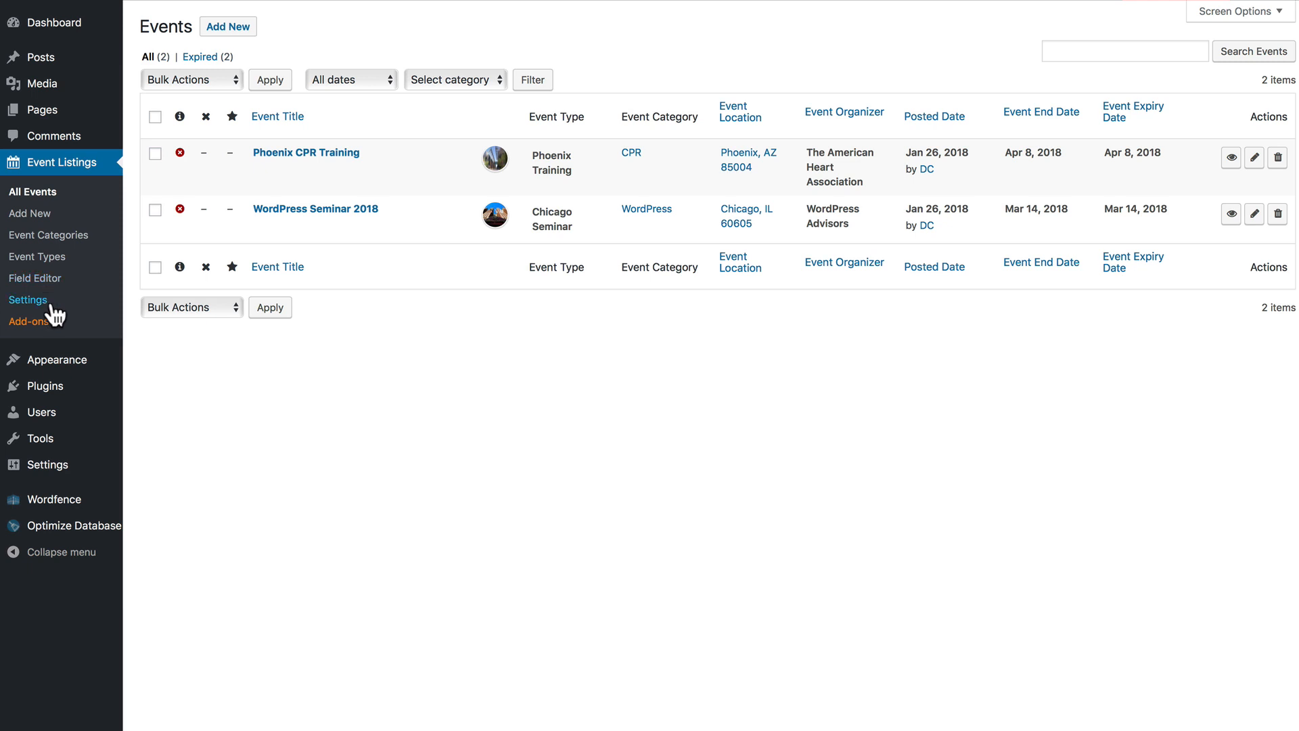
mouse_move(40, 110)
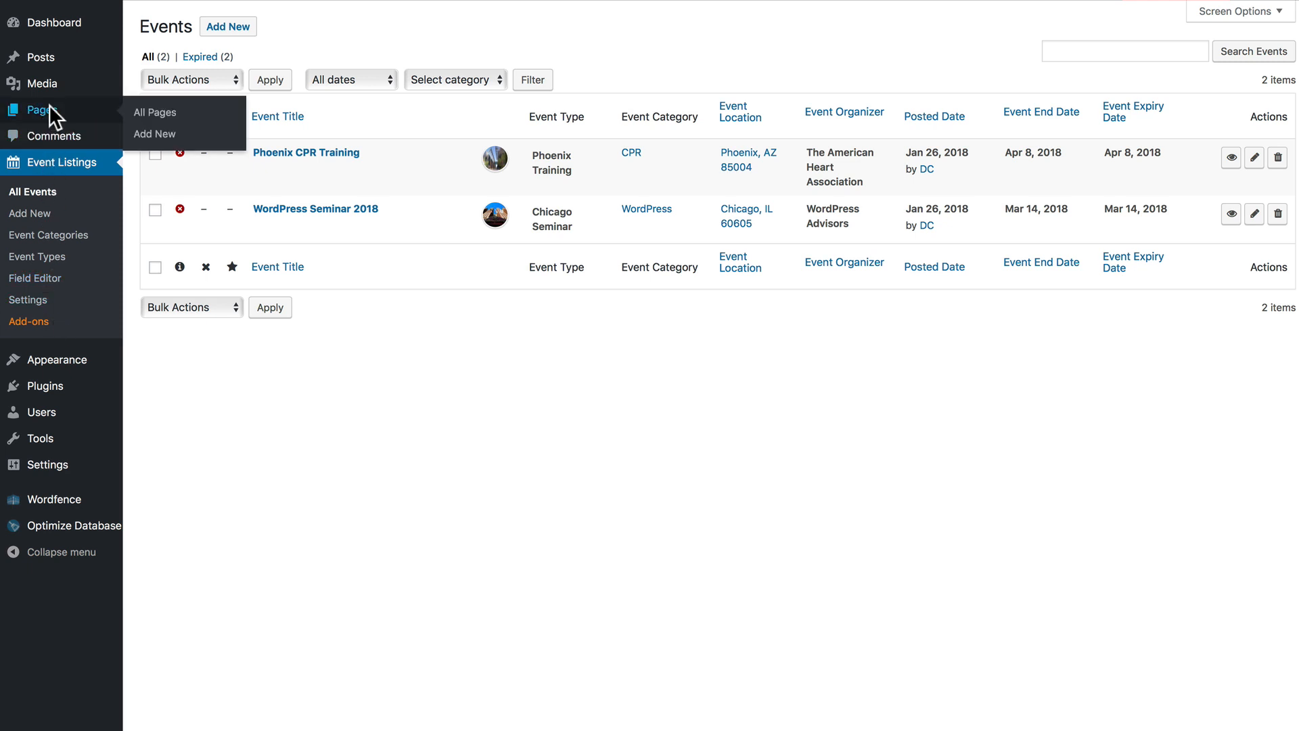
left_click(154, 113)
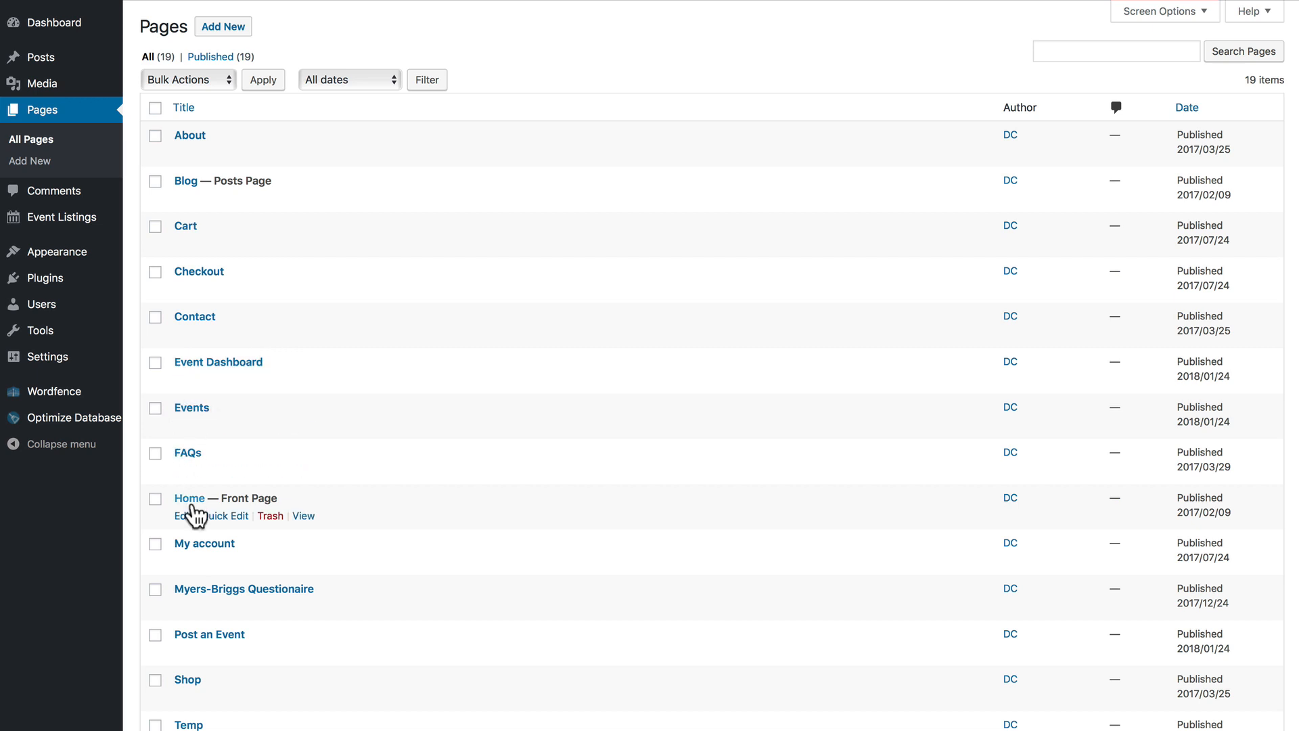
mouse_move(180, 660)
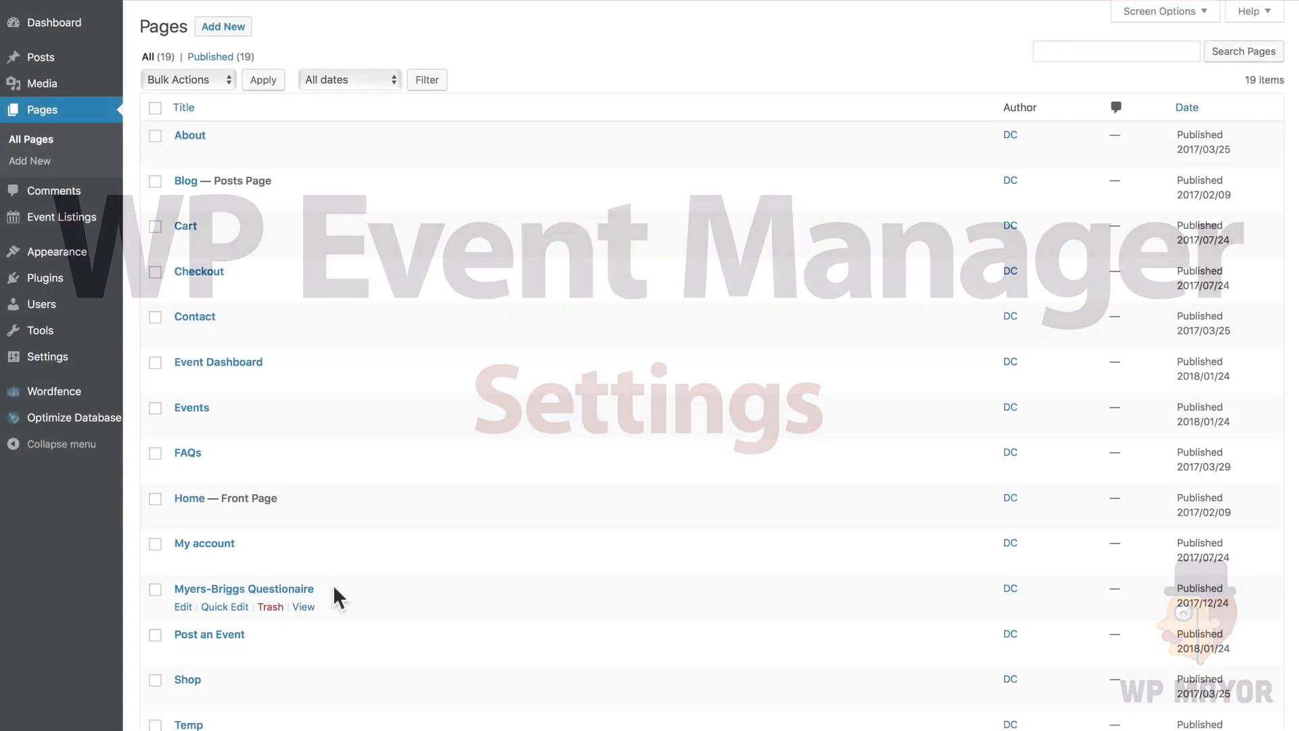
mouse_move(55, 217)
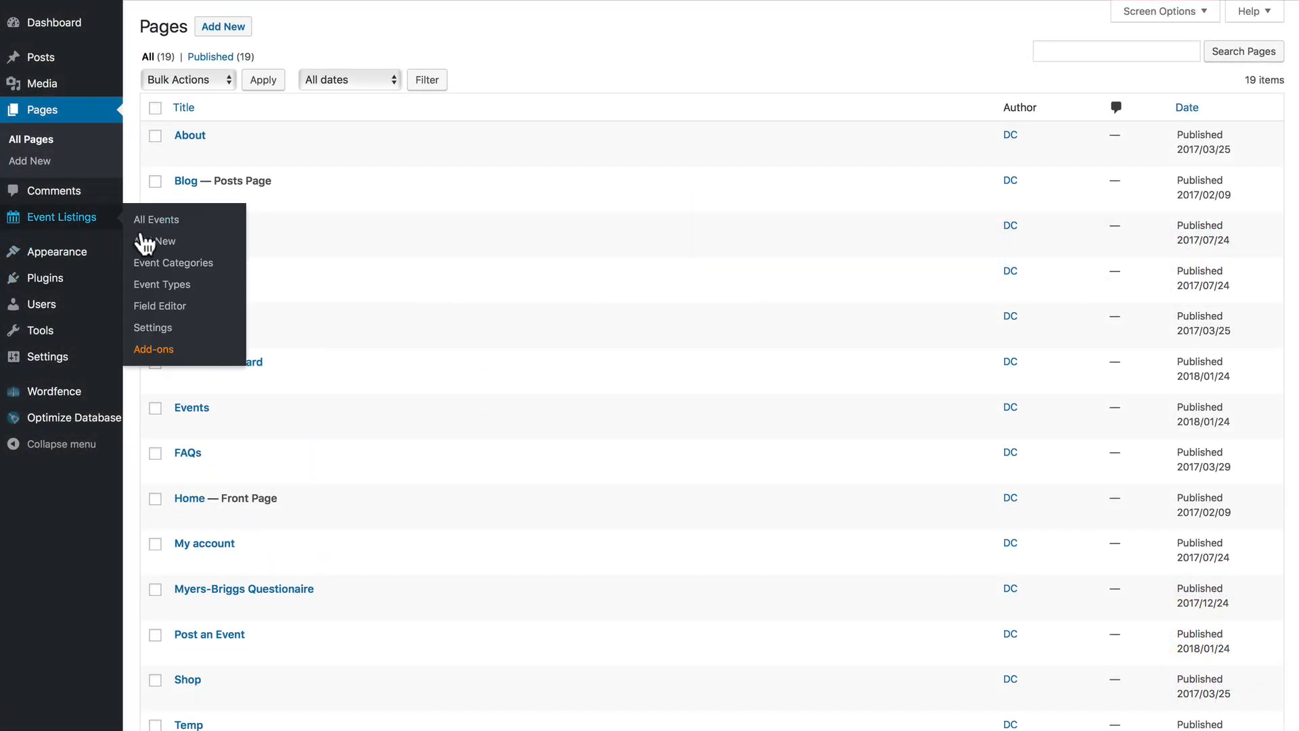
Reach WP Event Manager's General settings showing bootstrap options and the Google Maps API key field
left_click(151, 327)
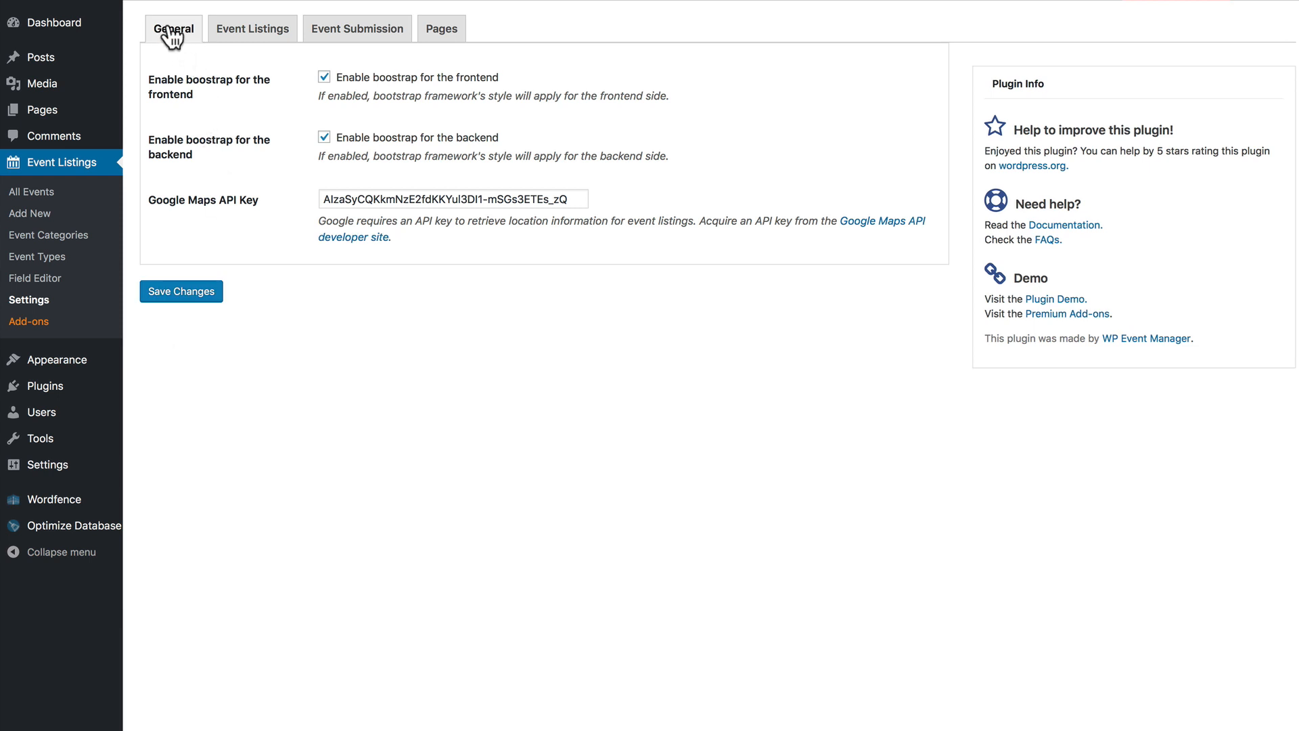
mouse_move(376, 127)
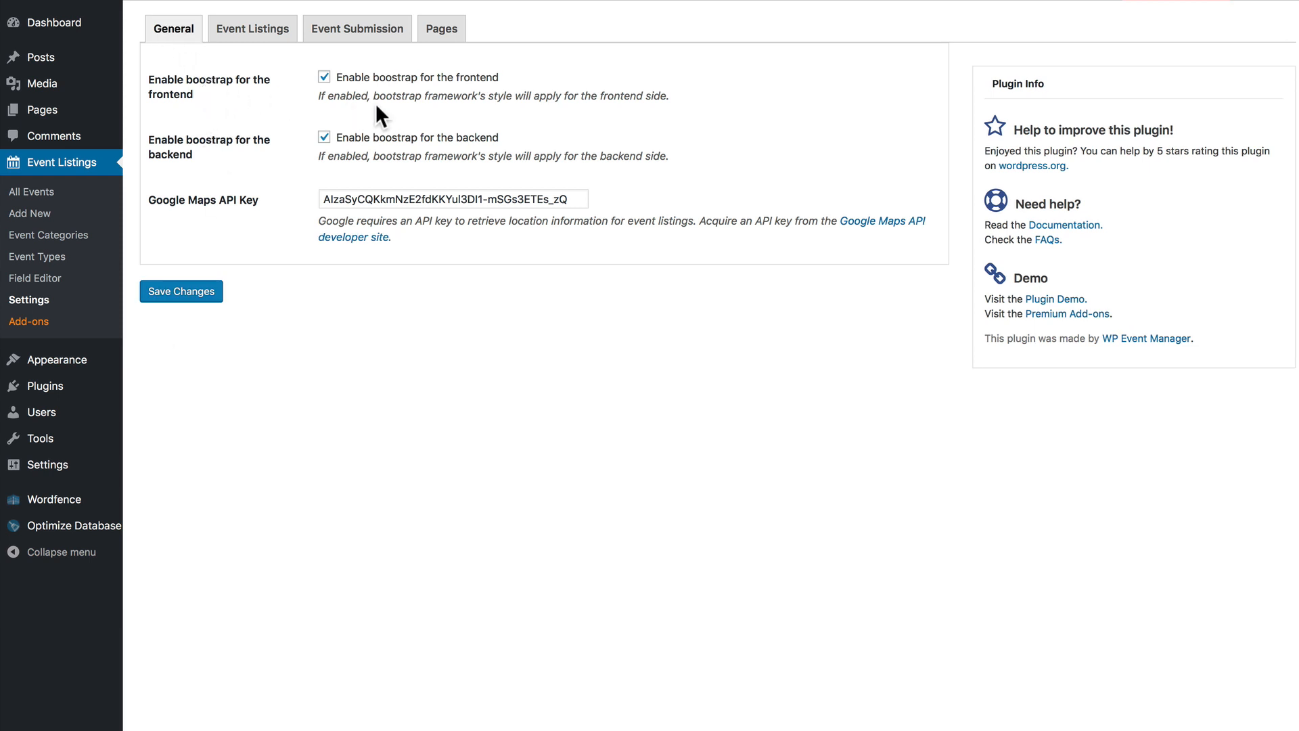
mouse_move(369, 157)
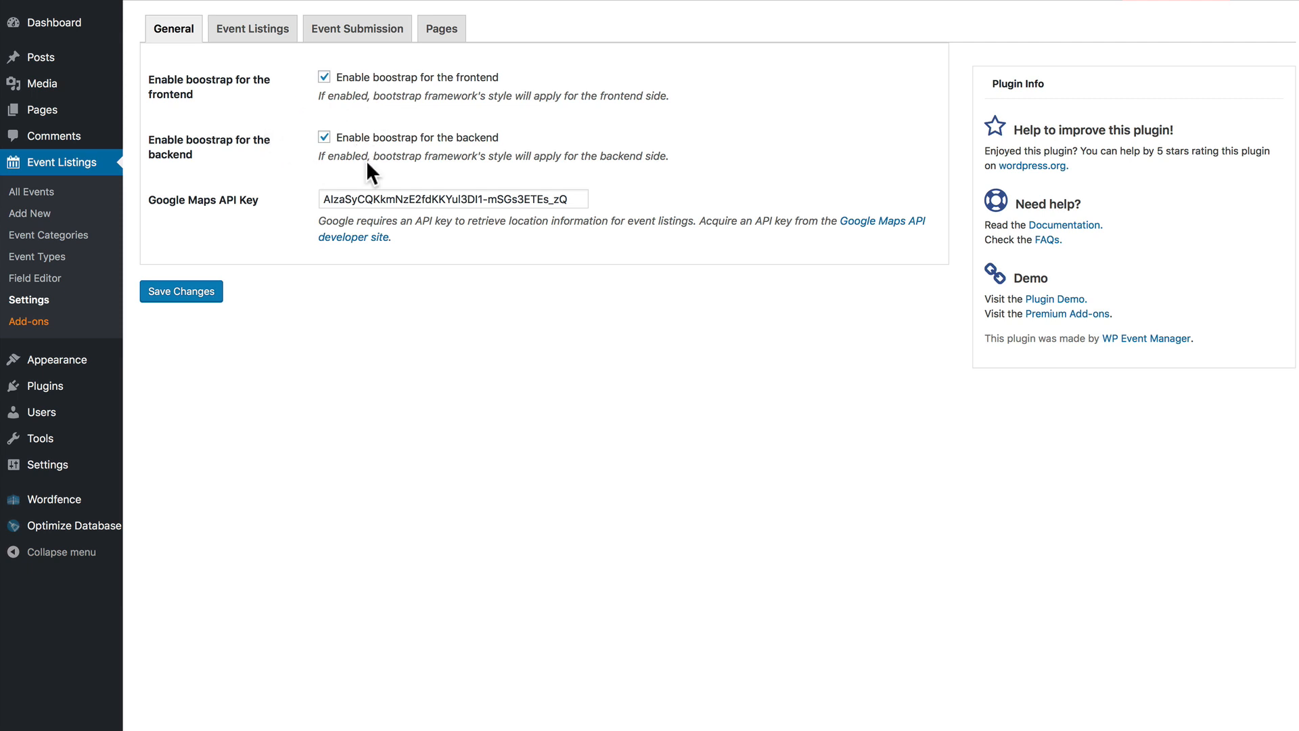
mouse_move(498, 229)
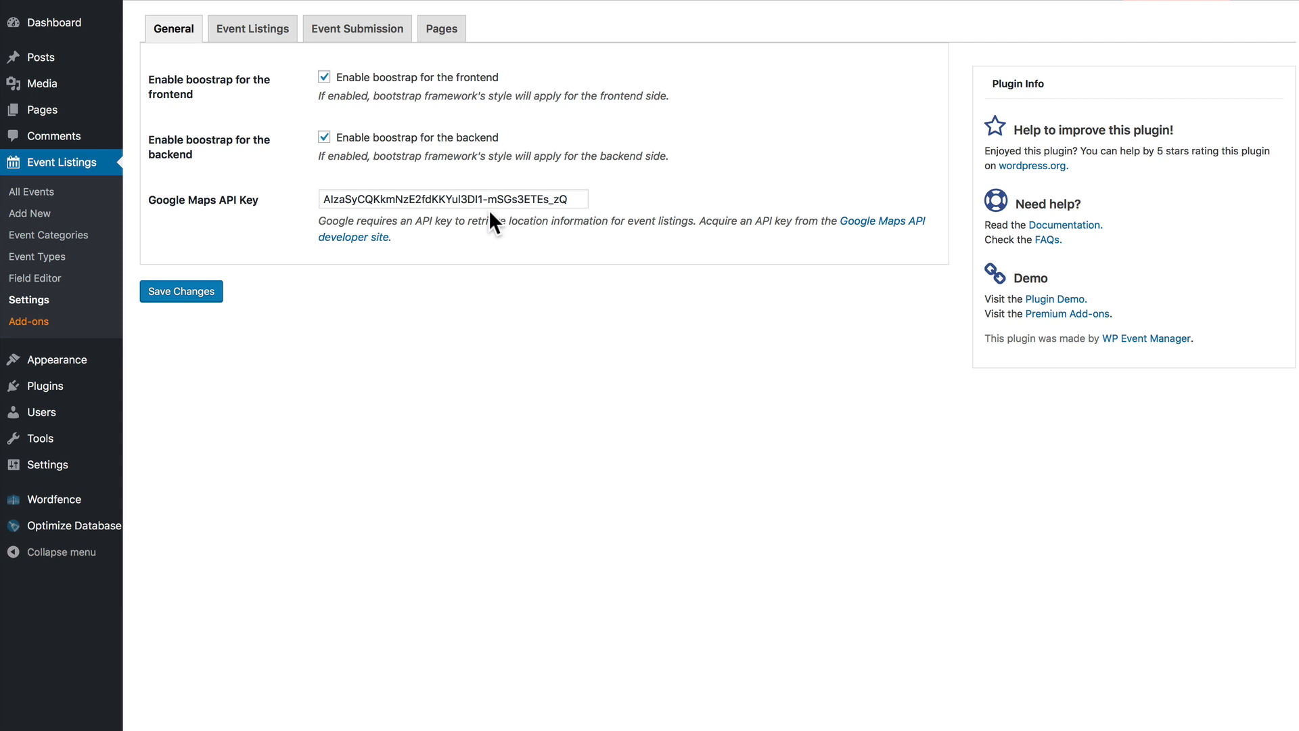
mouse_move(877, 264)
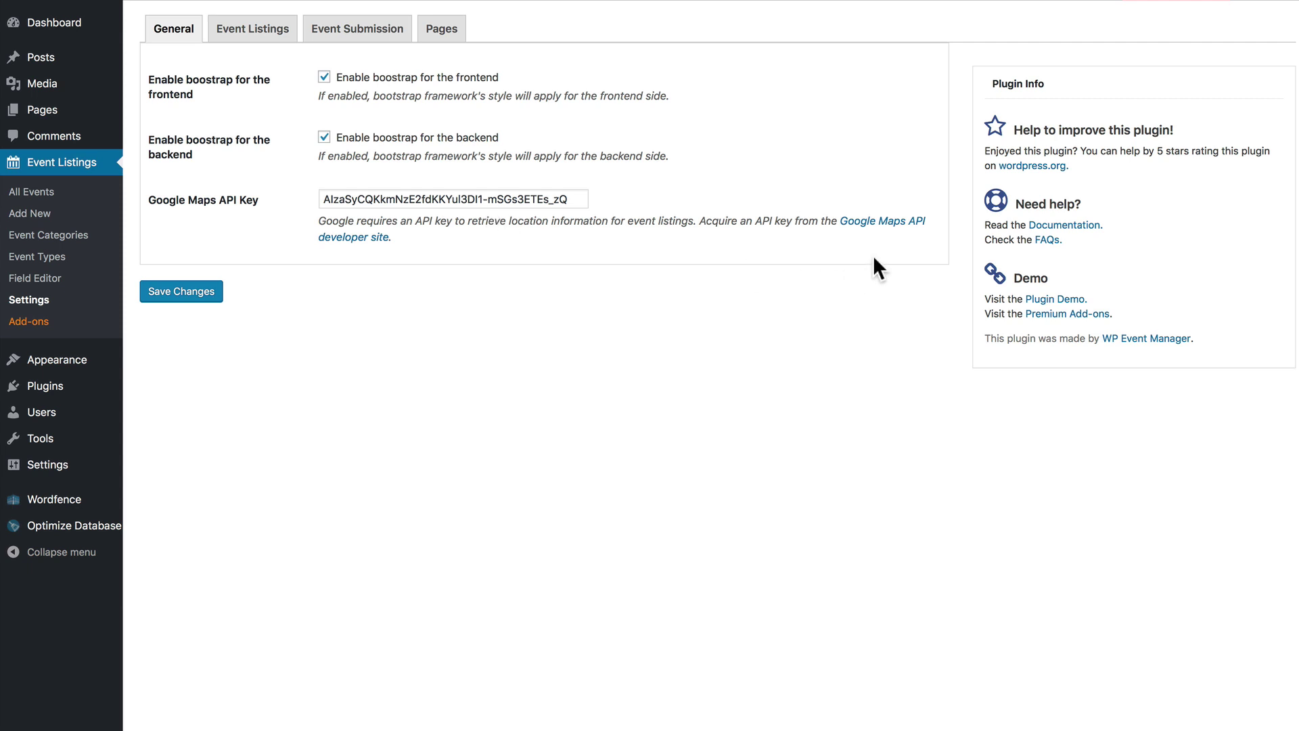
Request a Geocoding API key for the API Project on Google's Get API Key page, ending in a 'Something went wrong' error
left_click(882, 221)
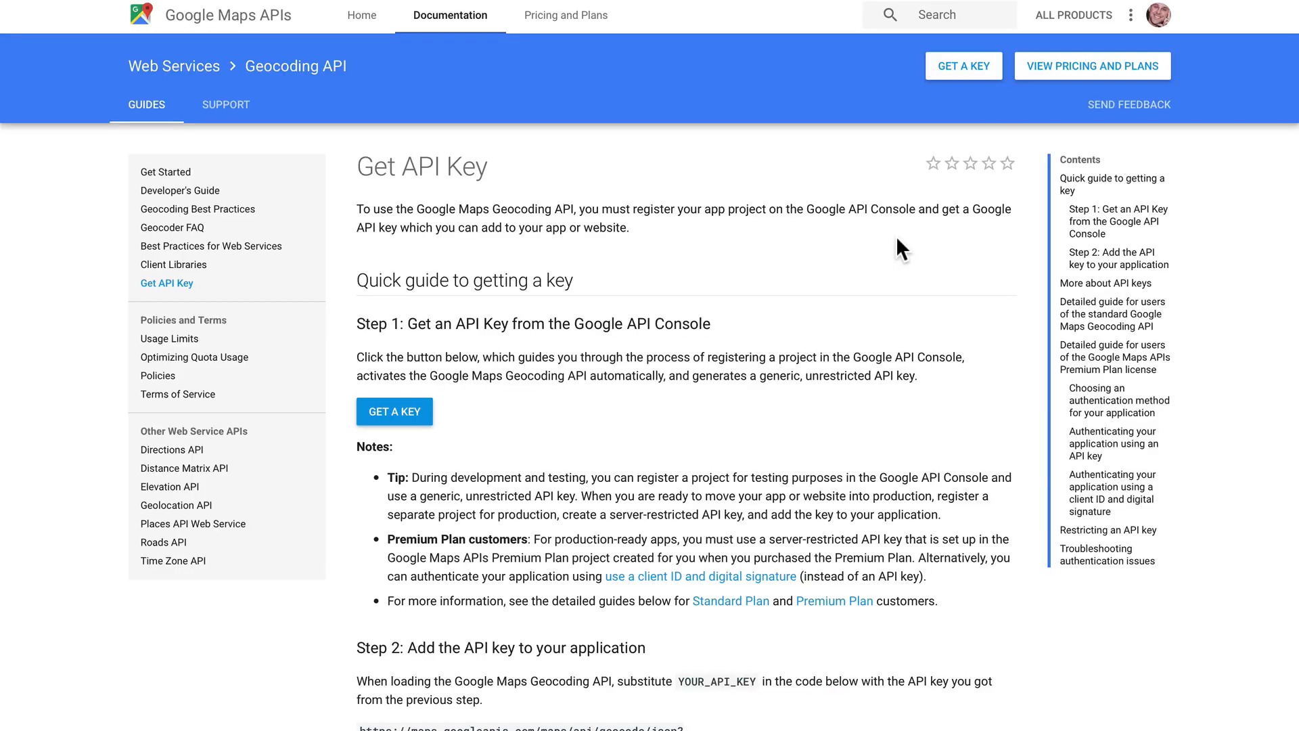
mouse_move(510, 356)
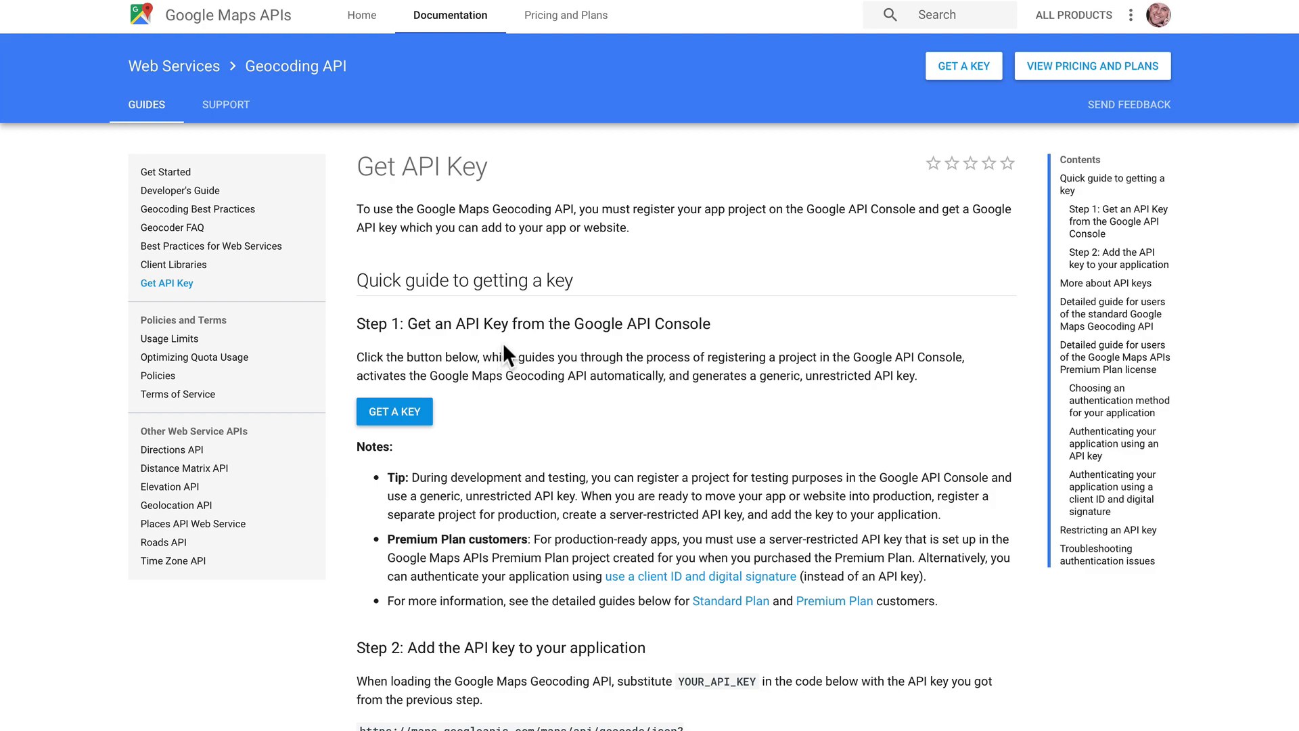
left_click(394, 411)
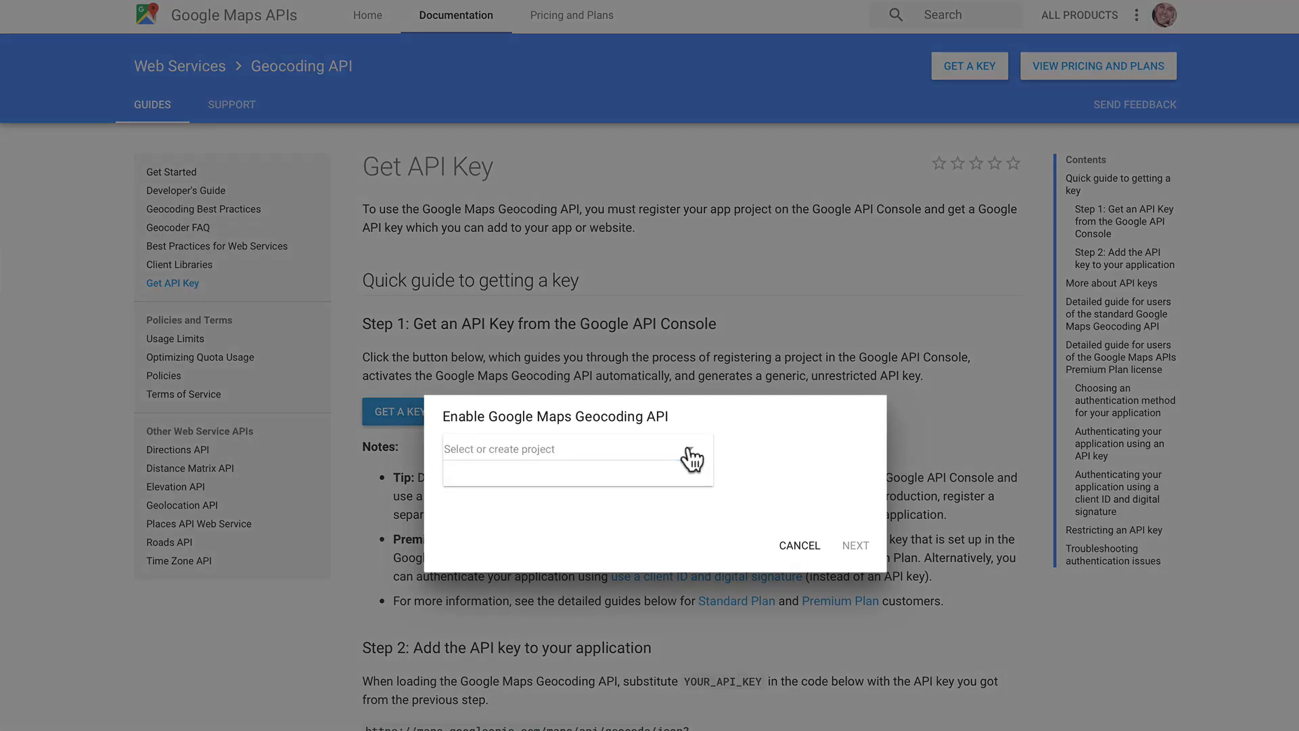
left_click(576, 448)
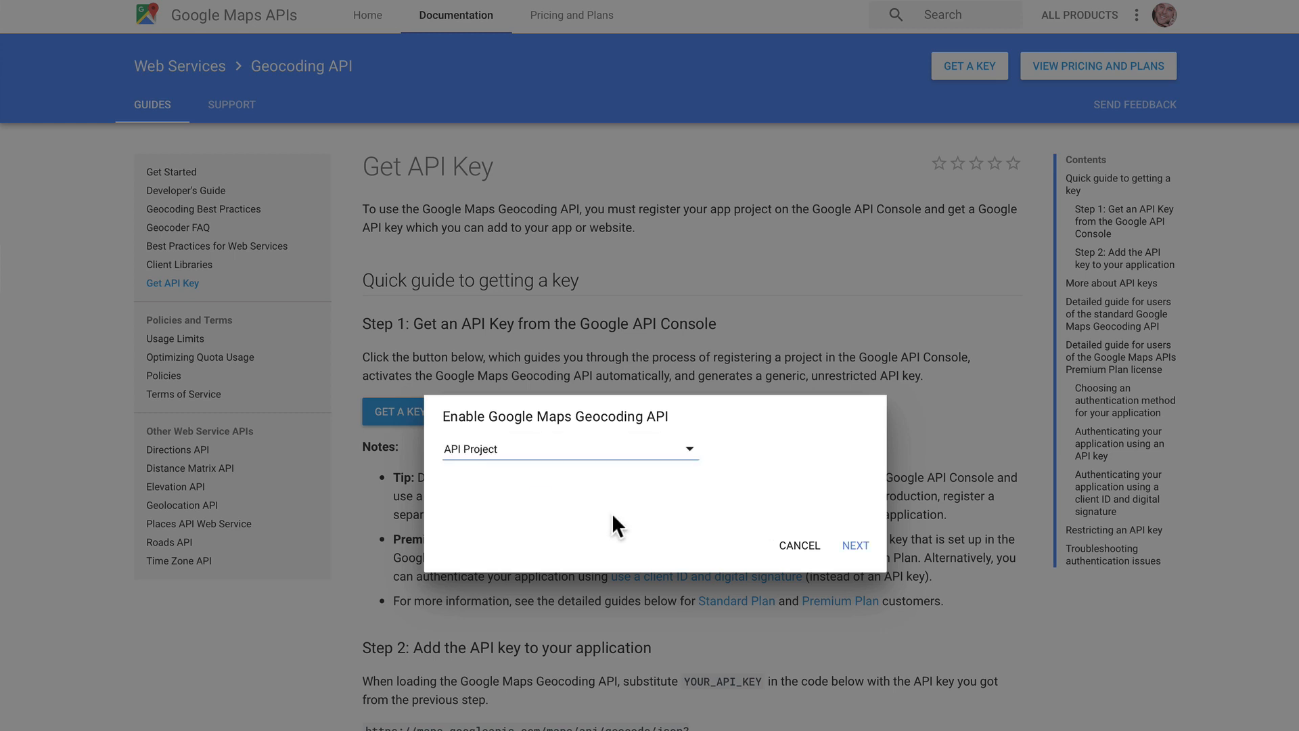
left_click(855, 545)
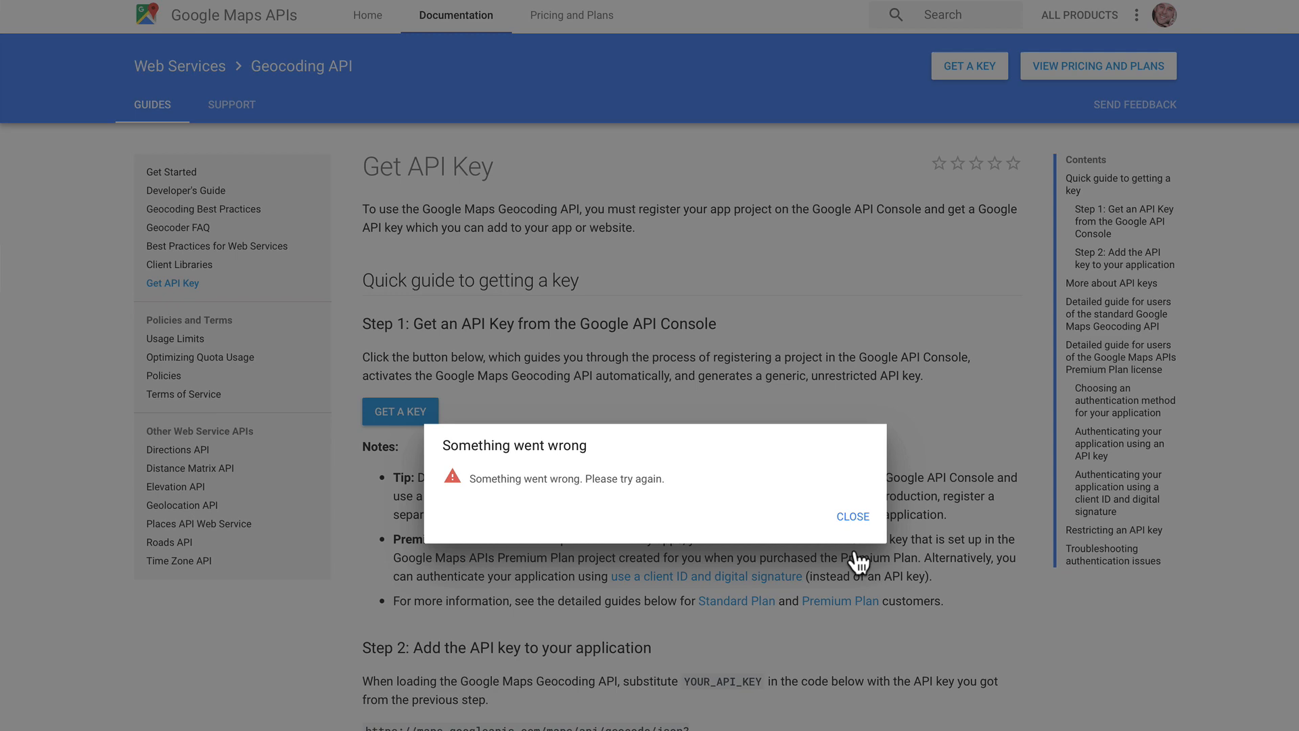
mouse_move(820, 511)
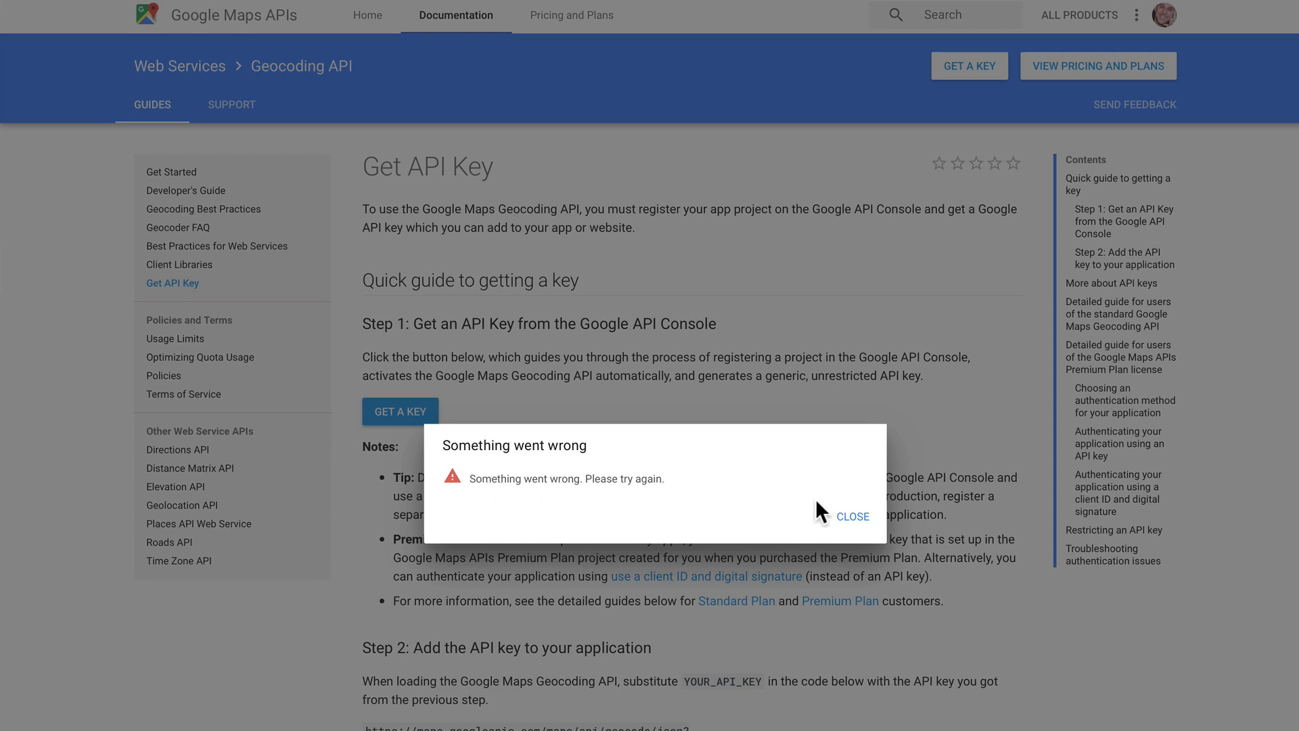
Close the error and review the Event Listings settings, checking the Event Type Filter and Date Format choices unchanged
left_click(852, 517)
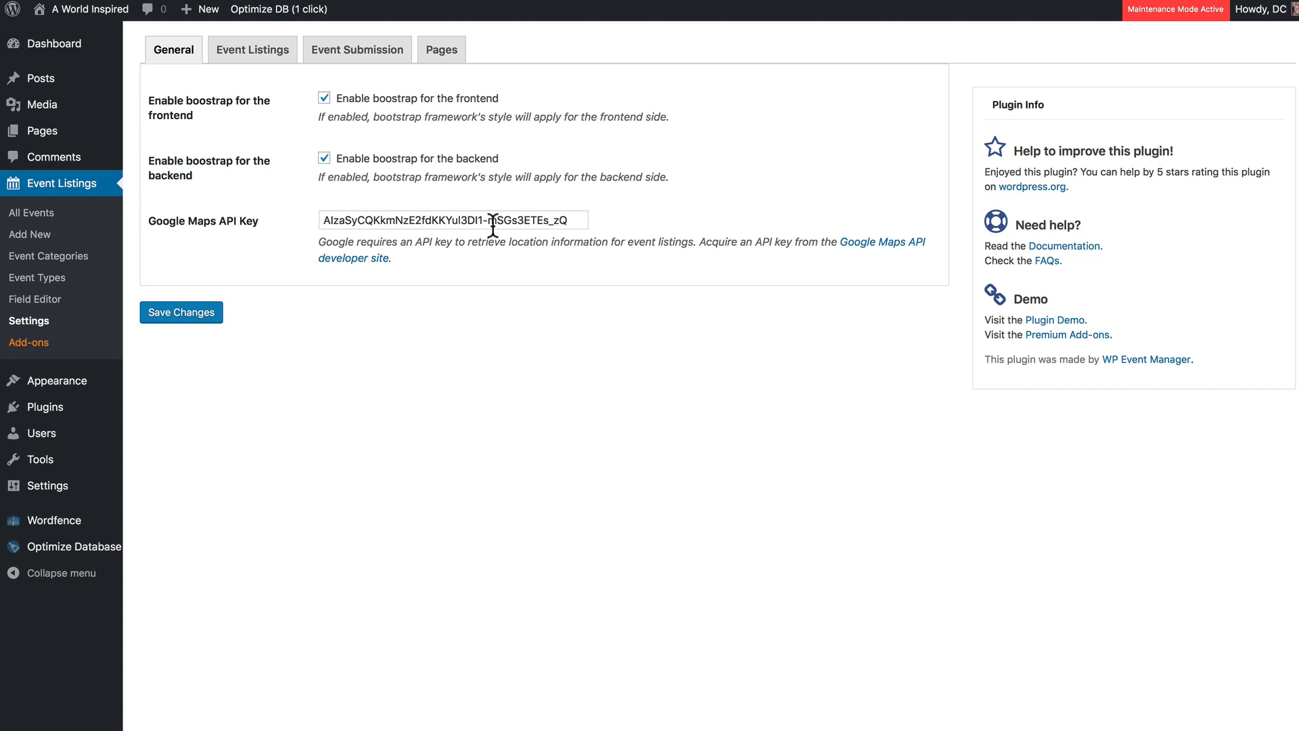
mouse_move(247, 63)
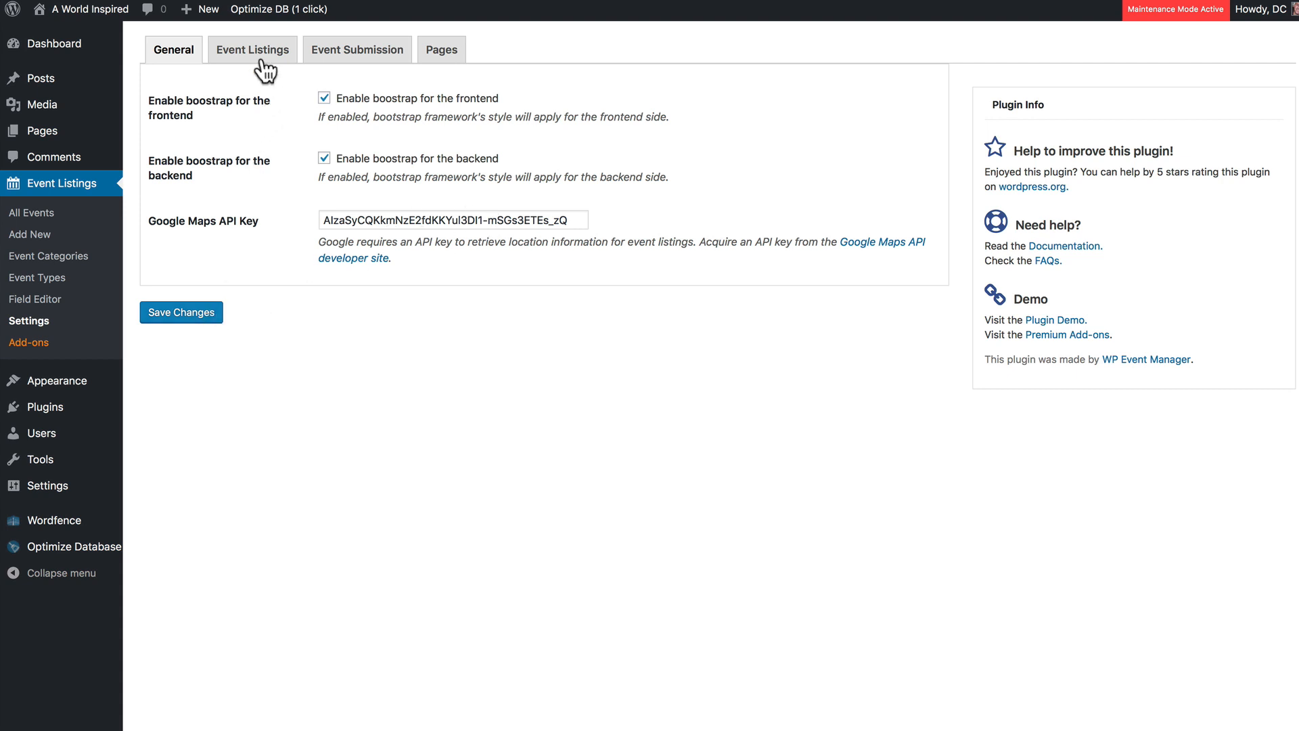
left_click(252, 49)
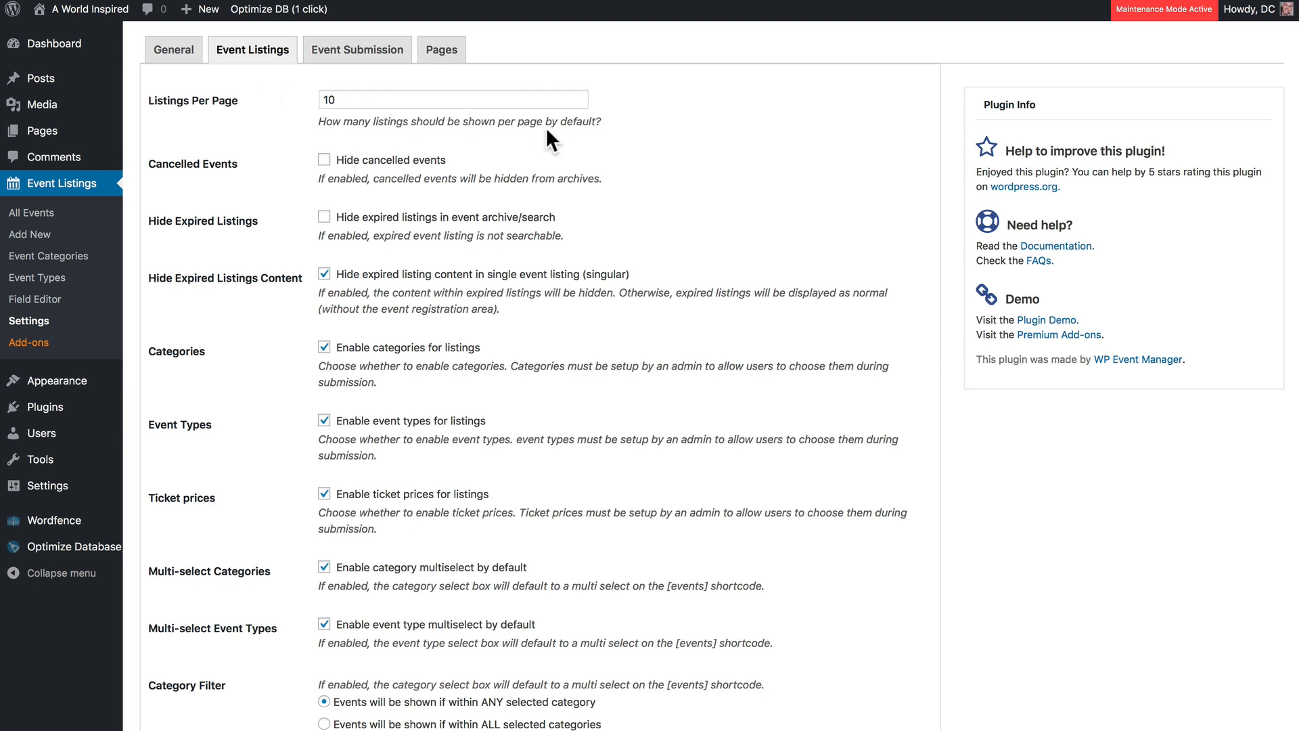
mouse_move(374, 178)
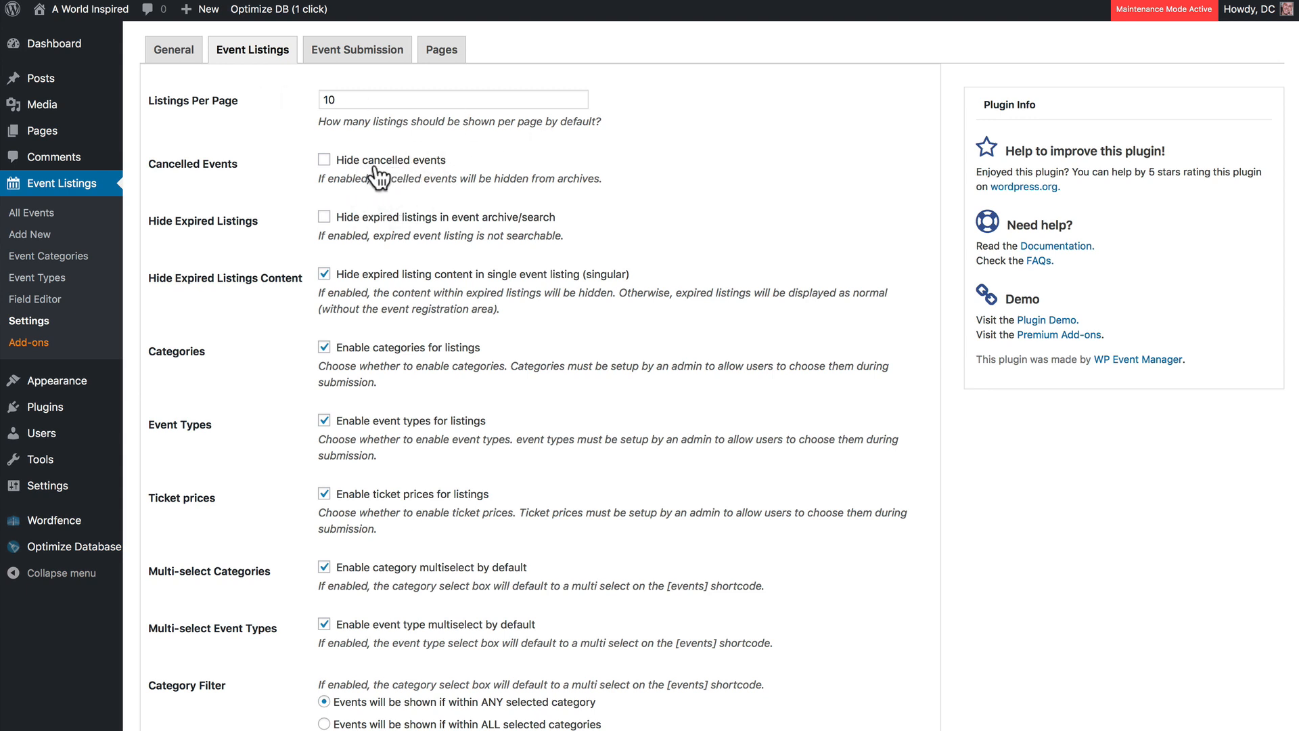
mouse_move(375, 295)
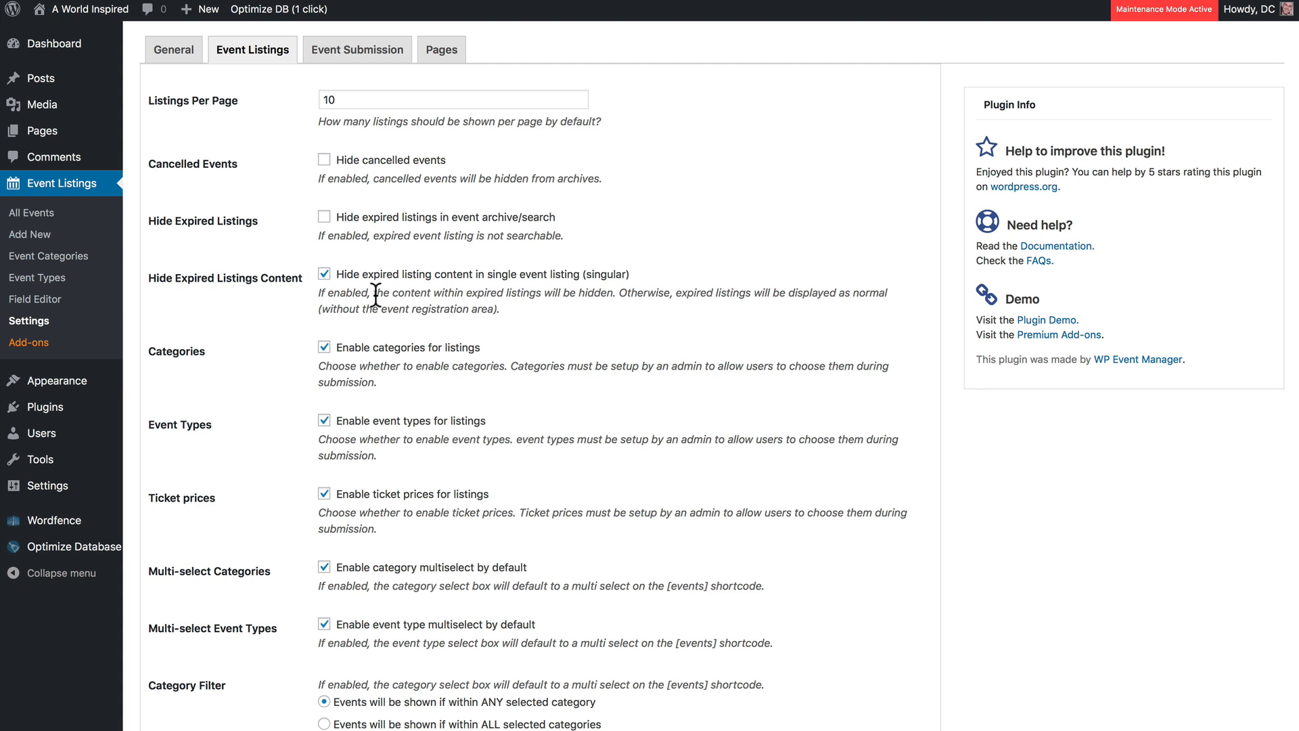
mouse_move(273, 344)
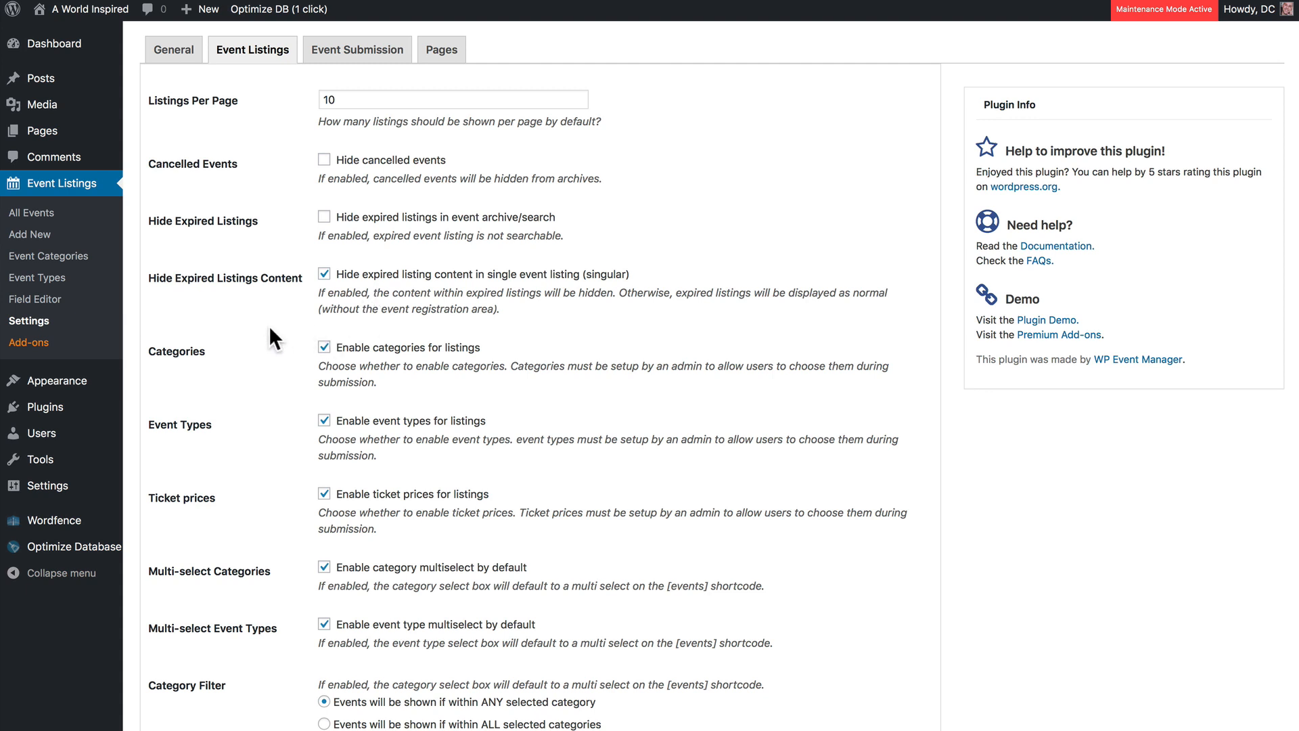
mouse_move(465, 372)
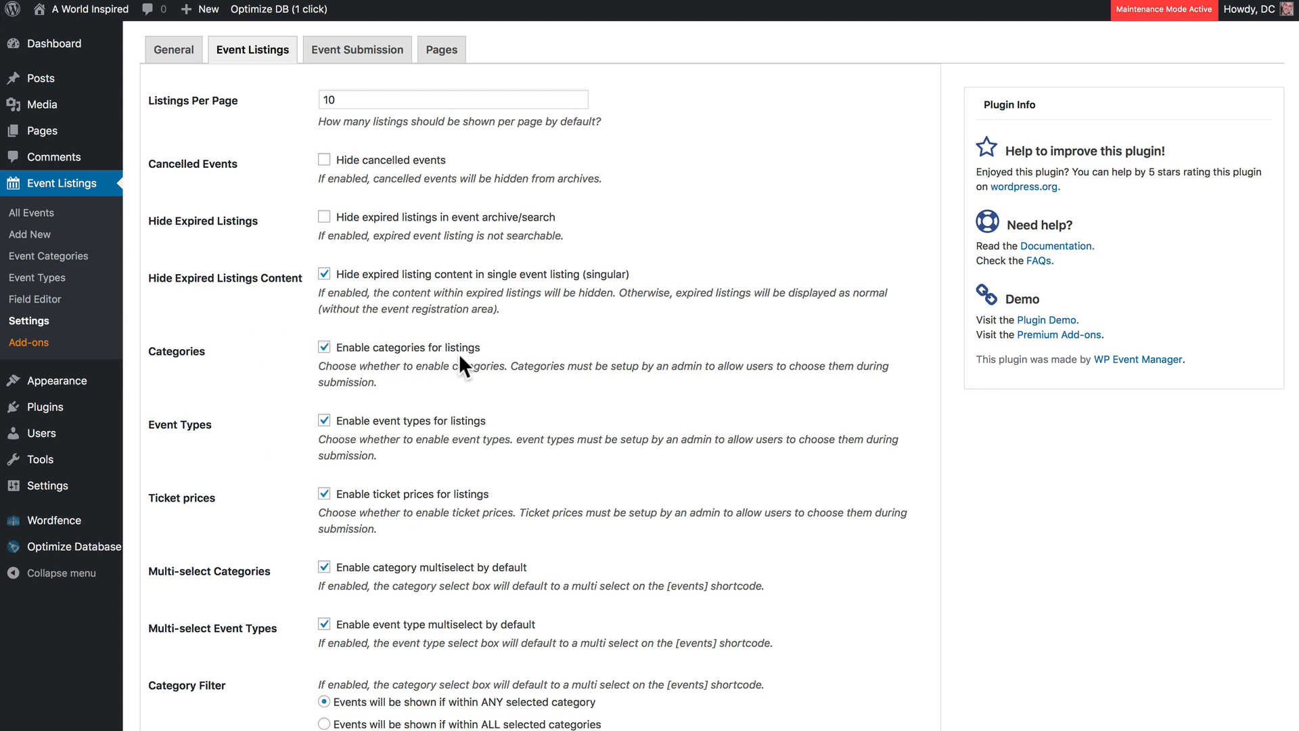
mouse_move(473, 439)
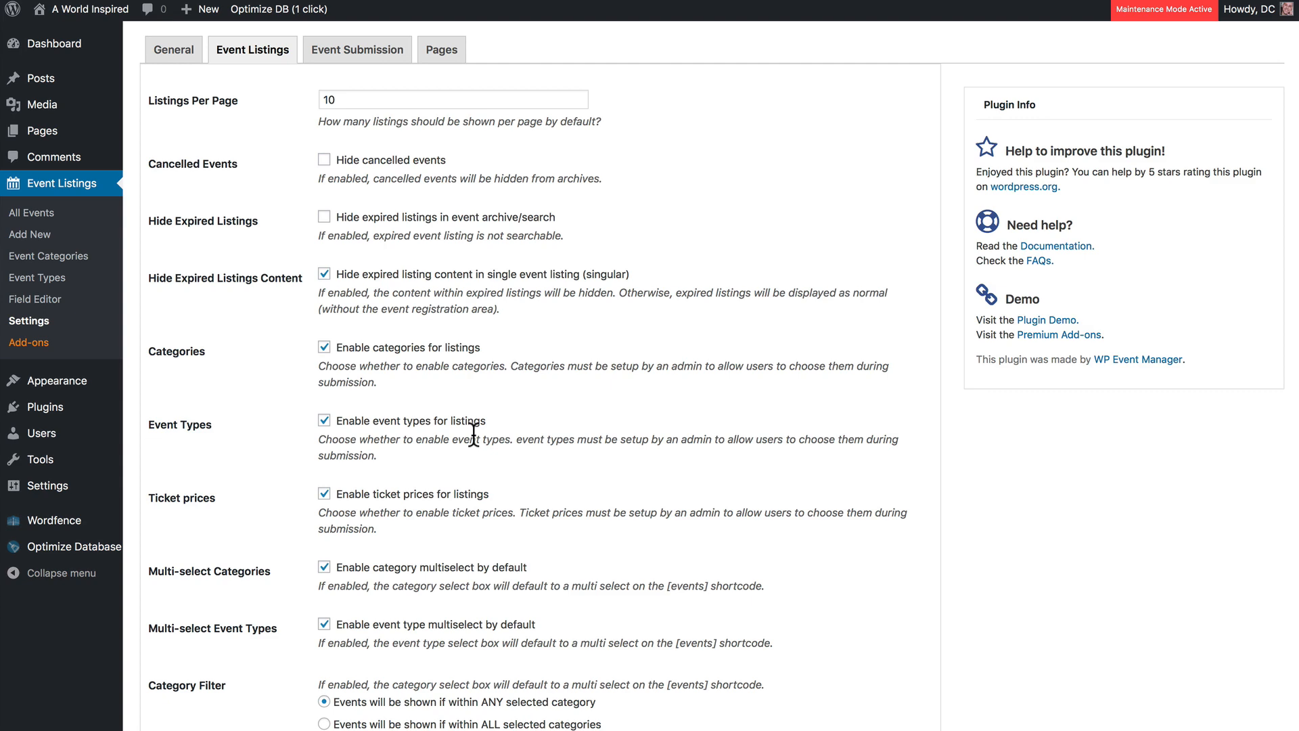
mouse_move(422, 518)
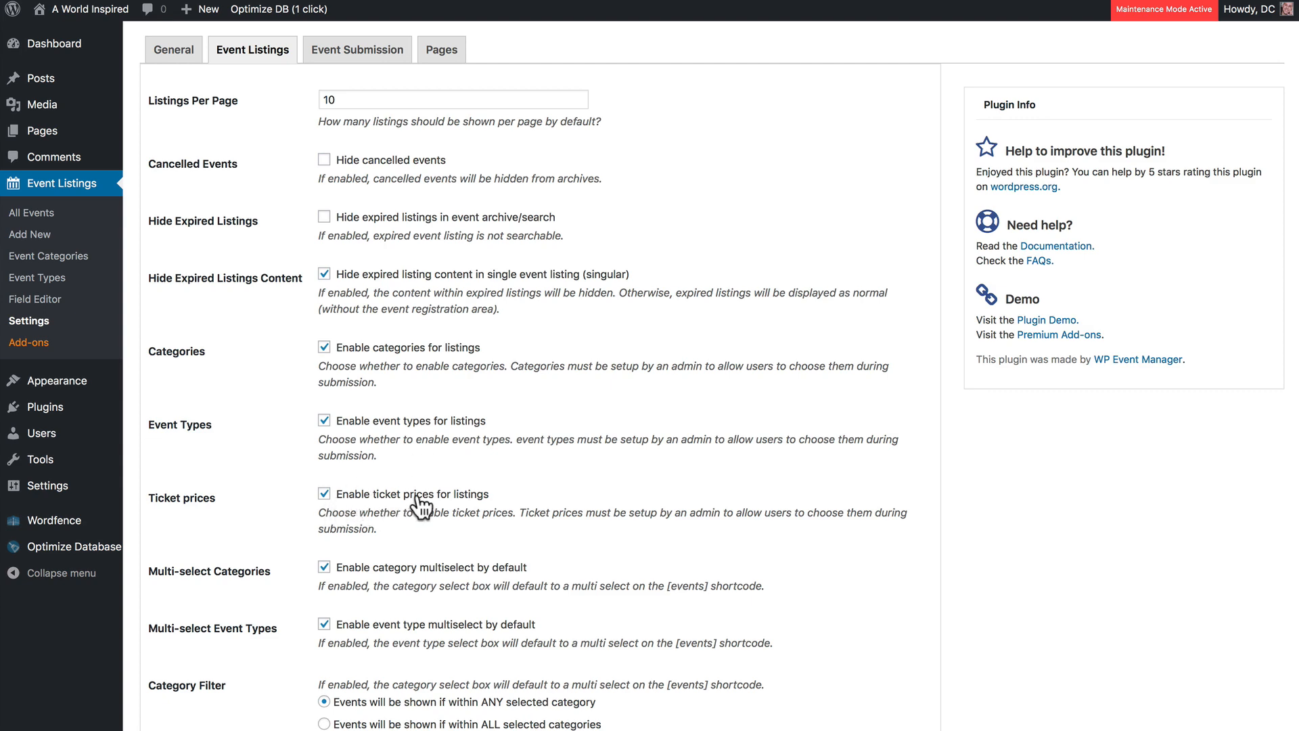
scroll("down", 3)
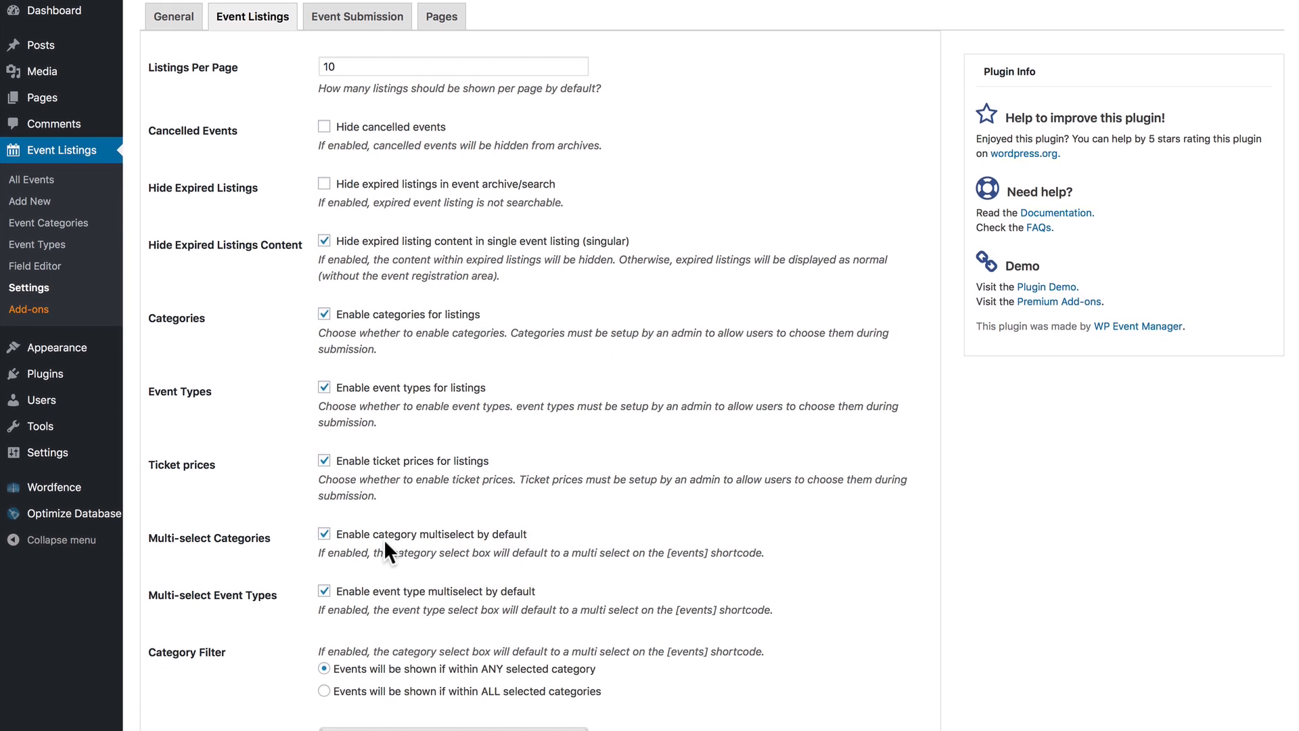
scroll("down", 3)
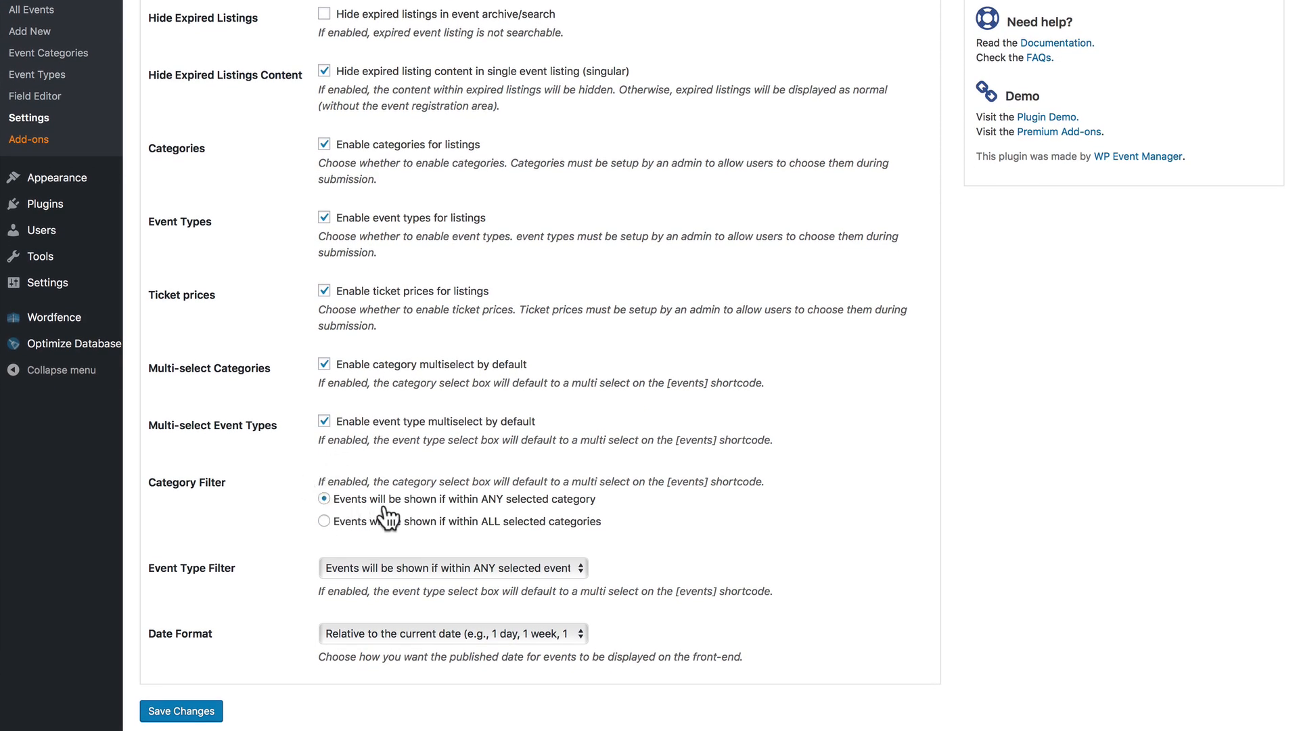
left_click(452, 567)
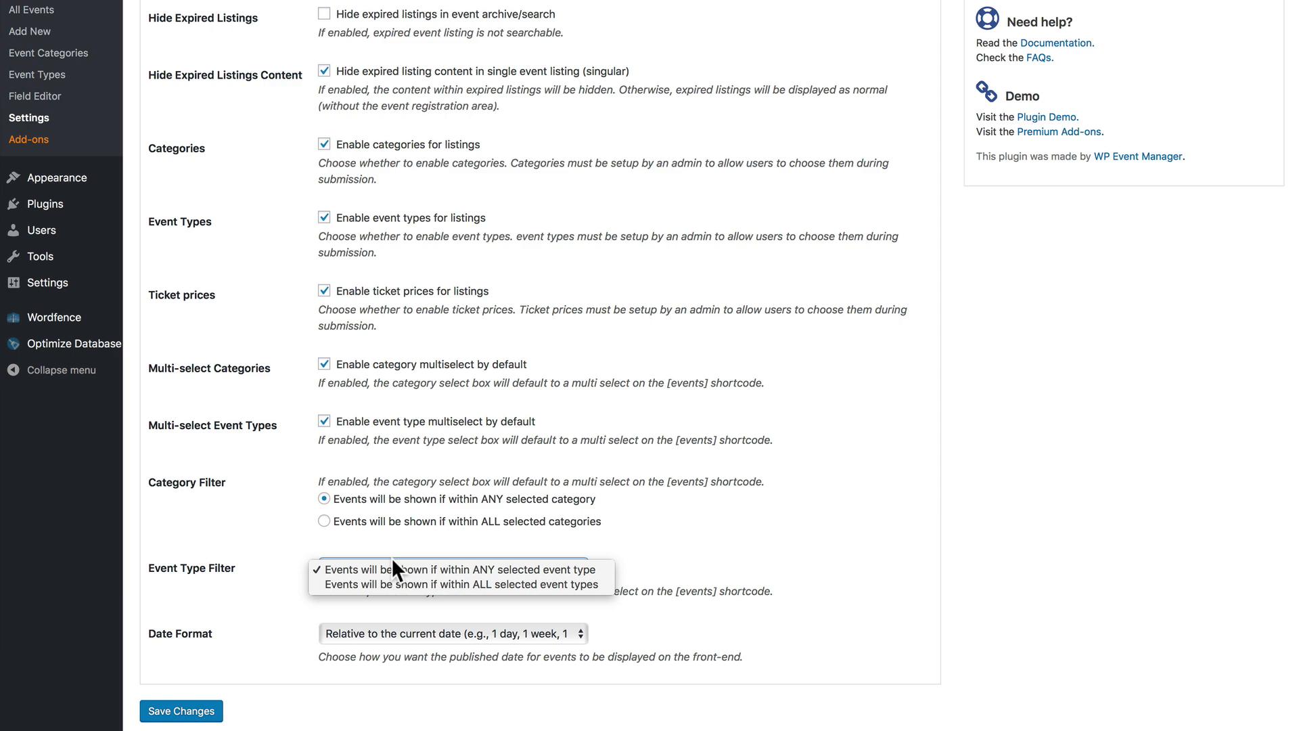
mouse_move(292, 516)
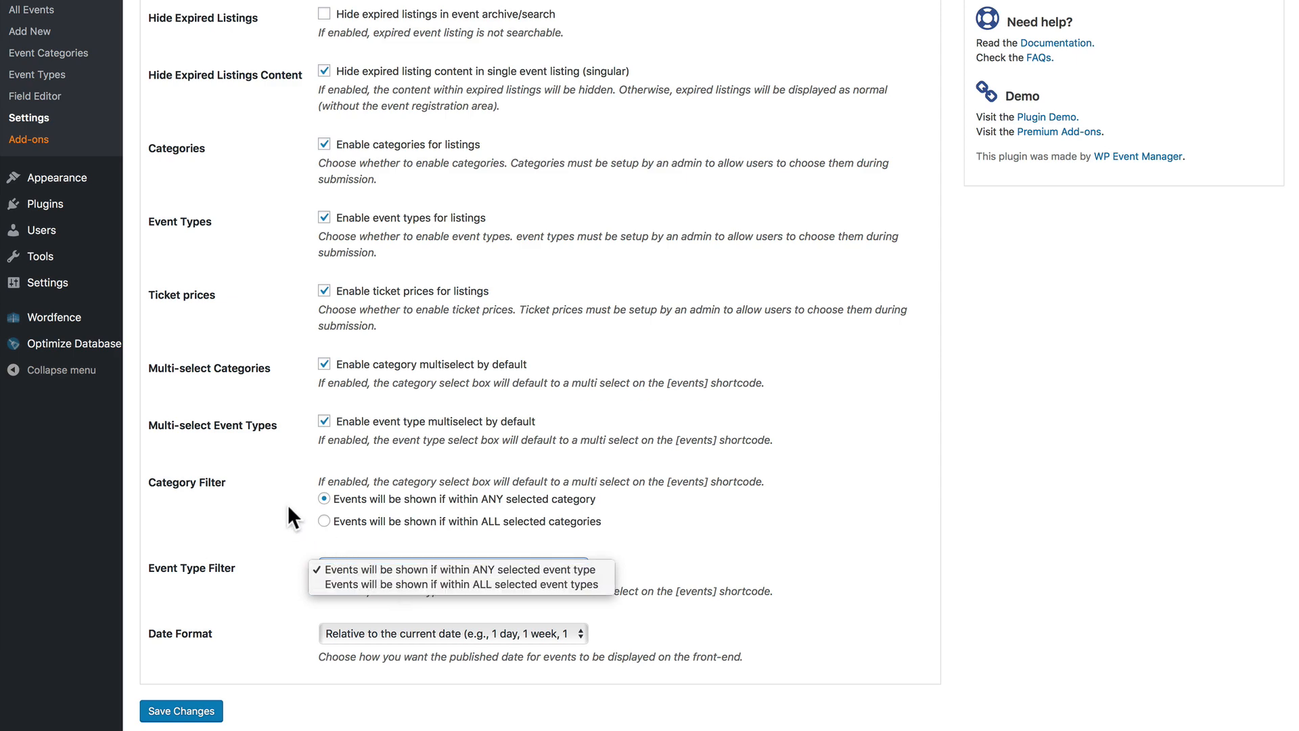
left_click(447, 633)
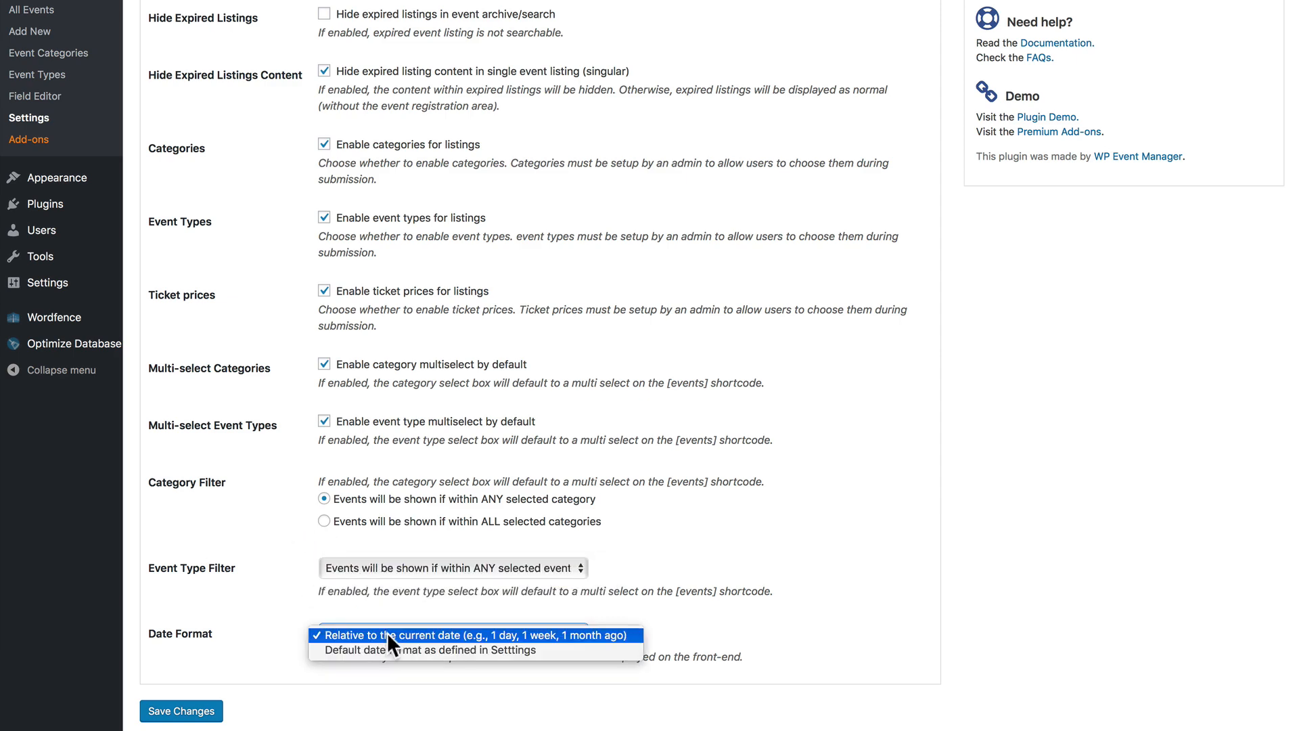
In Event Submission settings, review the Account Role choices and keep Editor
left_click(355, 29)
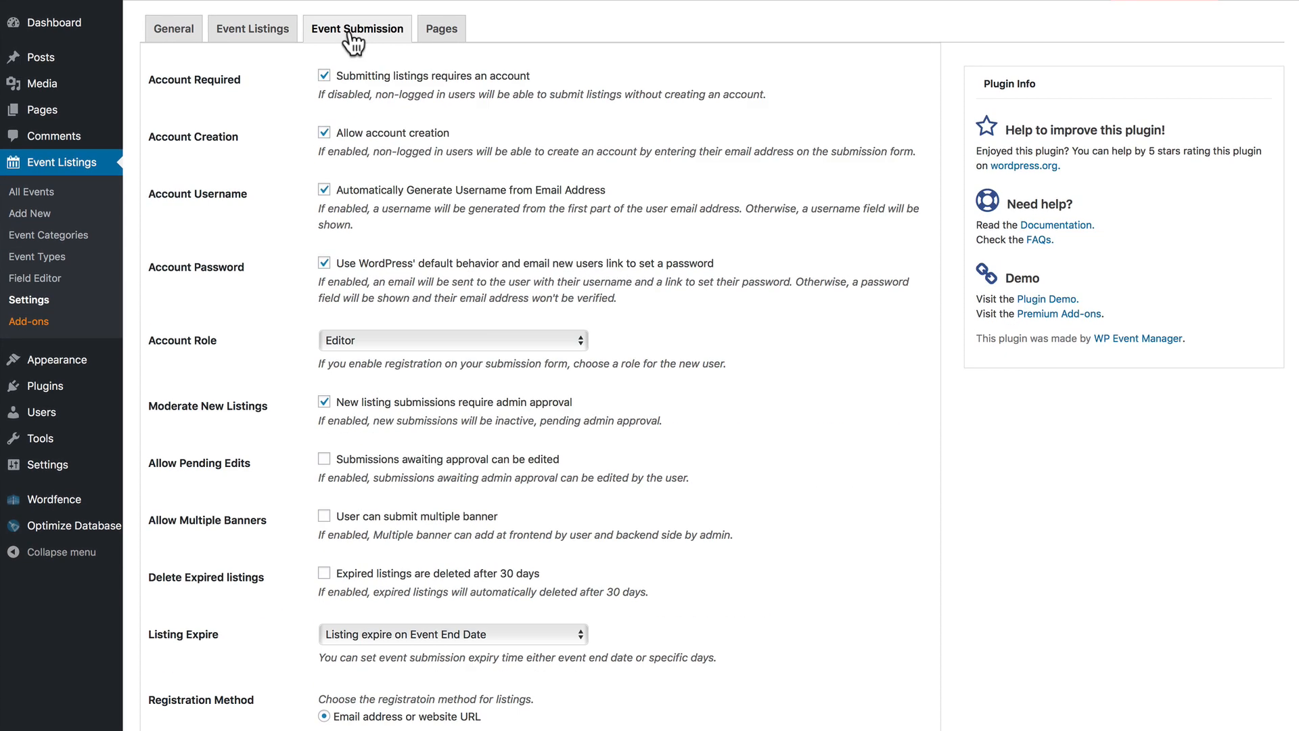
mouse_move(508, 113)
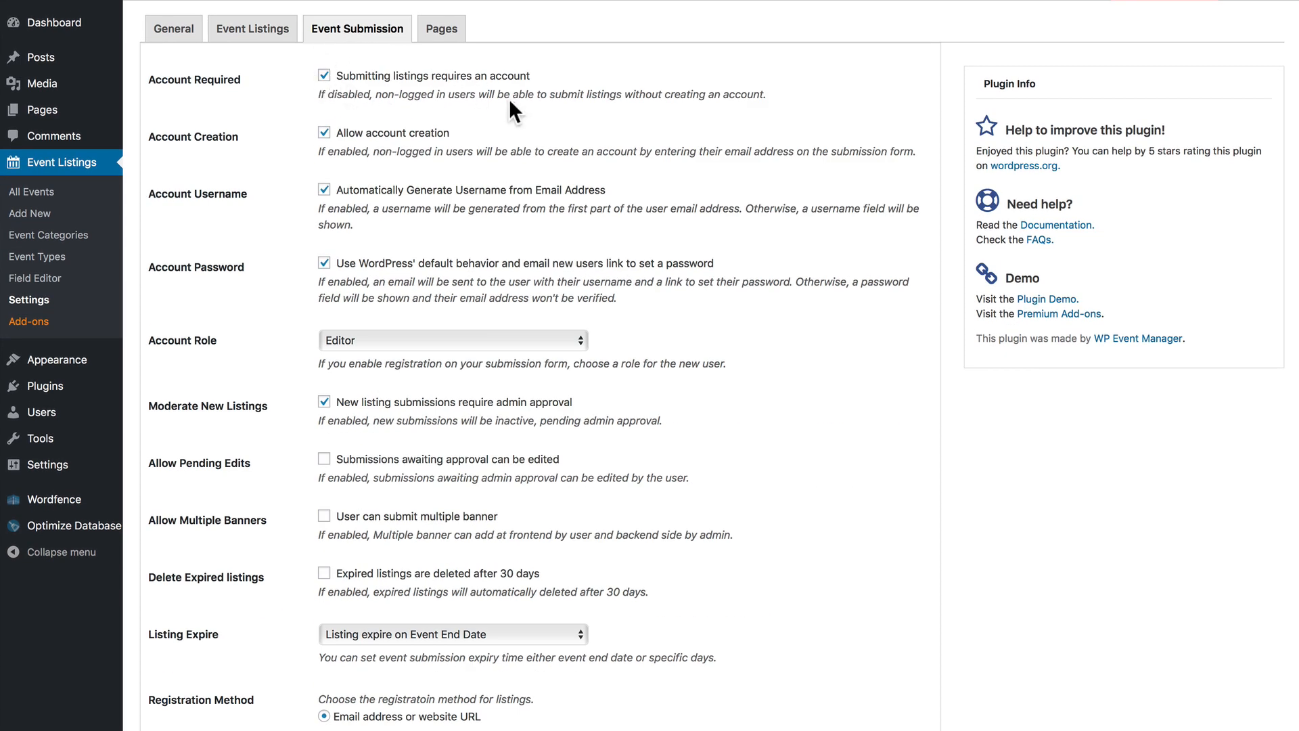
mouse_move(404, 170)
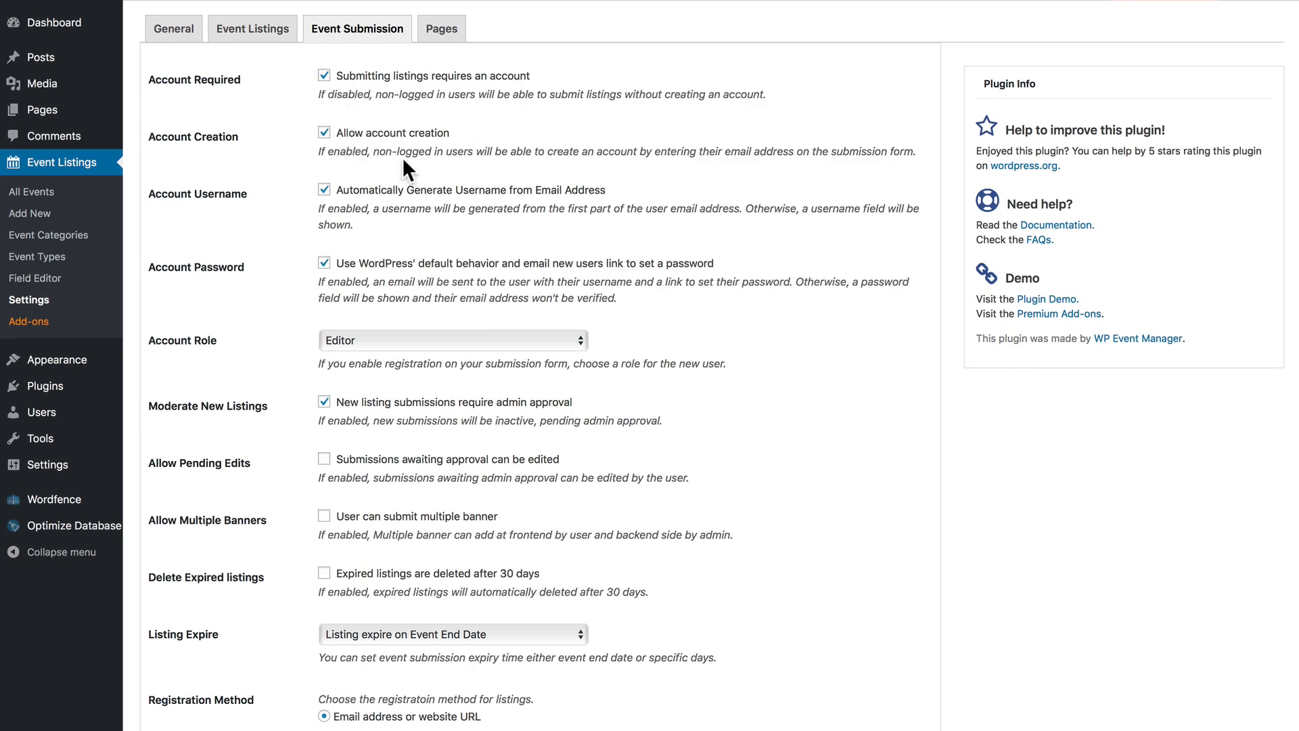
mouse_move(384, 208)
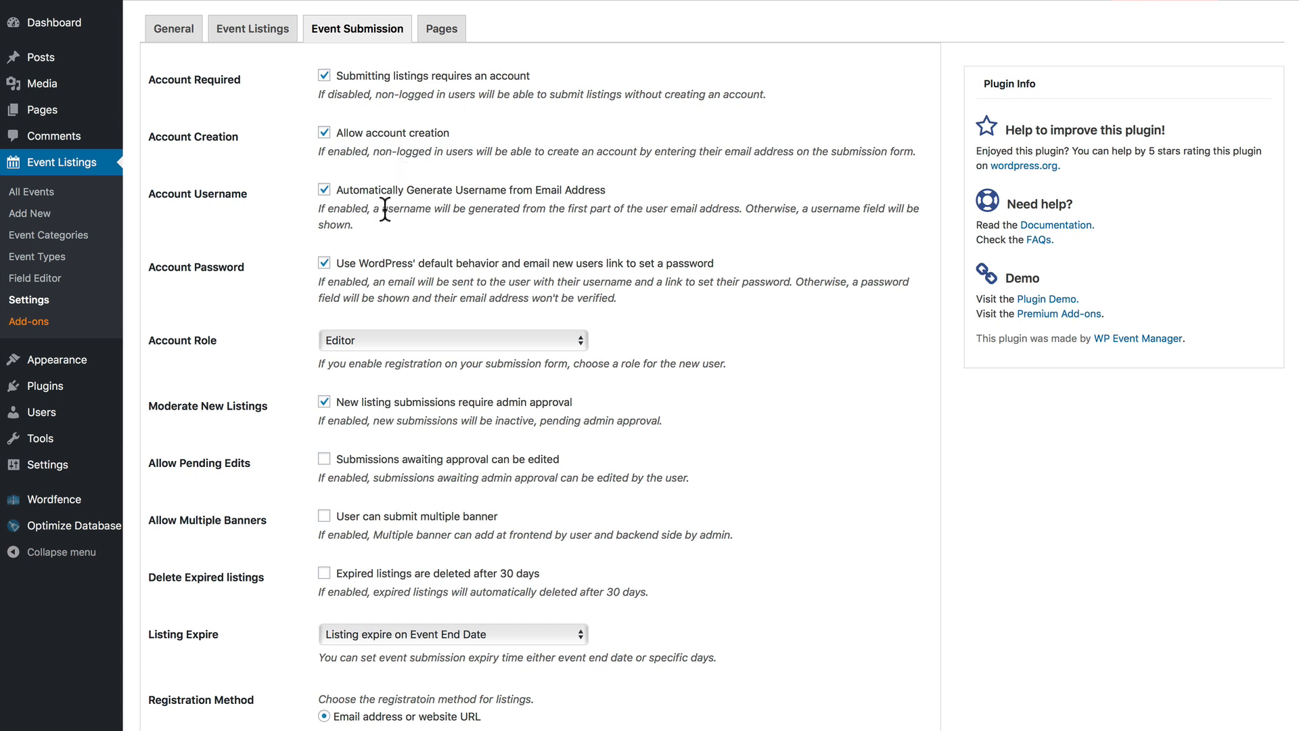
mouse_move(388, 282)
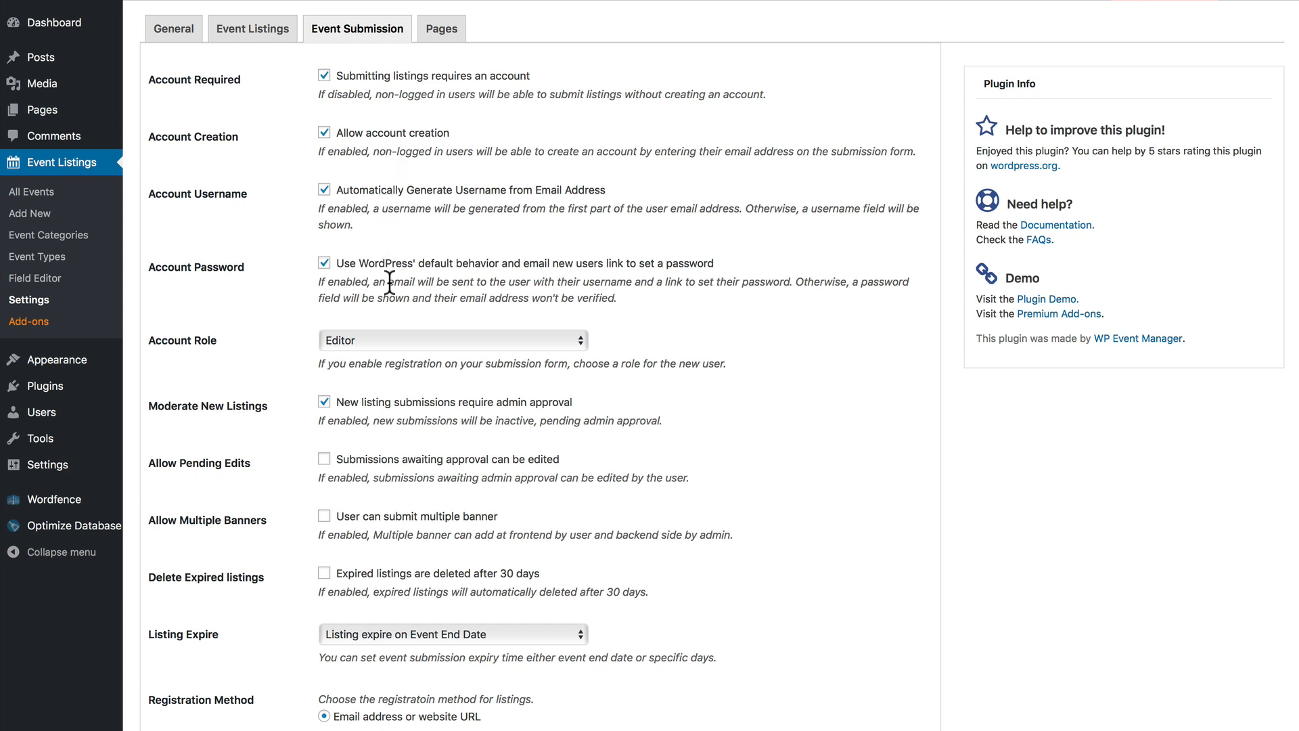
left_click(451, 341)
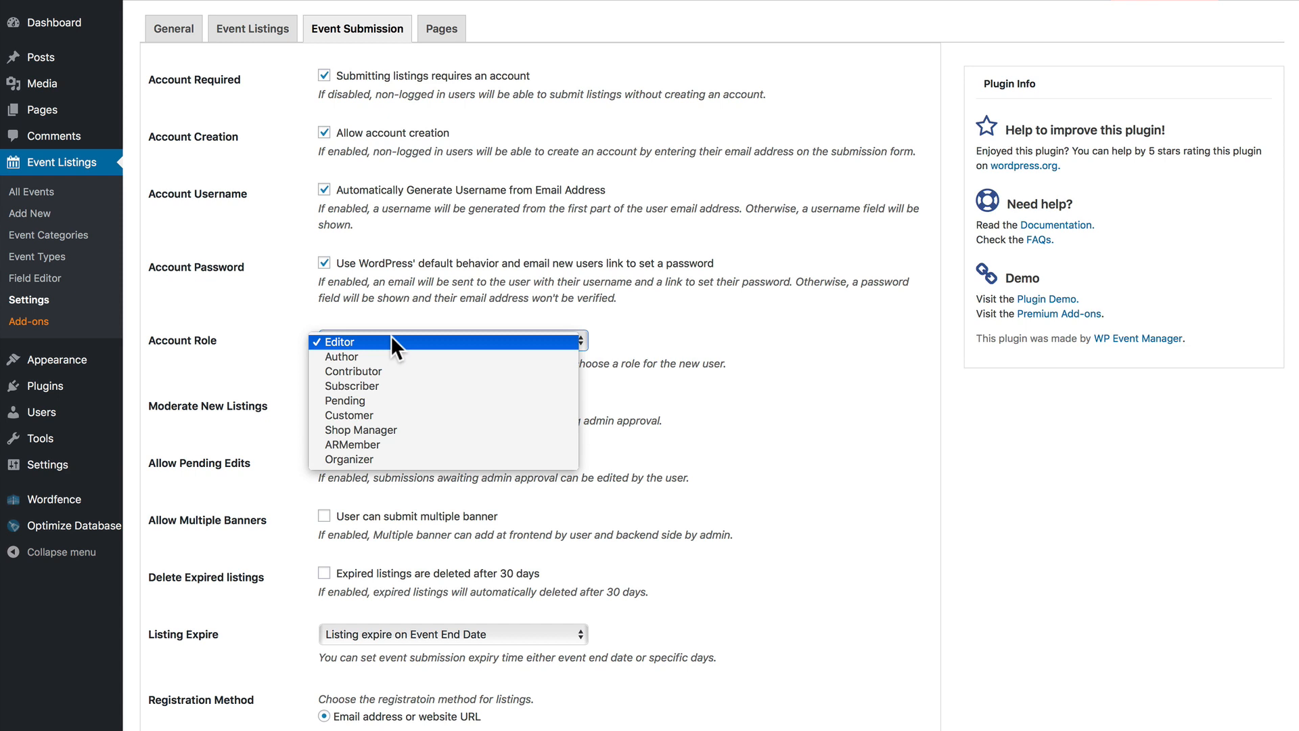
left_click(338, 341)
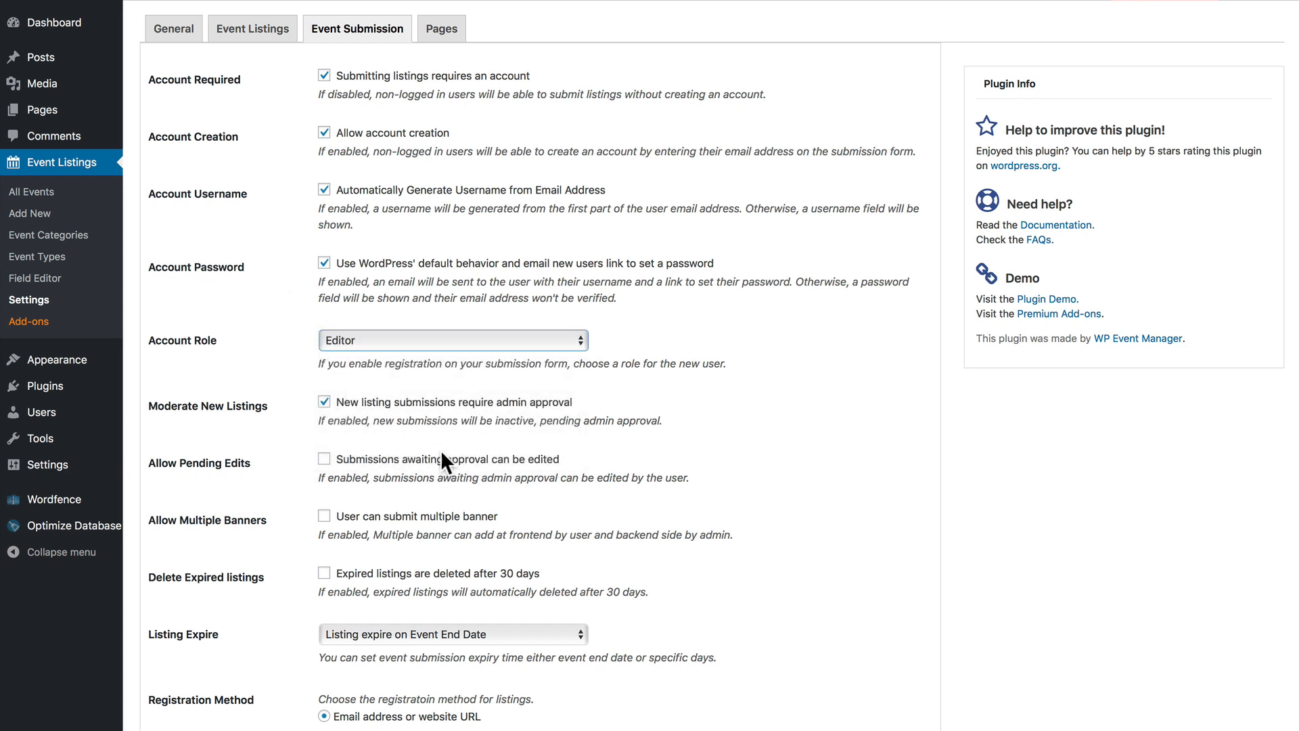
mouse_move(538, 470)
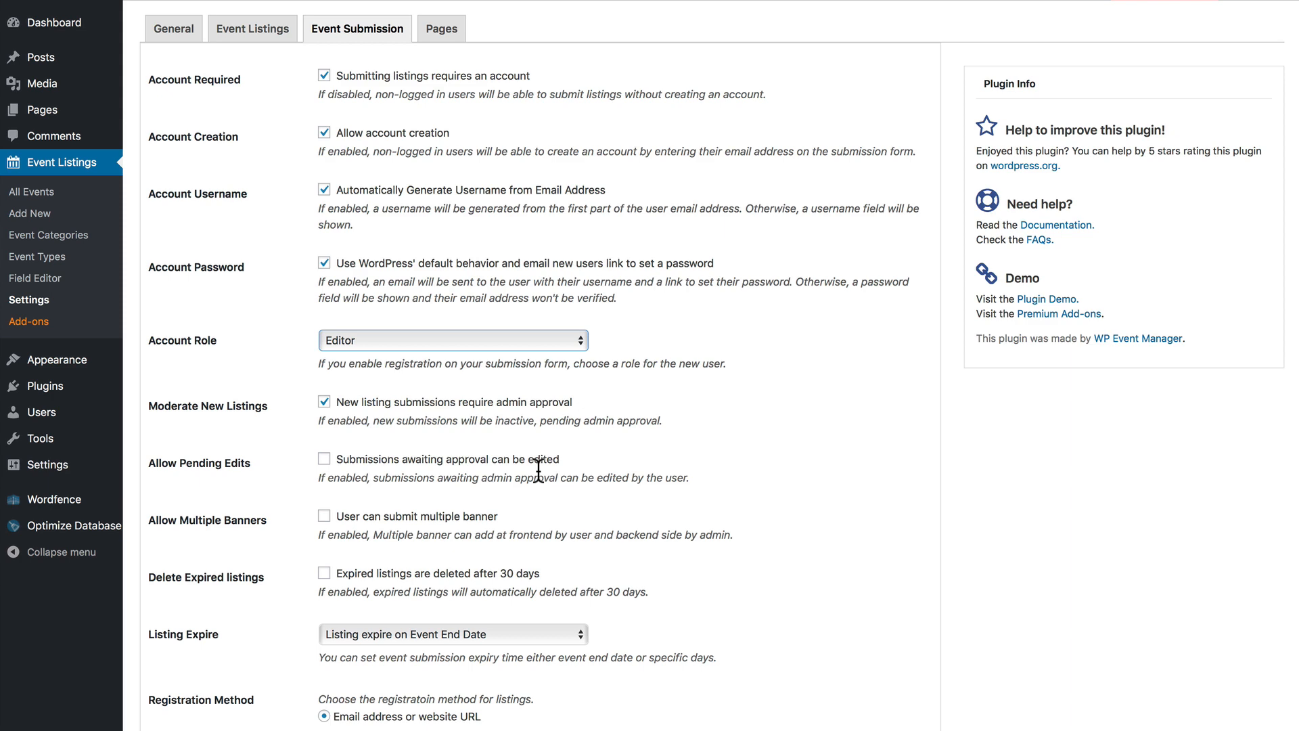
mouse_move(462, 533)
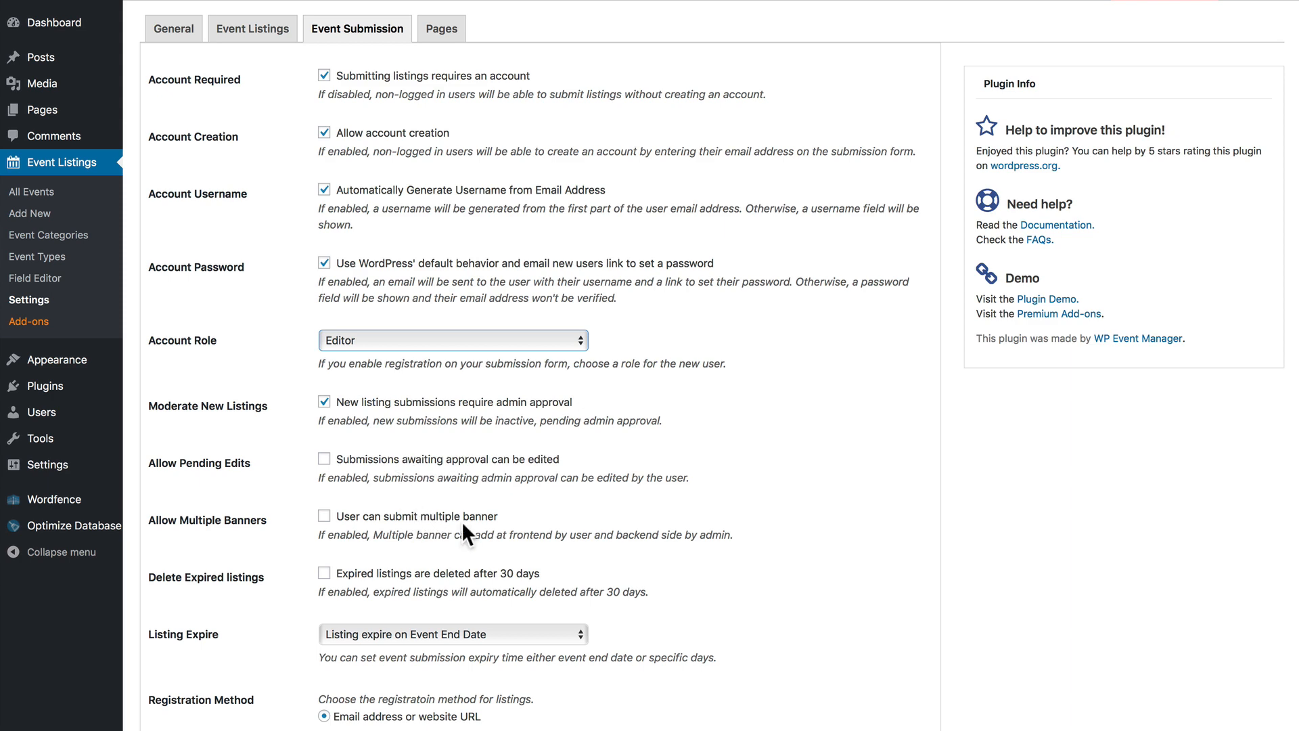
Try Listing Expire after a set number of days, then restore expiry on Event End Date
scroll("down", 3)
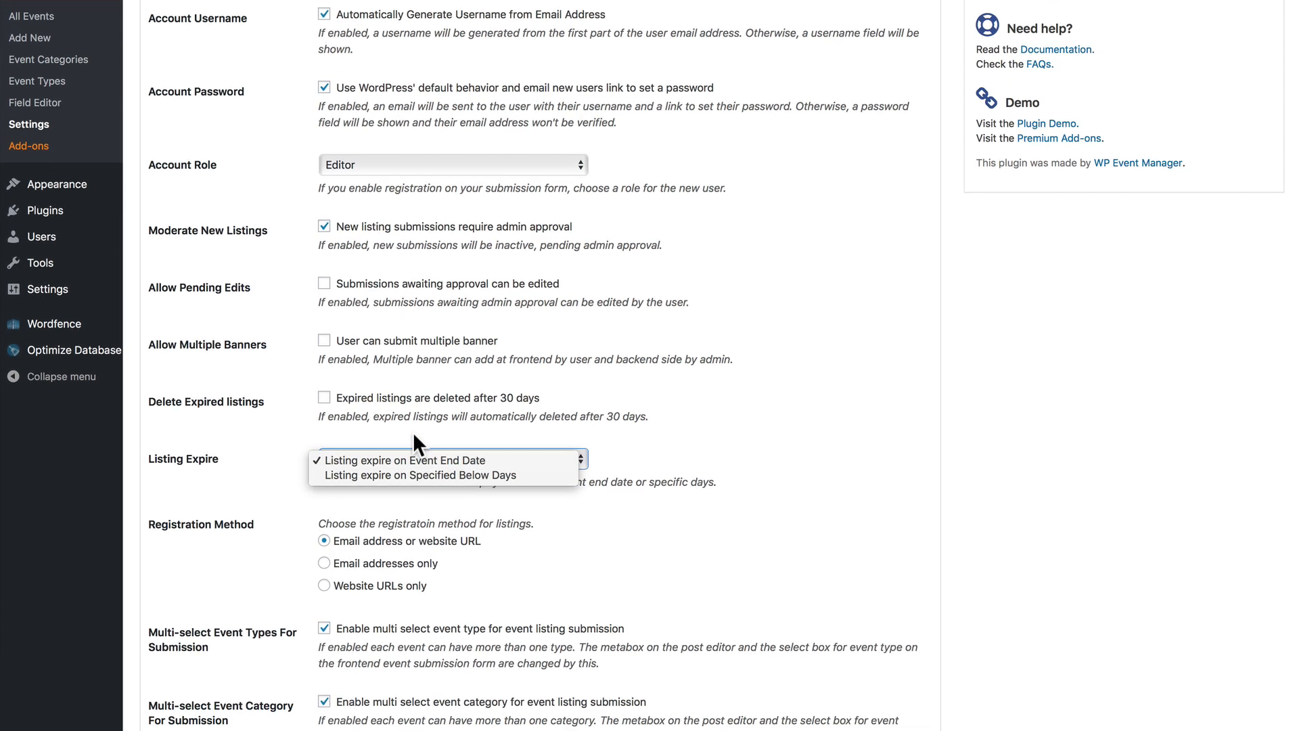
left_click(422, 475)
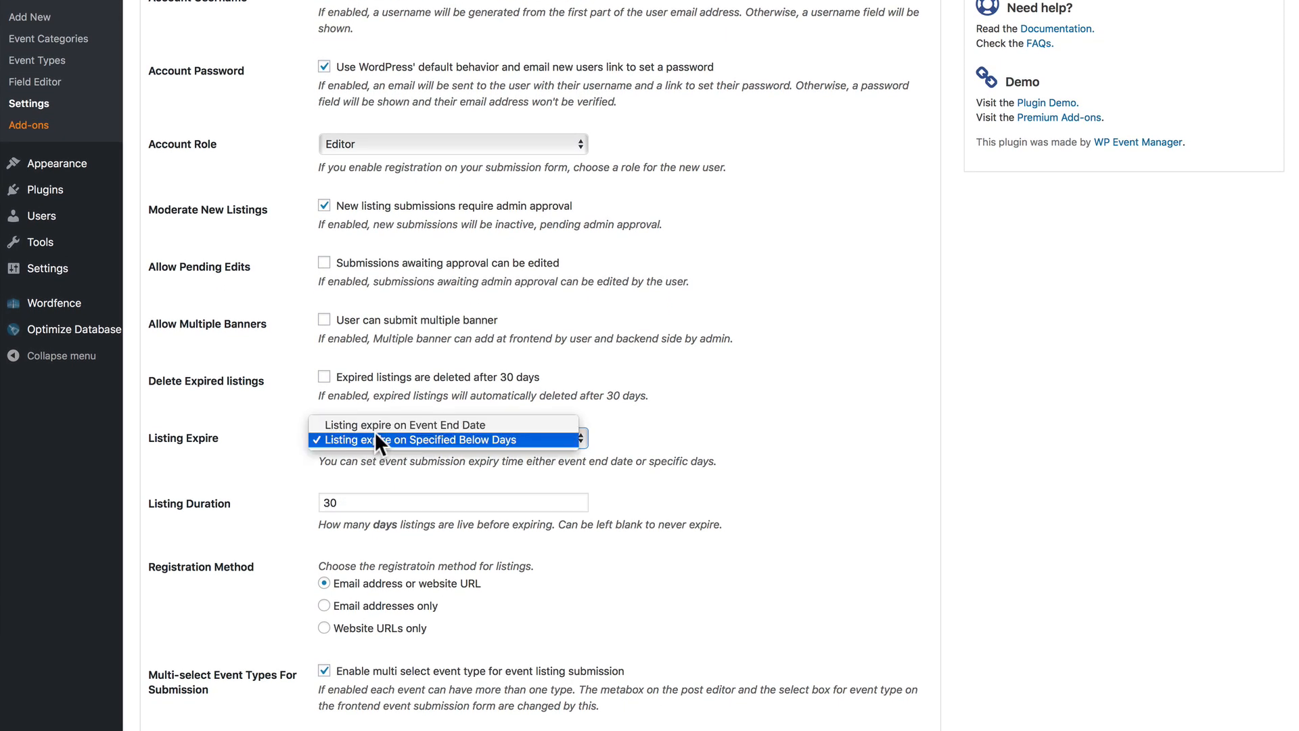
left_click(403, 423)
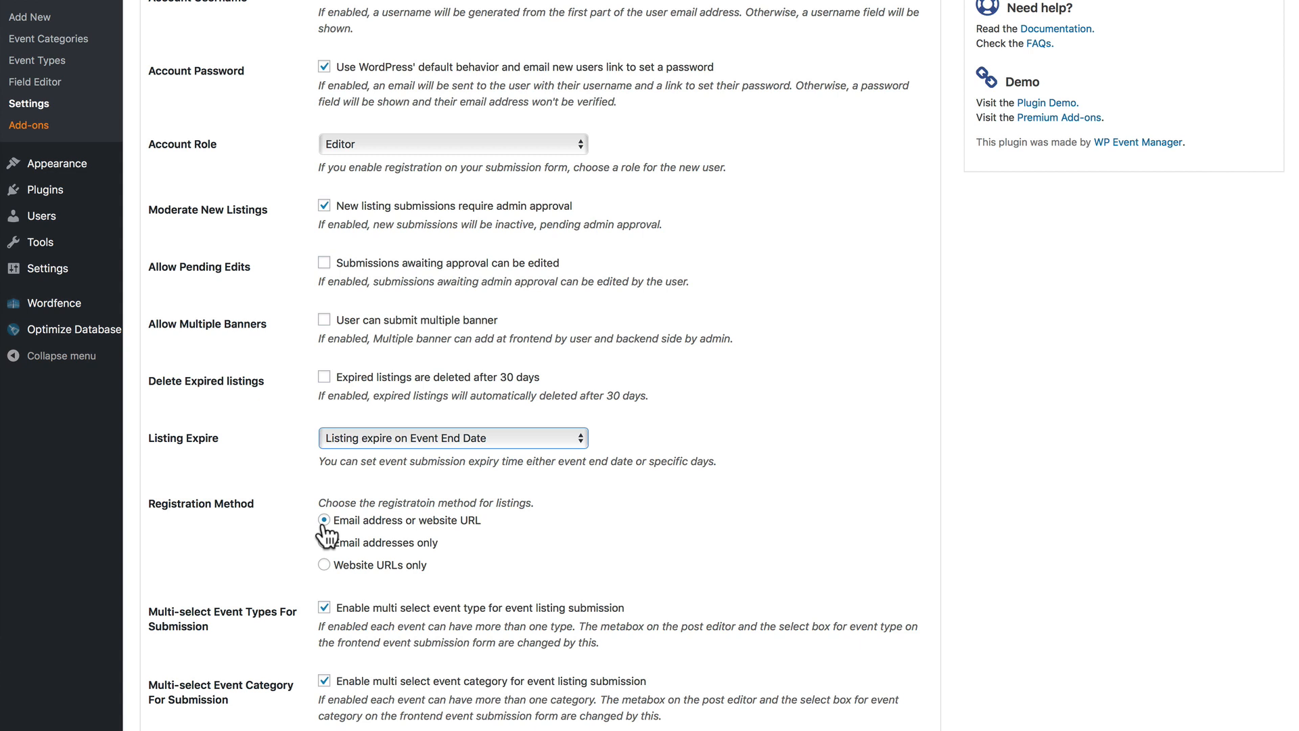
scroll("down", 3)
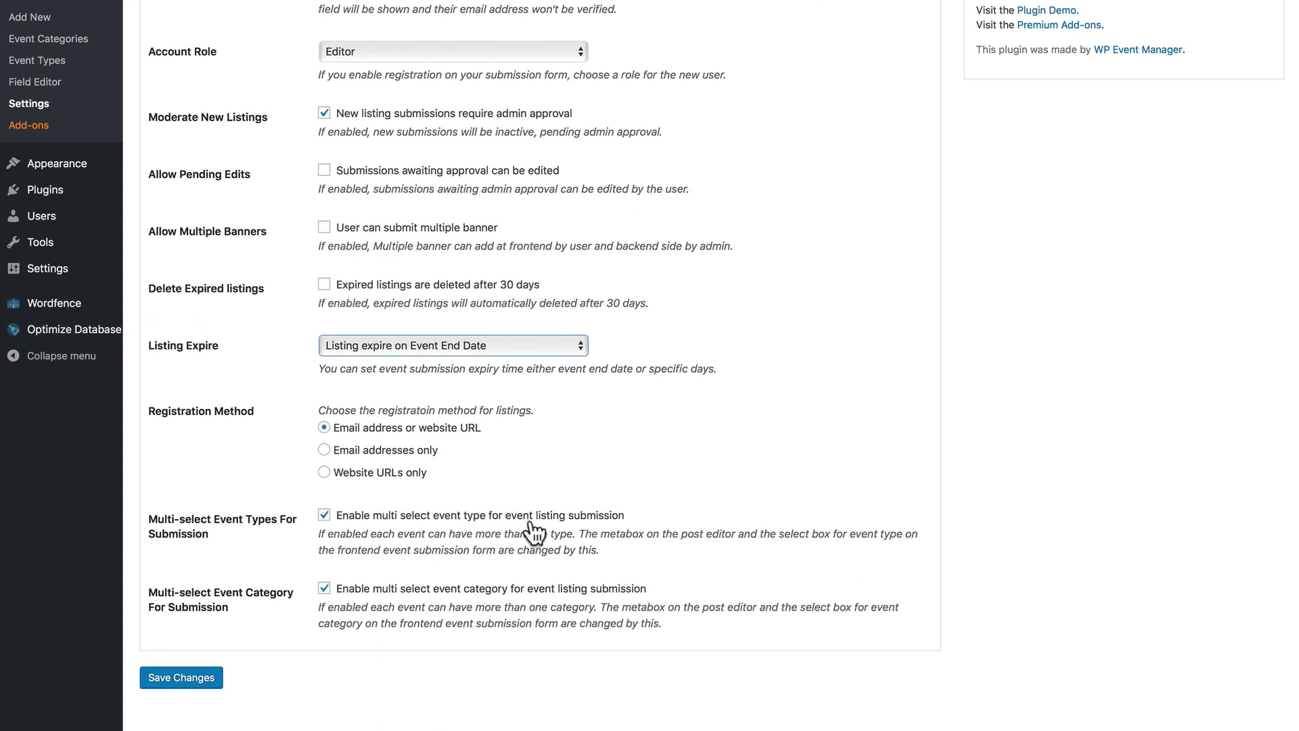
mouse_move(378, 609)
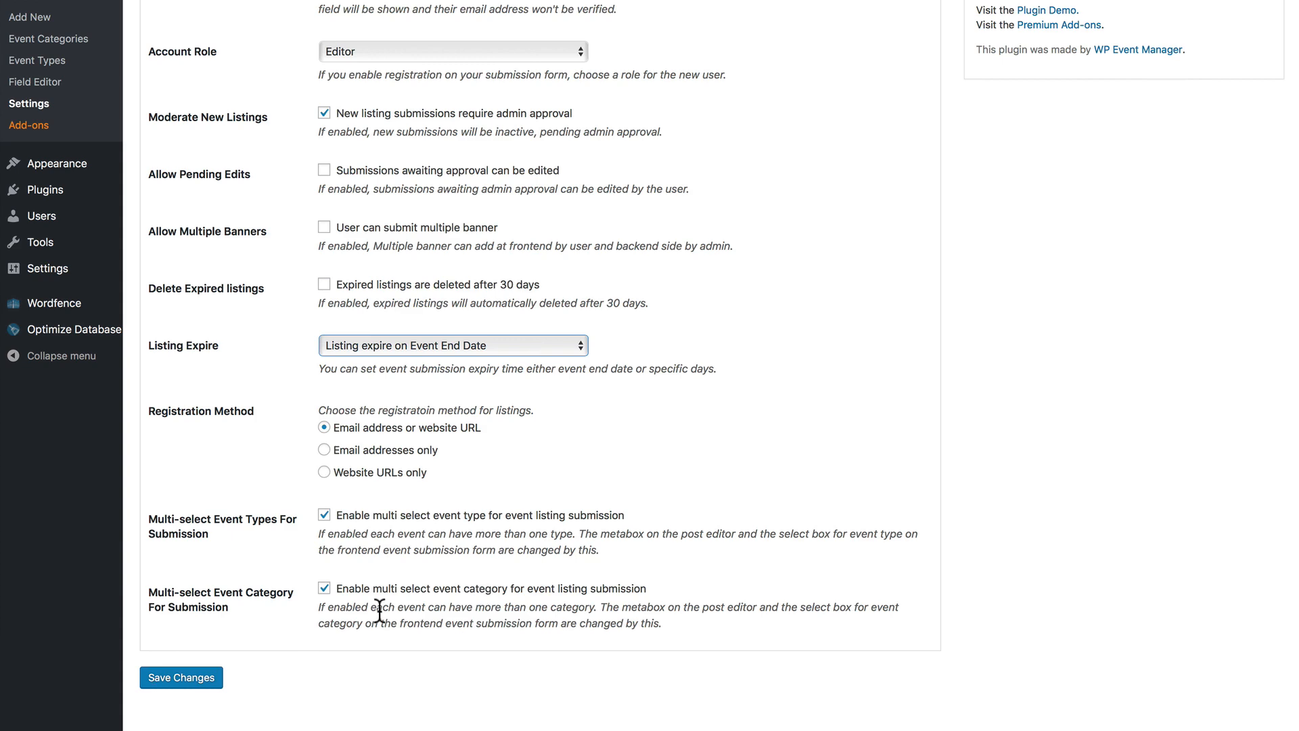
scroll("up", 3)
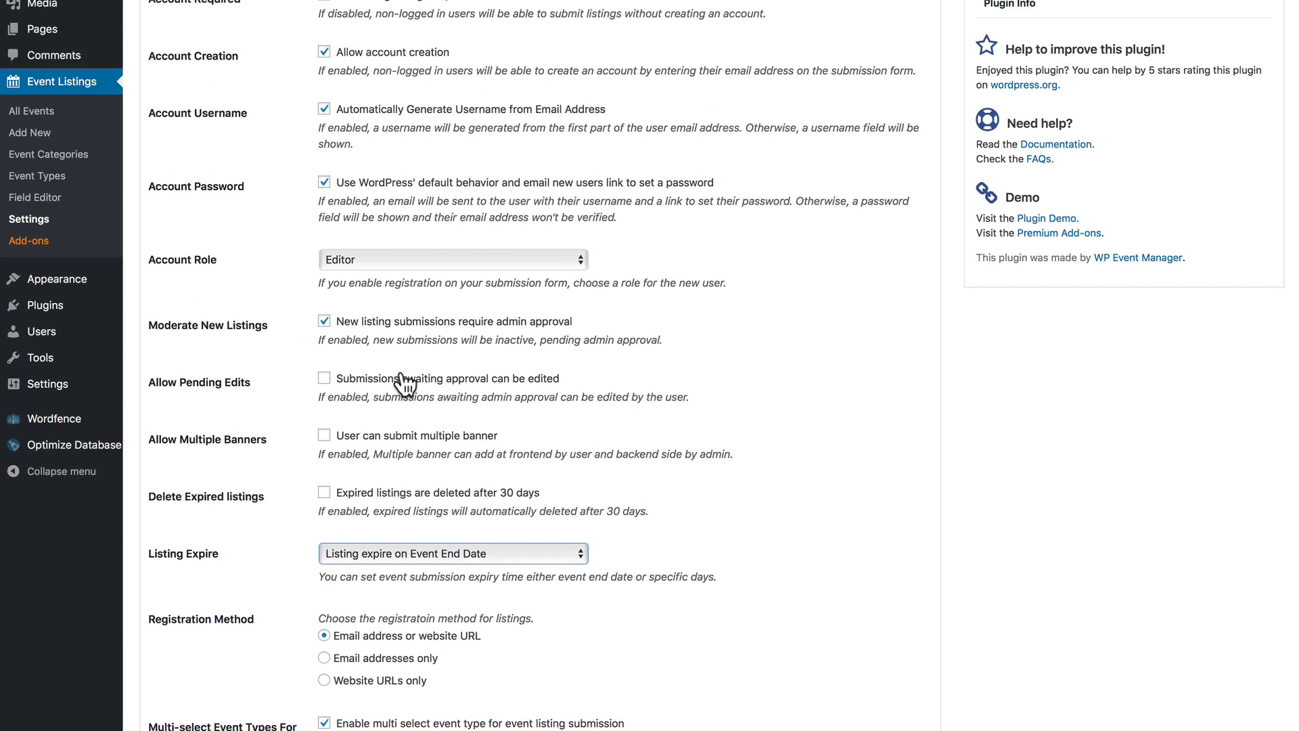
left_click(441, 26)
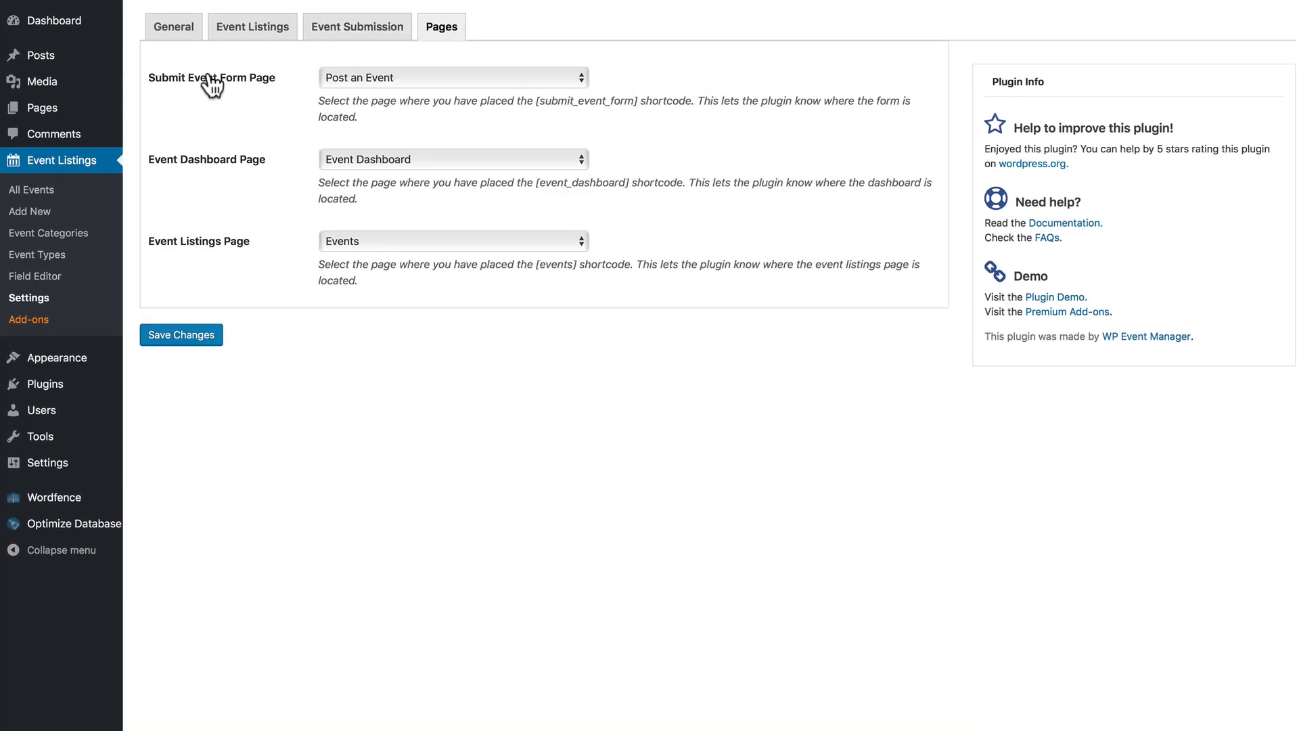
mouse_move(456, 124)
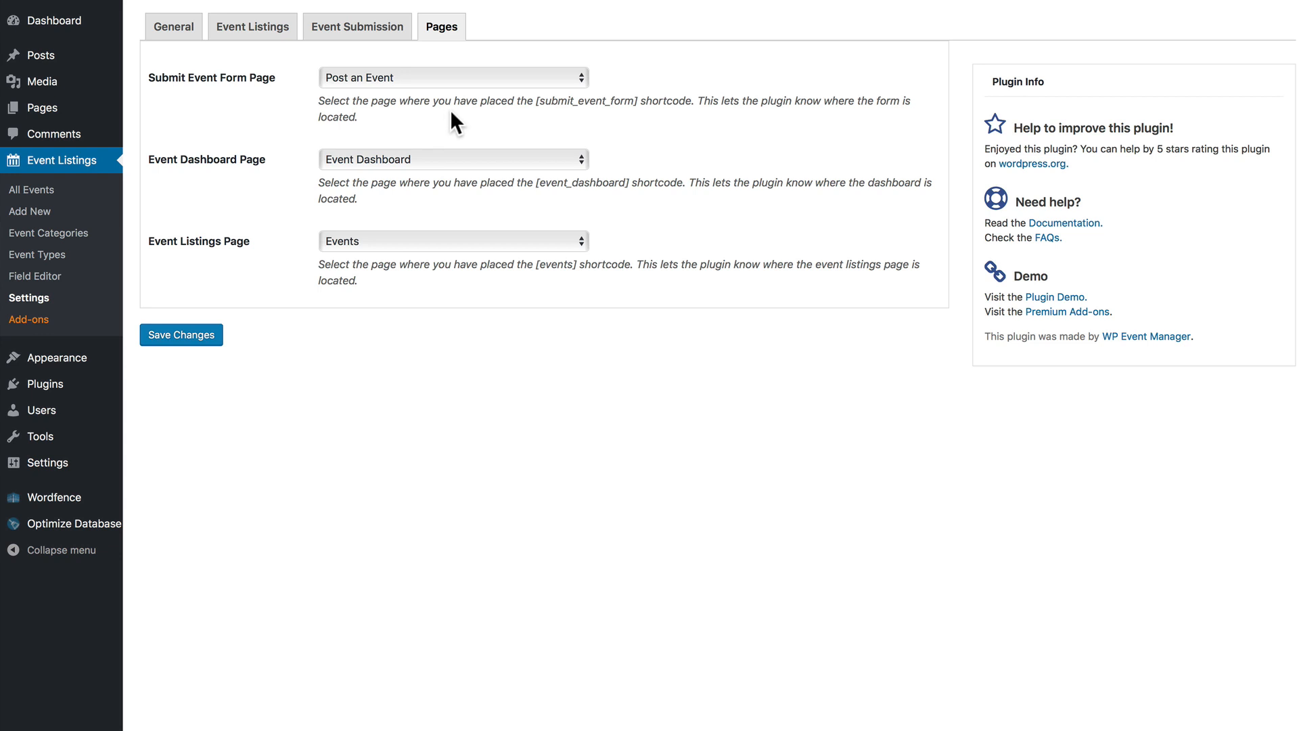
left_click(452, 78)
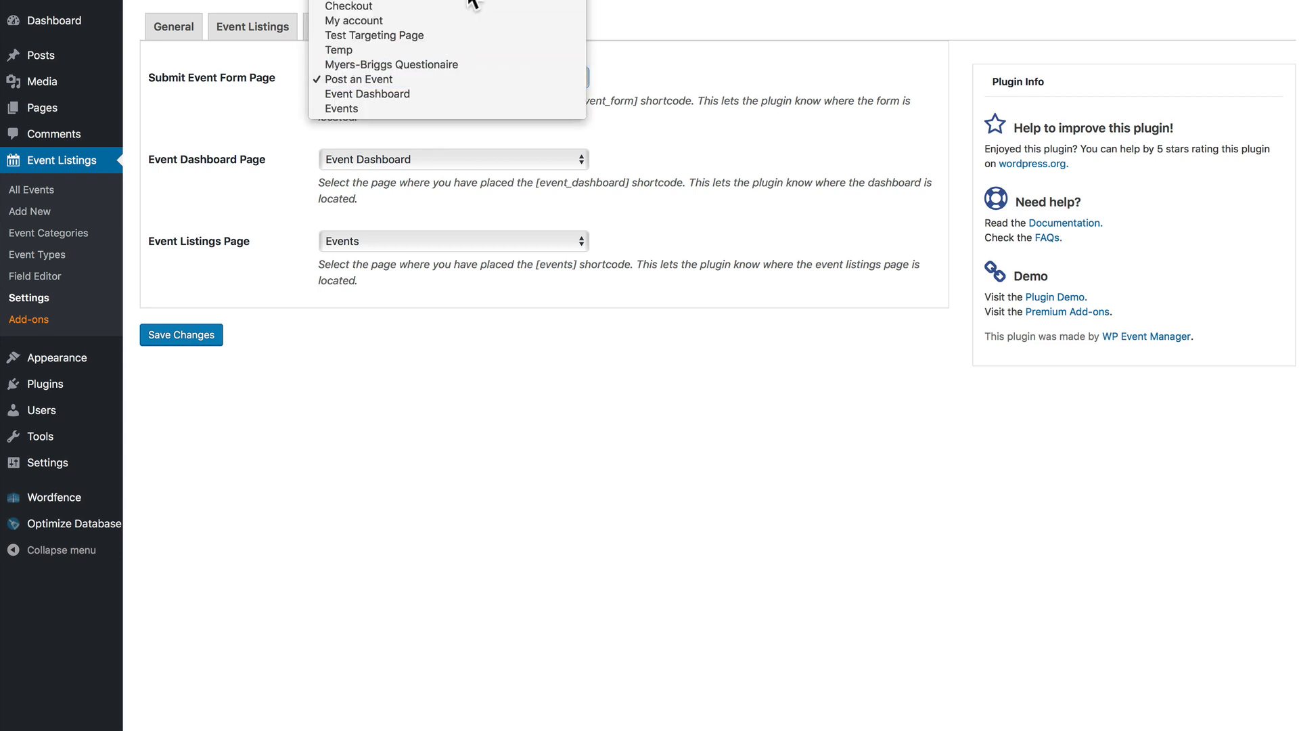
left_click(357, 79)
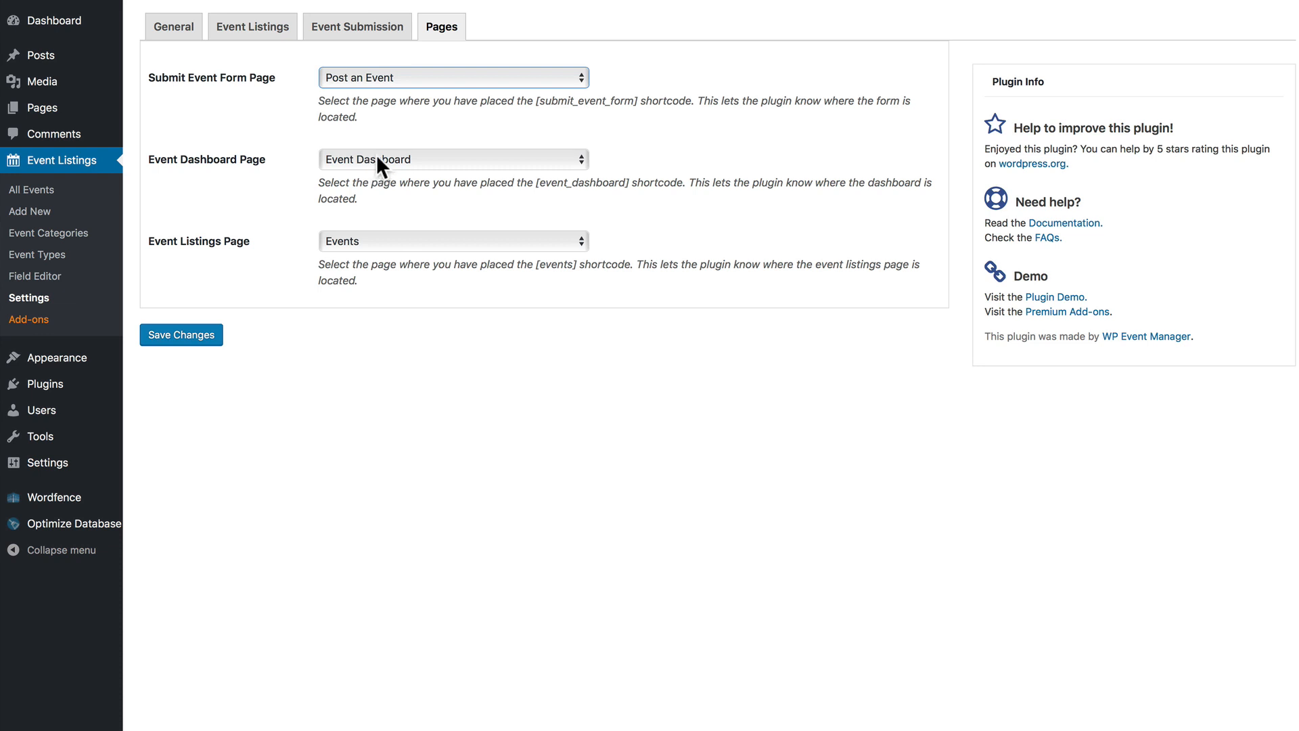
mouse_move(397, 246)
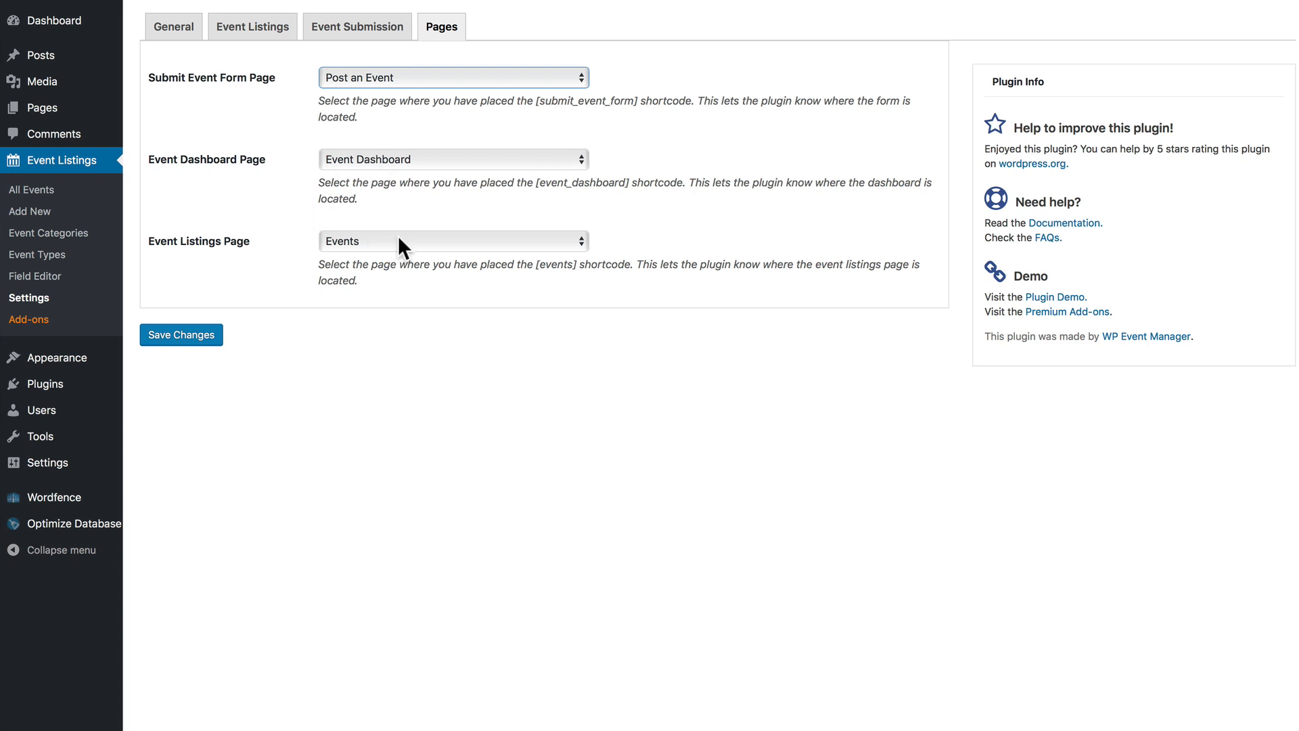
mouse_move(210, 338)
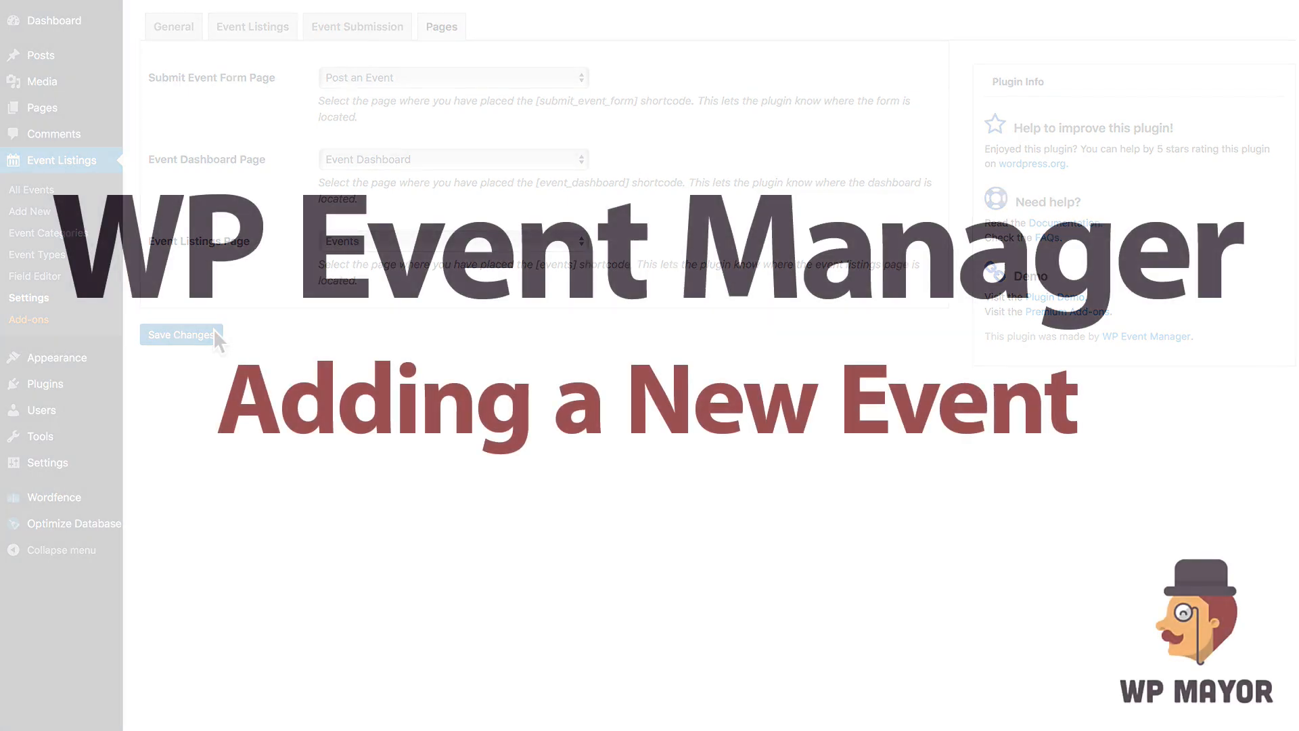
Save the settings and start a new event titled 'Self Publishing Success' with its opening line as a heading
left_click(180, 336)
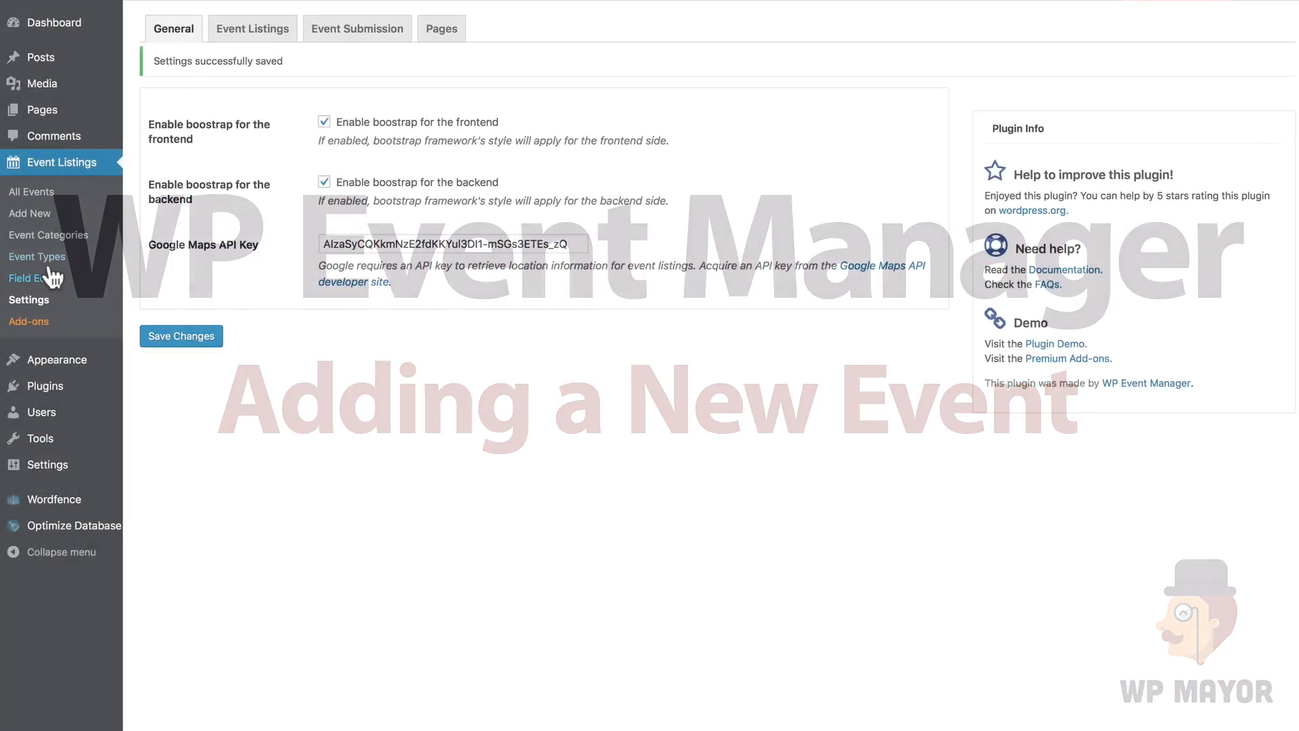
left_click(30, 214)
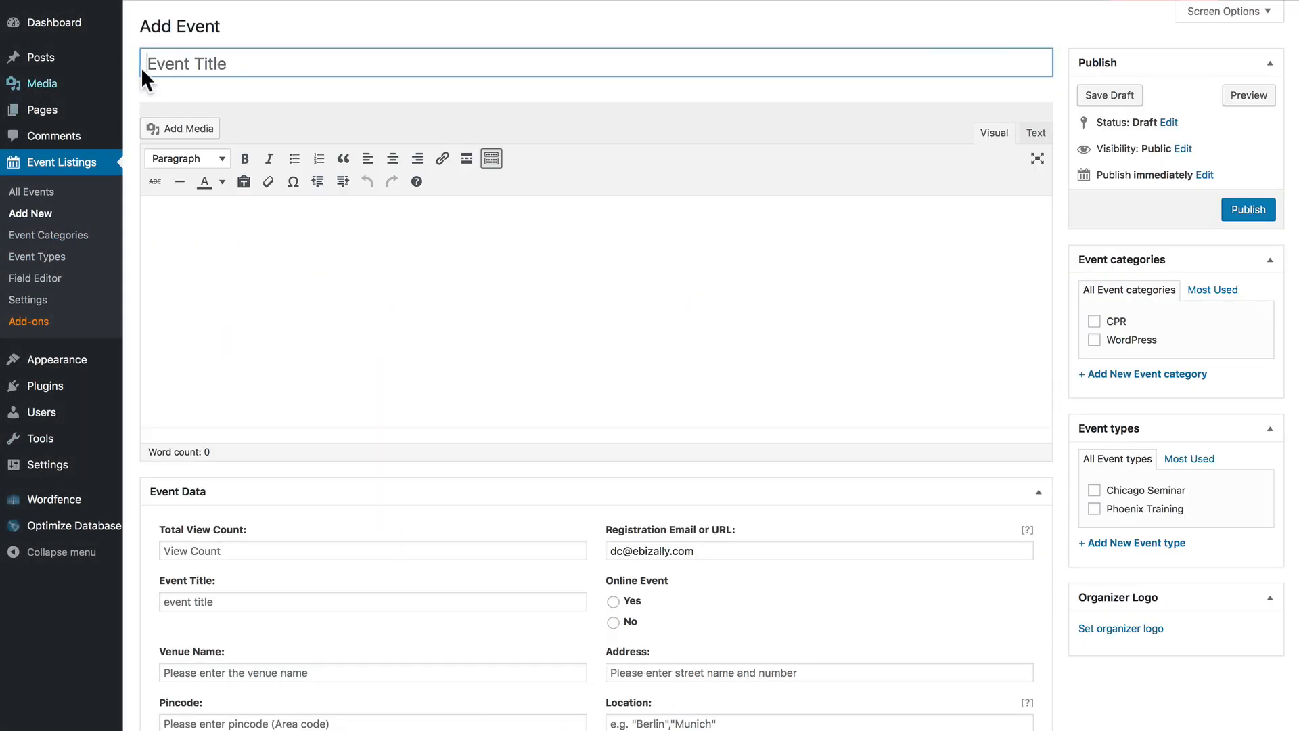
type("Self Publishing Success")
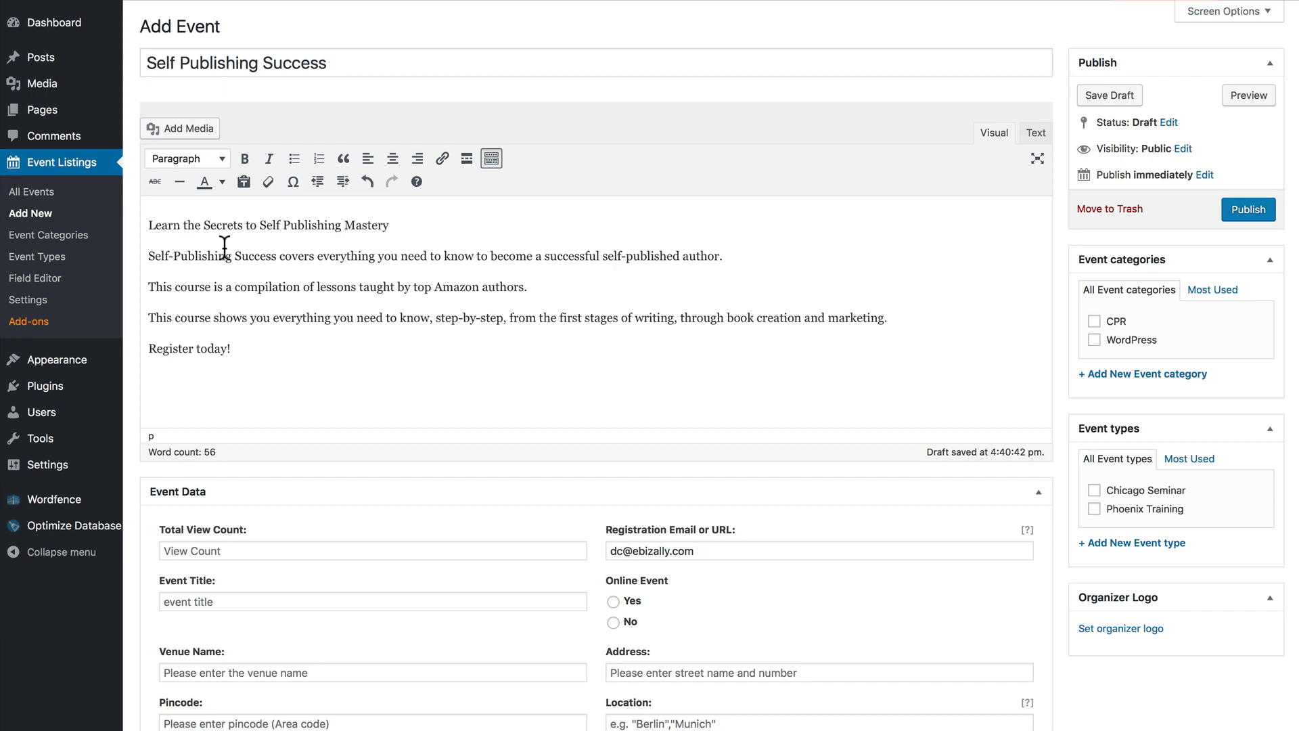
left_click(187, 158)
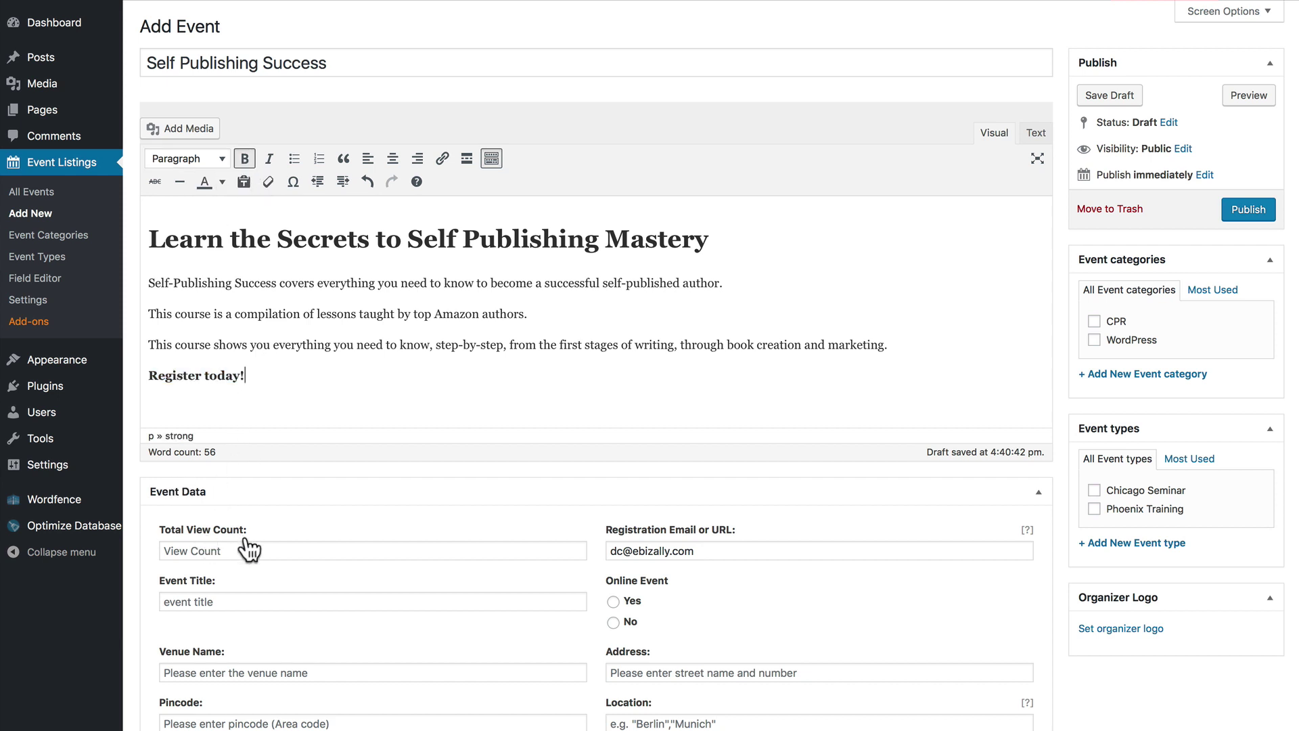
Fill Event Title 'Self Publishing Success' and Venue Name 'Boston Harbor Hotel'
type("Self Publish")
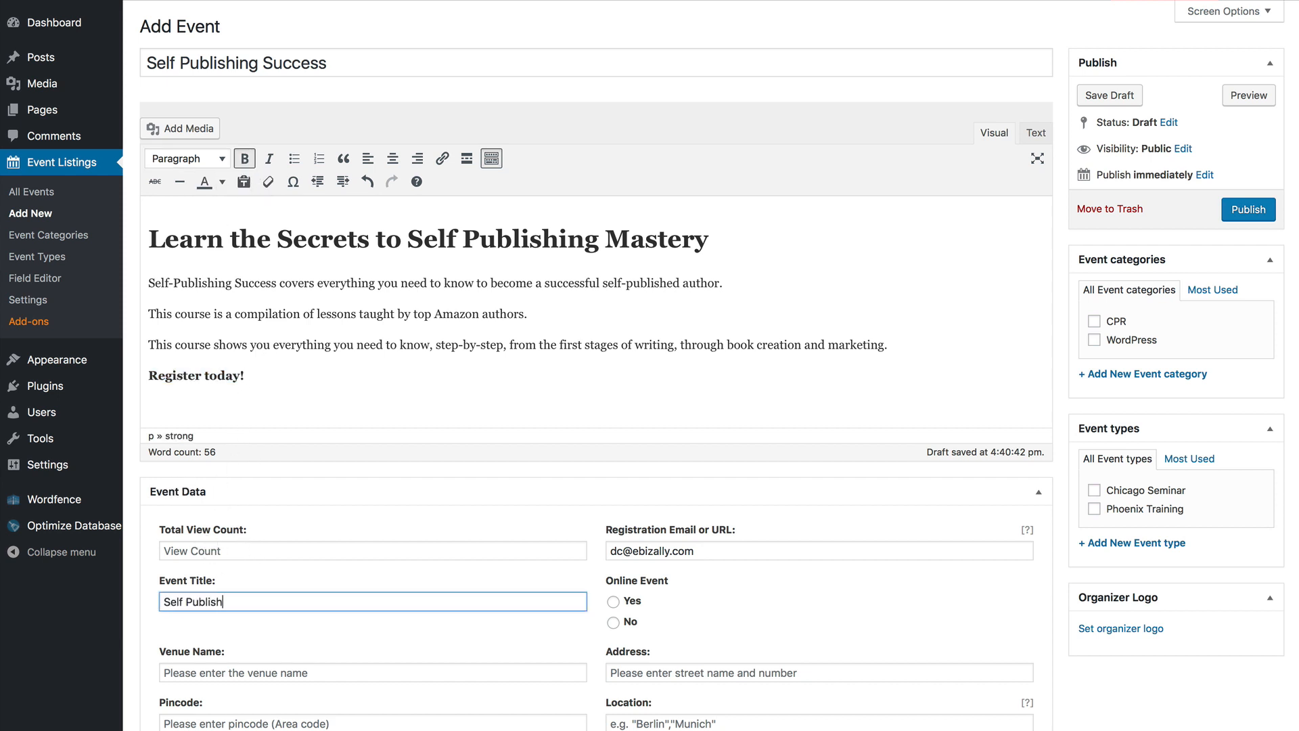
type("ing Succe")
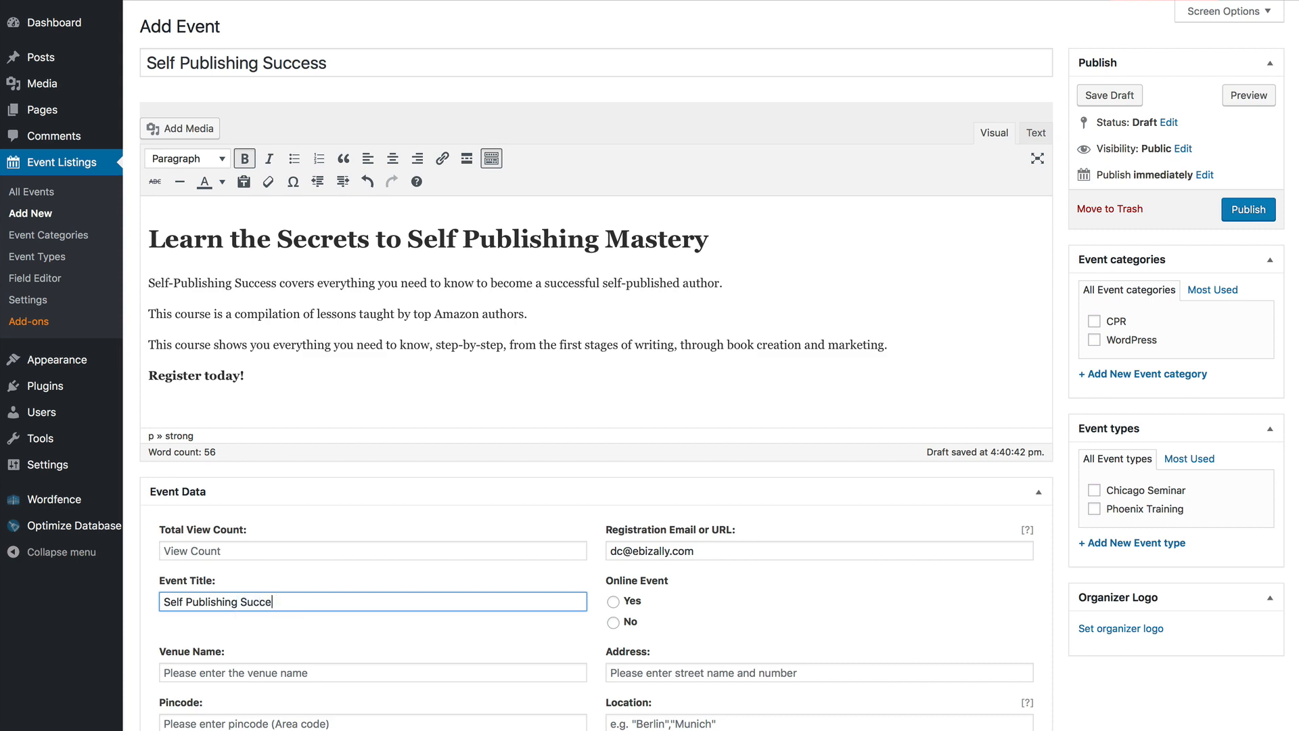
type("Boston Harbor Hotel")
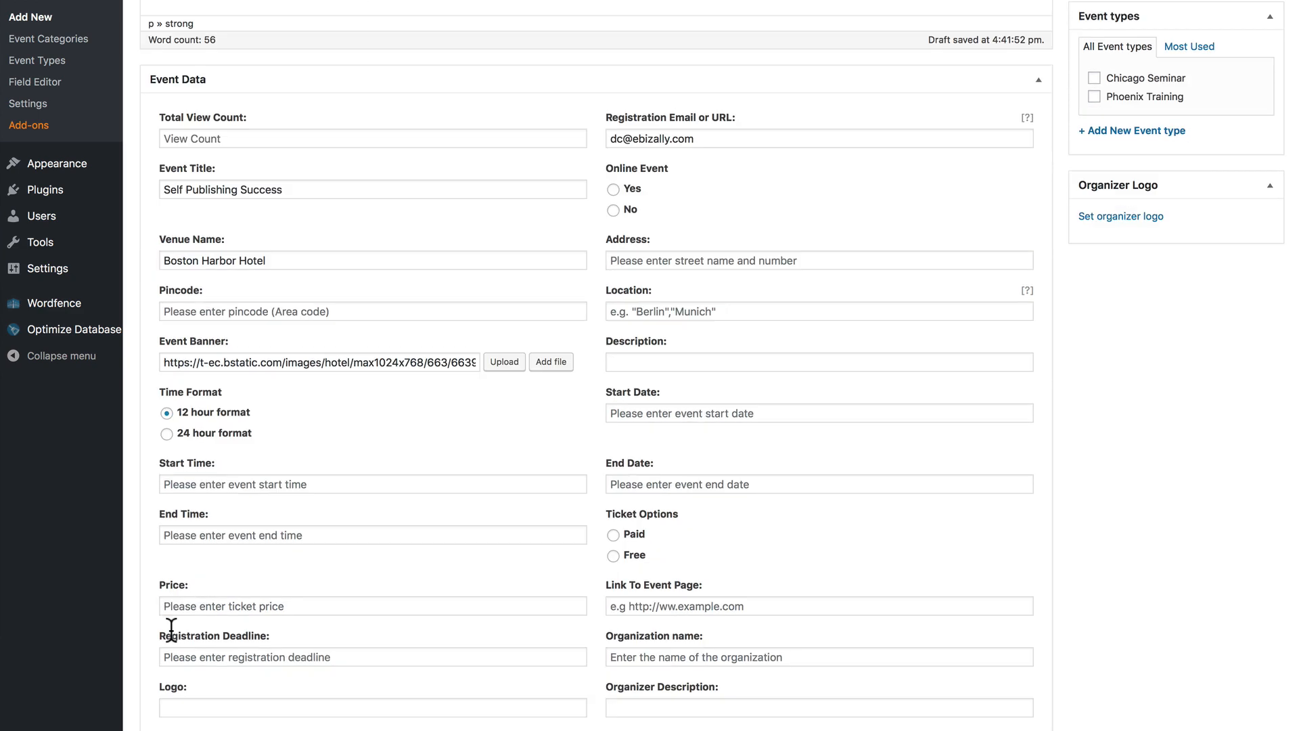
Set the event's start time to 10:00 AM and end time to 4:00 PM
scroll("down", 3)
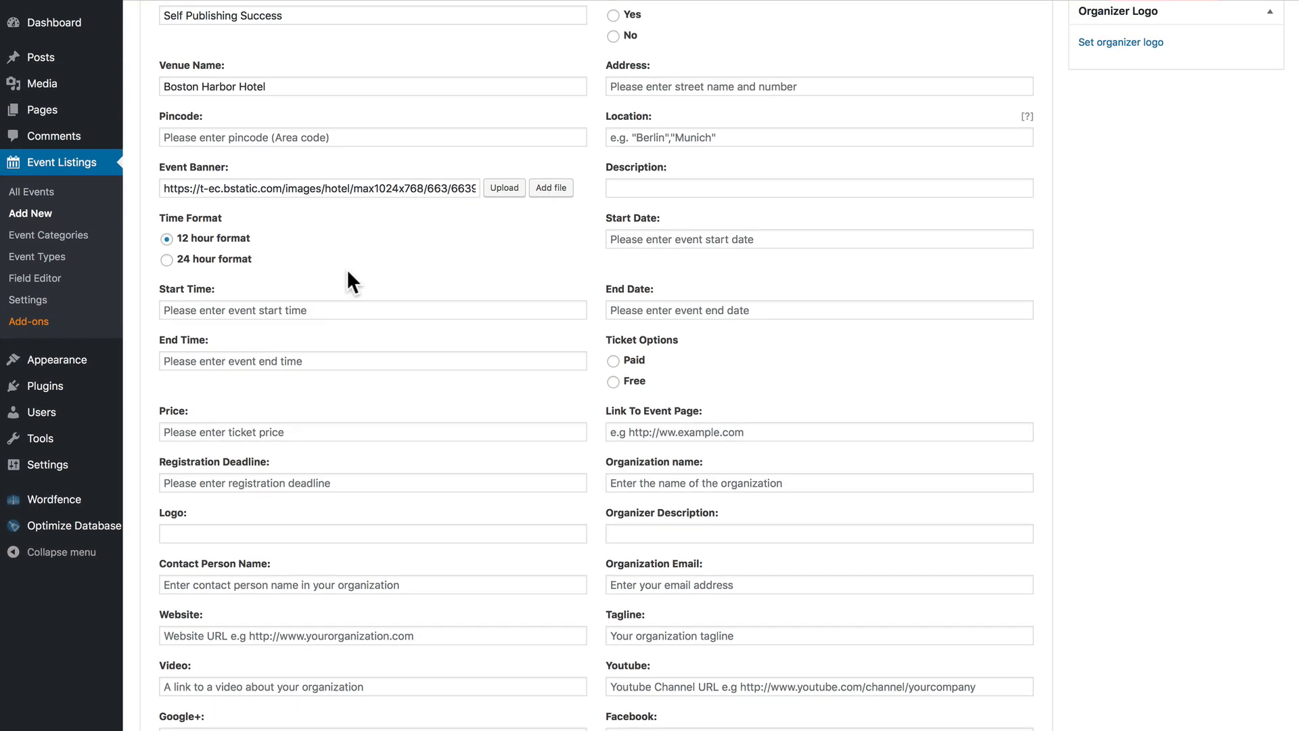
left_click(373, 310)
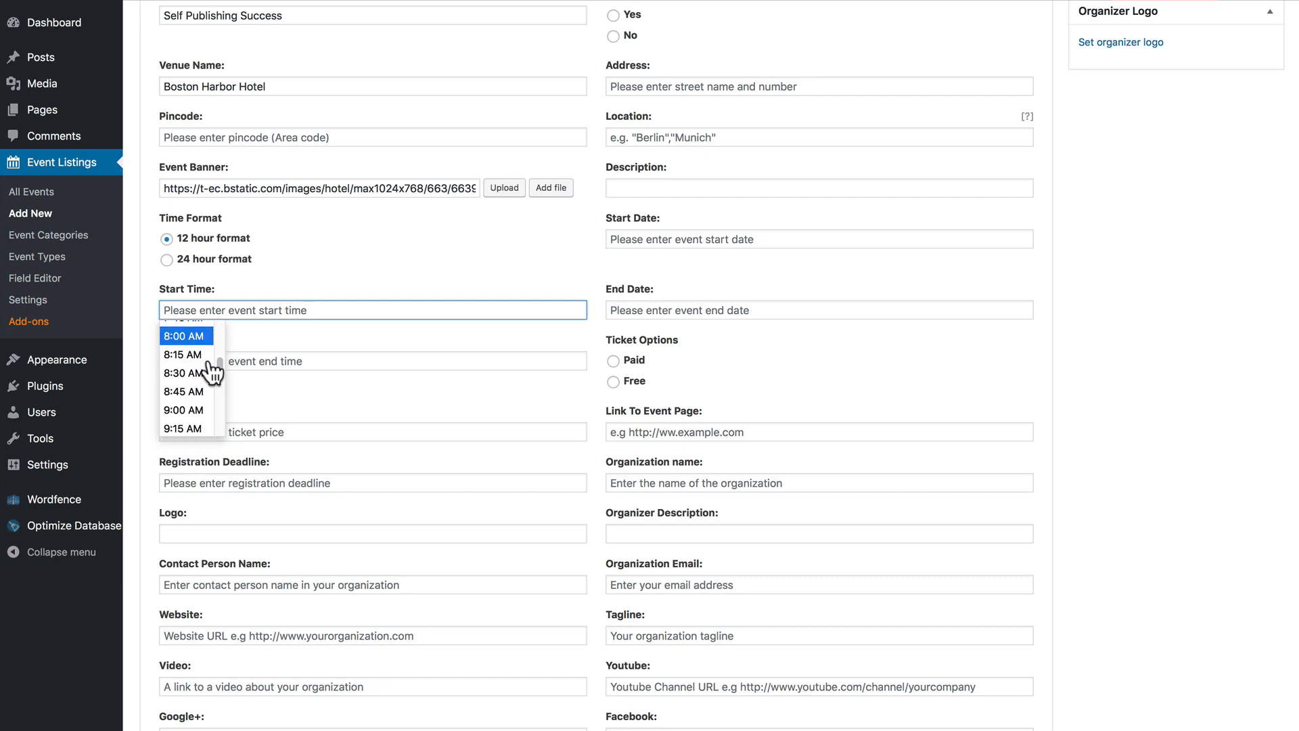
left_click(373, 360)
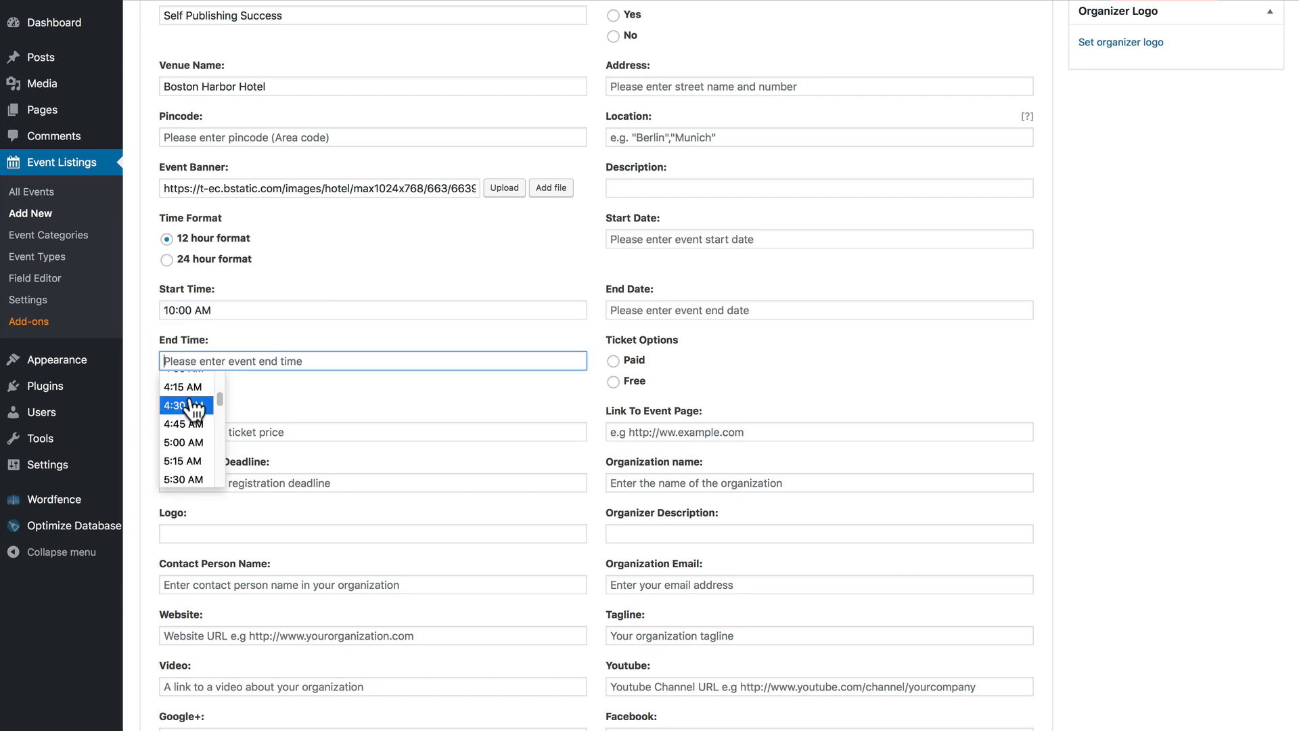
scroll("down", 3)
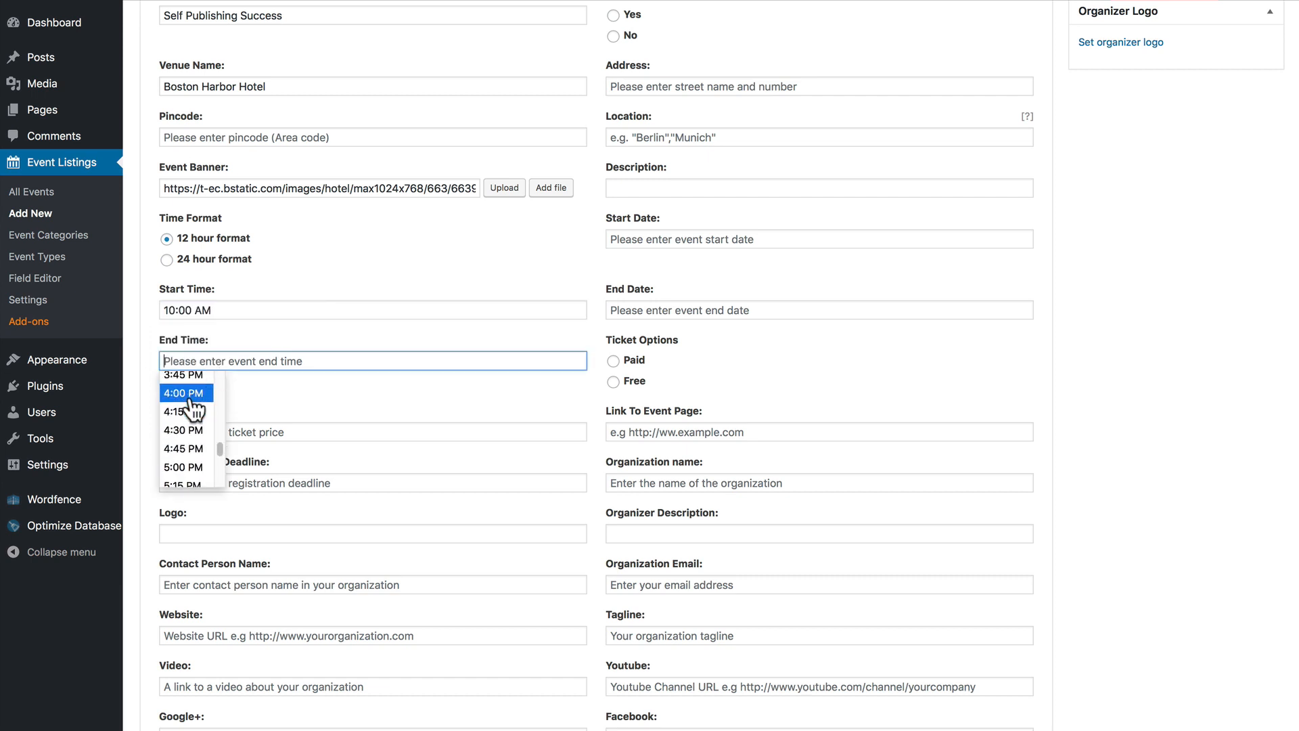
left_click(184, 393)
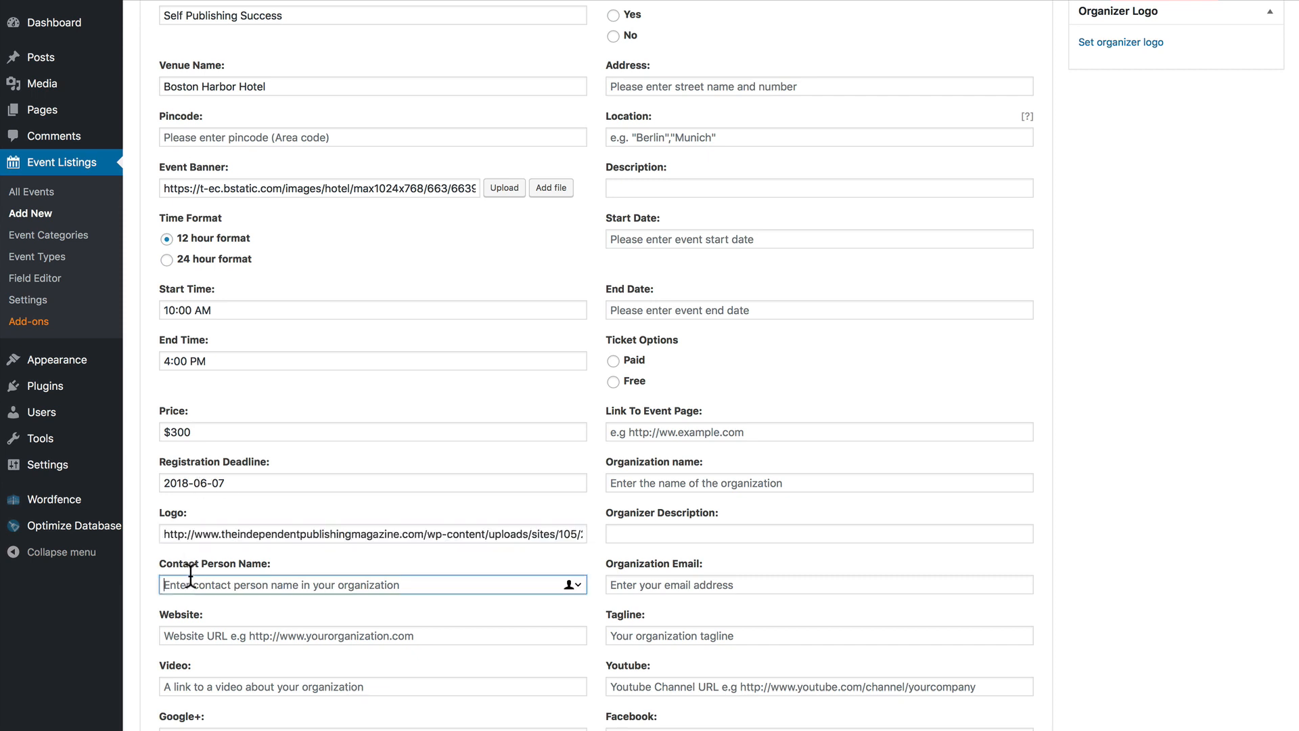
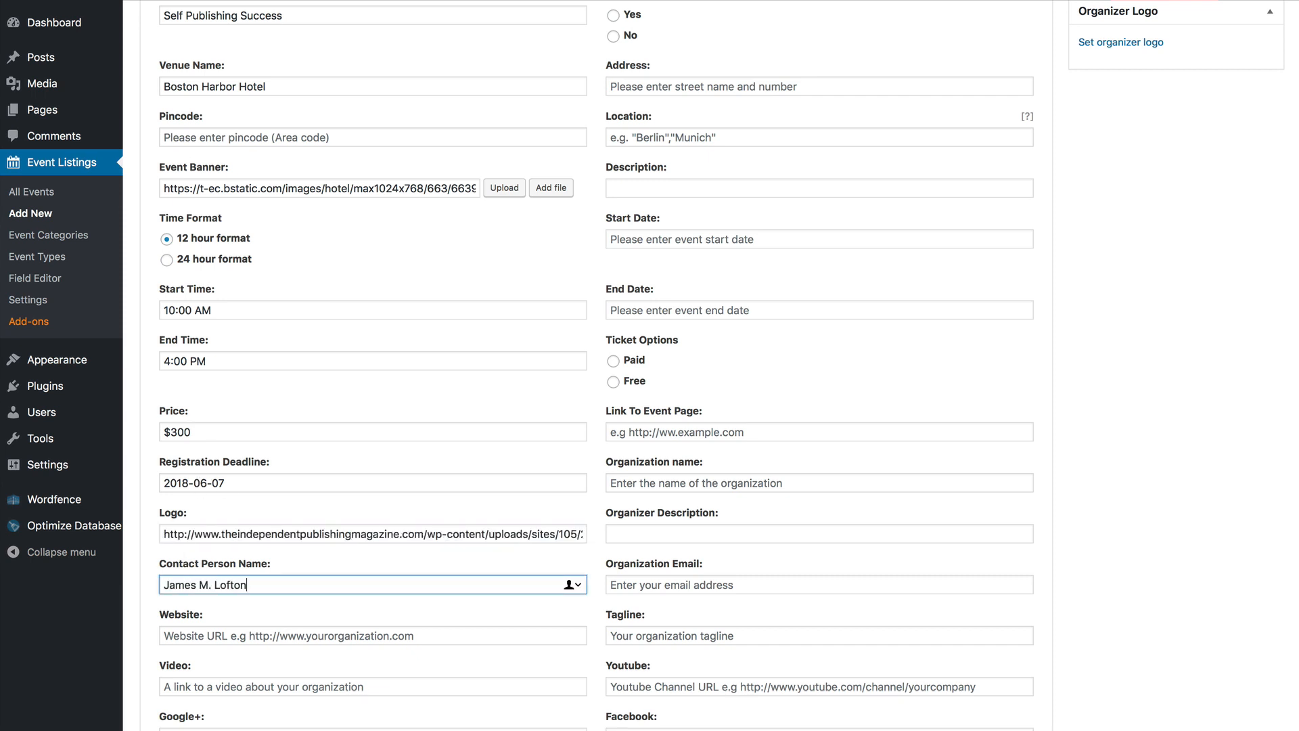
type("unt/mm-summary-page.html?ie=UTF8&ld=AZFooterSelfPublish&topic=200260520")
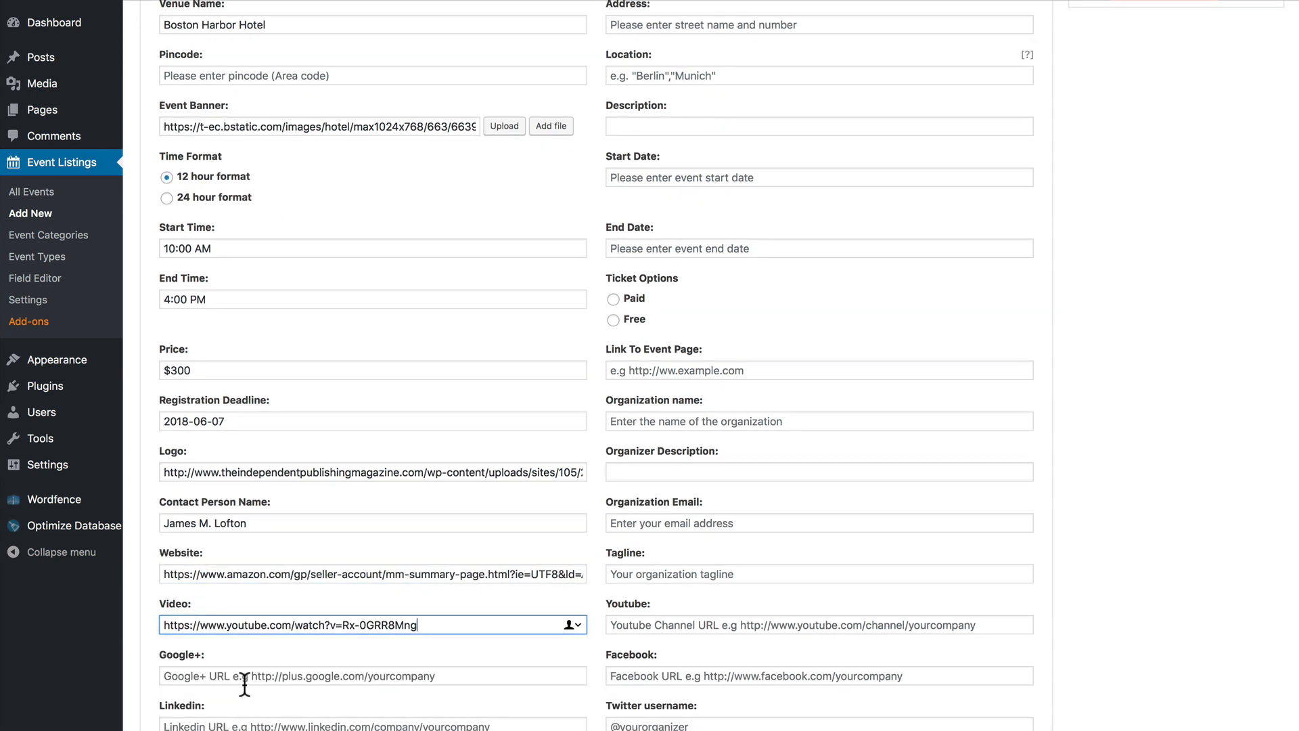
scroll("down", 3)
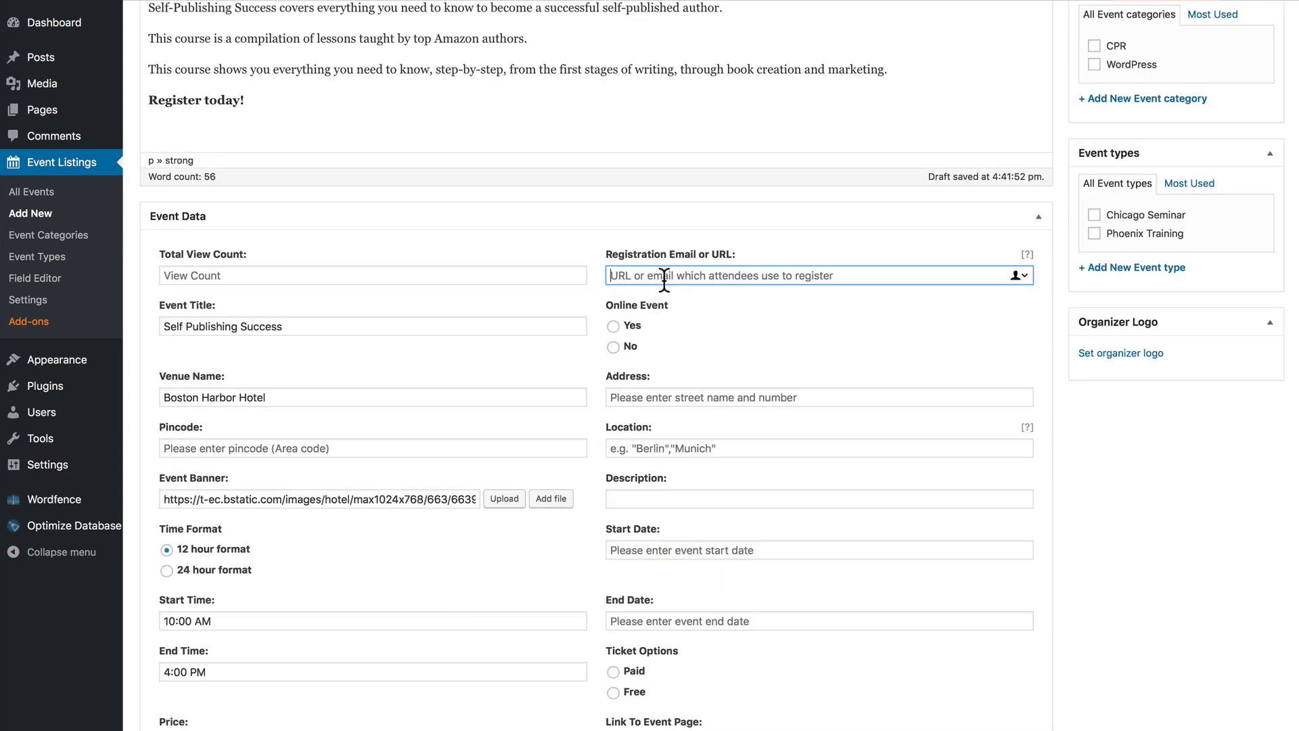
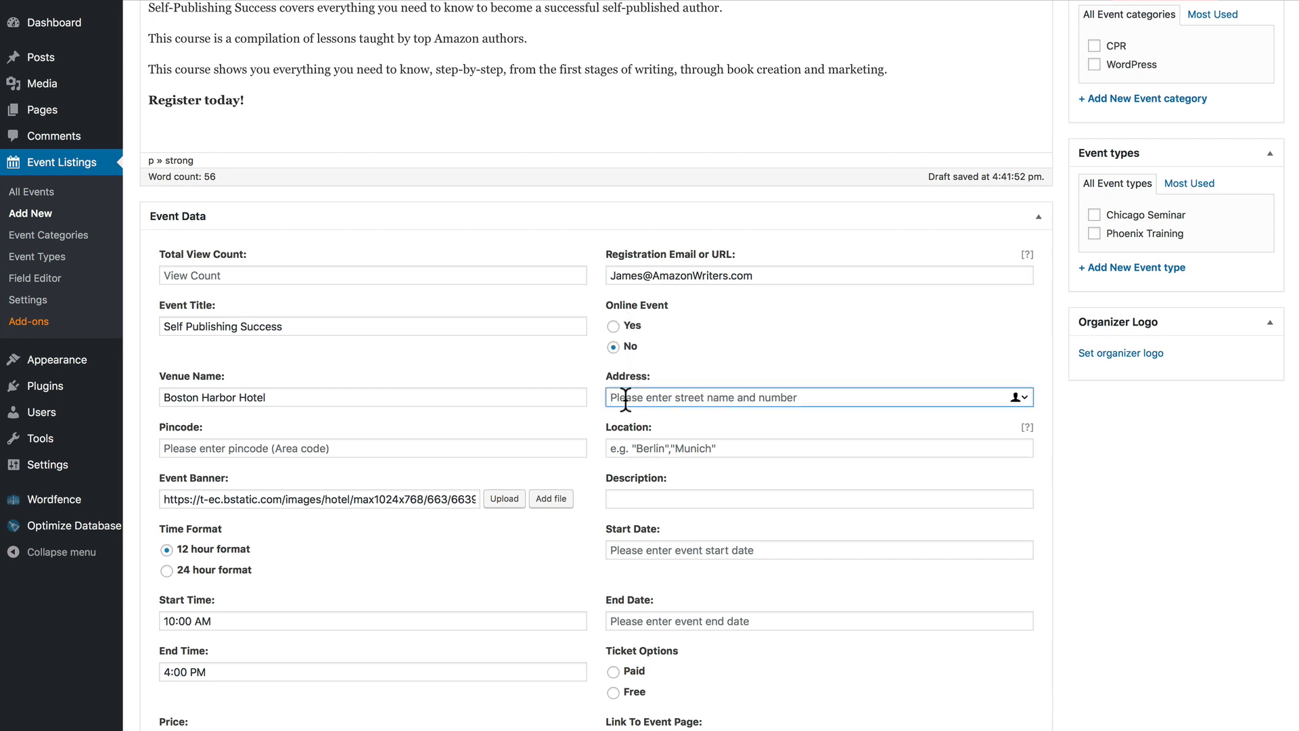
type("70 Rowes Wharf Boston, MA 02110")
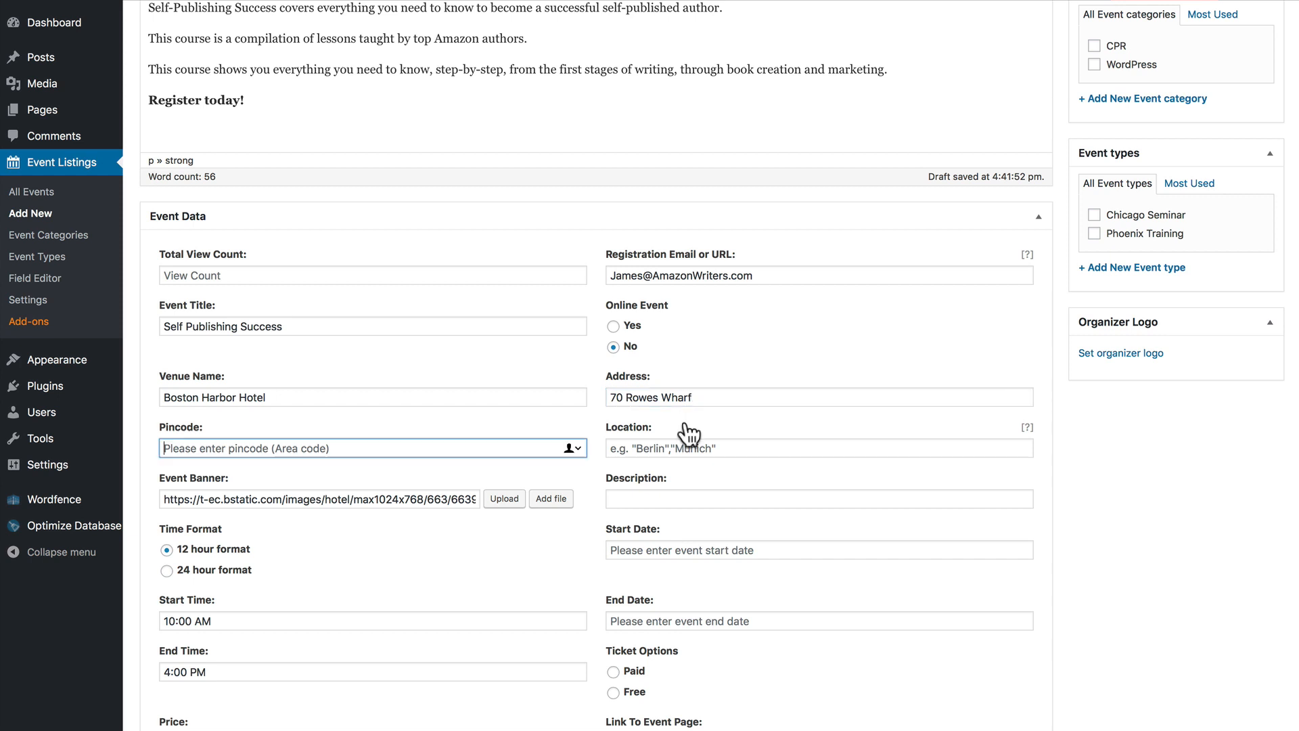
type("Boston, MA 02110")
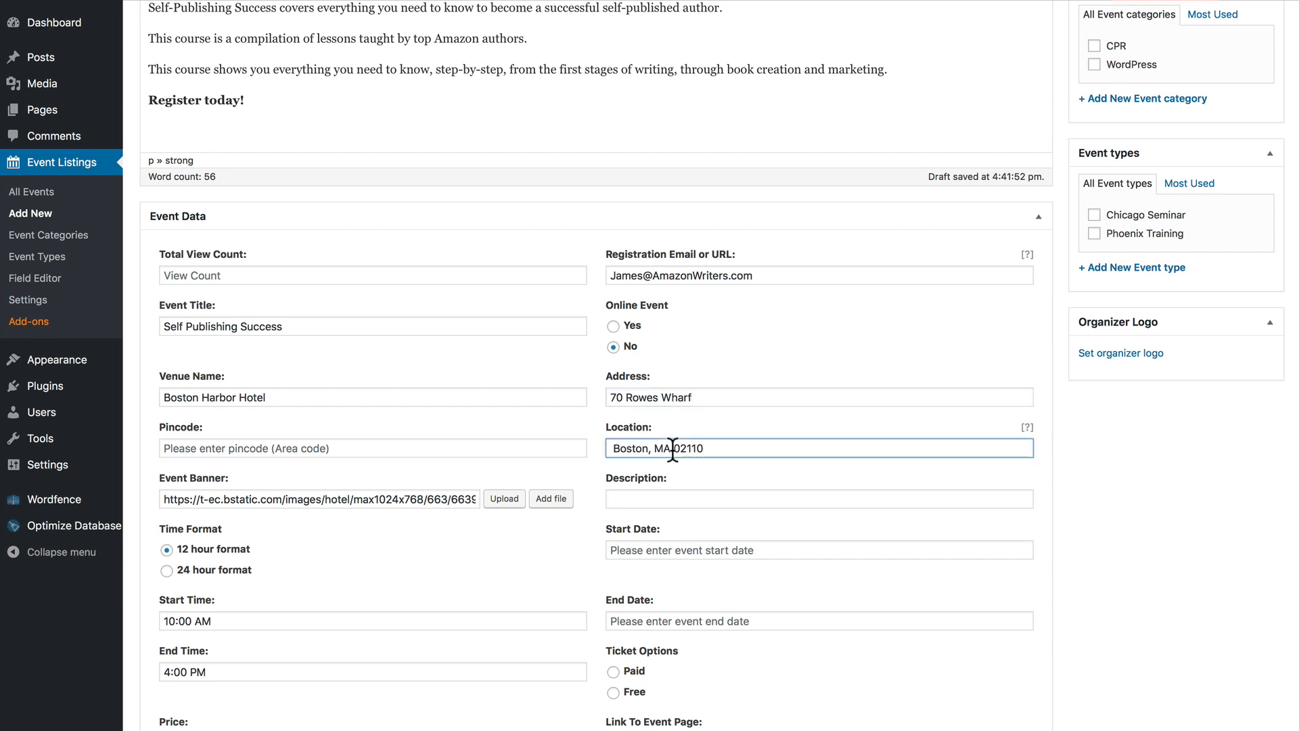
type("5-star Boston waterfront hotel")
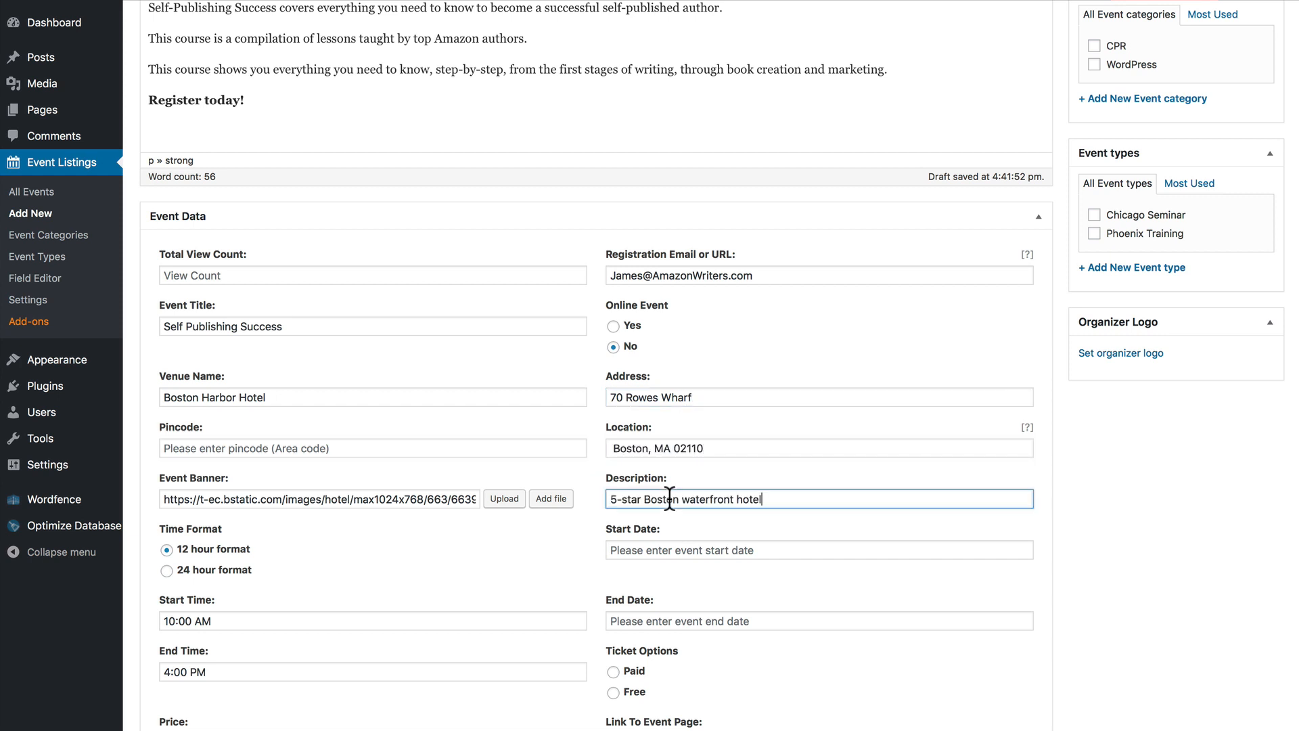
Set dates 2018-06-04 to 2018-06-06 and organizer Amazon Publishing Consultants with website and 'Successful Self Publishers' tagline
left_click(819, 549)
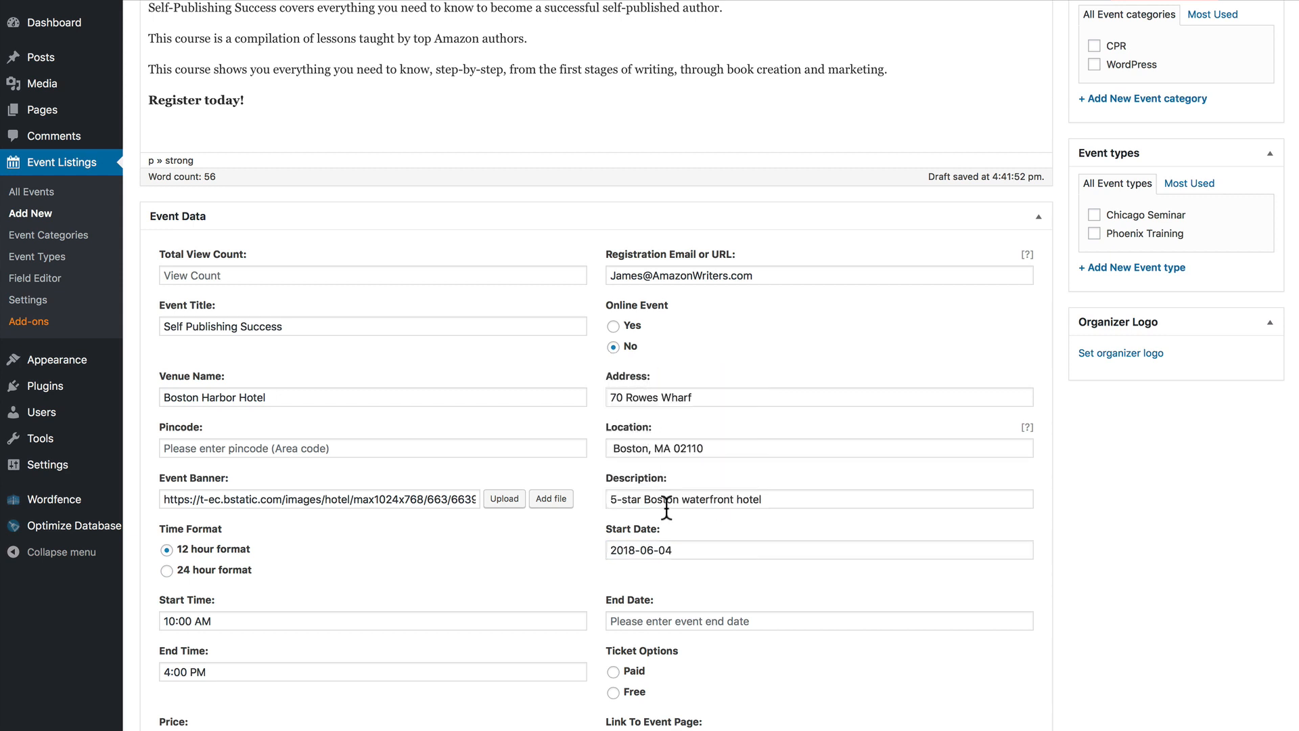
left_click(817, 621)
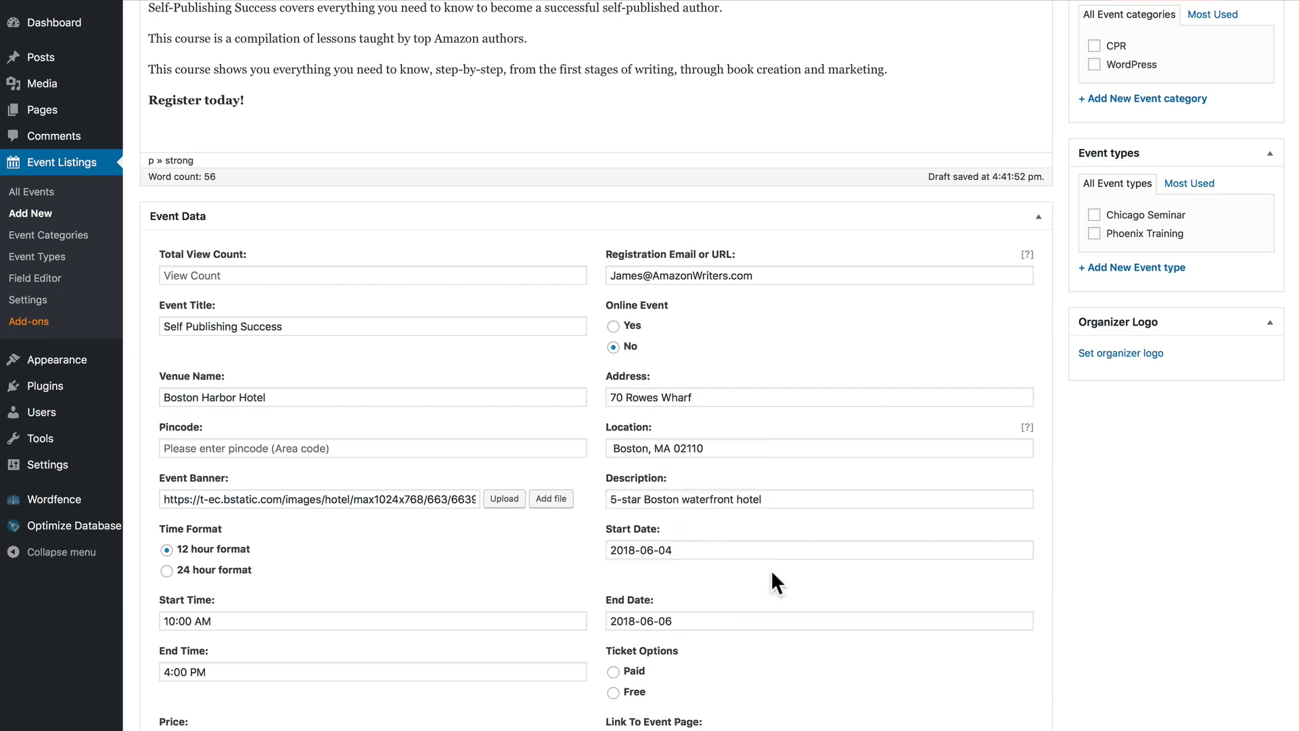
scroll("down", 3)
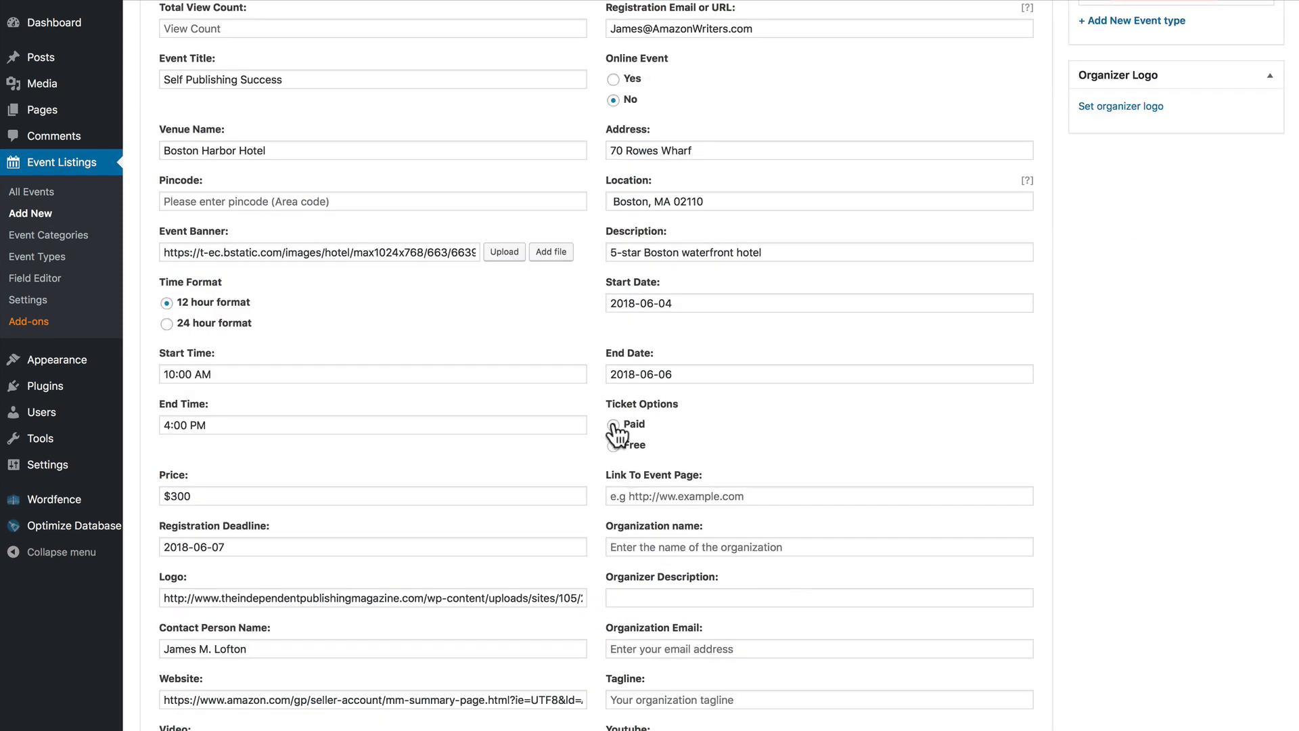
type("unt/mm-summary-page.html?ie=UTF8&ld=AZFooterSelfPublish&topic=200260520")
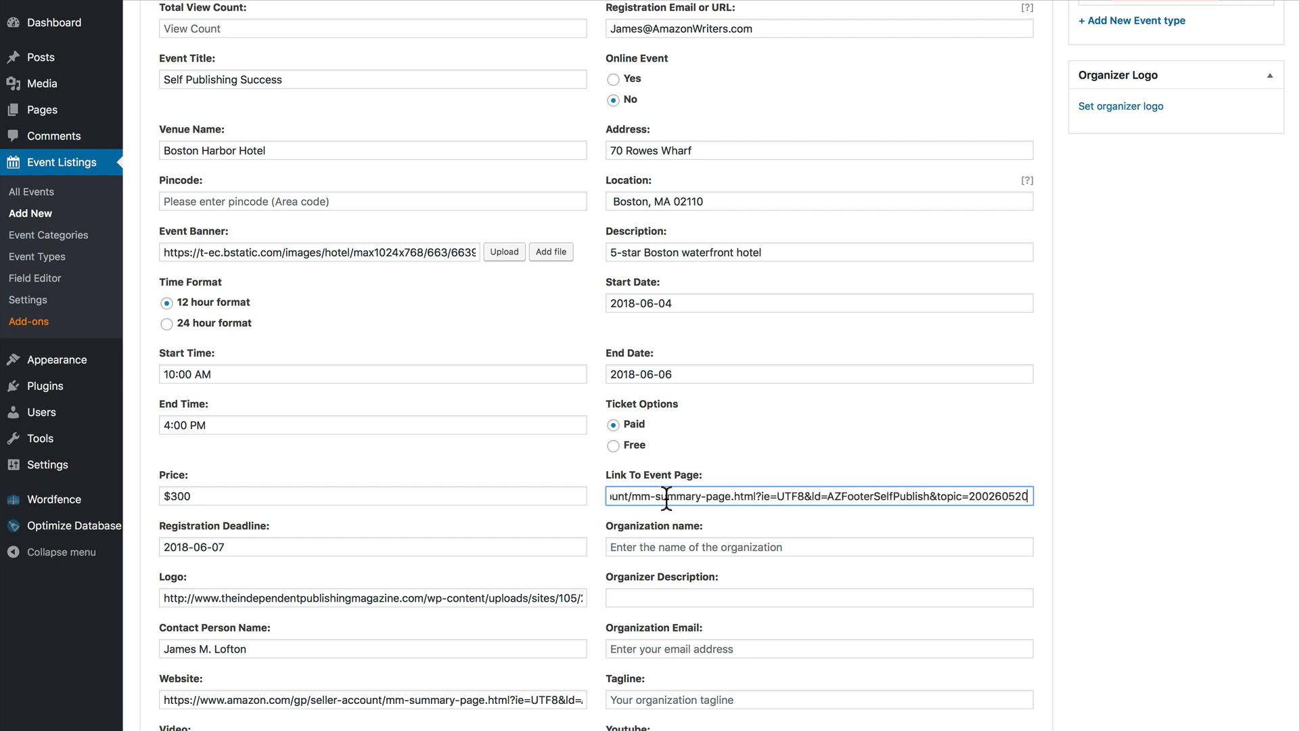
type("Amazon Publishing Consultants")
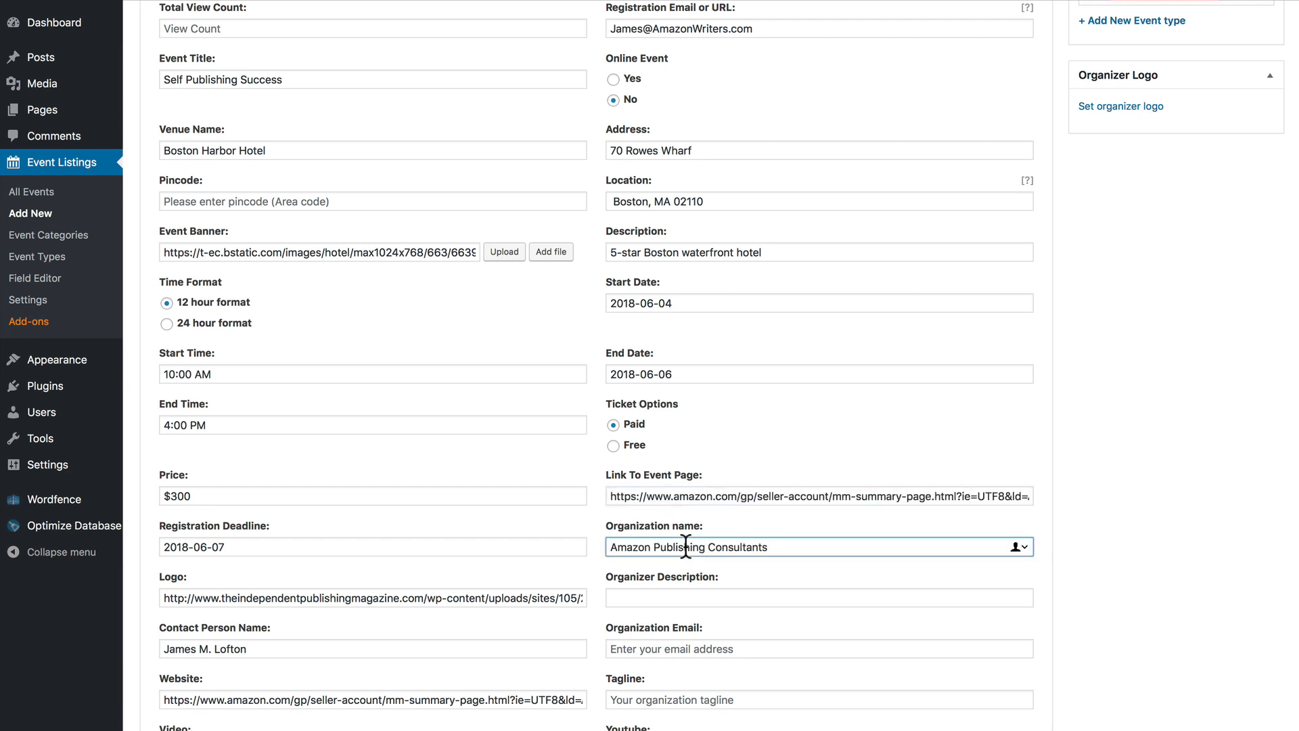
type("Successful Self Publishers with Real World Experience")
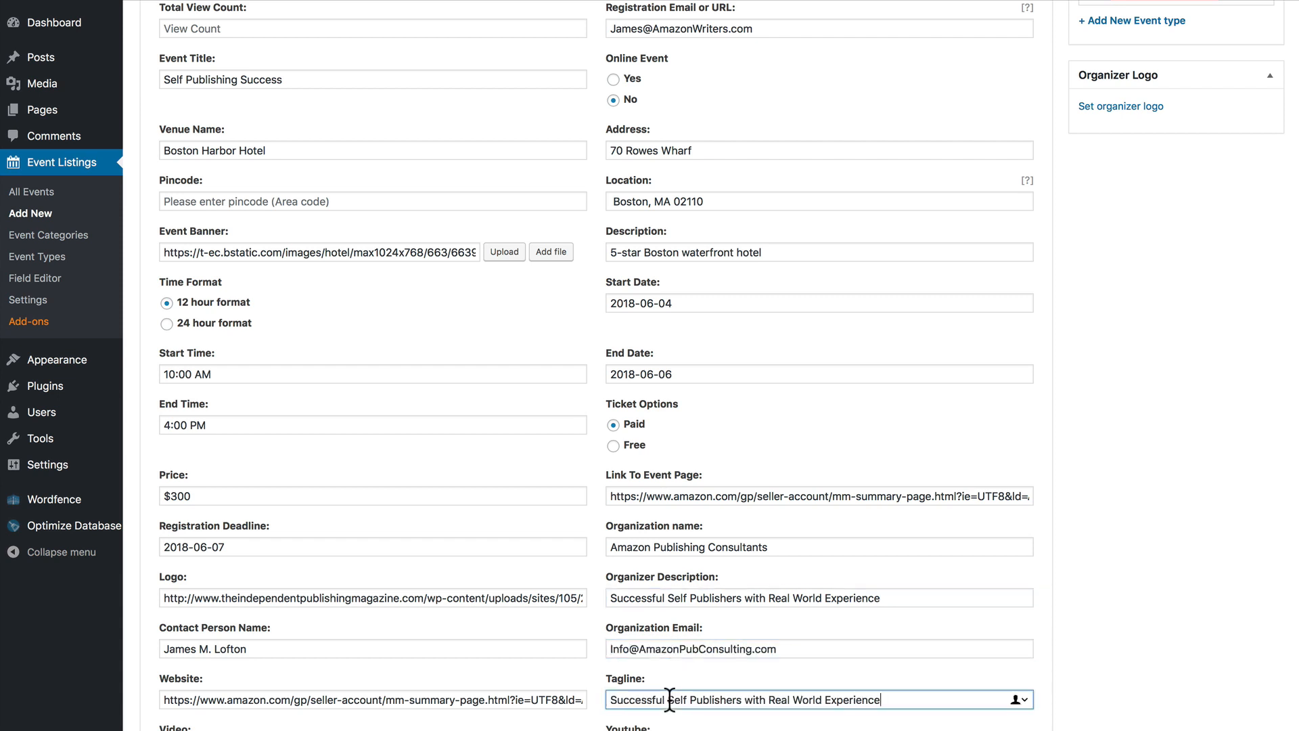
Begin entering the listing expiry date starting with year 201
scroll("down", 3)
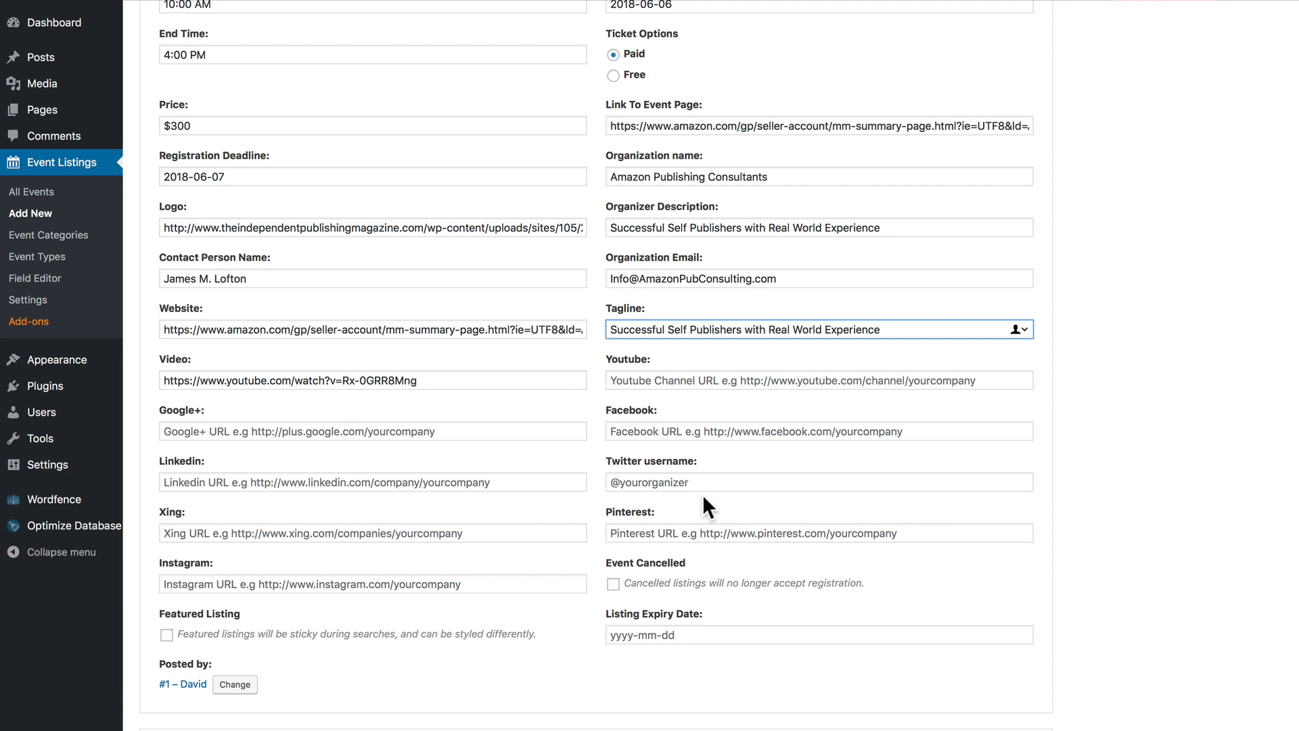
mouse_move(836, 620)
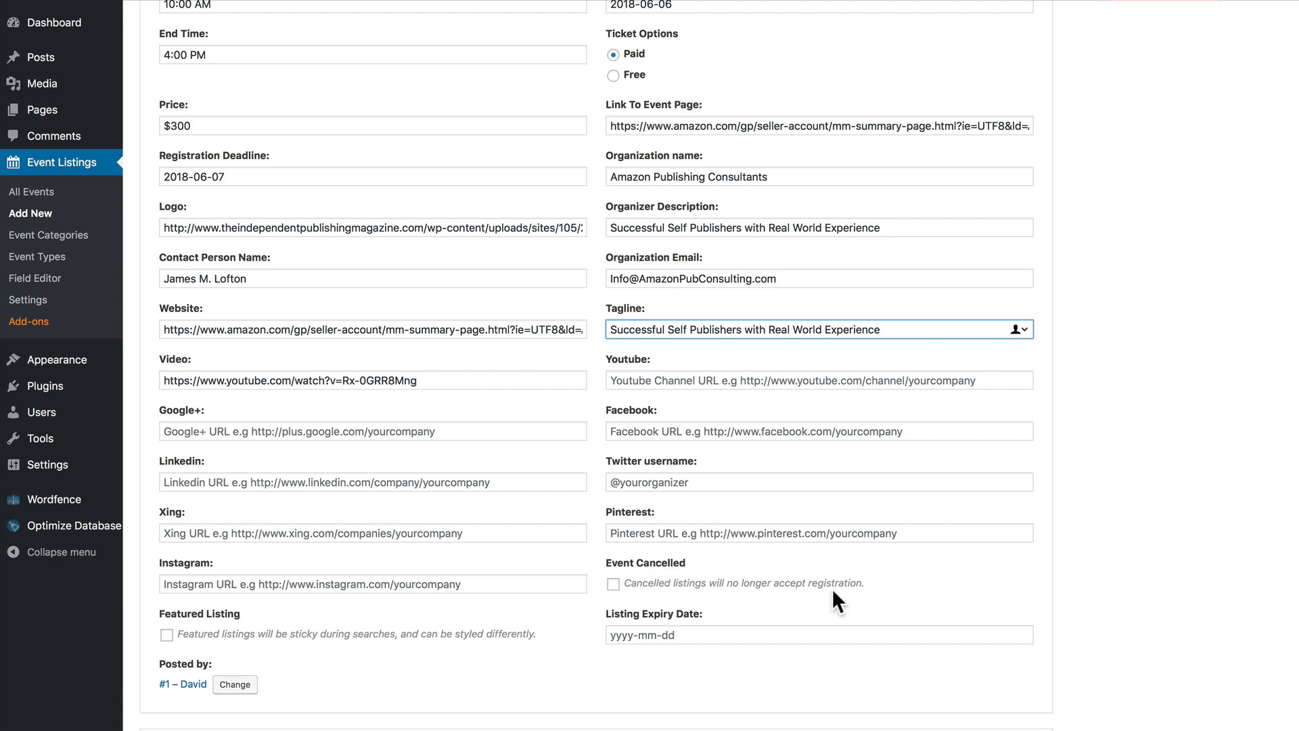
left_click(817, 634)
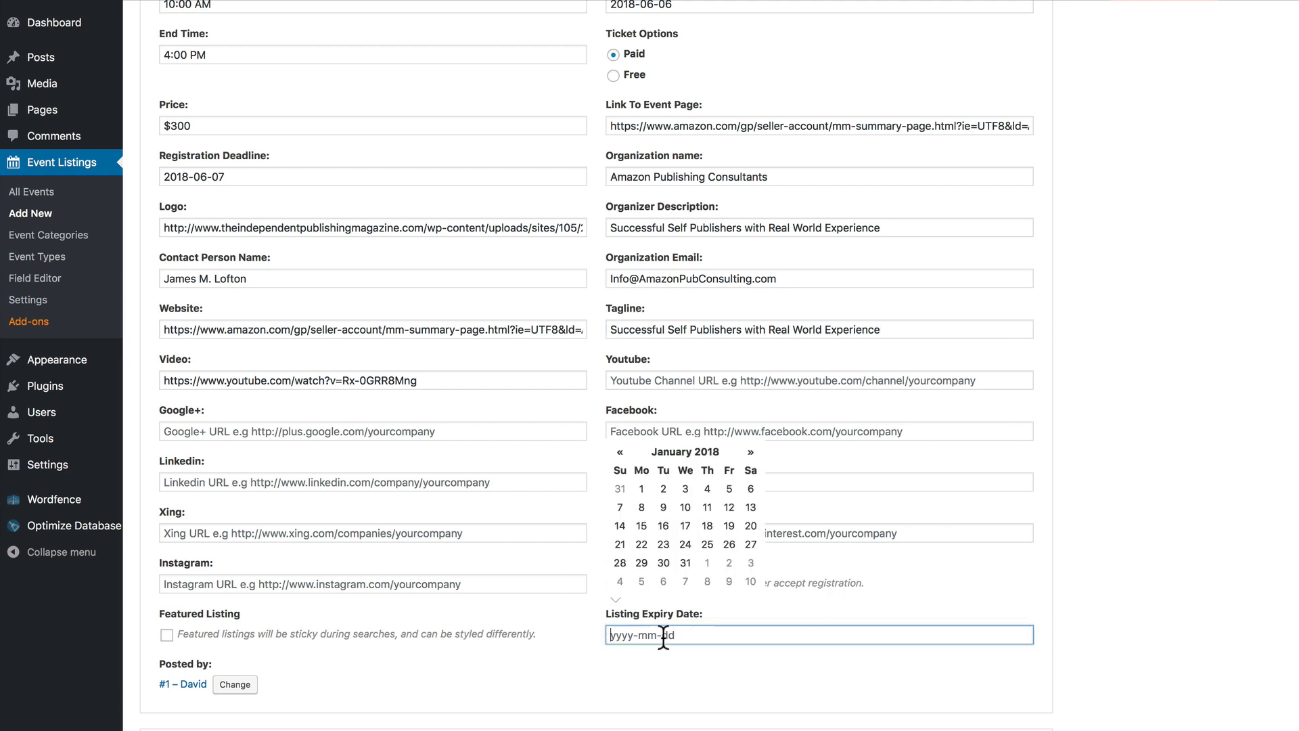
type("201")
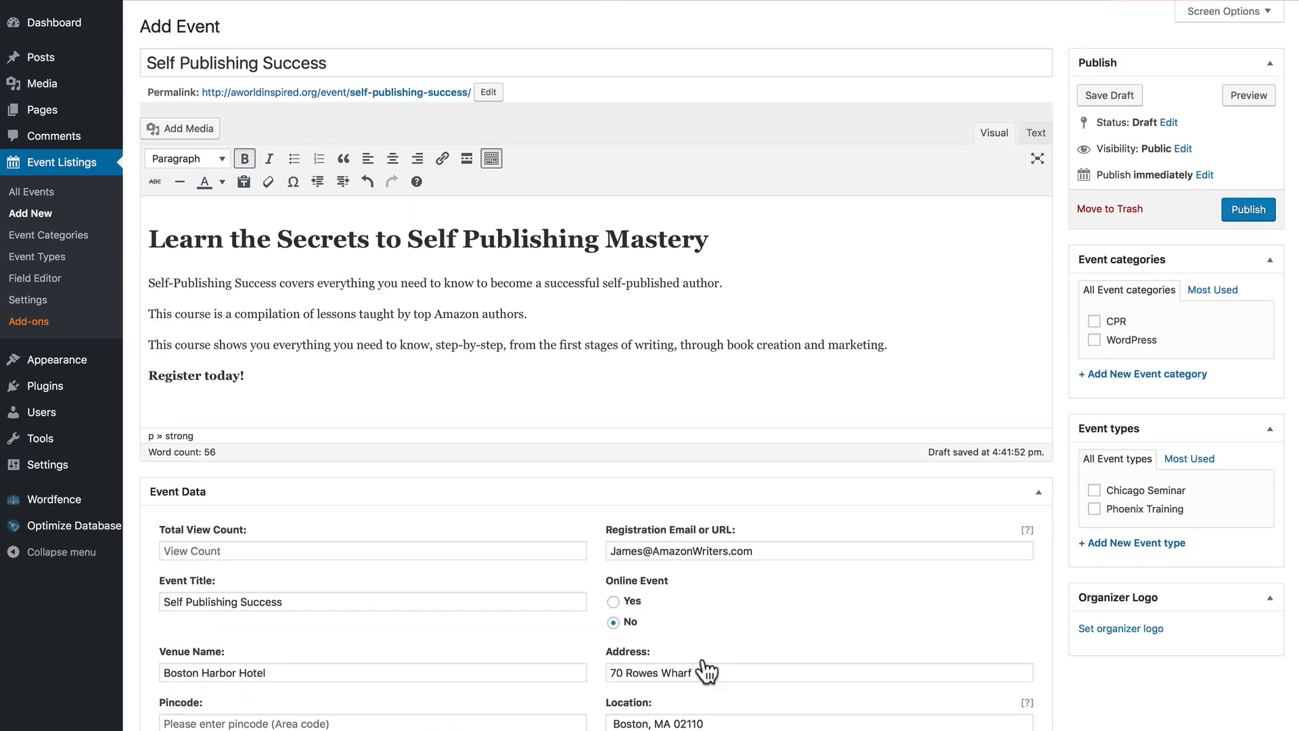
Add a Self Publishing category and Boston Convention event type, then publish the event
left_click(1141, 373)
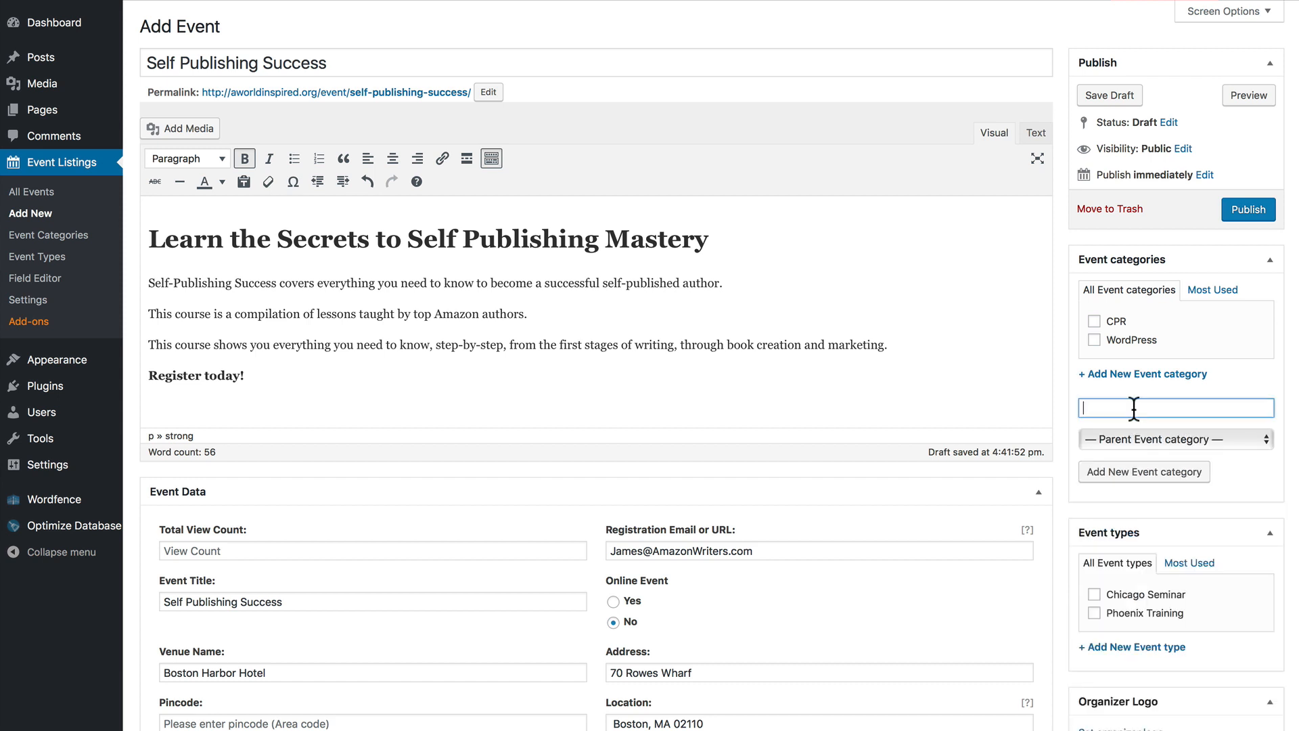
type("Self Publishing")
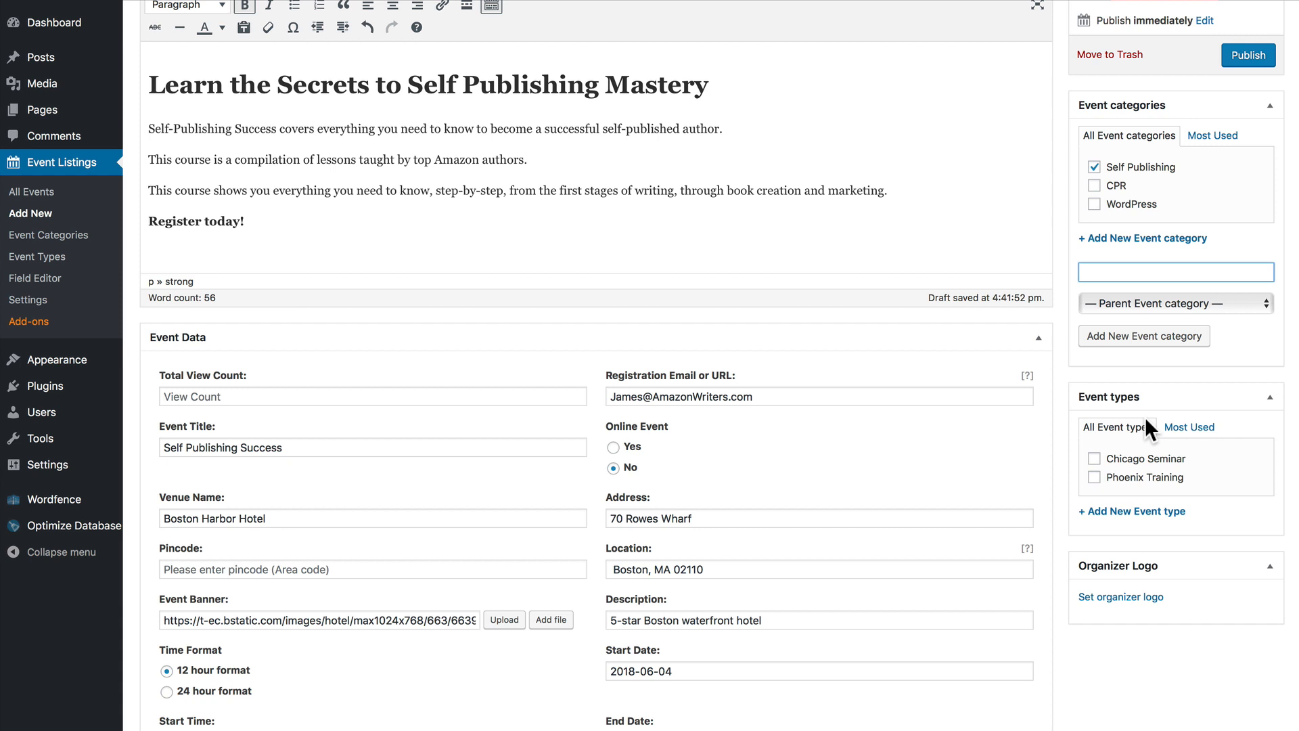
left_click(1131, 512)
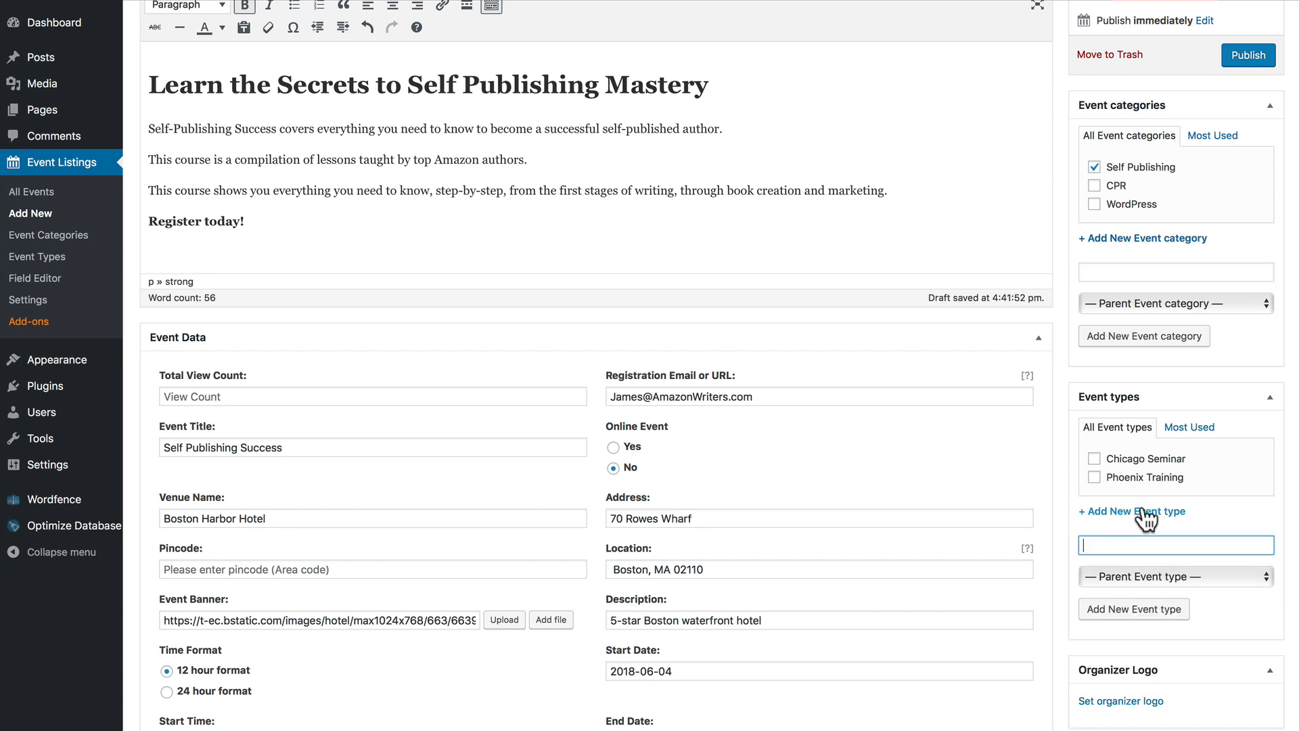
type("Boston Conve")
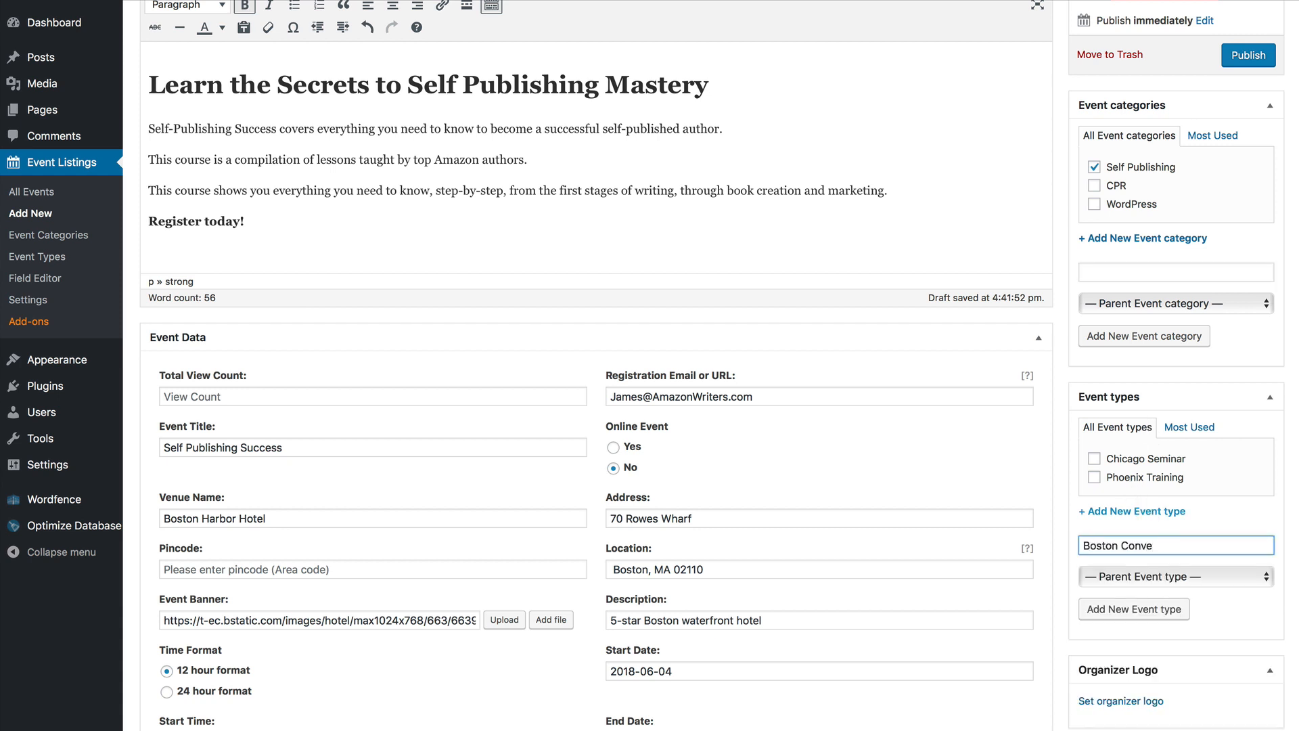
left_click(1134, 609)
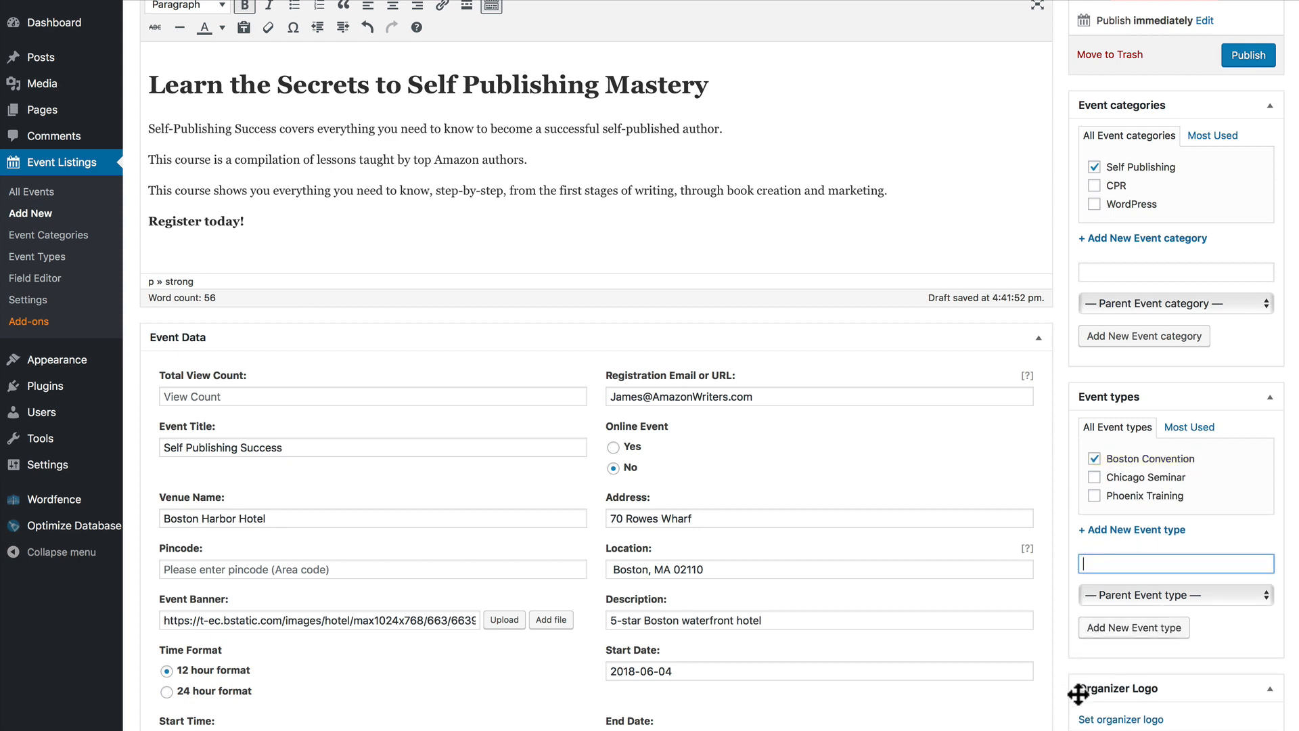
mouse_move(1217, 451)
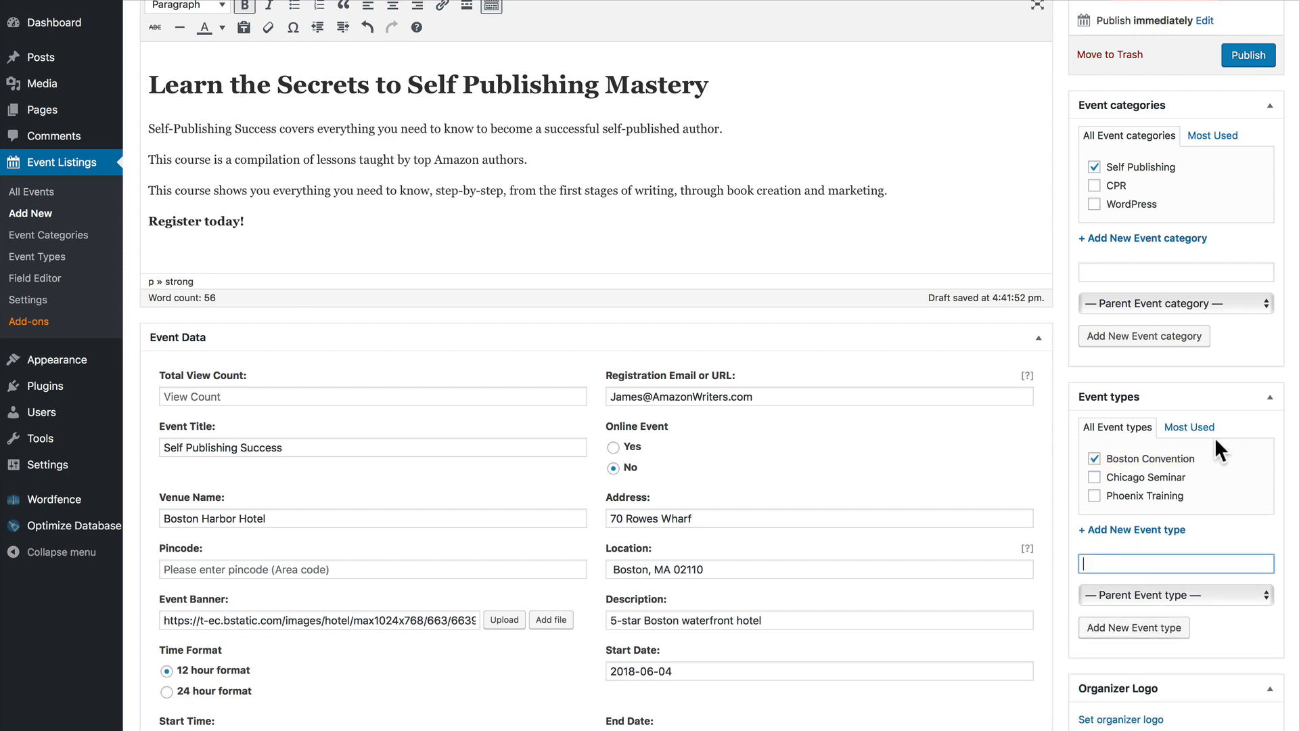
left_click(1248, 55)
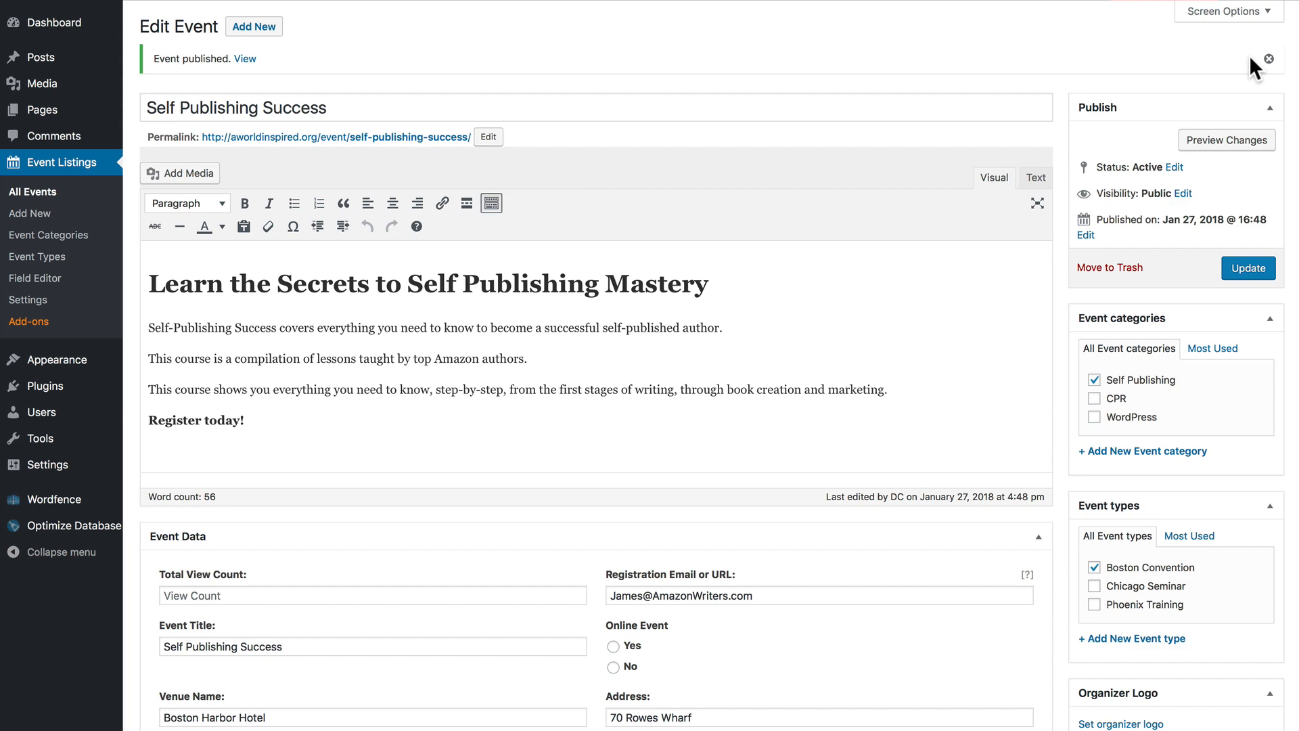
View the published Self Publishing Success event page and bring up its Watch Video
left_click(243, 58)
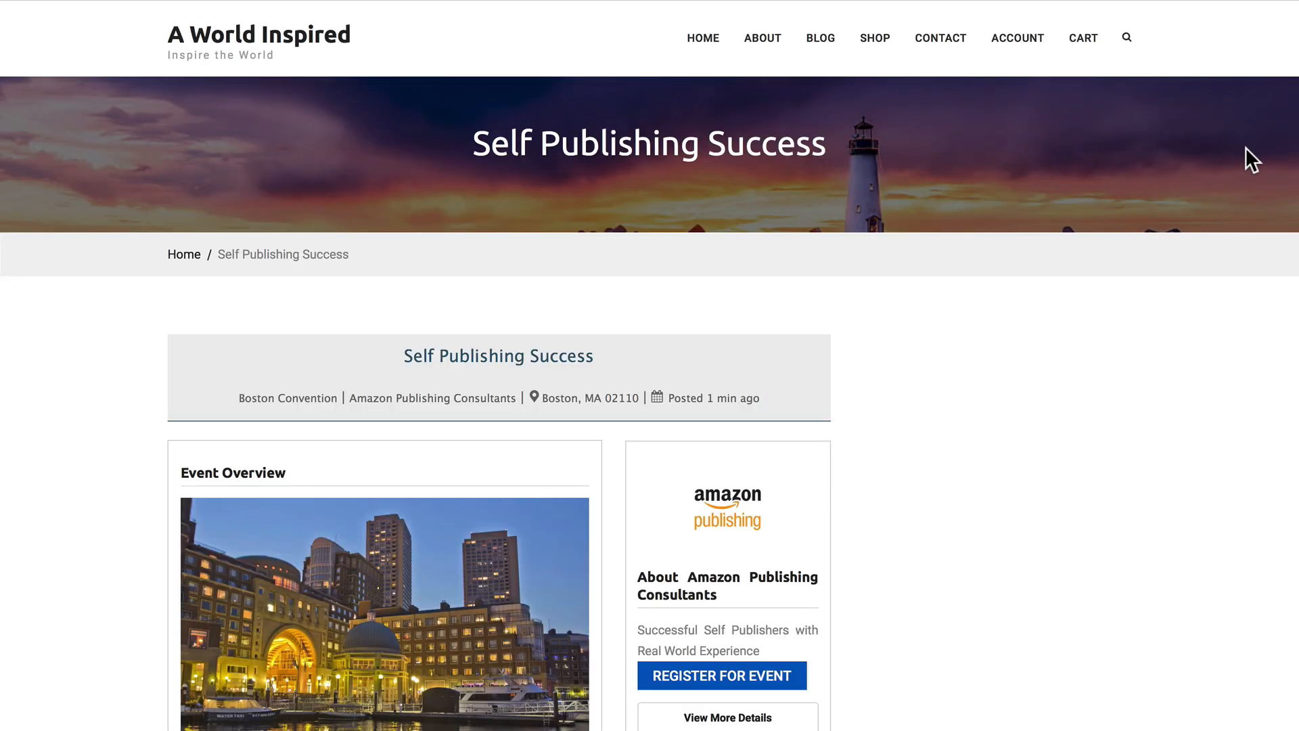
scroll("down", 3)
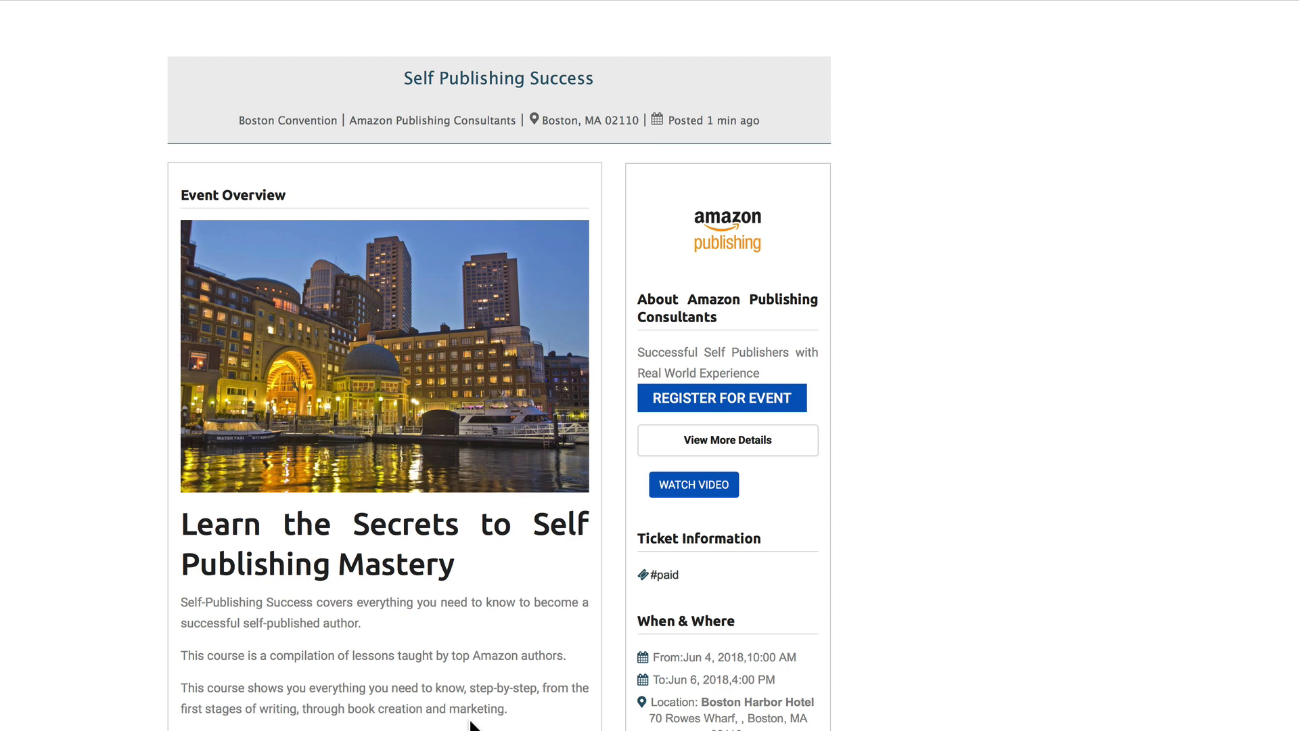
left_click(727, 398)
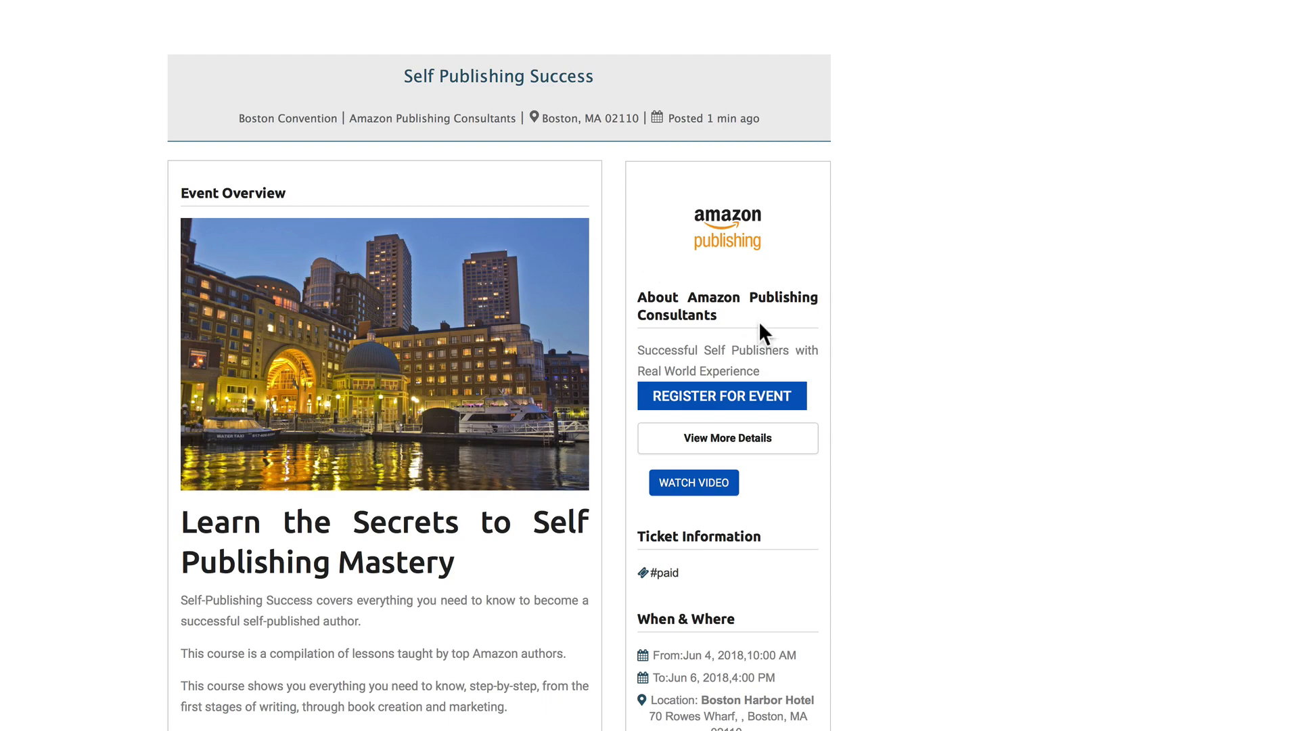
left_click(694, 481)
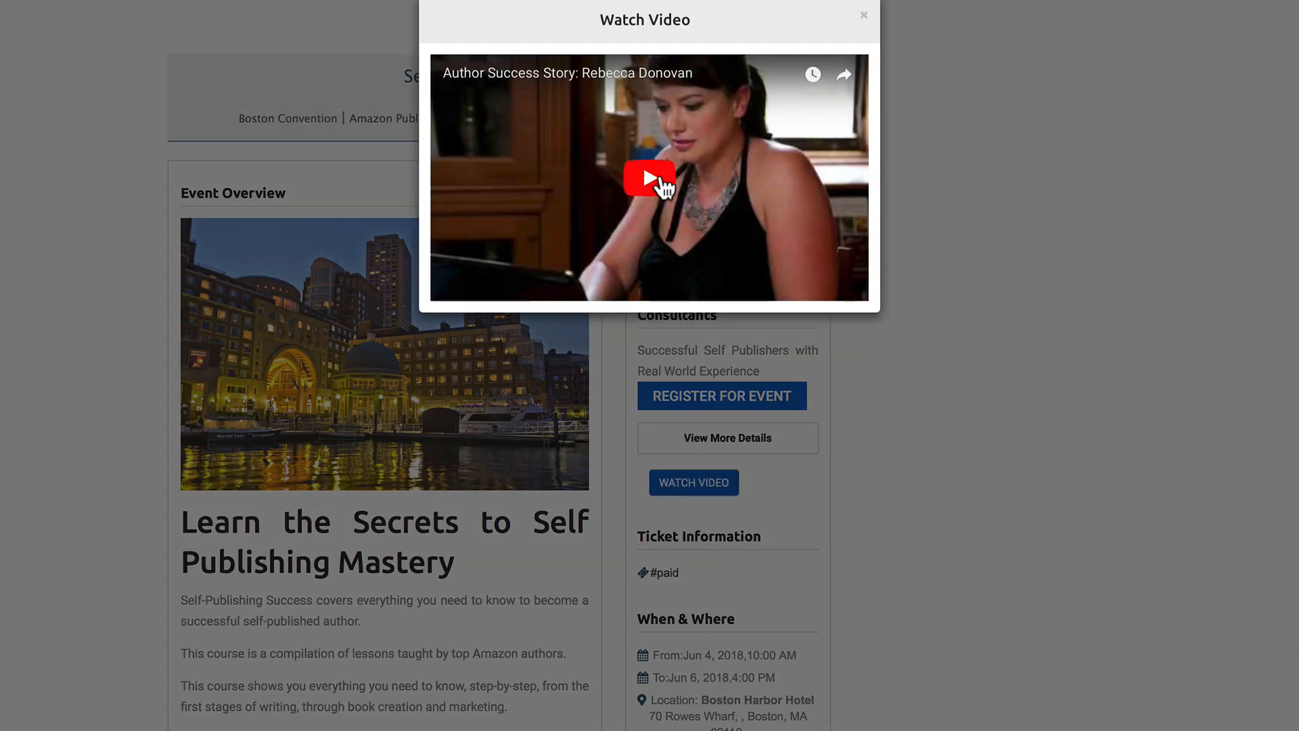
Play and close the event video, then open the Boston location on Google Maps
left_click(649, 179)
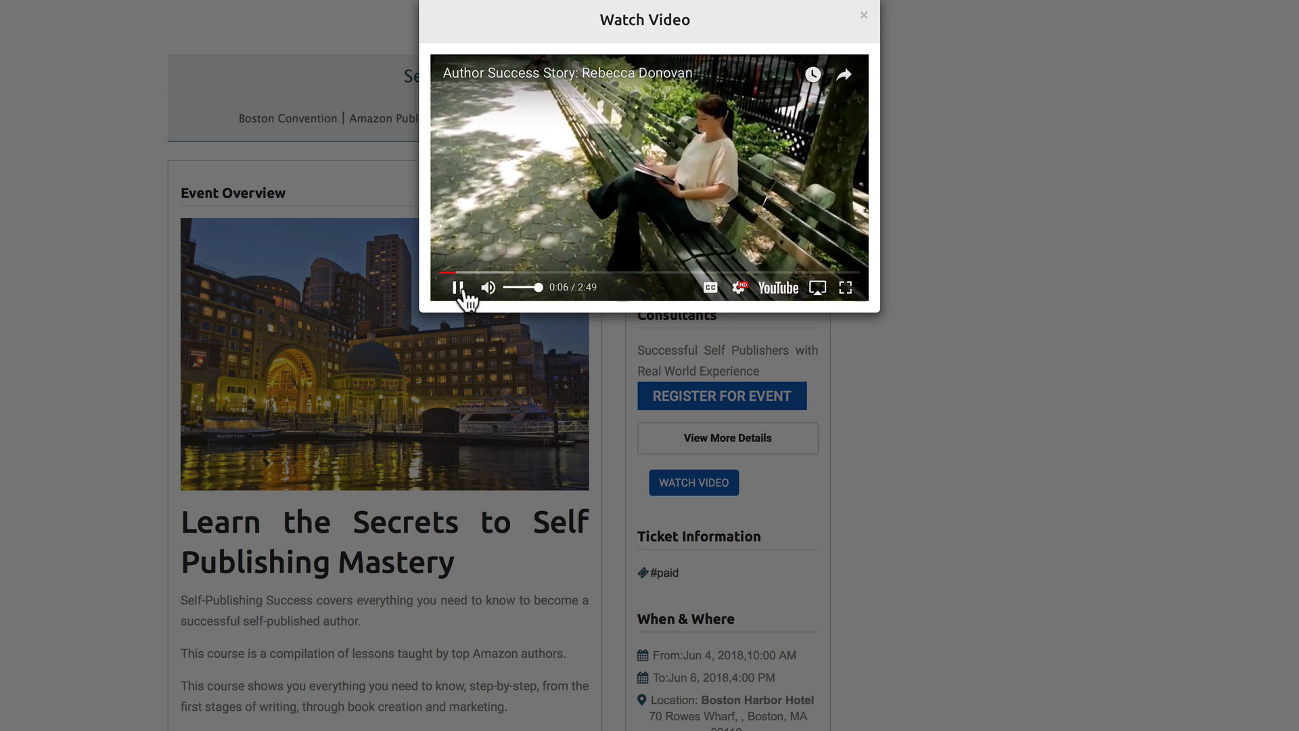
left_click(457, 287)
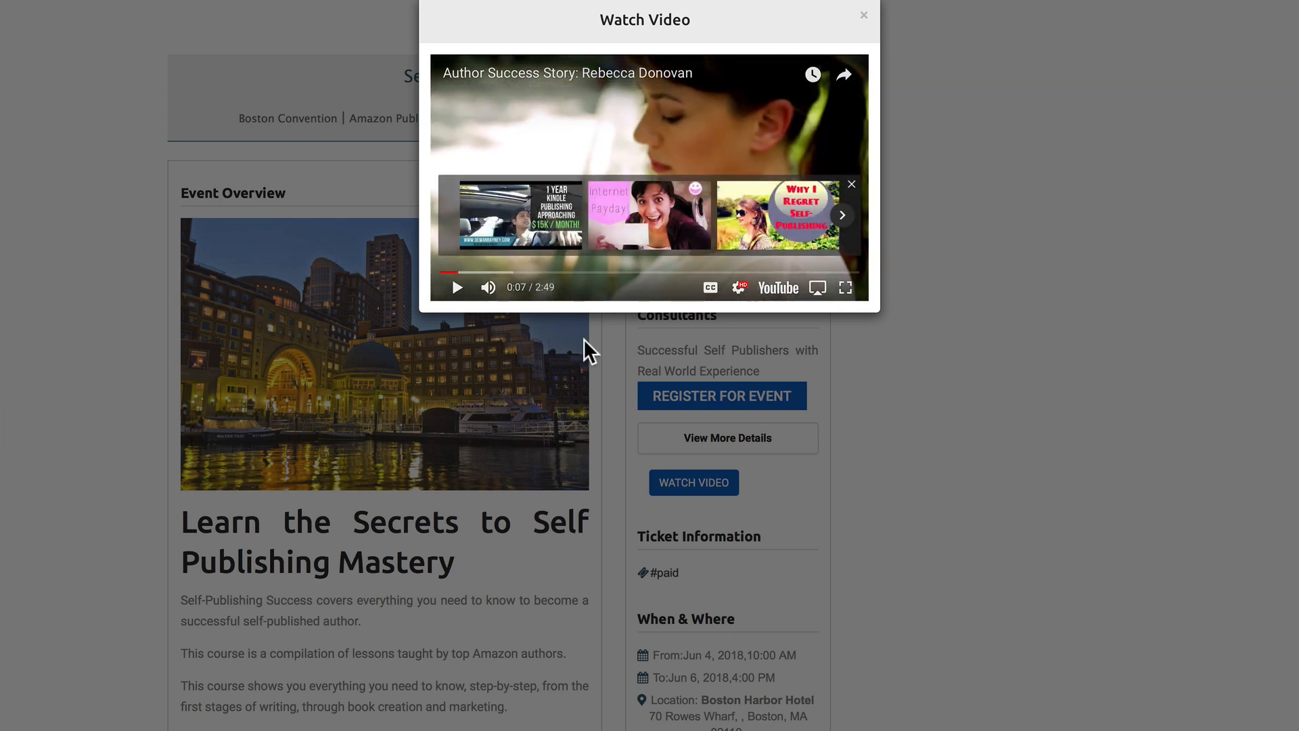
left_click(863, 14)
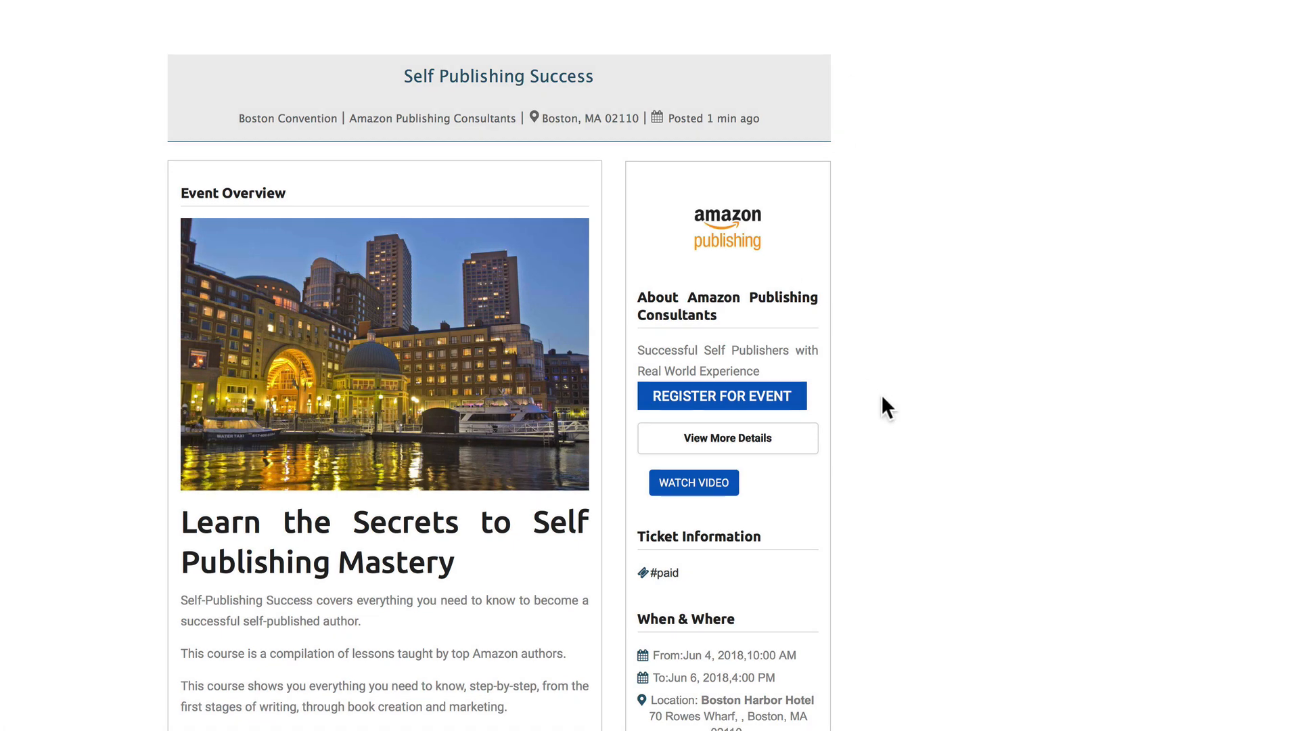
scroll("down", 3)
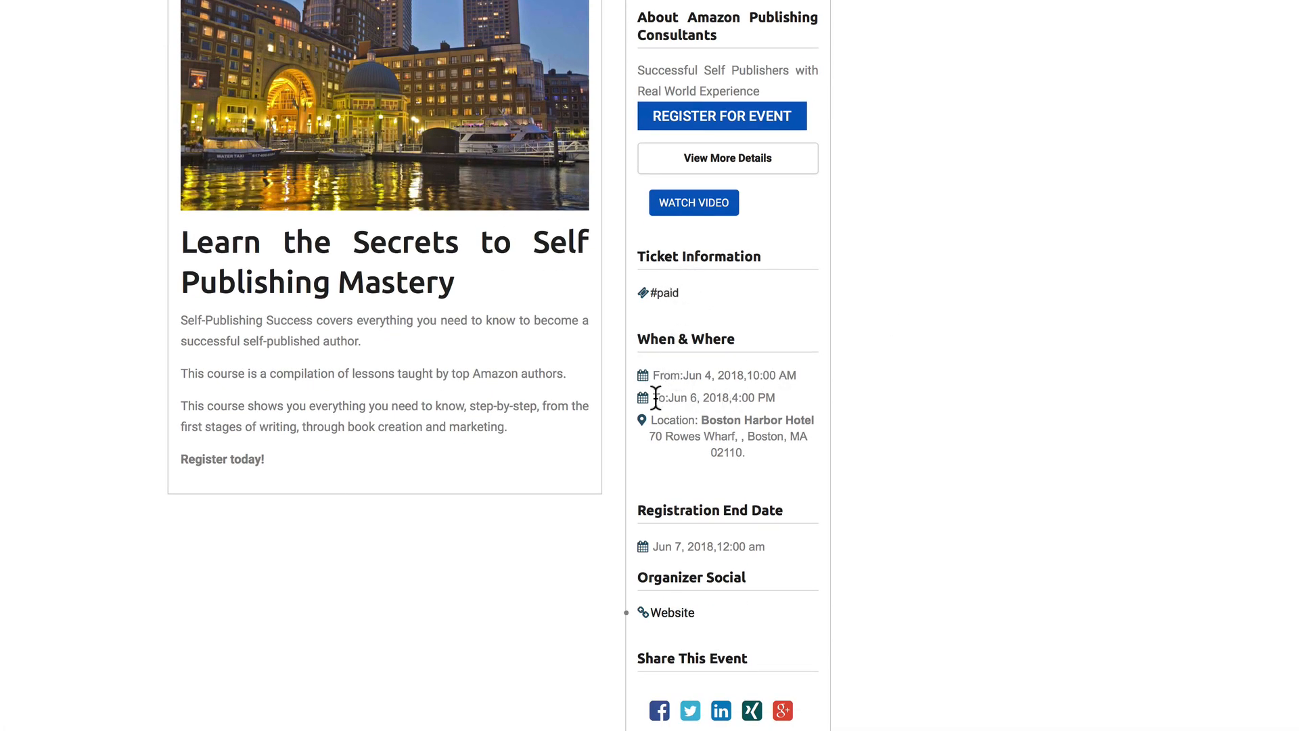
mouse_move(700, 572)
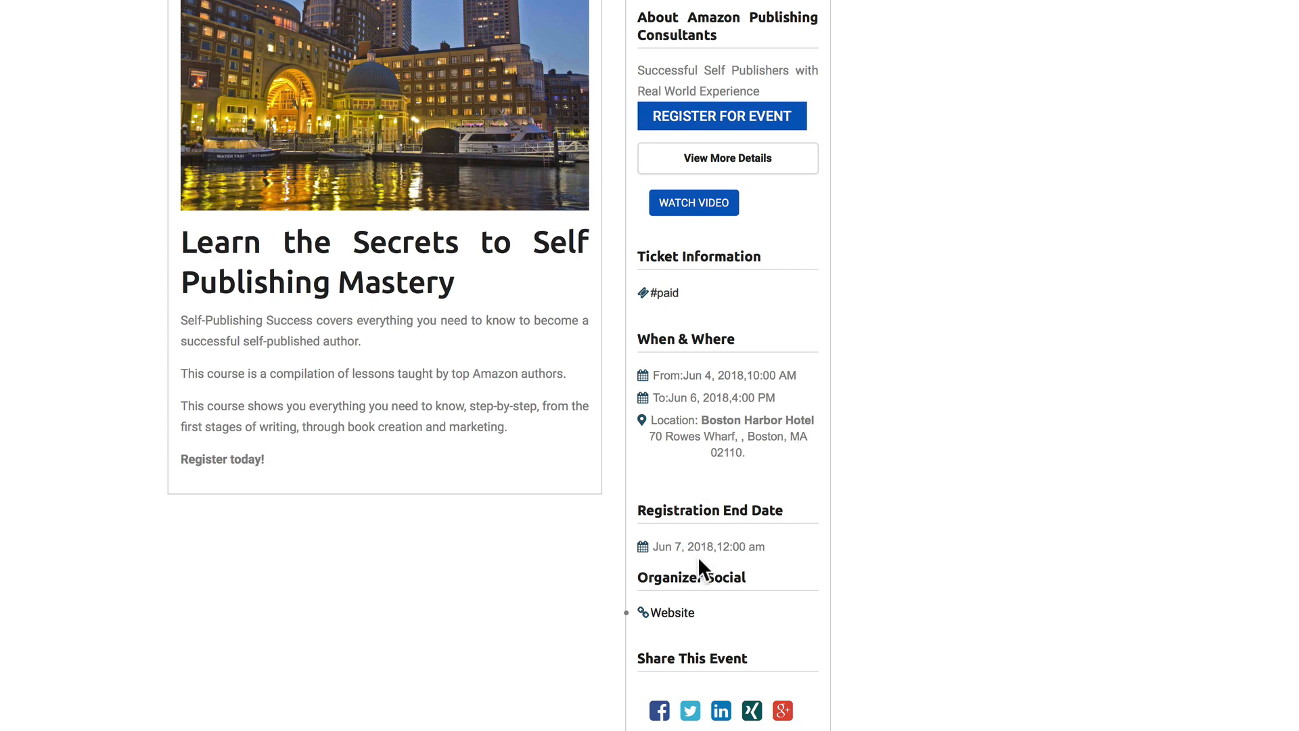
mouse_move(468, 245)
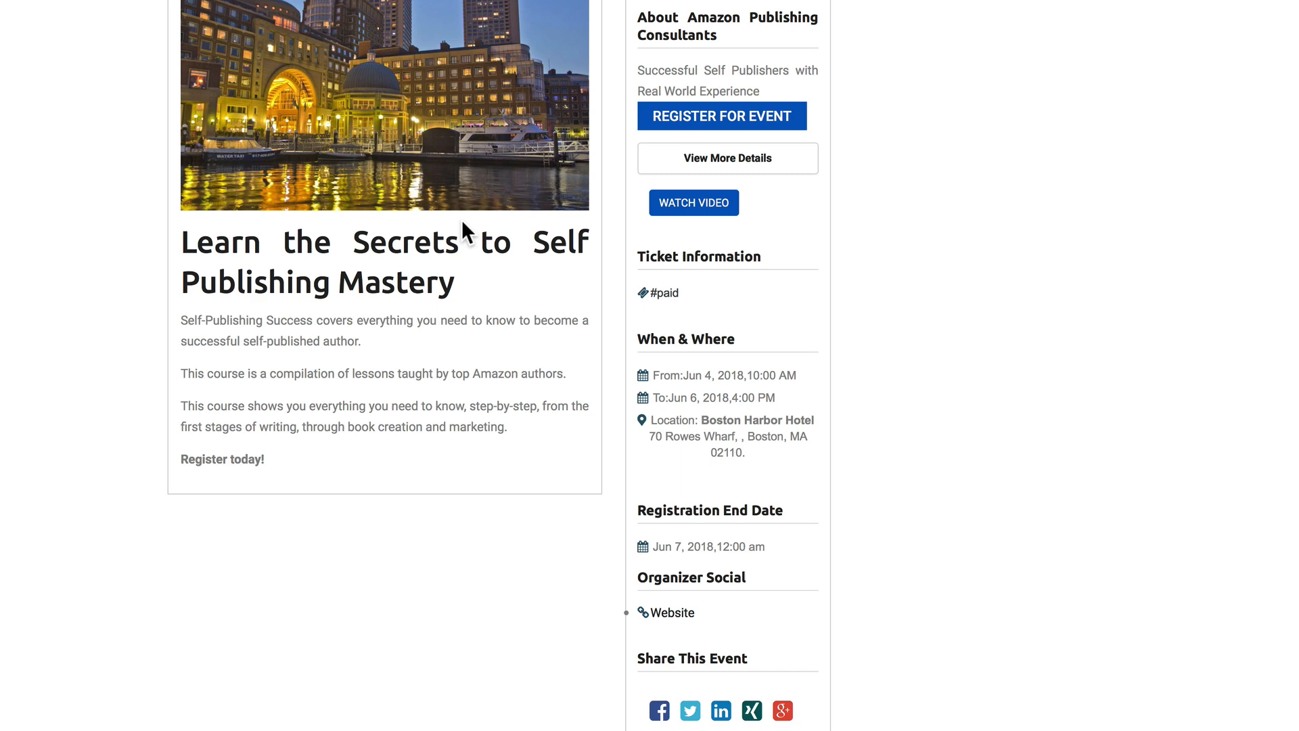
mouse_move(269, 422)
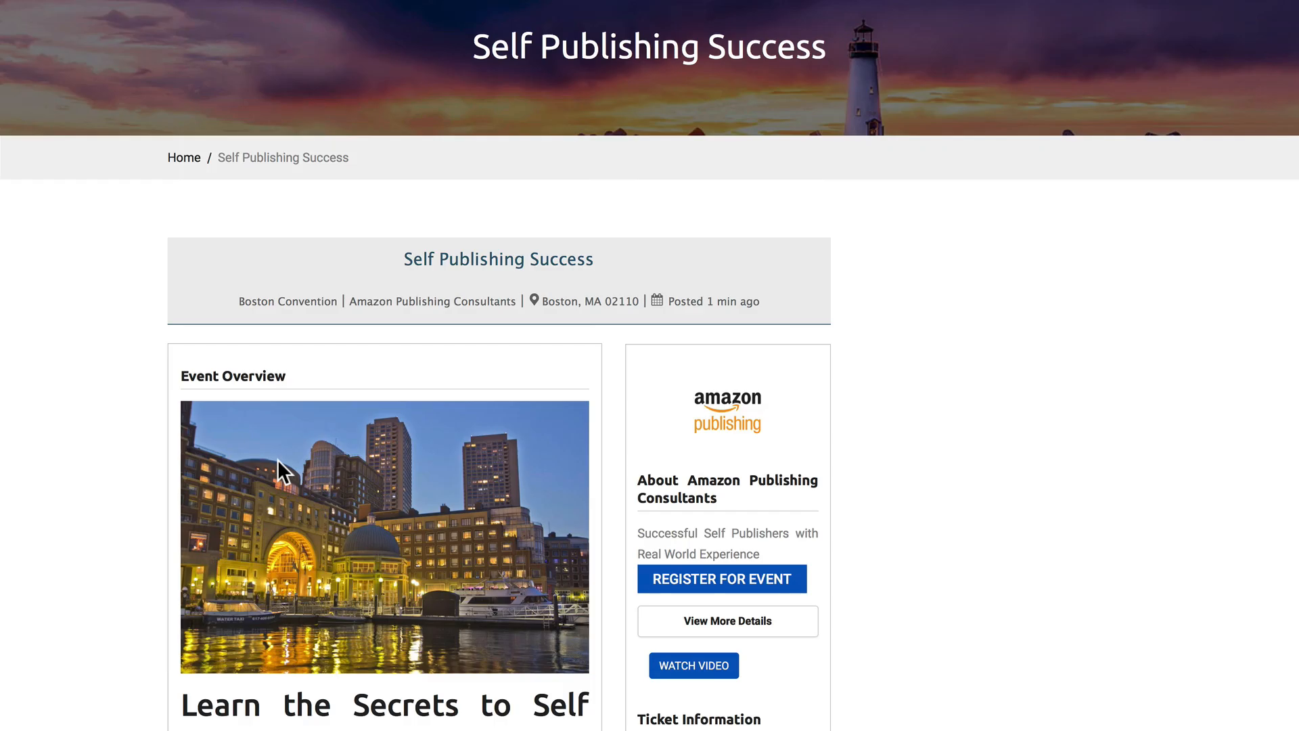
mouse_move(697, 328)
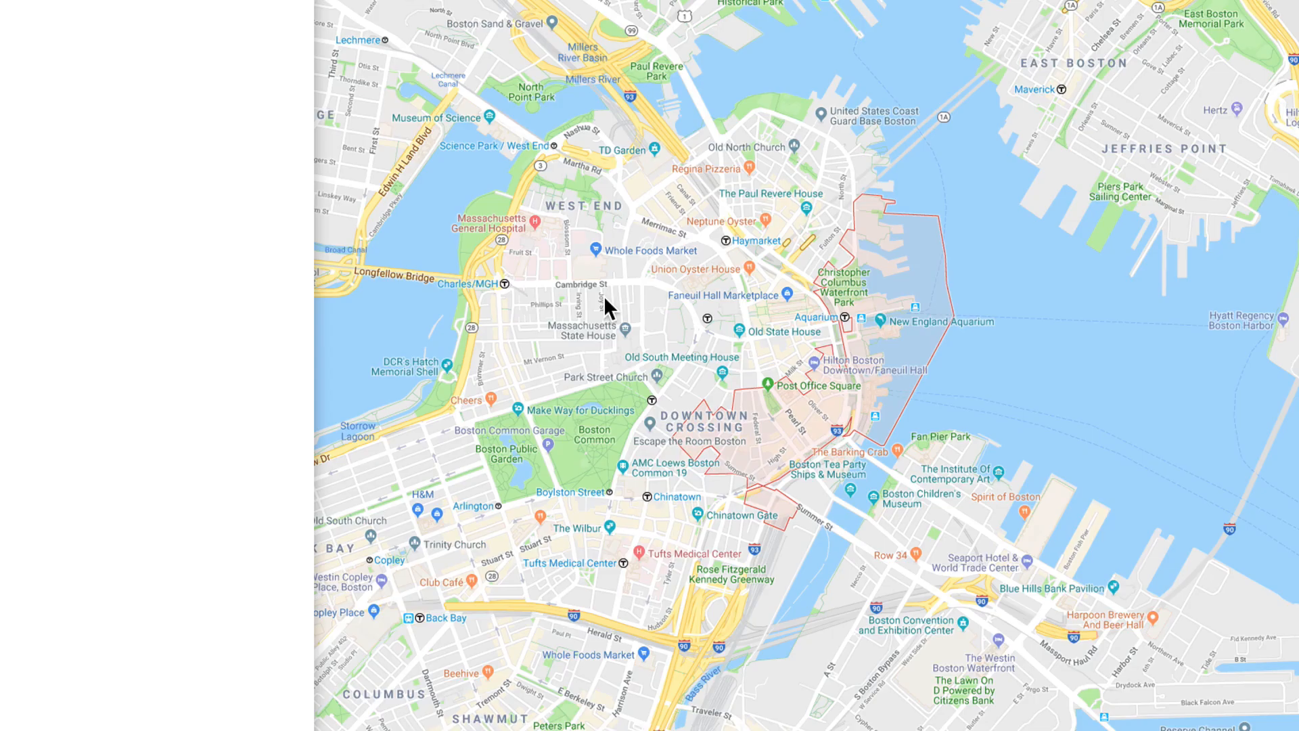
left_click(610, 309)
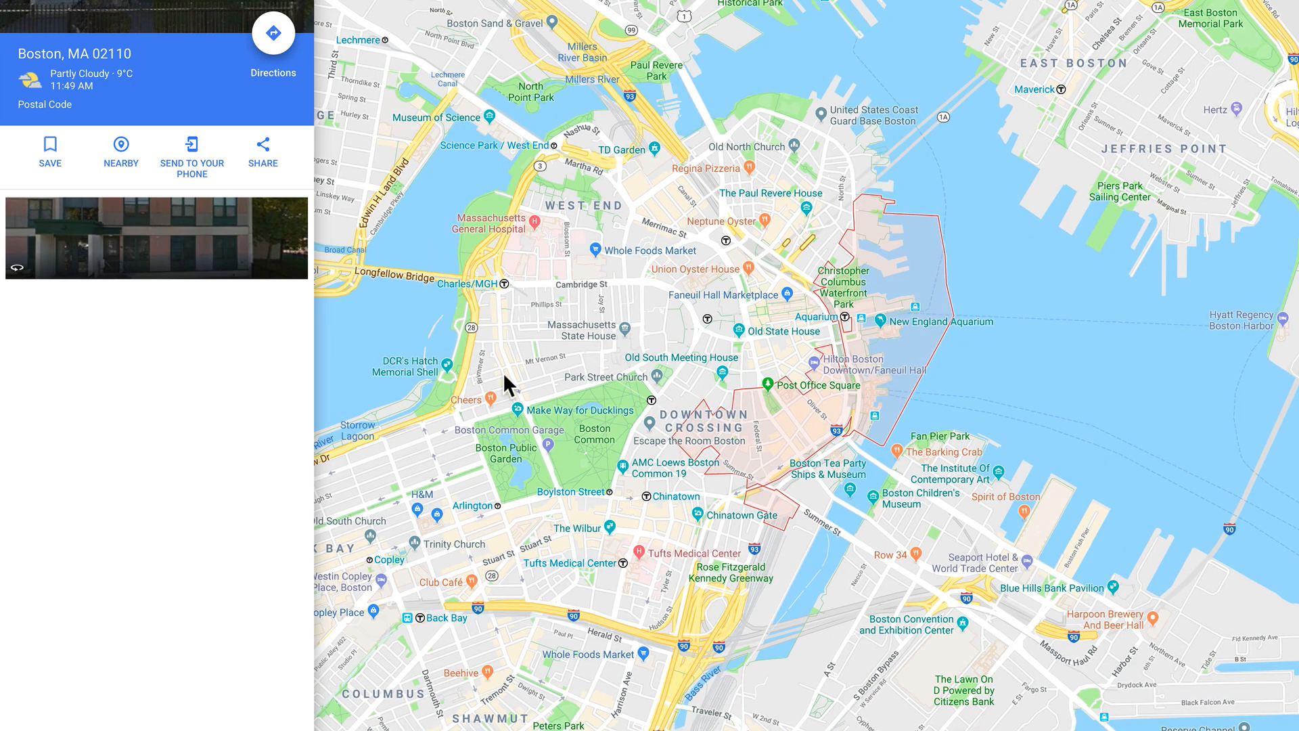
mouse_move(753, 414)
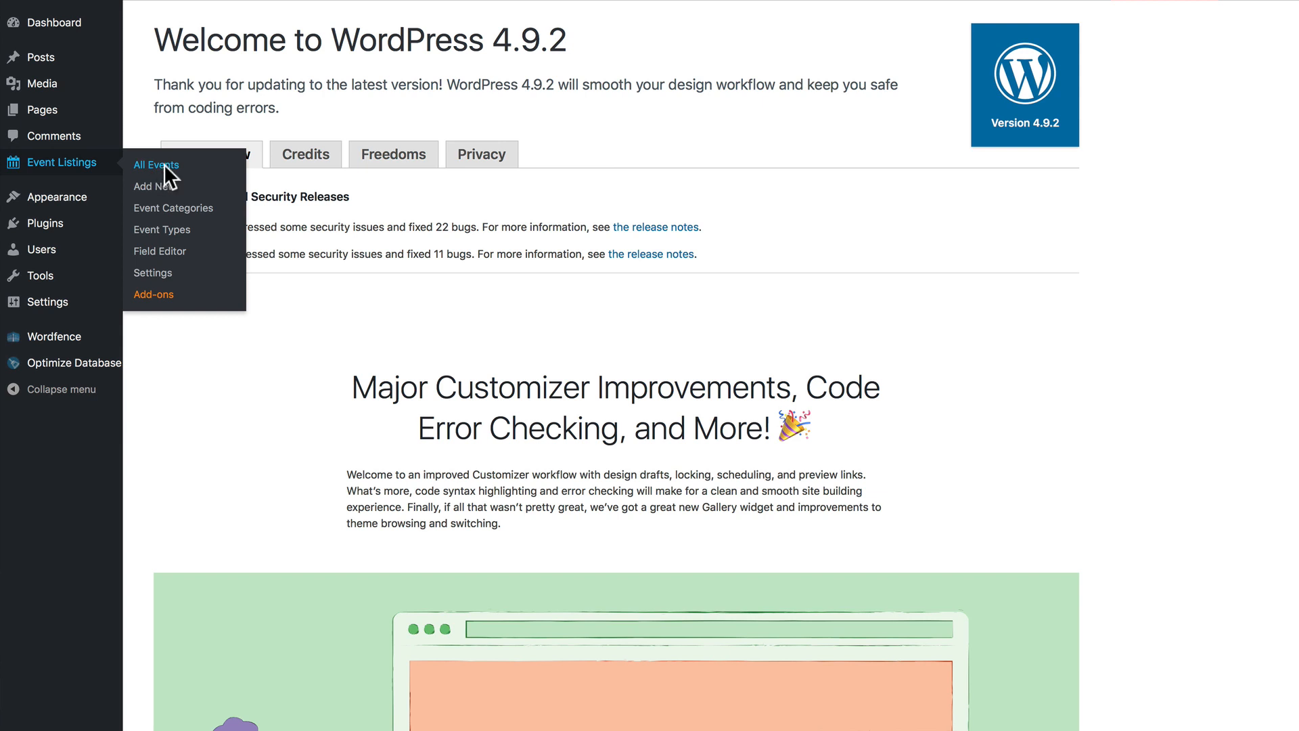
left_click(155, 164)
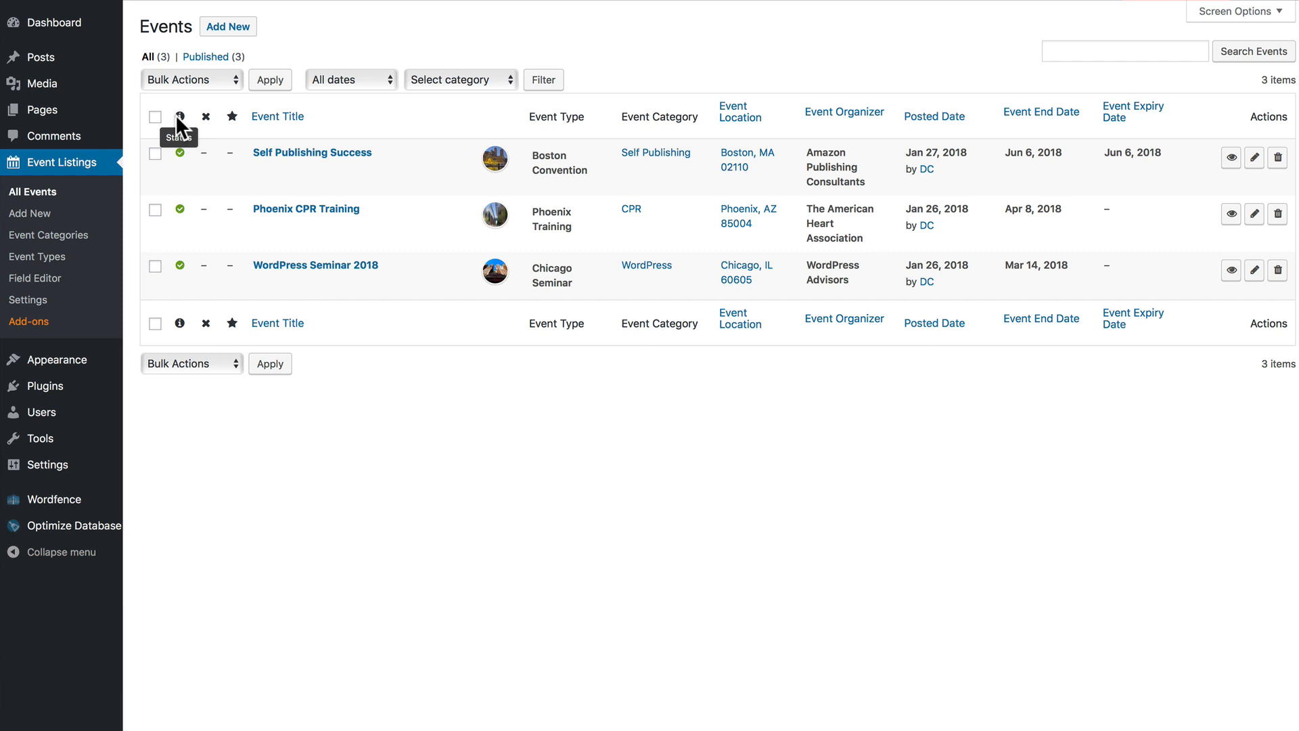
mouse_move(205, 117)
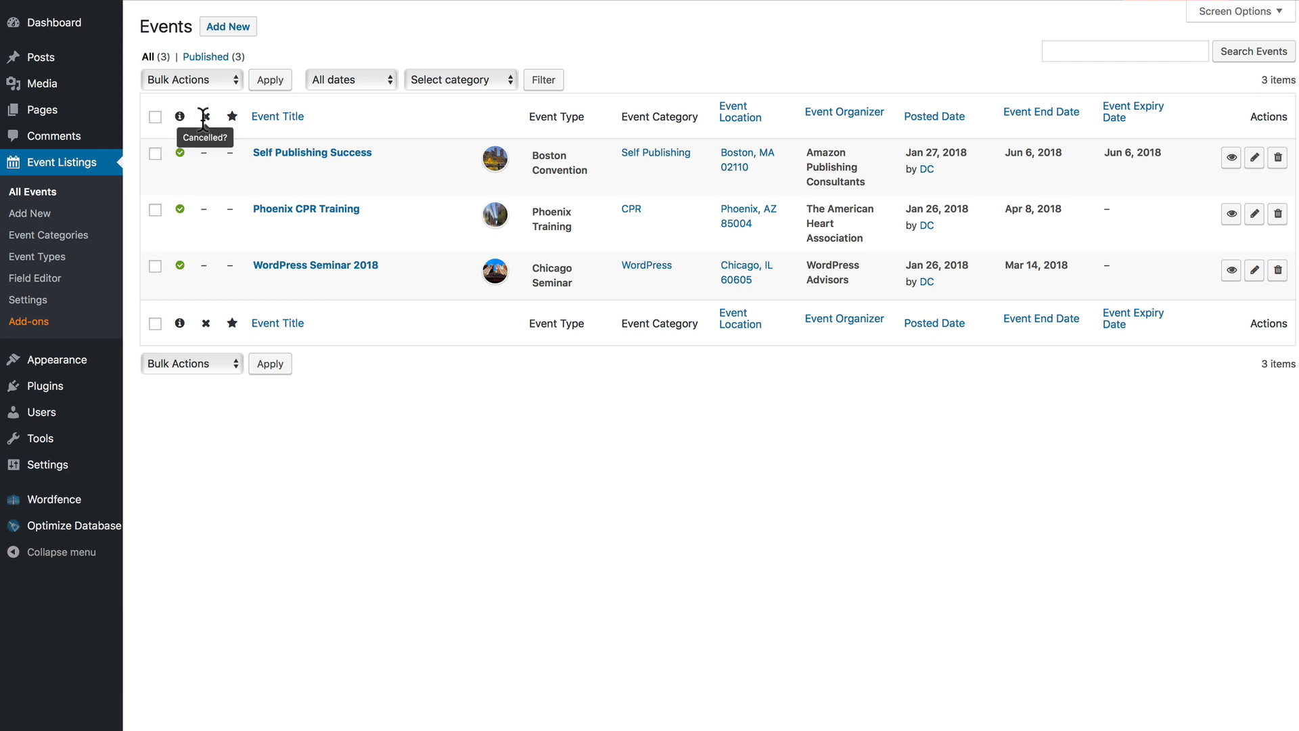
mouse_move(238, 124)
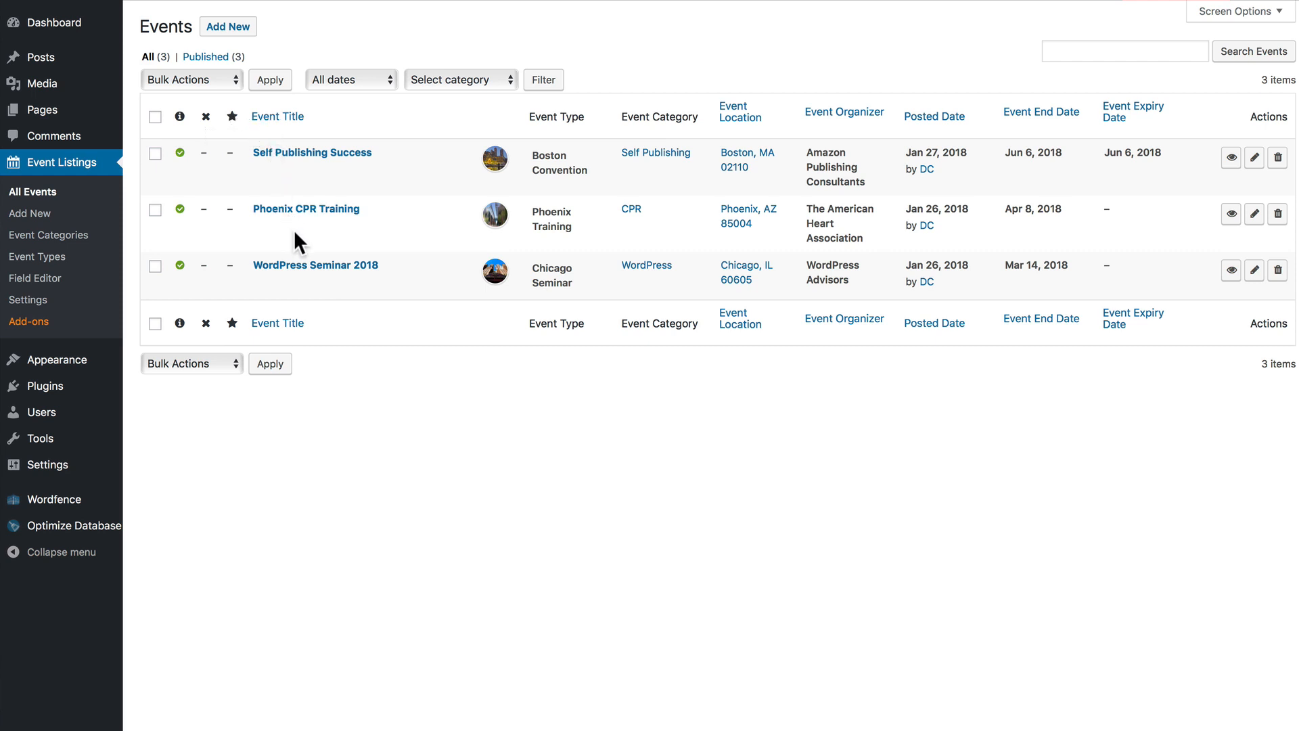
mouse_move(501, 245)
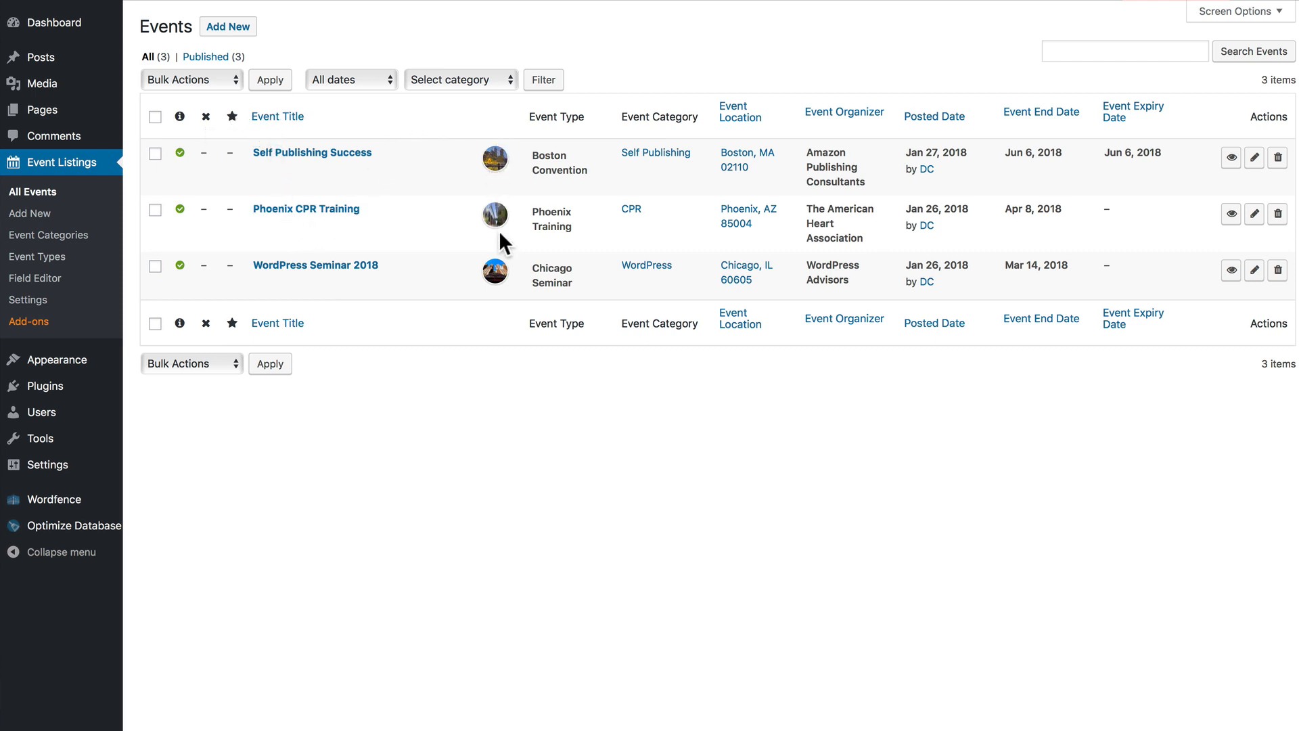
mouse_move(552, 146)
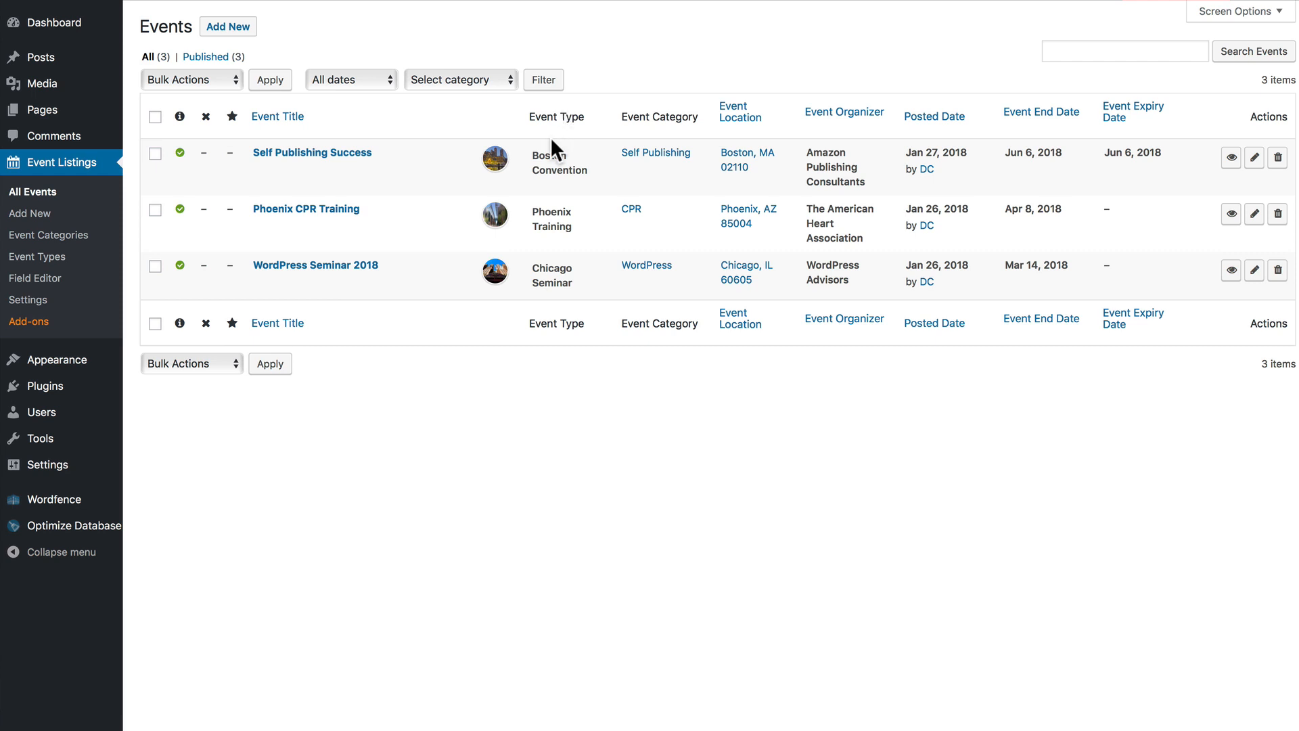
mouse_move(649, 184)
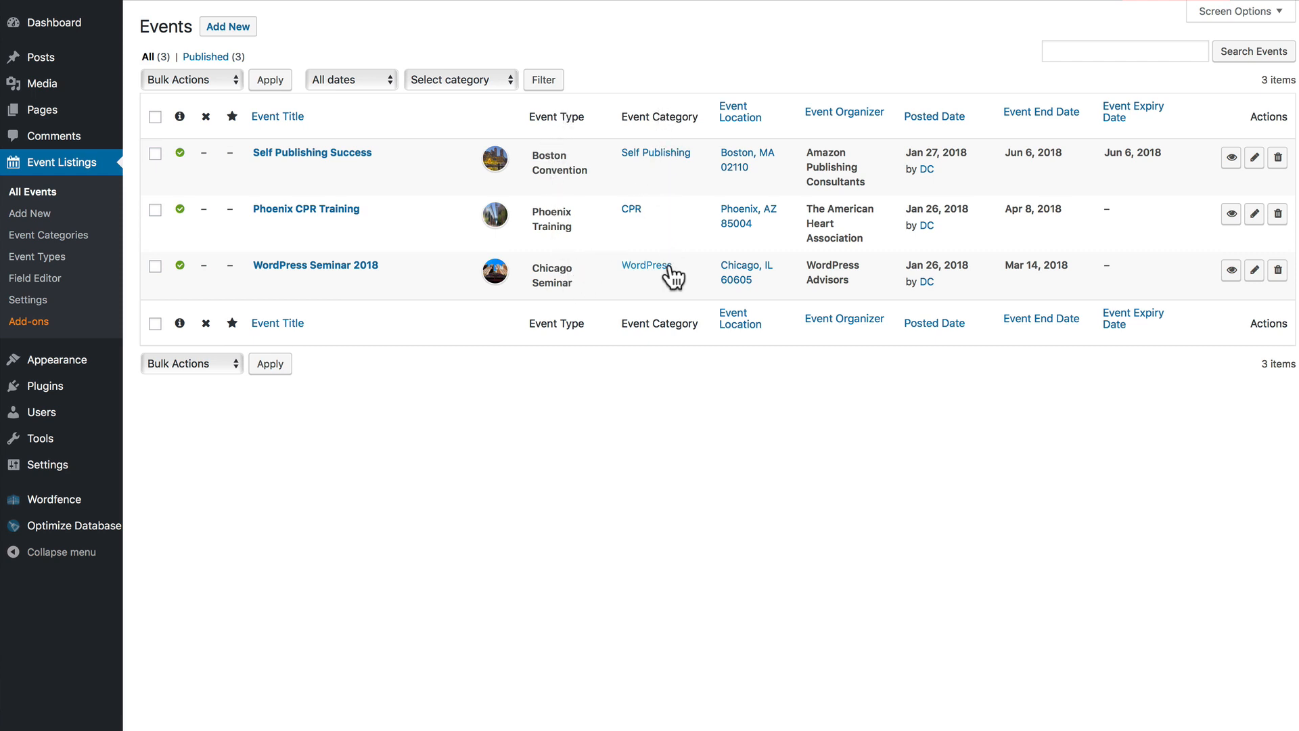
mouse_move(746, 158)
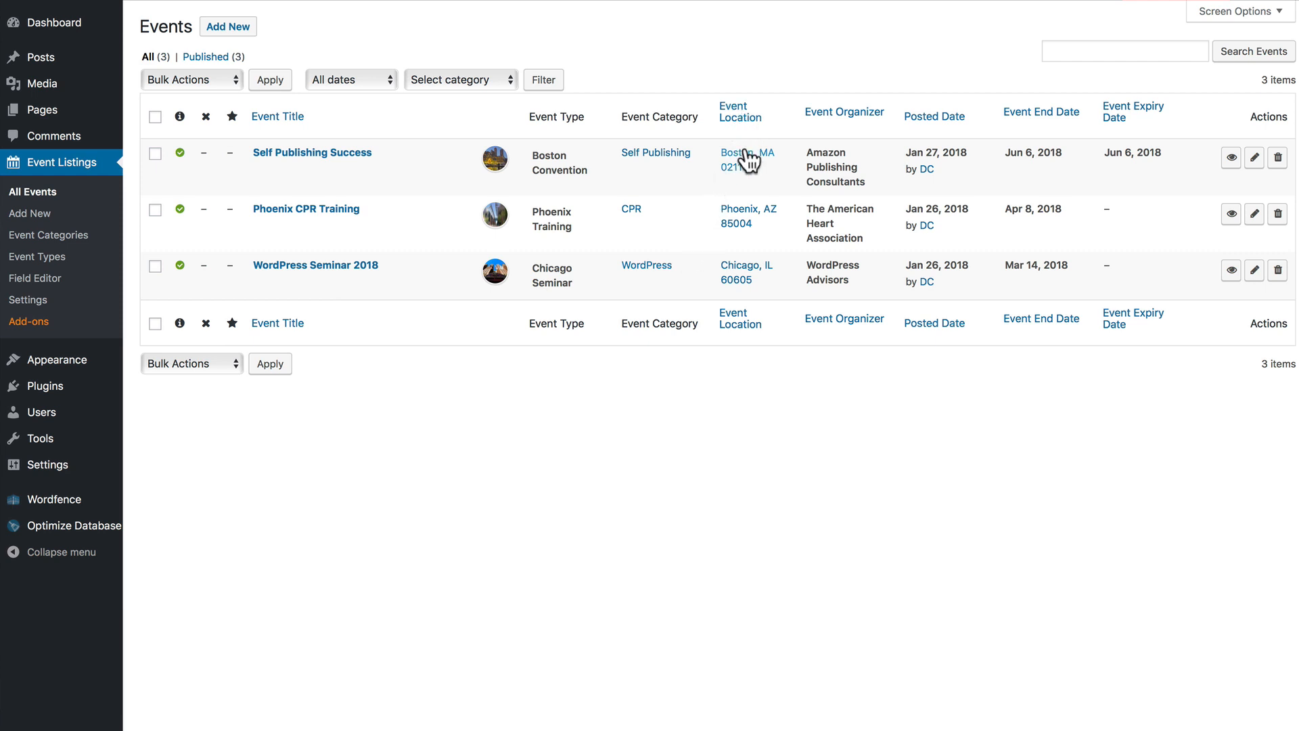
left_click(933, 116)
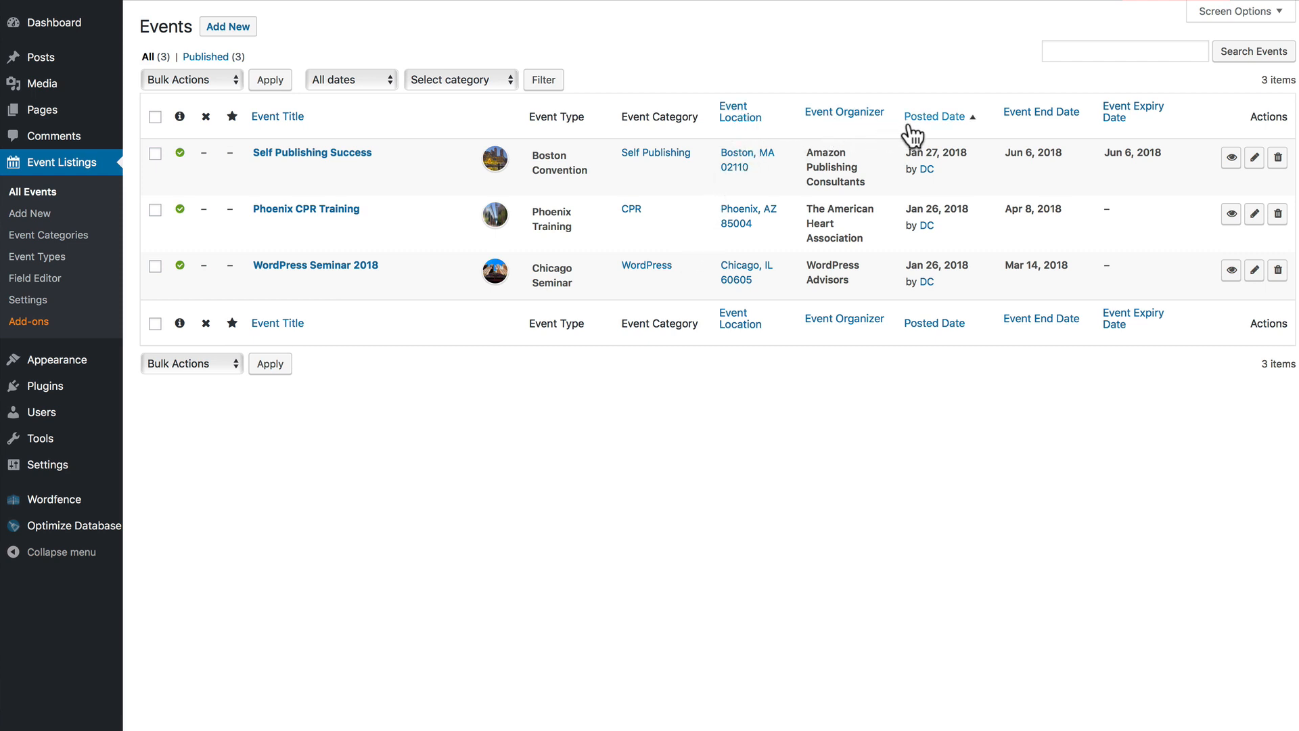
left_click(1041, 111)
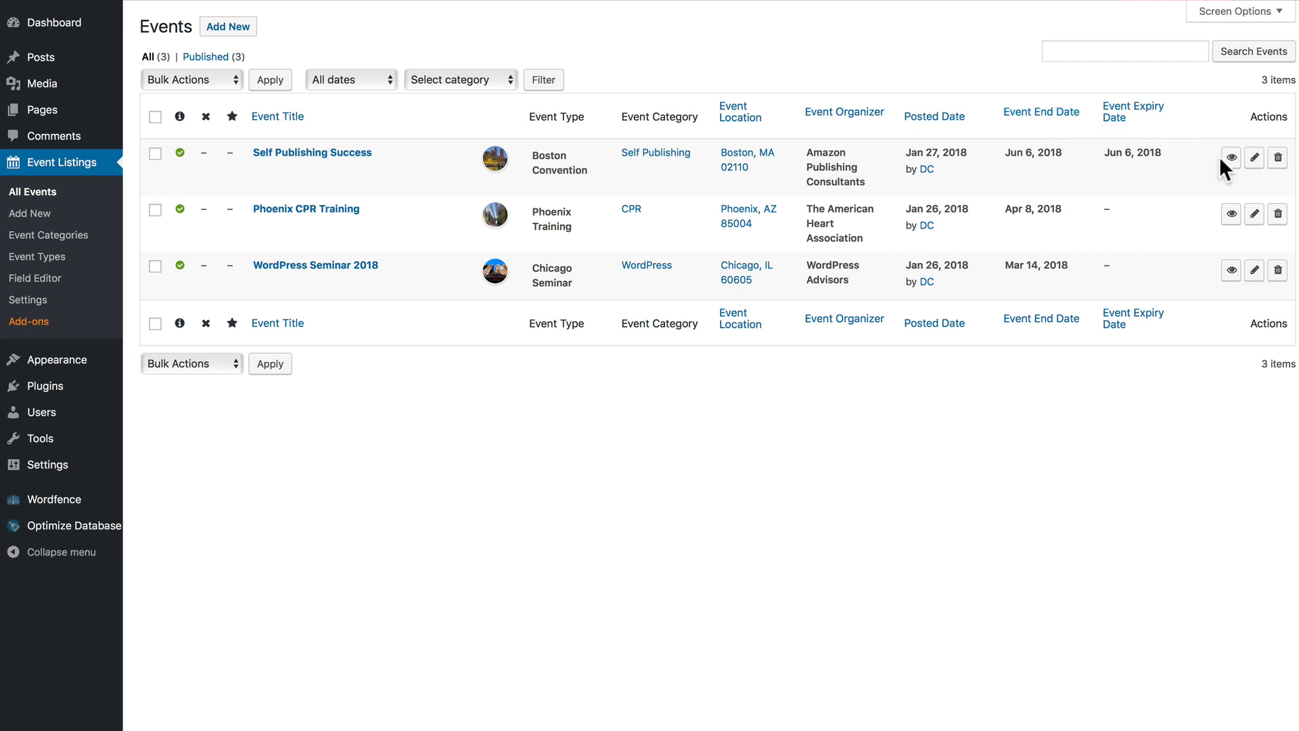
mouse_move(1231, 159)
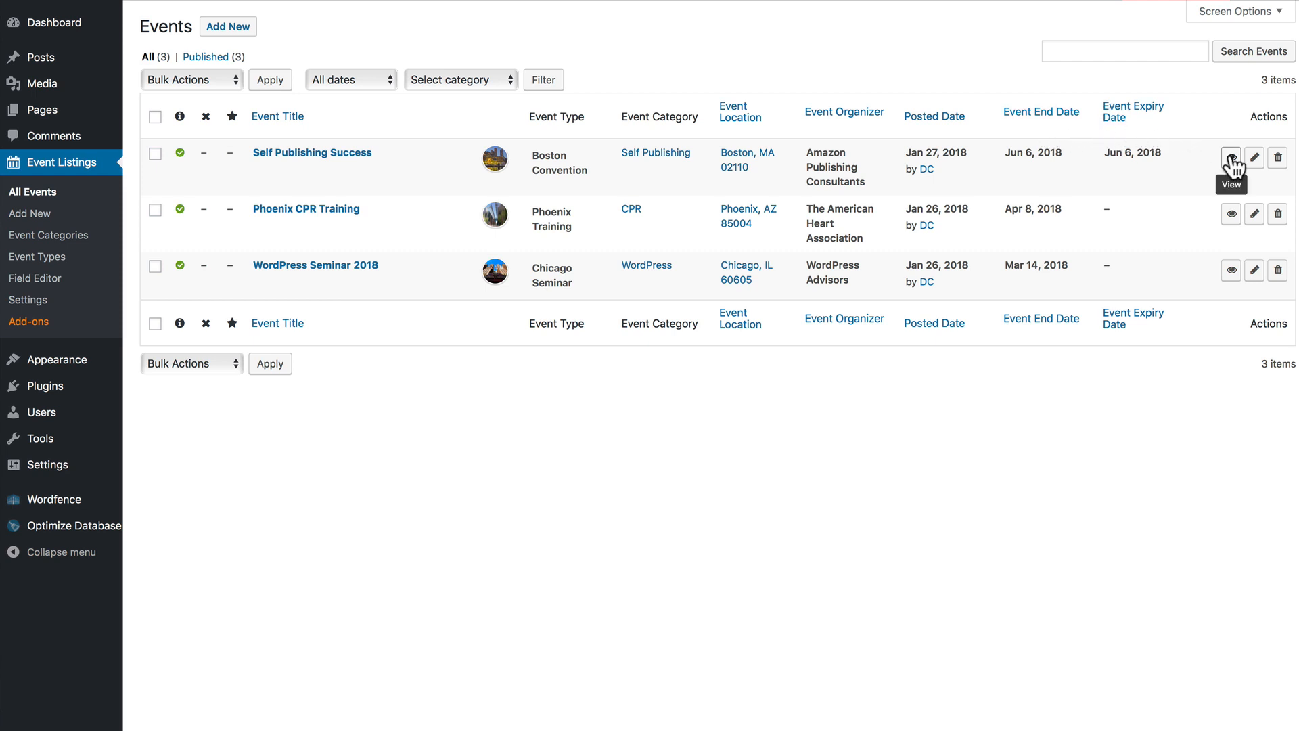
left_click(1231, 157)
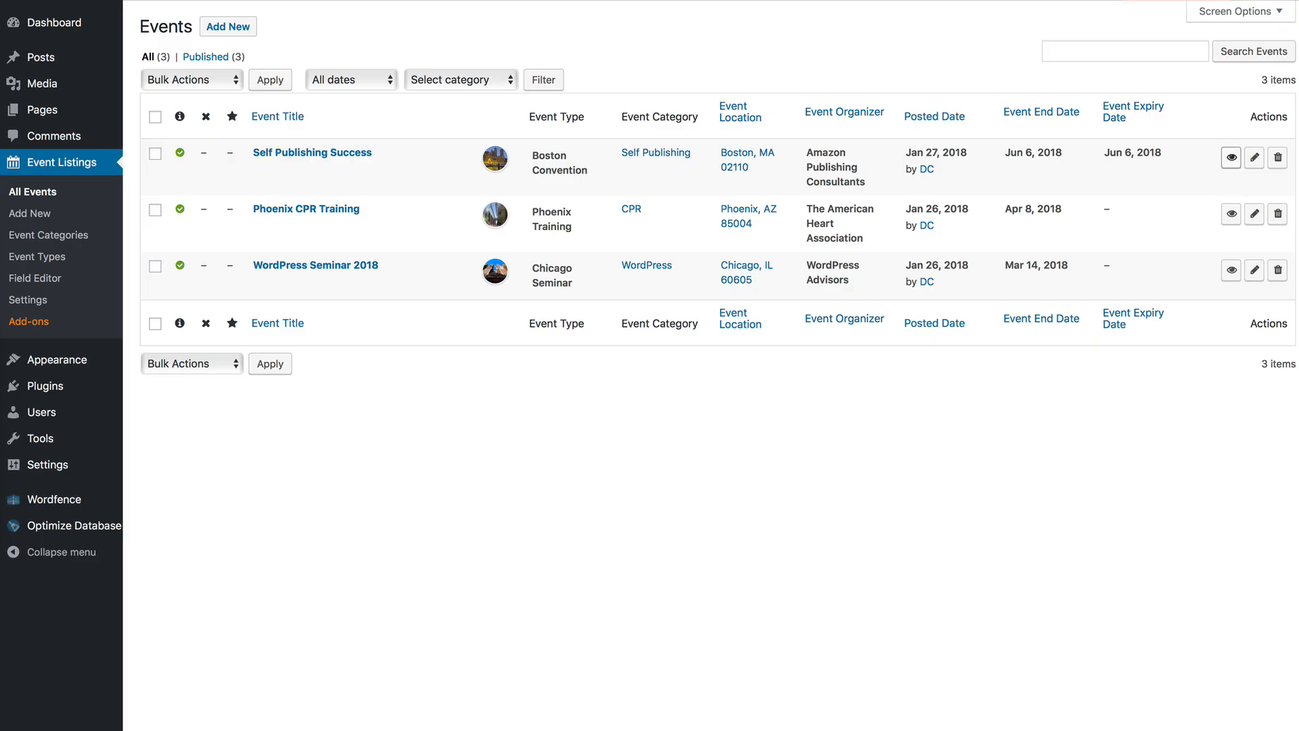
mouse_move(1253, 157)
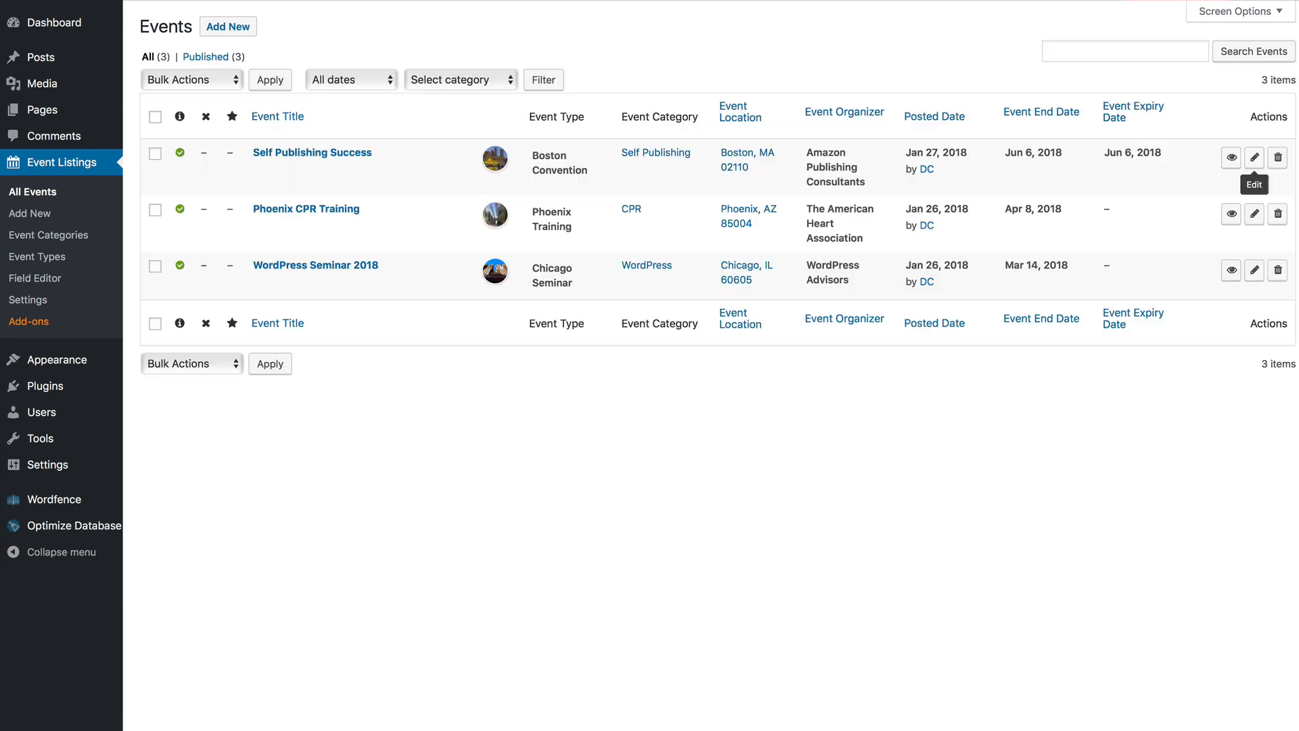
mouse_move(1277, 157)
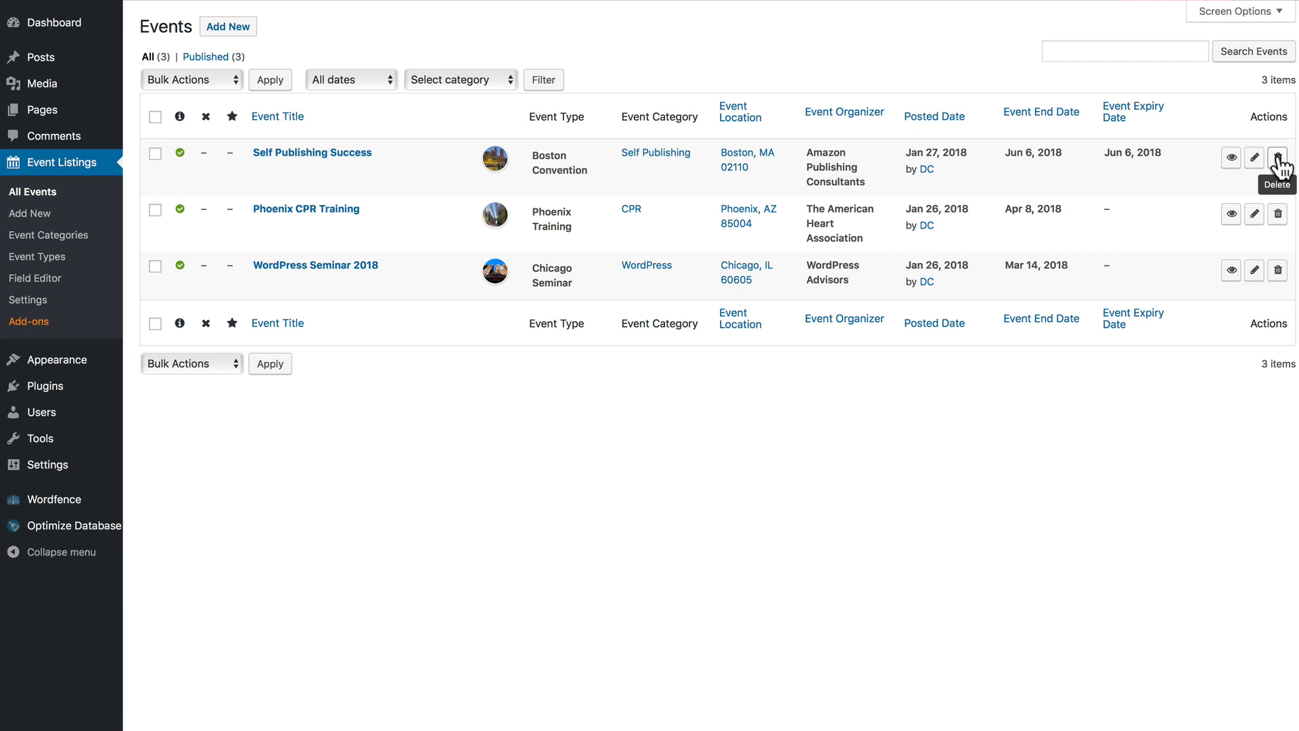
mouse_move(711, 133)
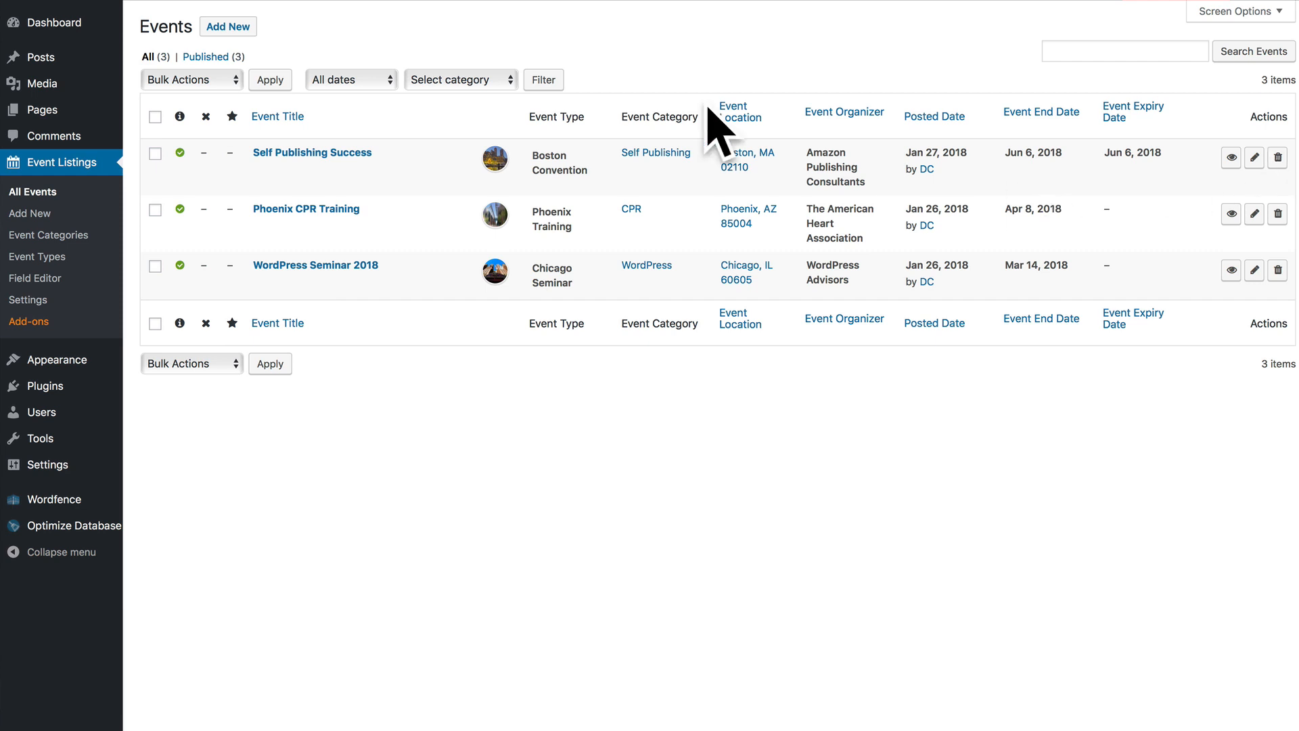
mouse_move(240, 28)
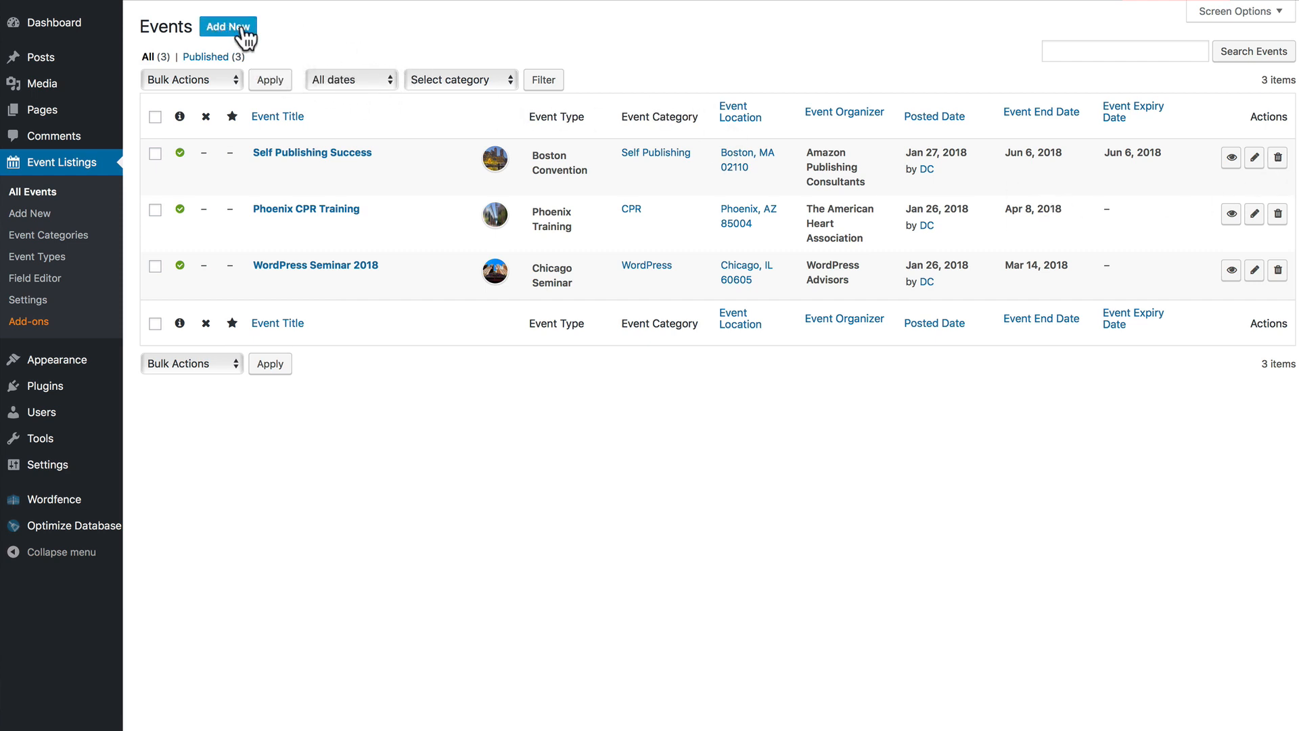
mouse_move(238, 81)
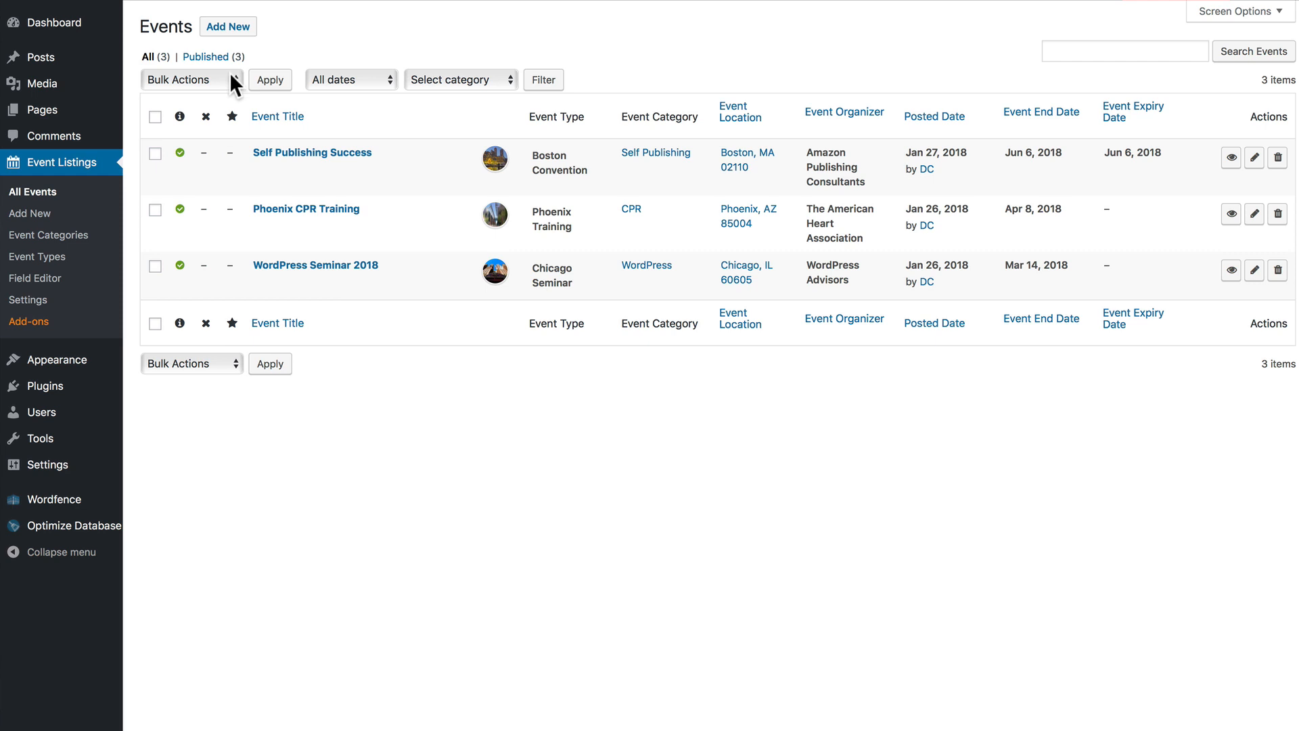
Filter events to January 2018 and the WordPress category, then search for 'publishing'
left_click(189, 79)
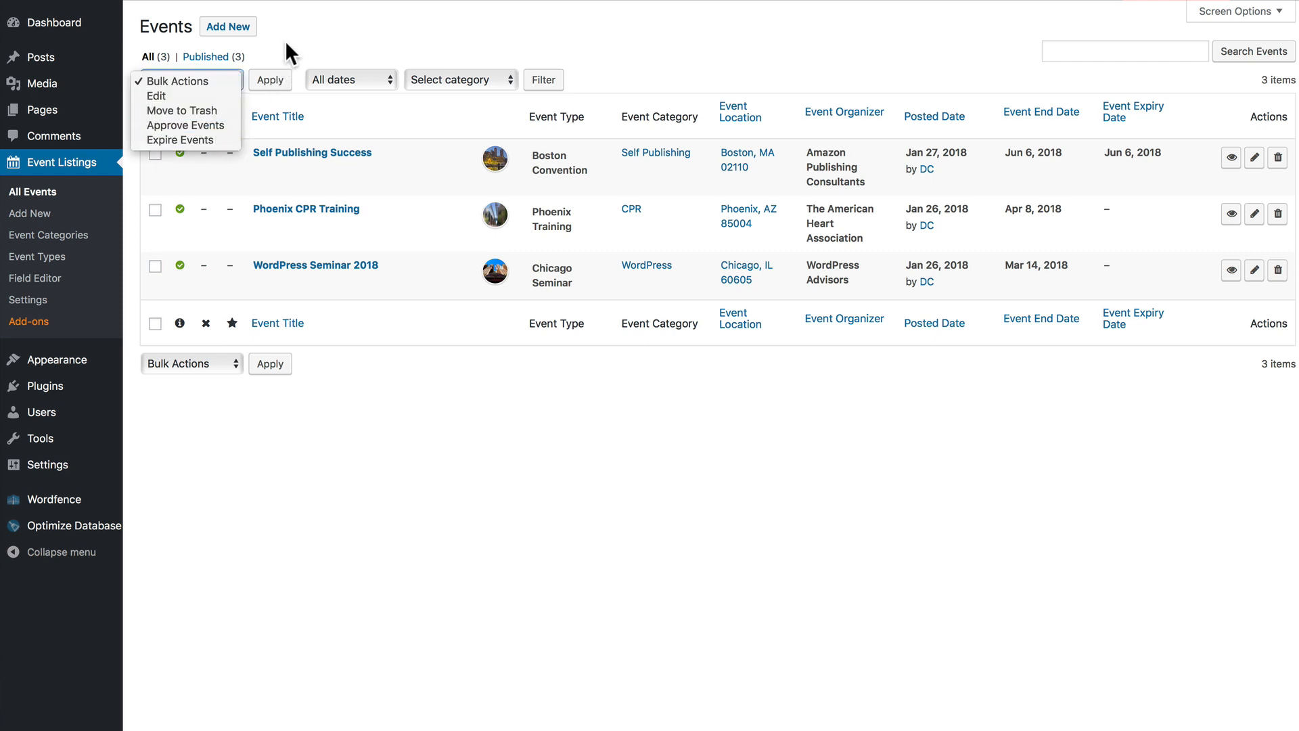
left_click(349, 80)
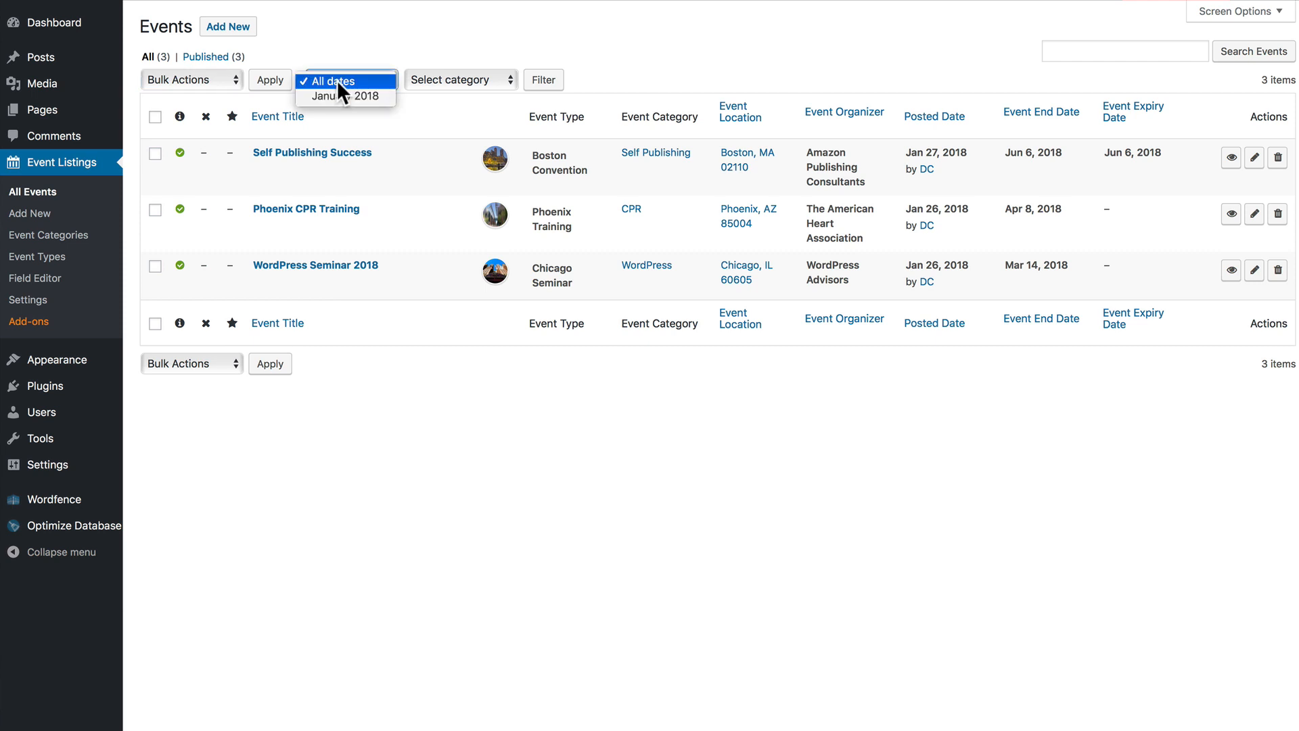
left_click(344, 95)
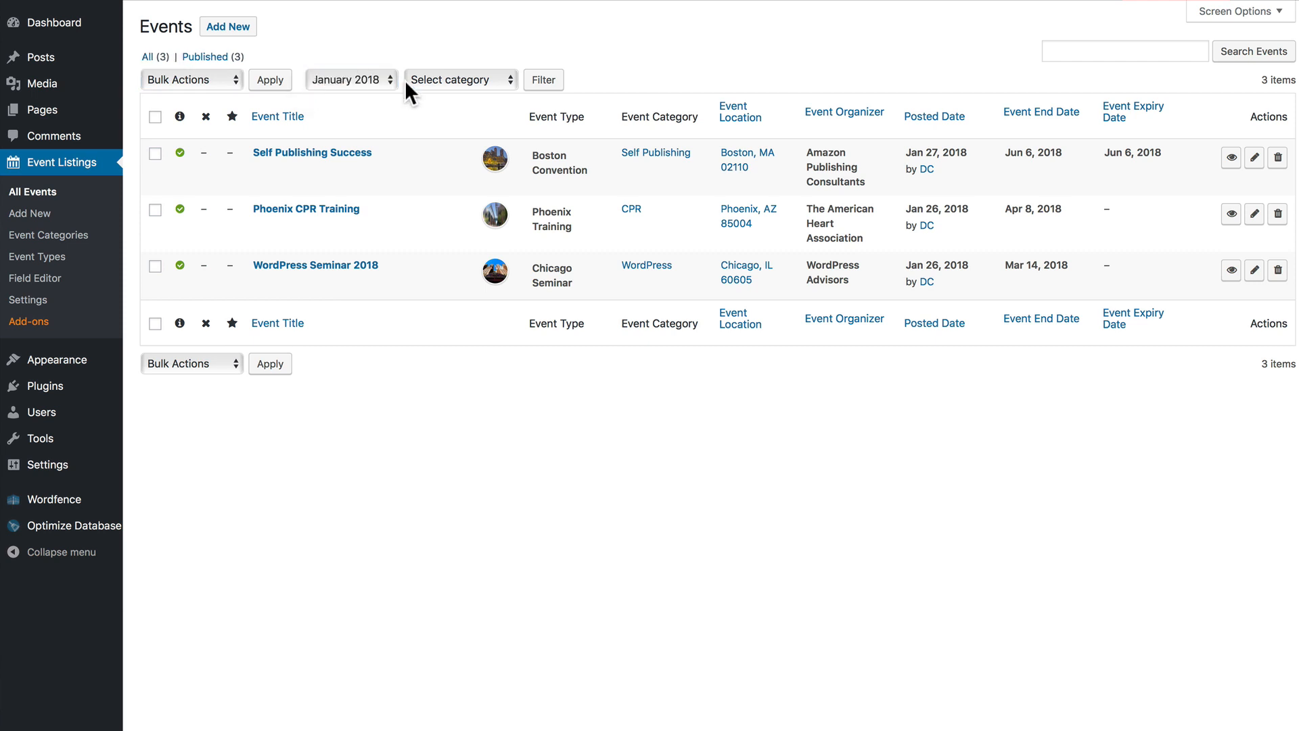
left_click(479, 79)
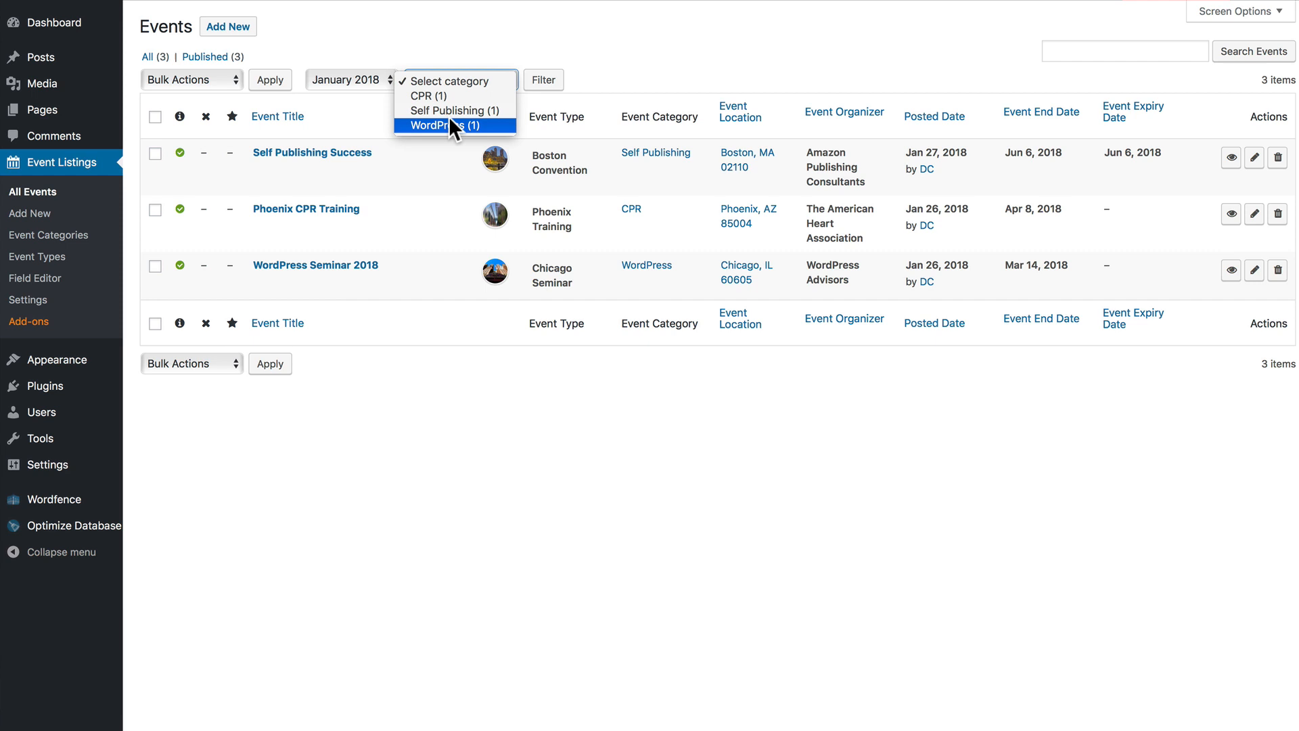
left_click(544, 80)
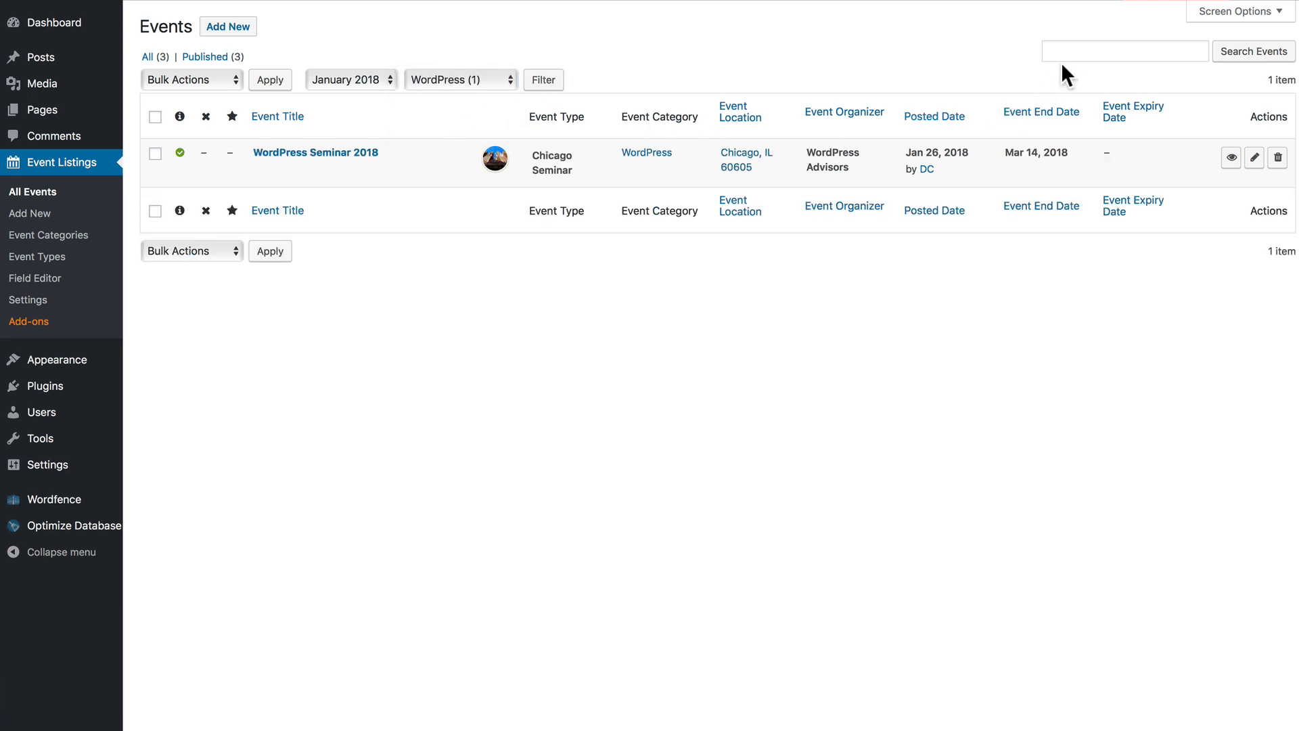
type("publi")
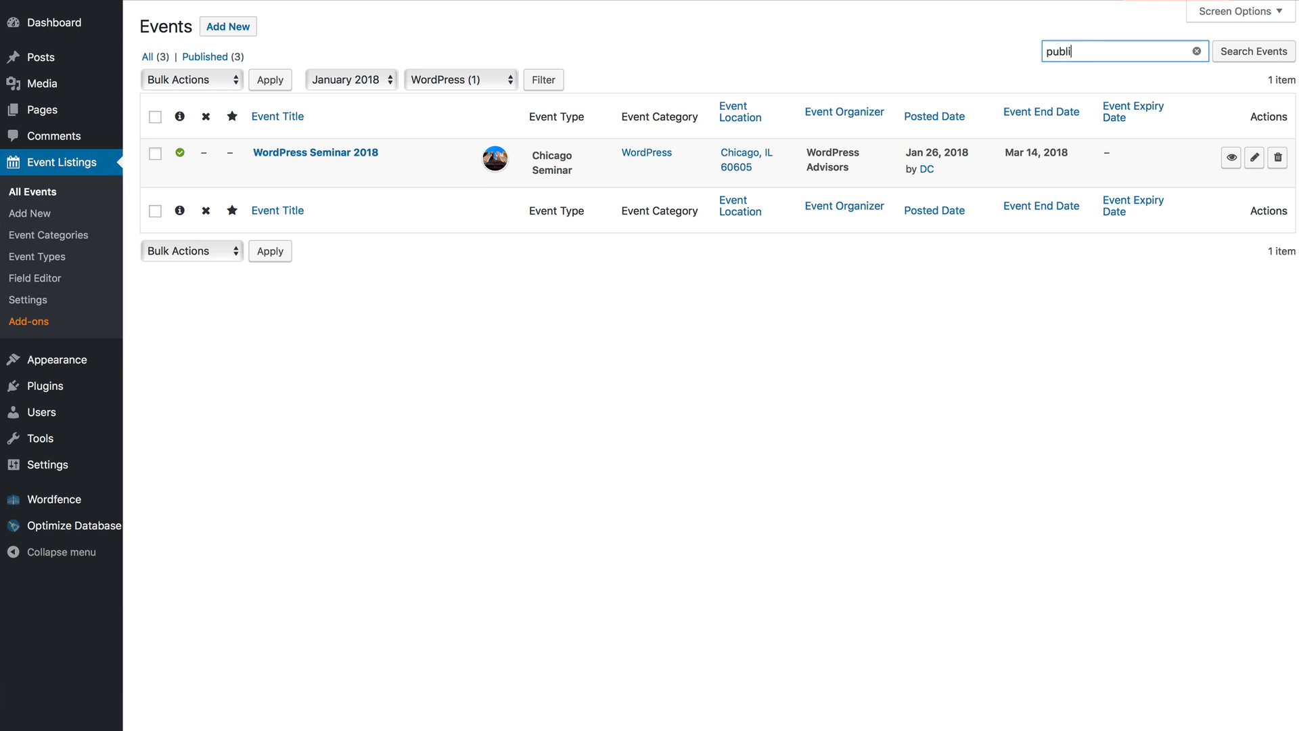
left_click(1254, 51)
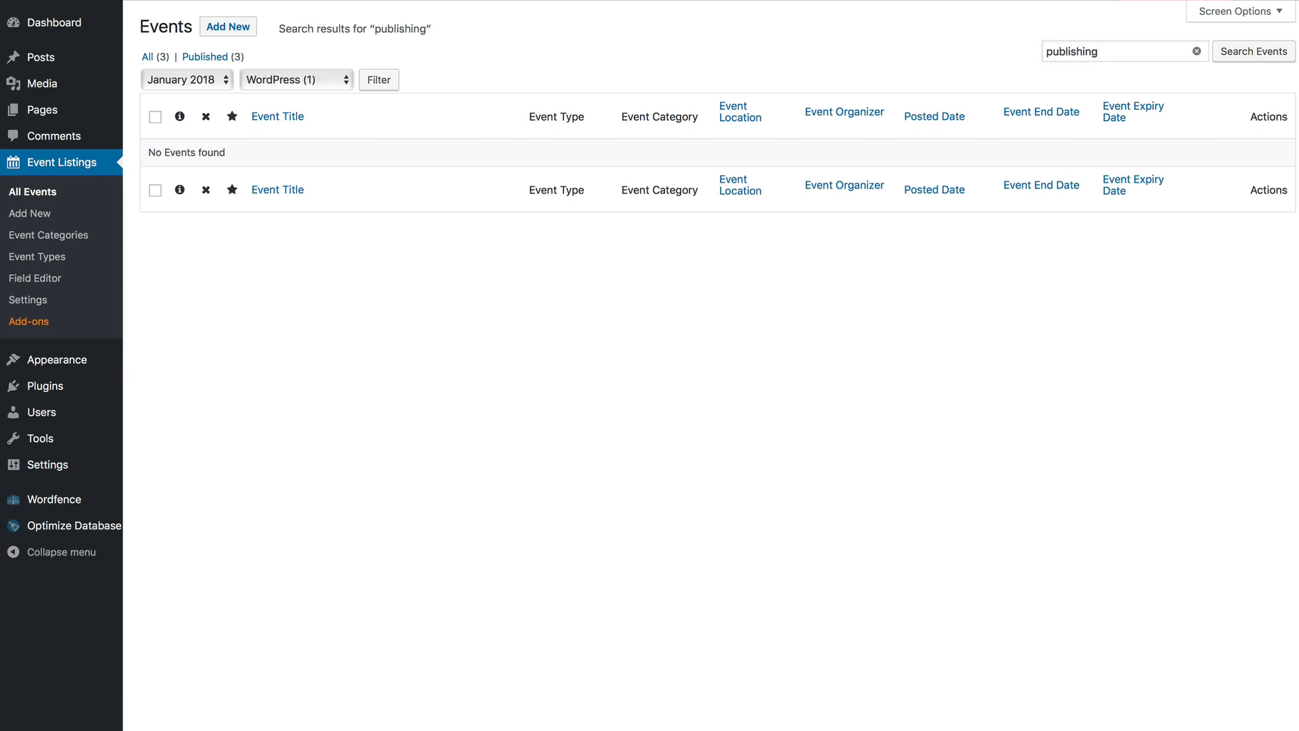
Clear the date and category filters and search the events for 'wordpress'
left_click(296, 78)
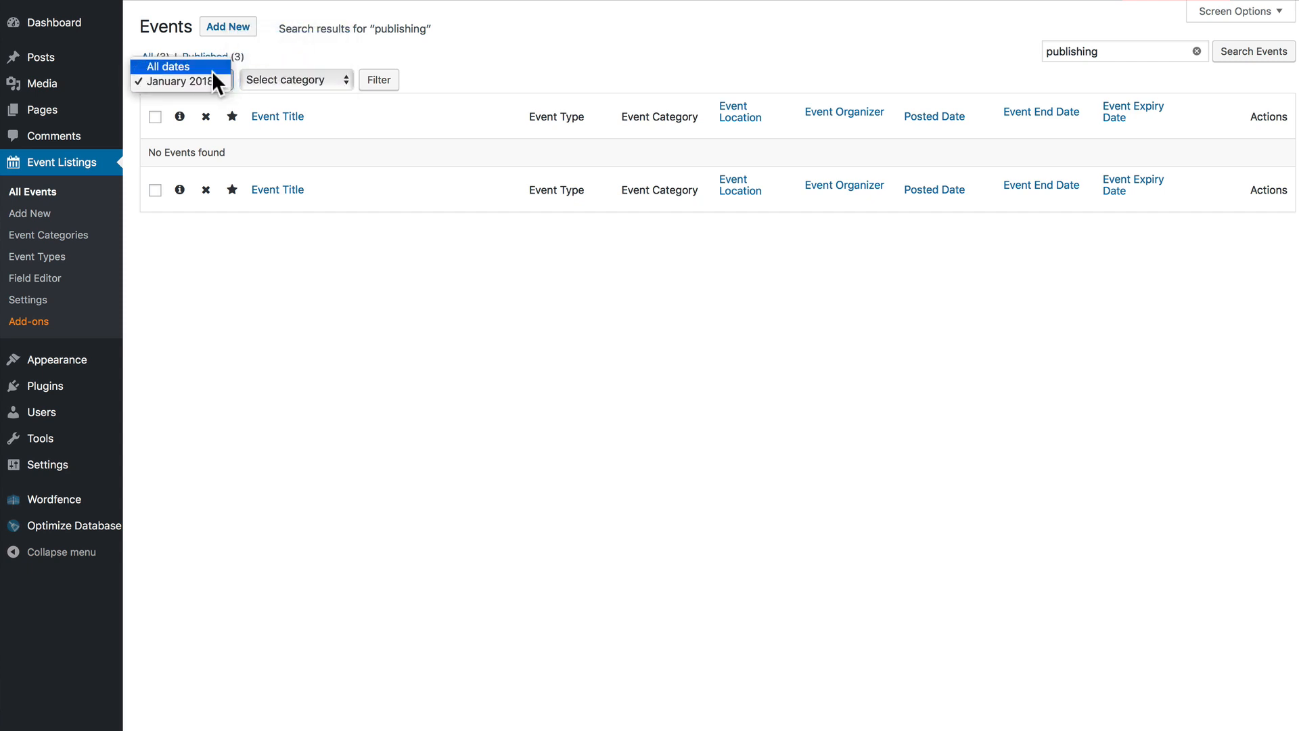
left_click(167, 66)
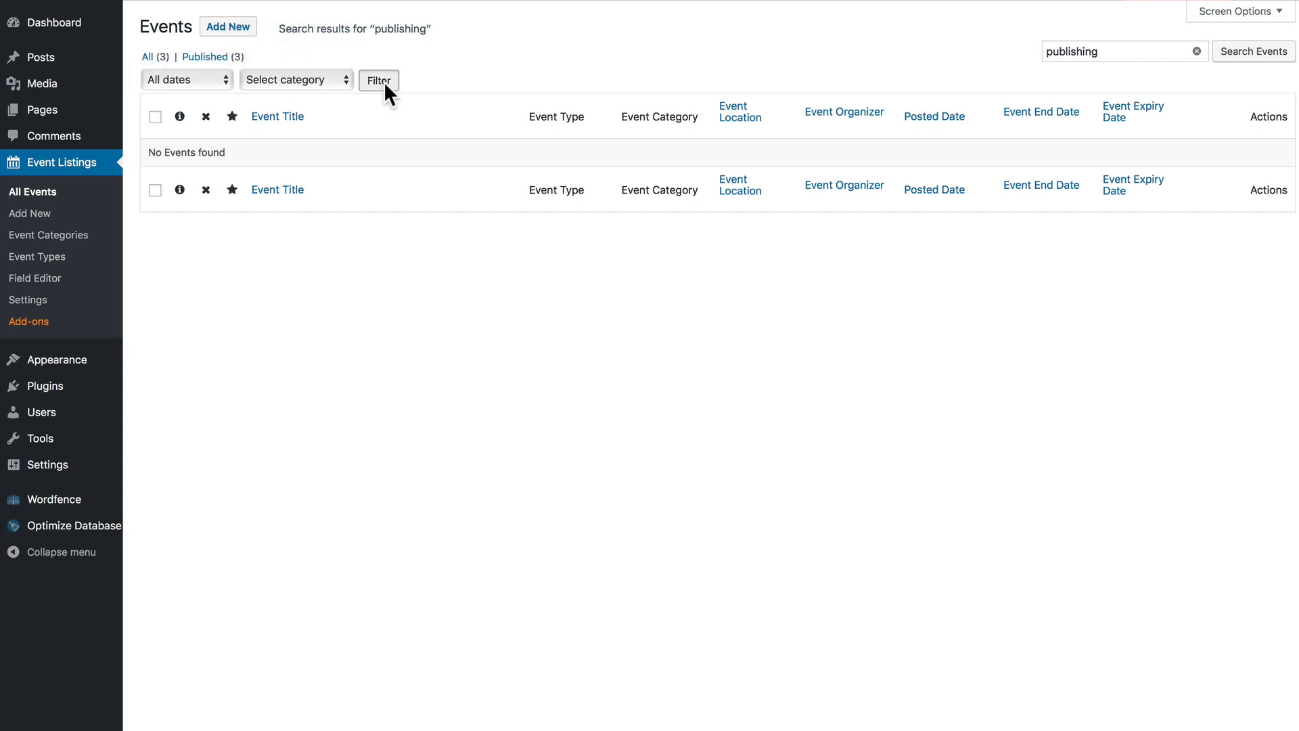
left_click(378, 80)
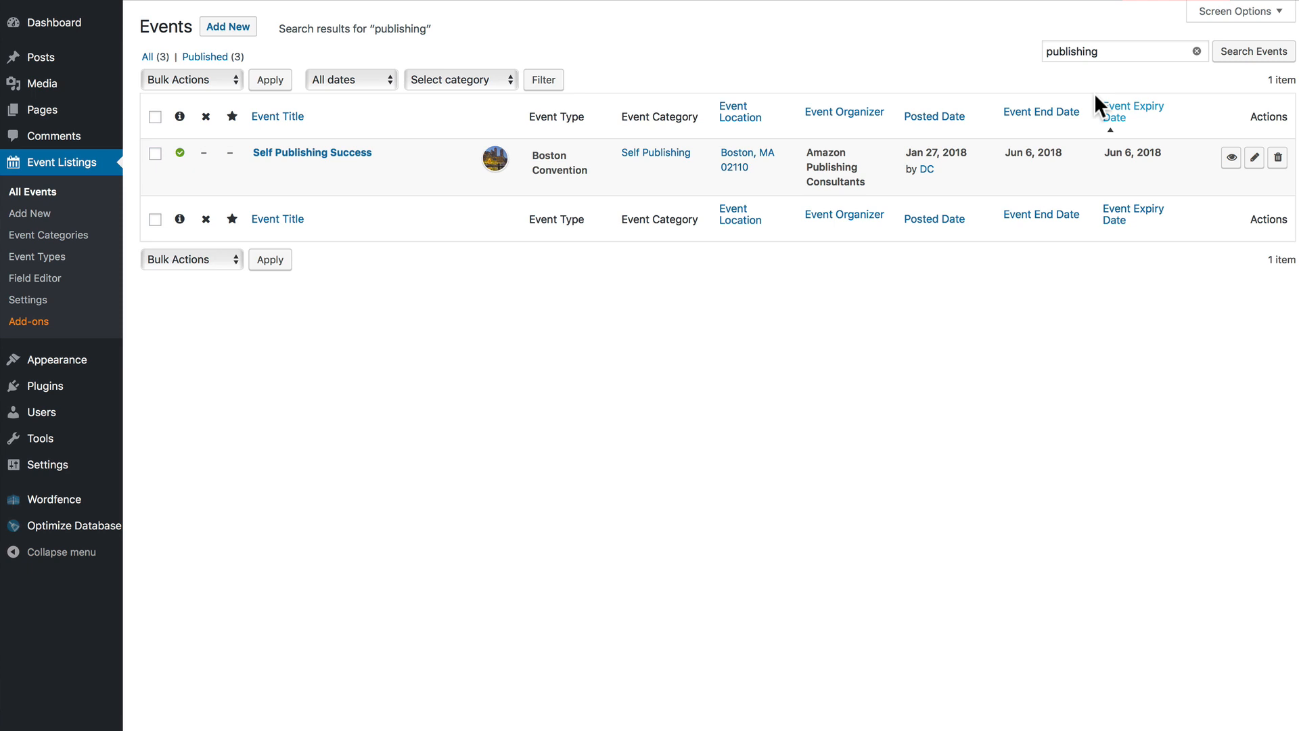
type("wordpress")
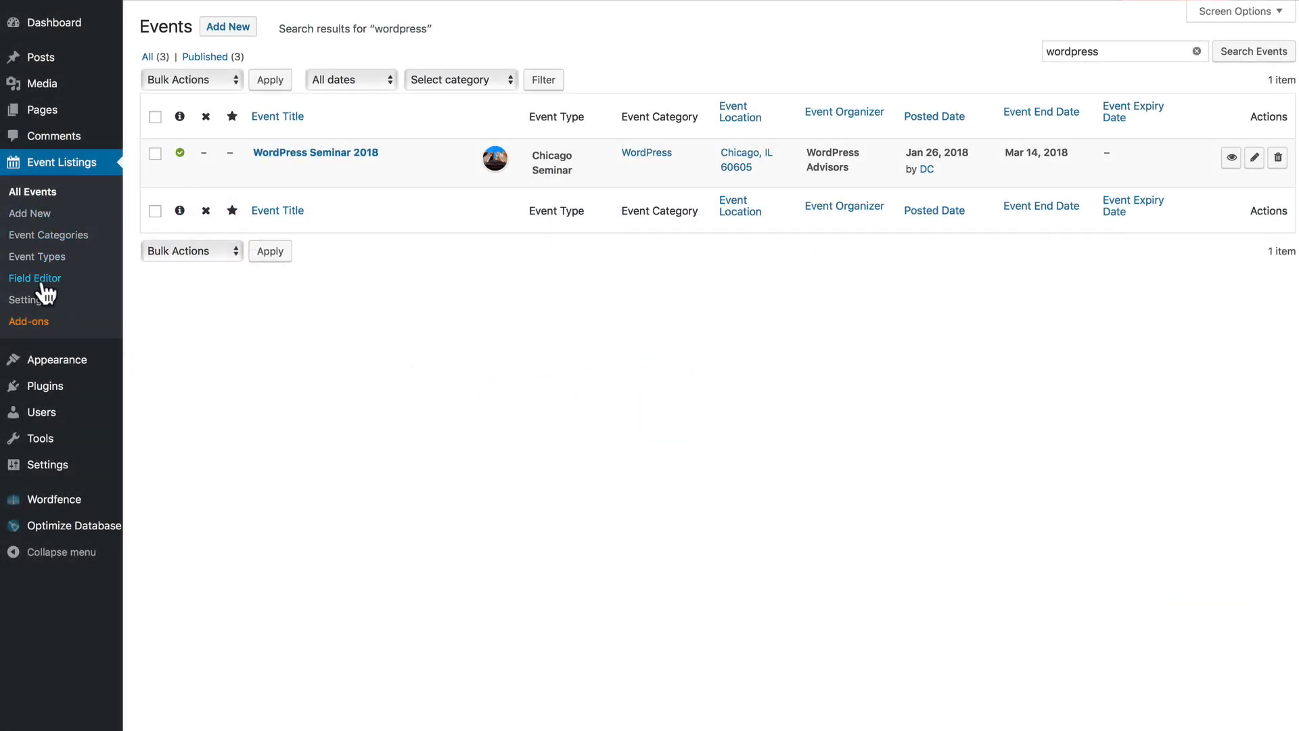
In the field editor, relabel Event Title to Title, try the Button type, then restore Text
left_click(35, 279)
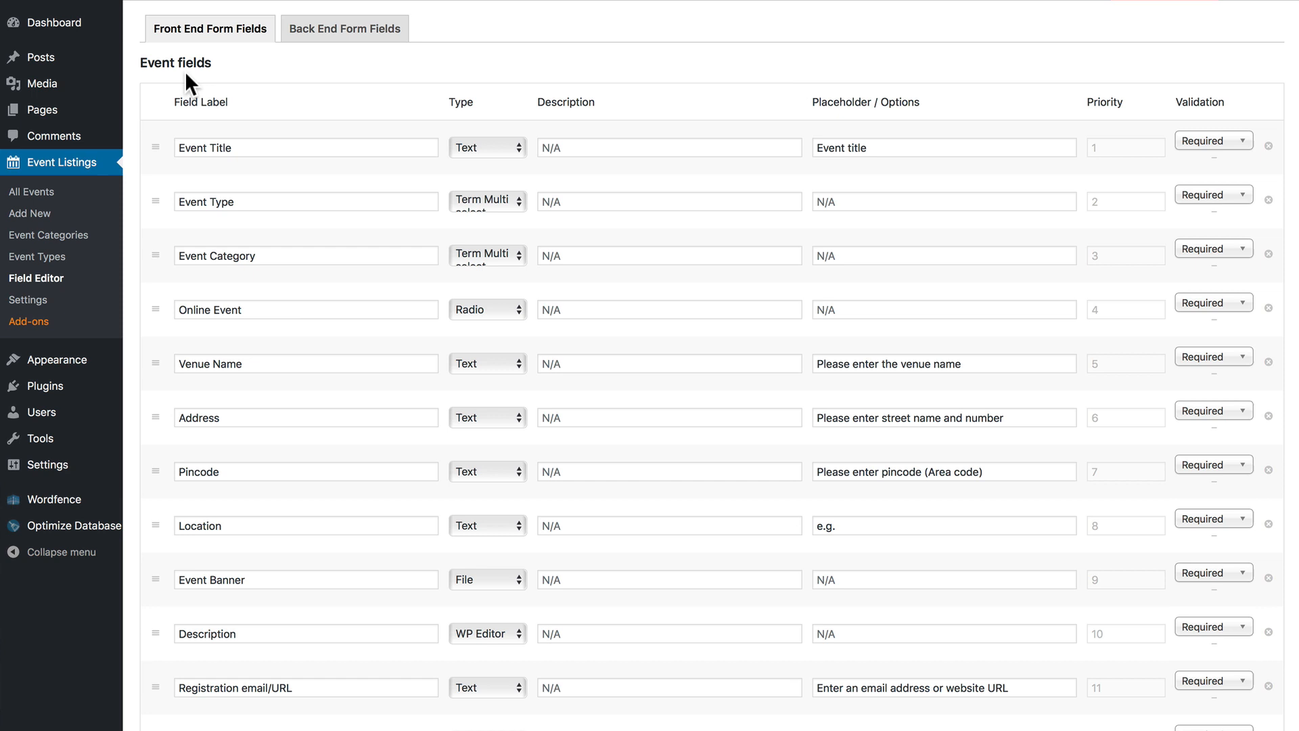
scroll("down", 3)
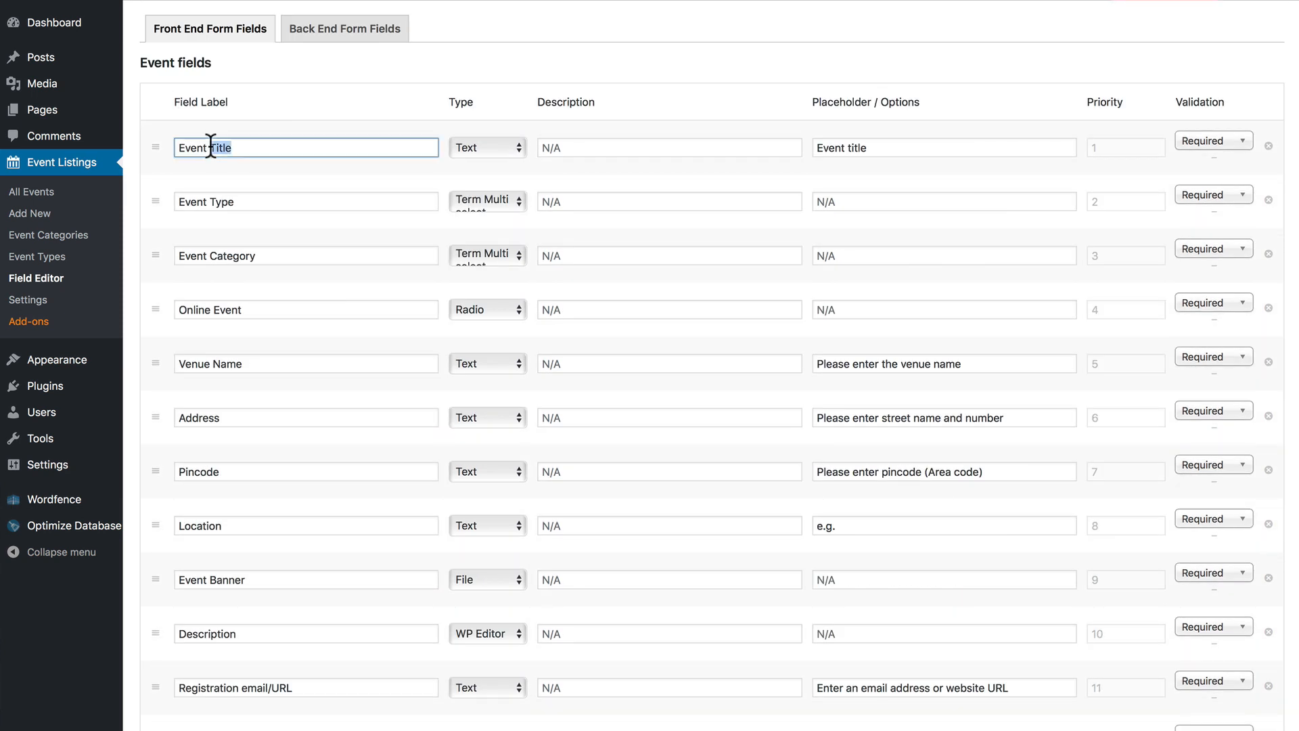
type("Ti")
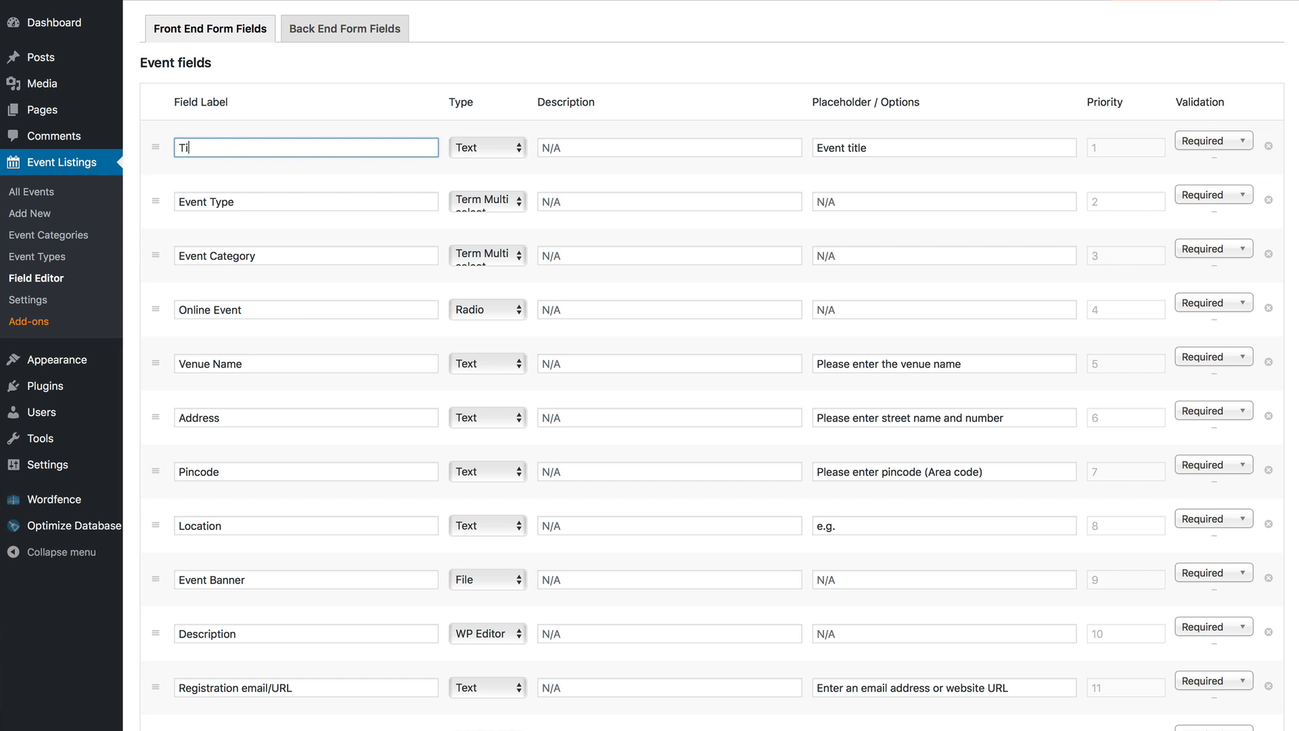
left_click(487, 149)
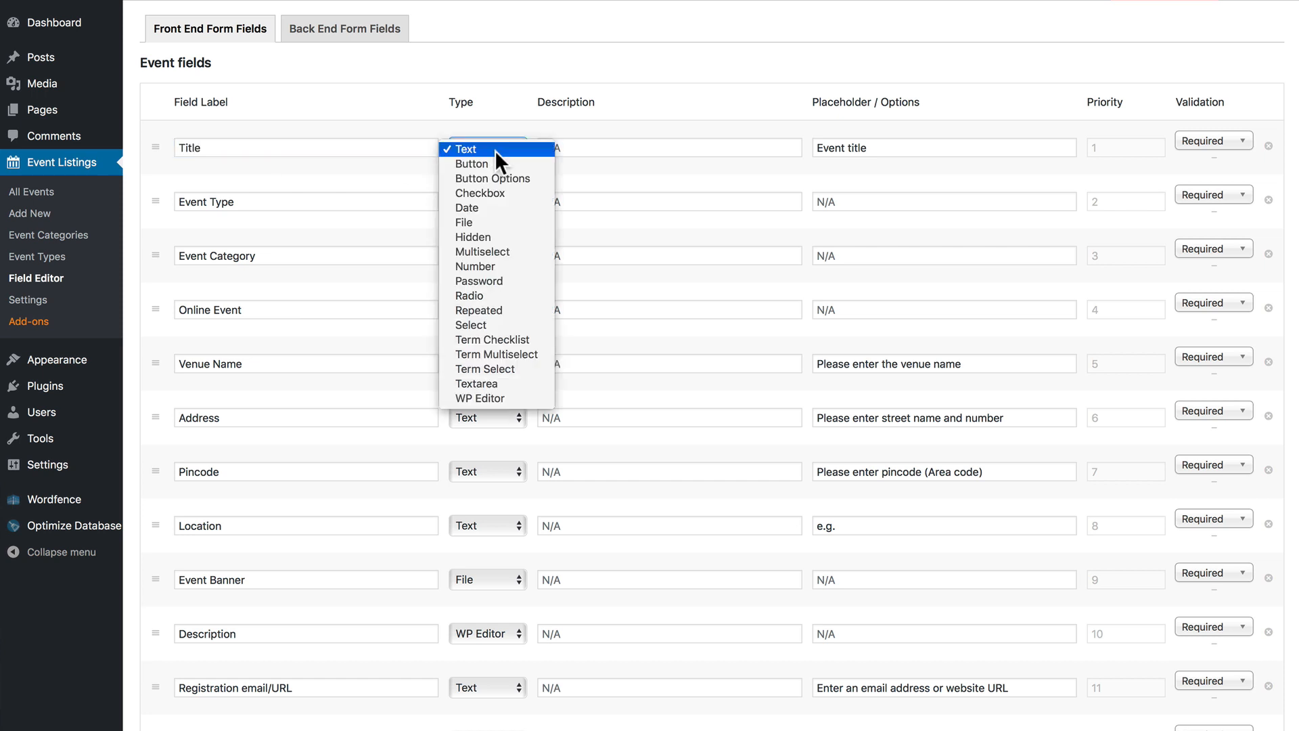
left_click(471, 164)
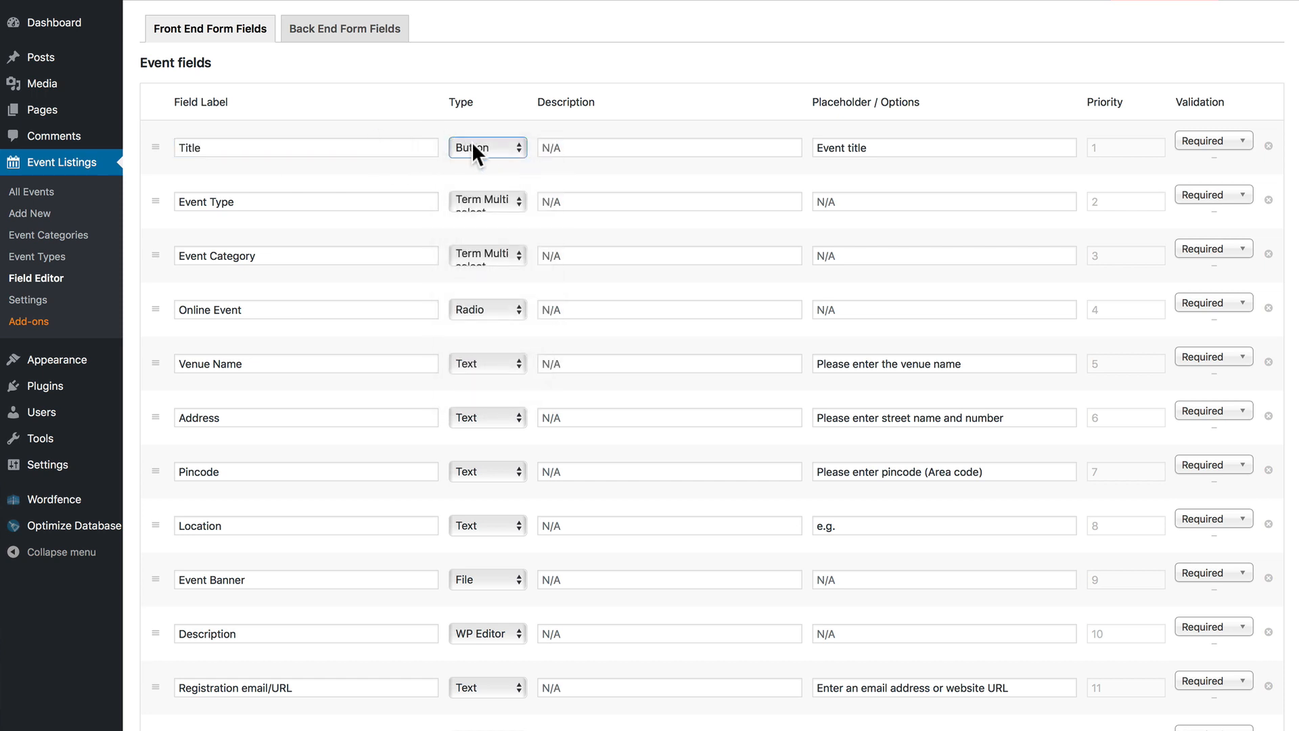
left_click(487, 148)
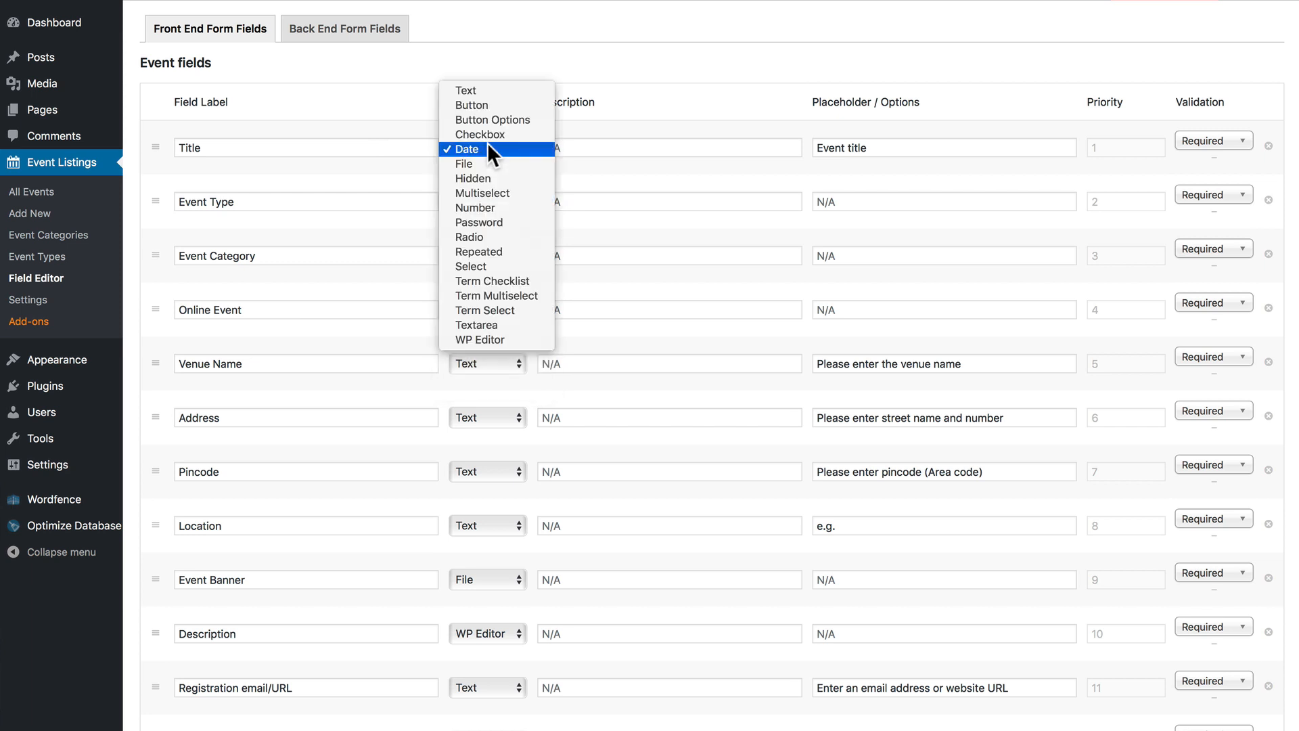
mouse_move(525, 315)
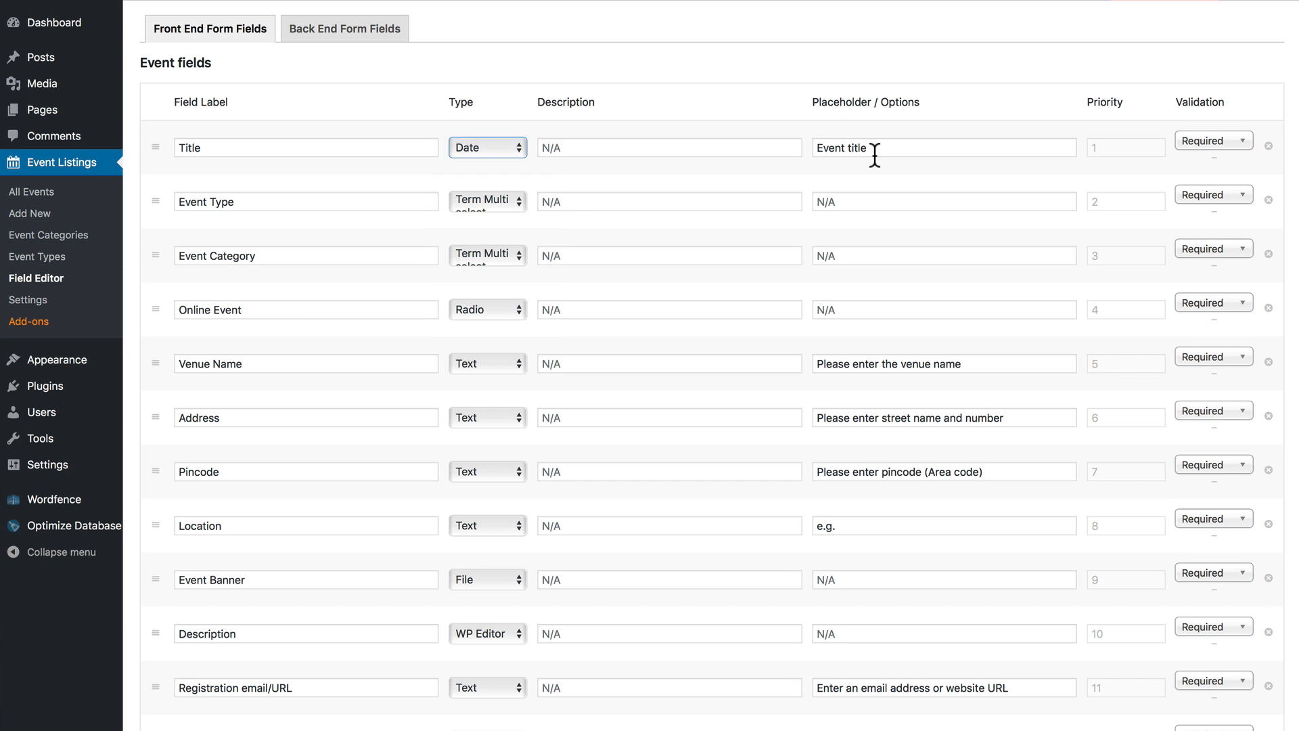
left_click(1213, 141)
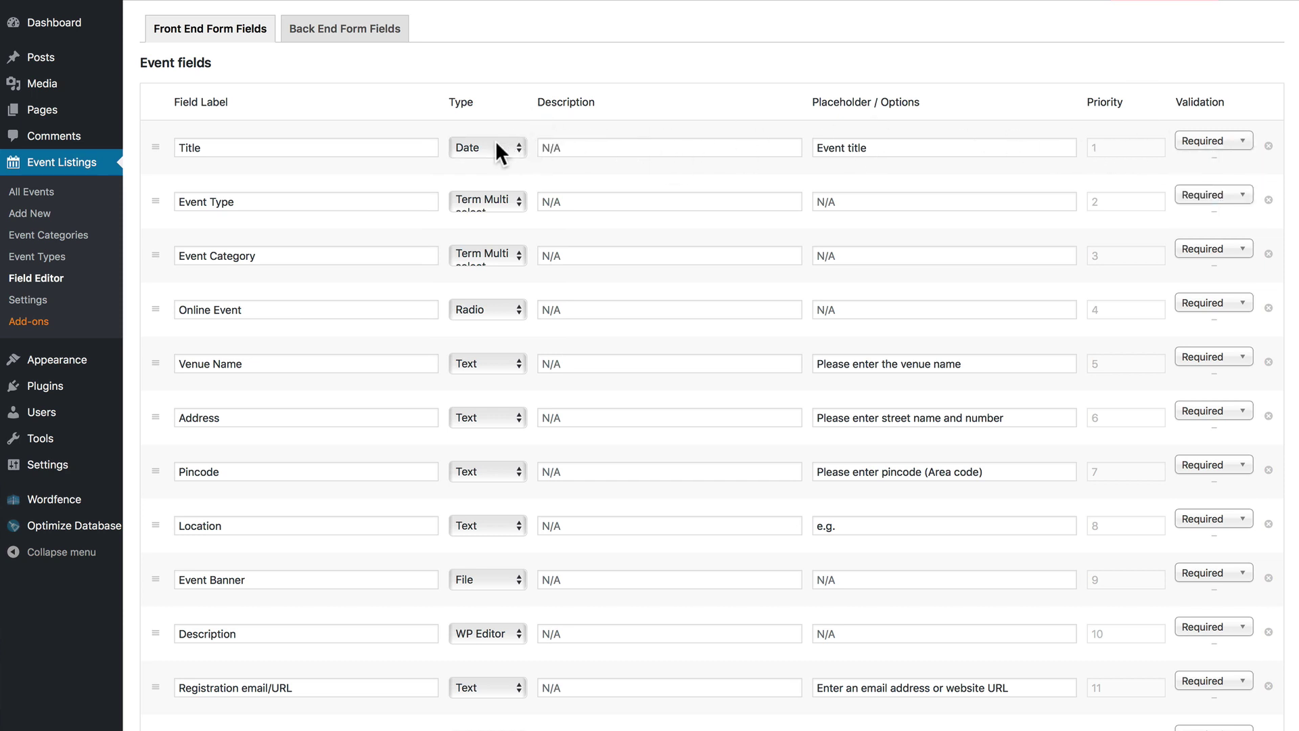
left_click(487, 148)
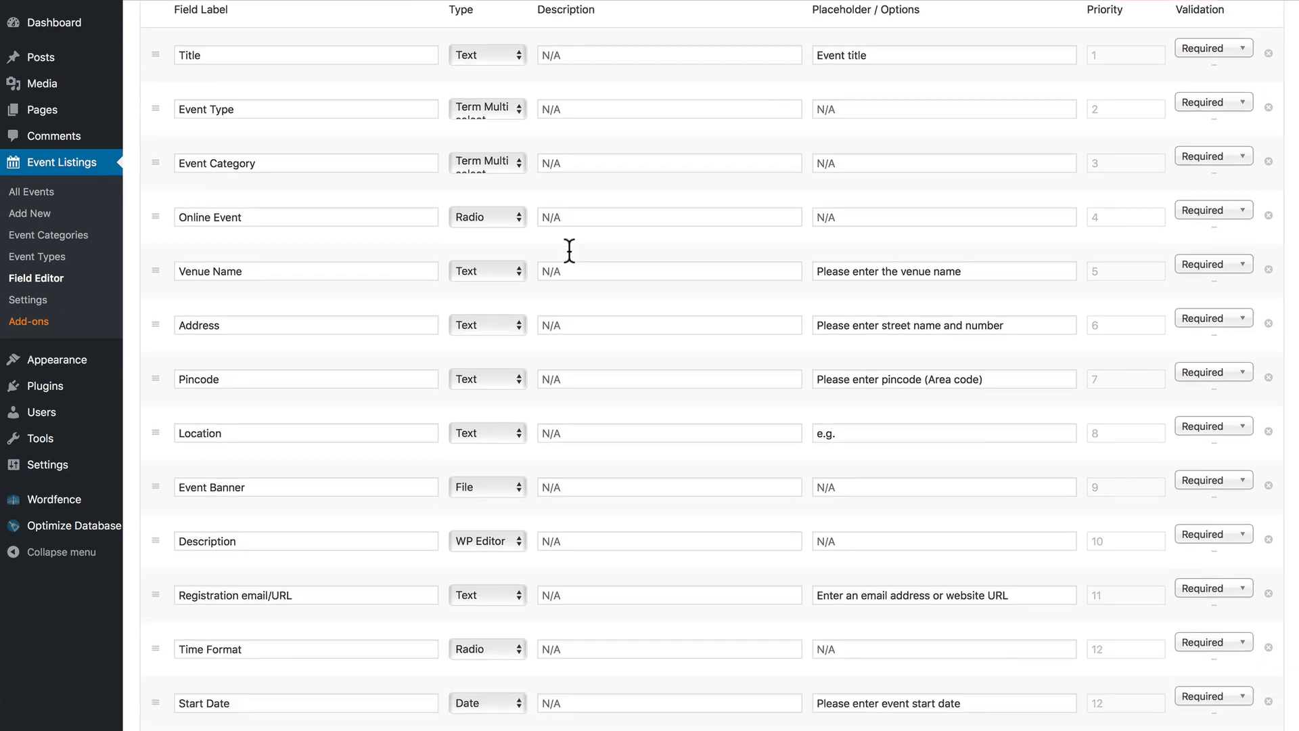
Review the remaining event and organizer front-end fields without changes
scroll("down", 3)
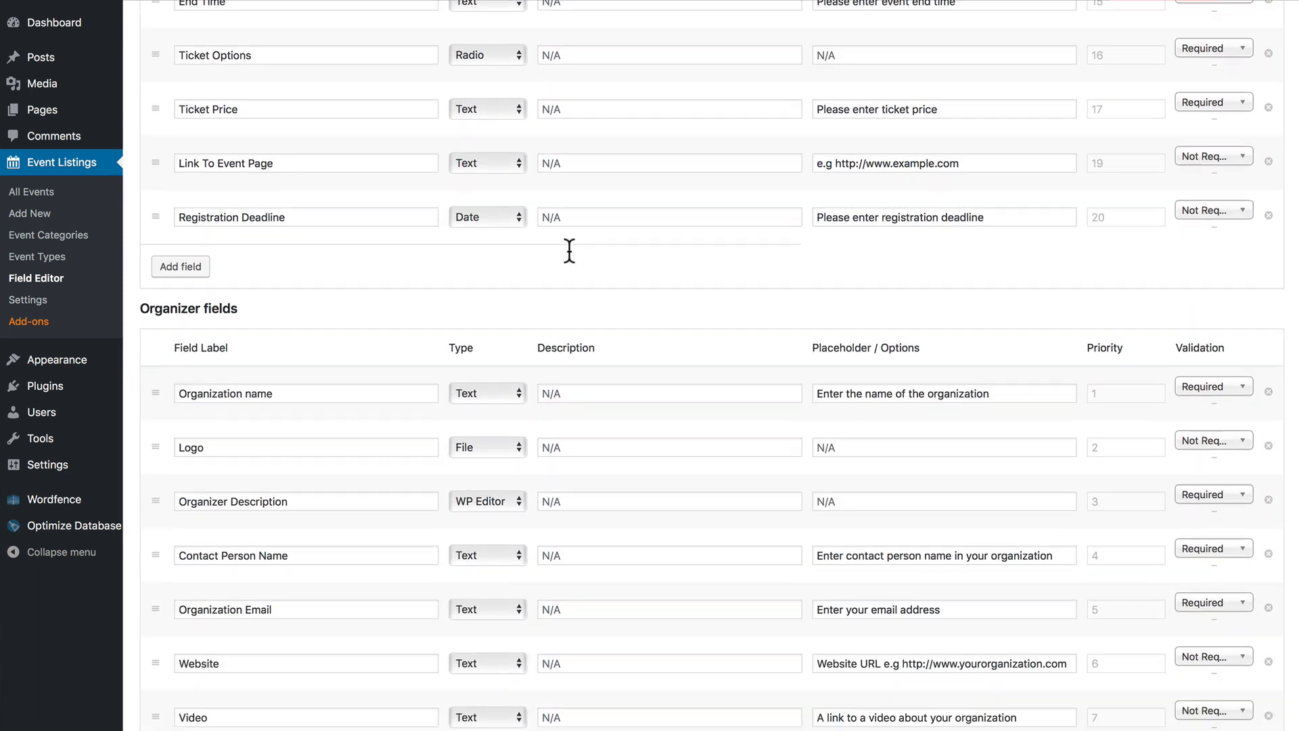
scroll("down", 3)
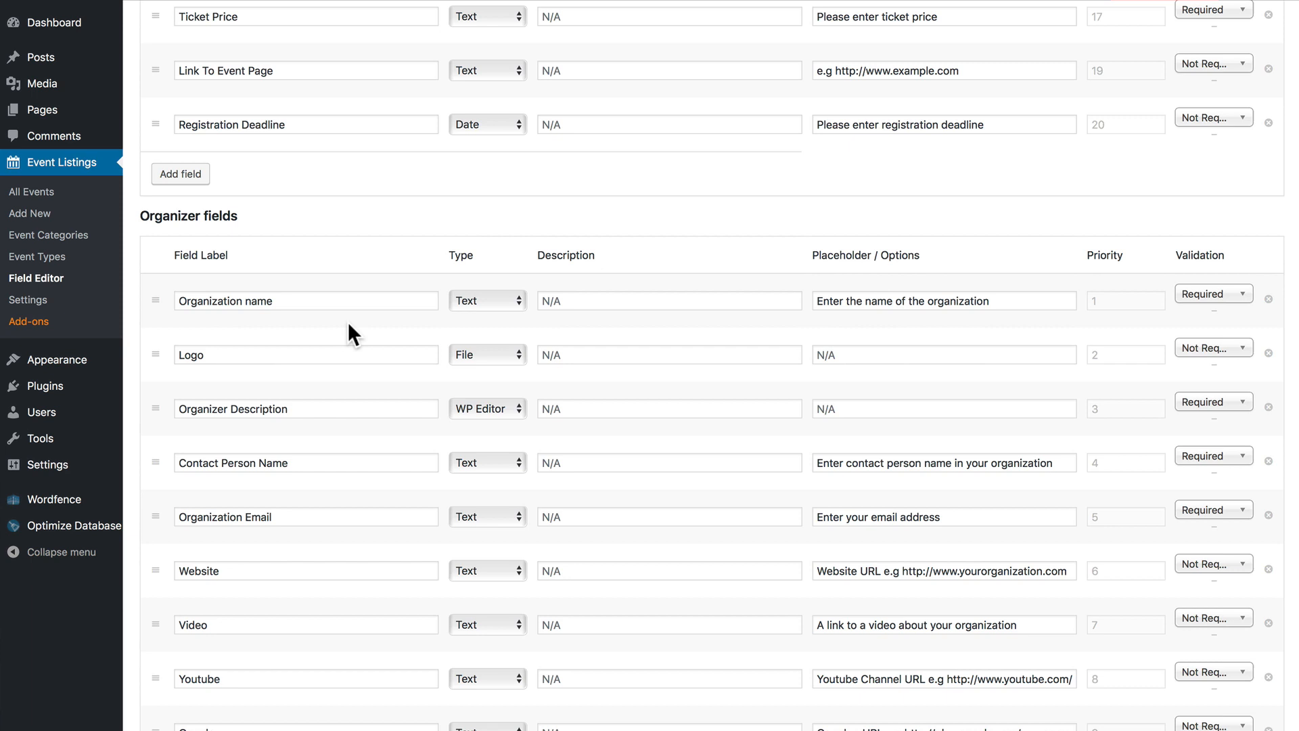
left_click(487, 300)
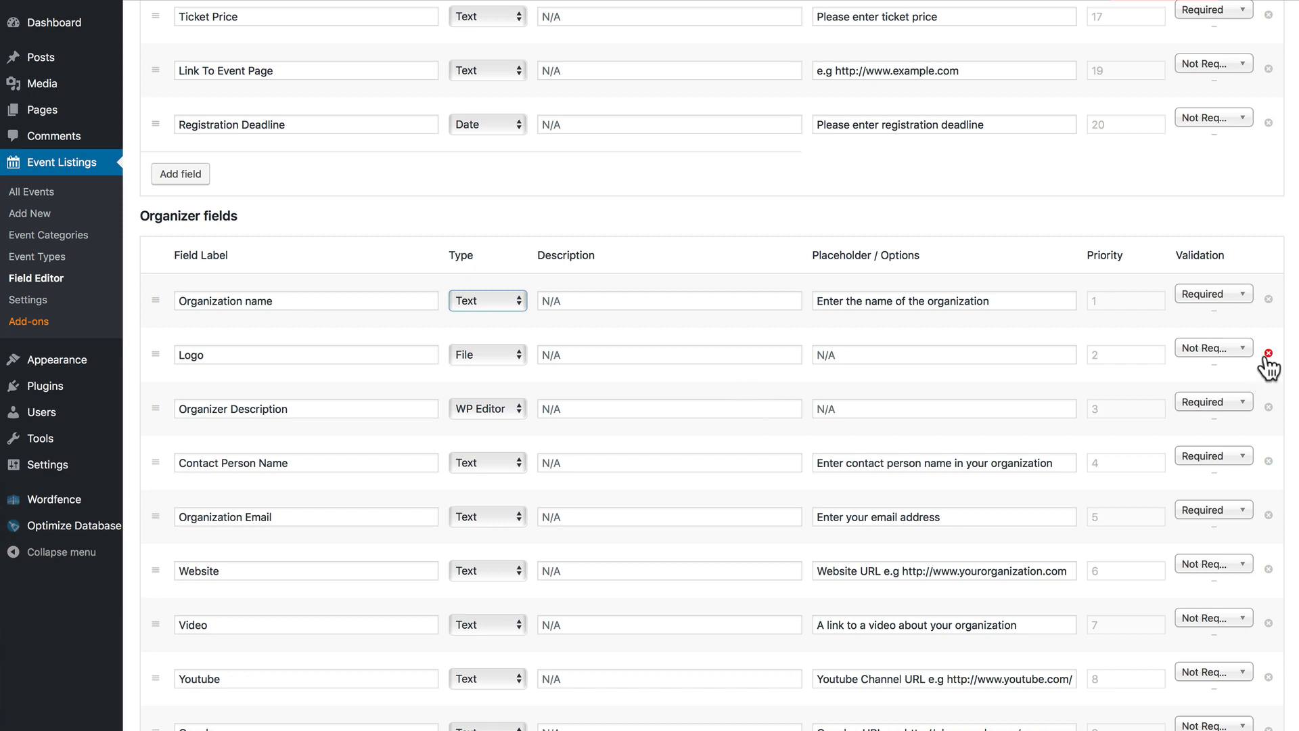
scroll("down", 3)
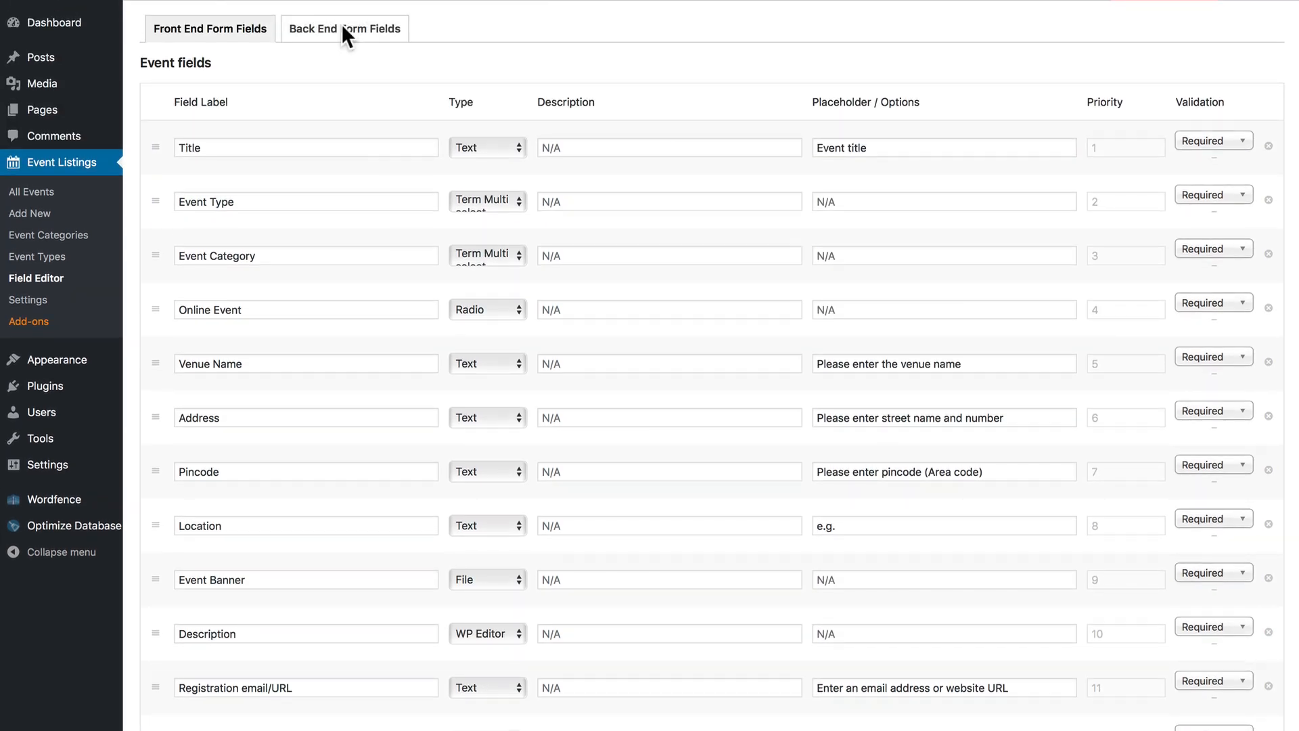
left_click(345, 28)
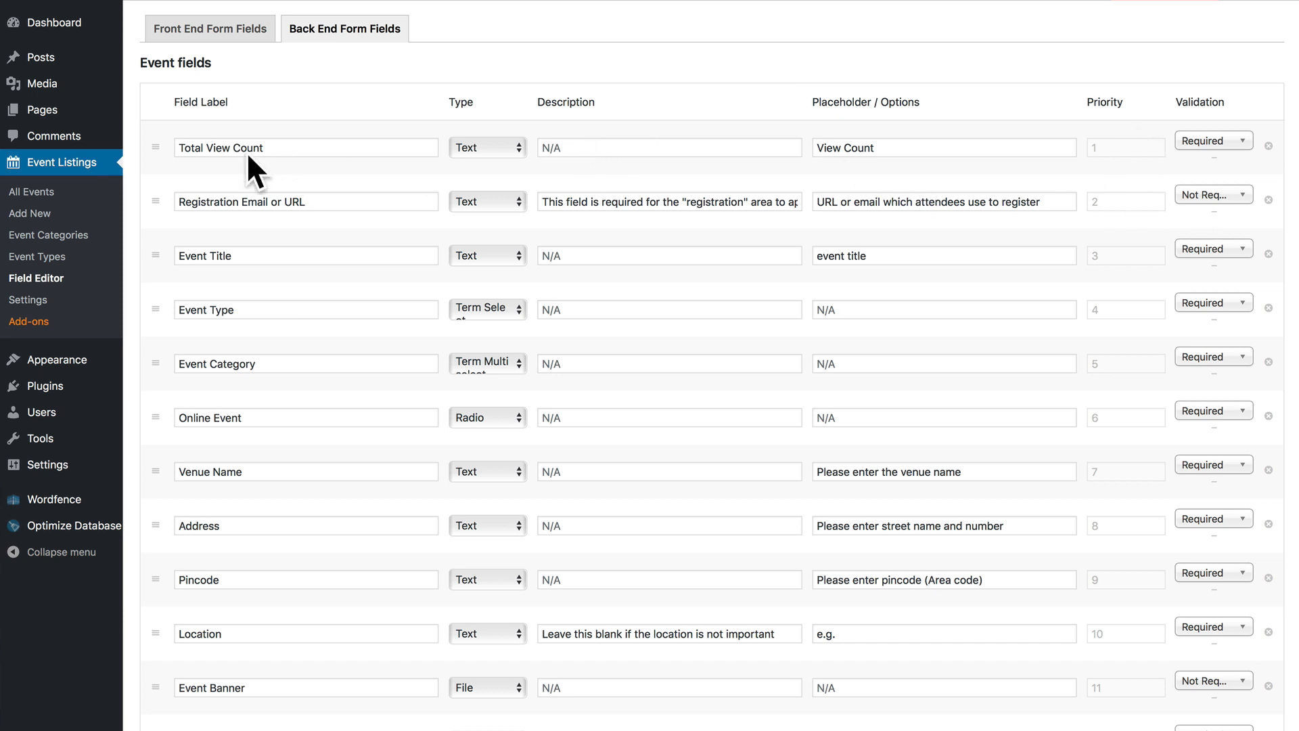
mouse_move(175, 203)
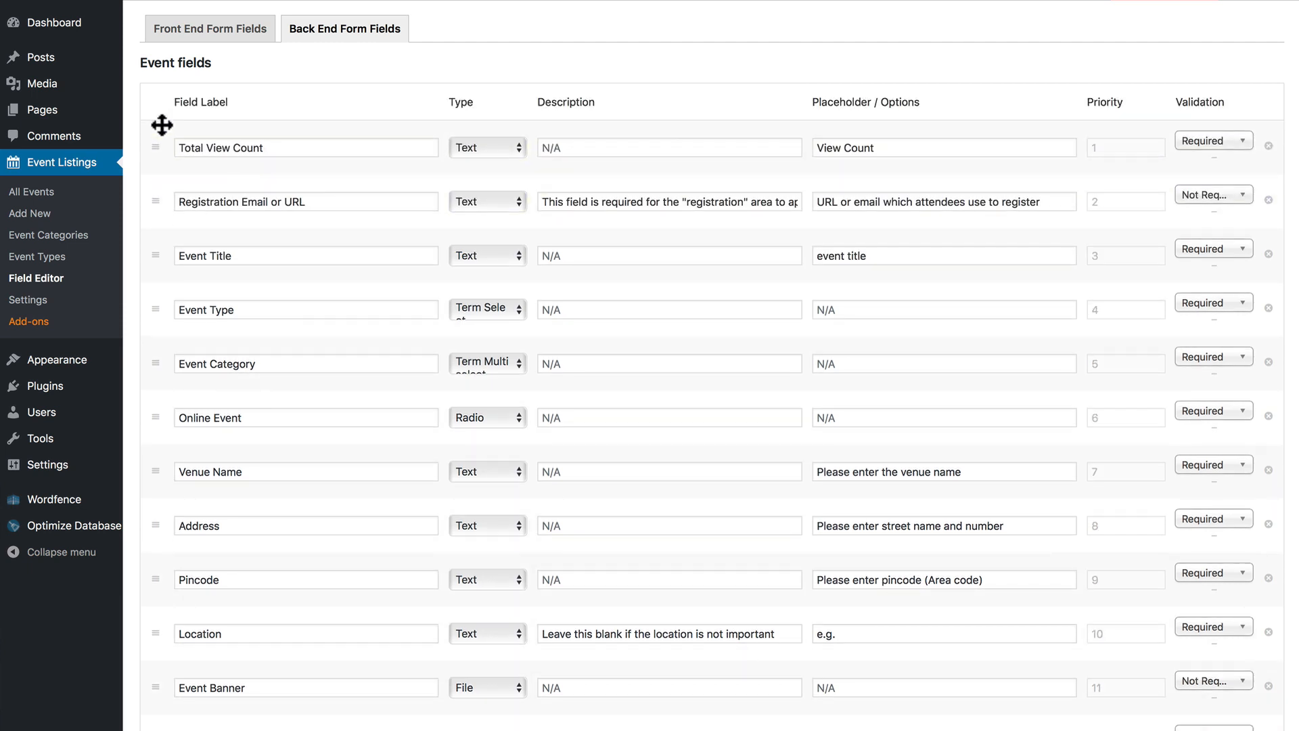
mouse_move(526, 190)
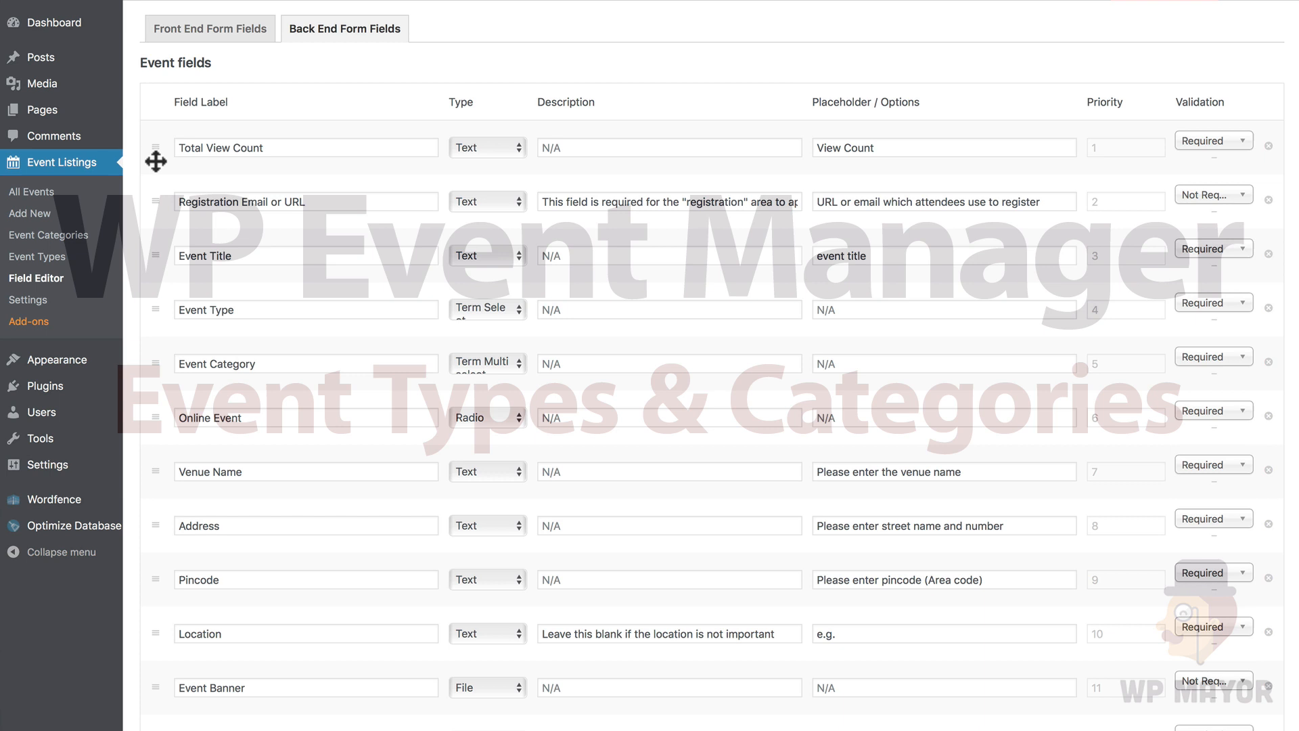
mouse_move(23, 271)
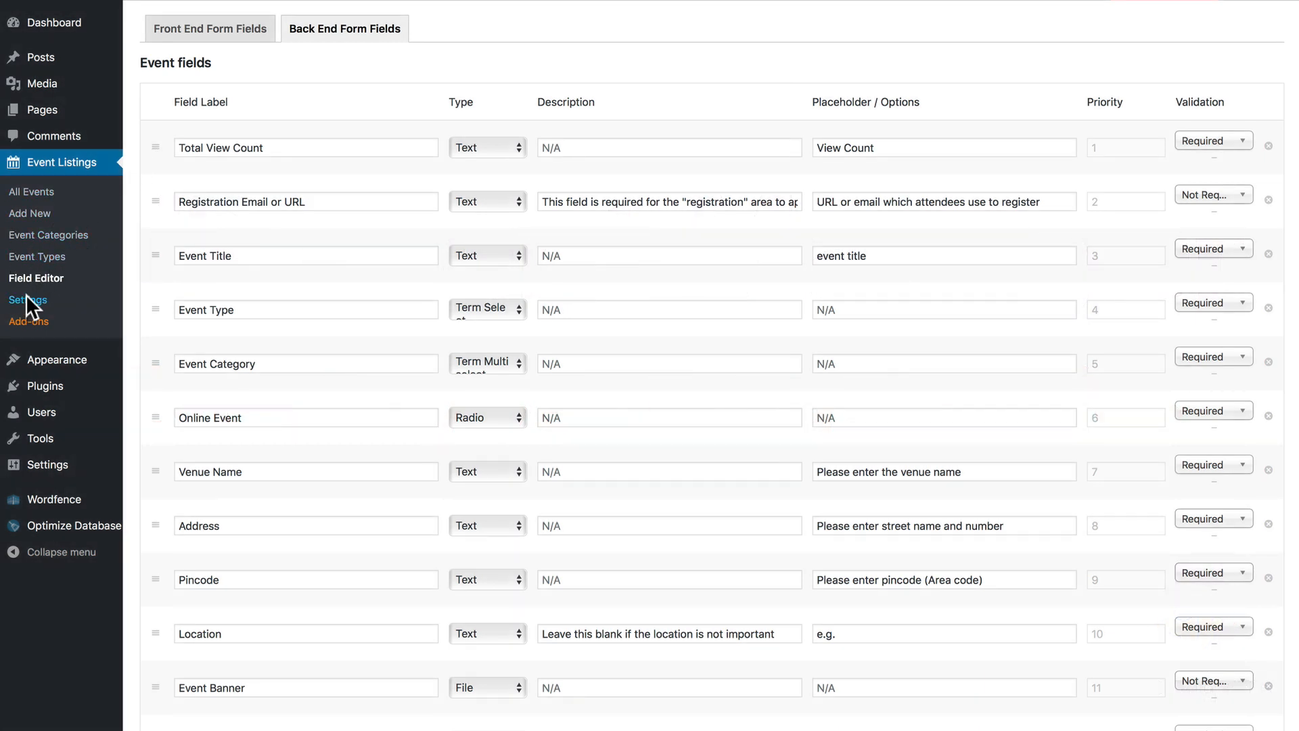
left_click(27, 299)
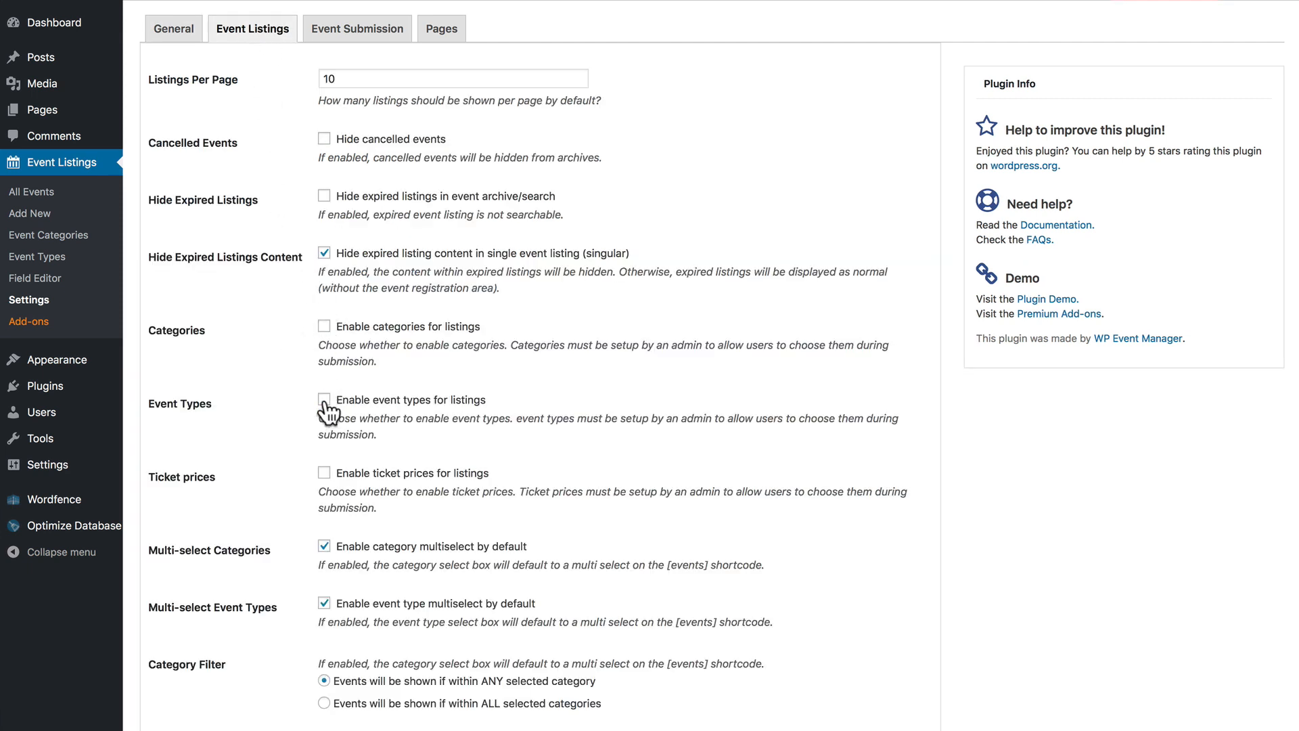
Enable categories and event types in Event Listings settings, save, and go to Event Categories
left_click(173, 28)
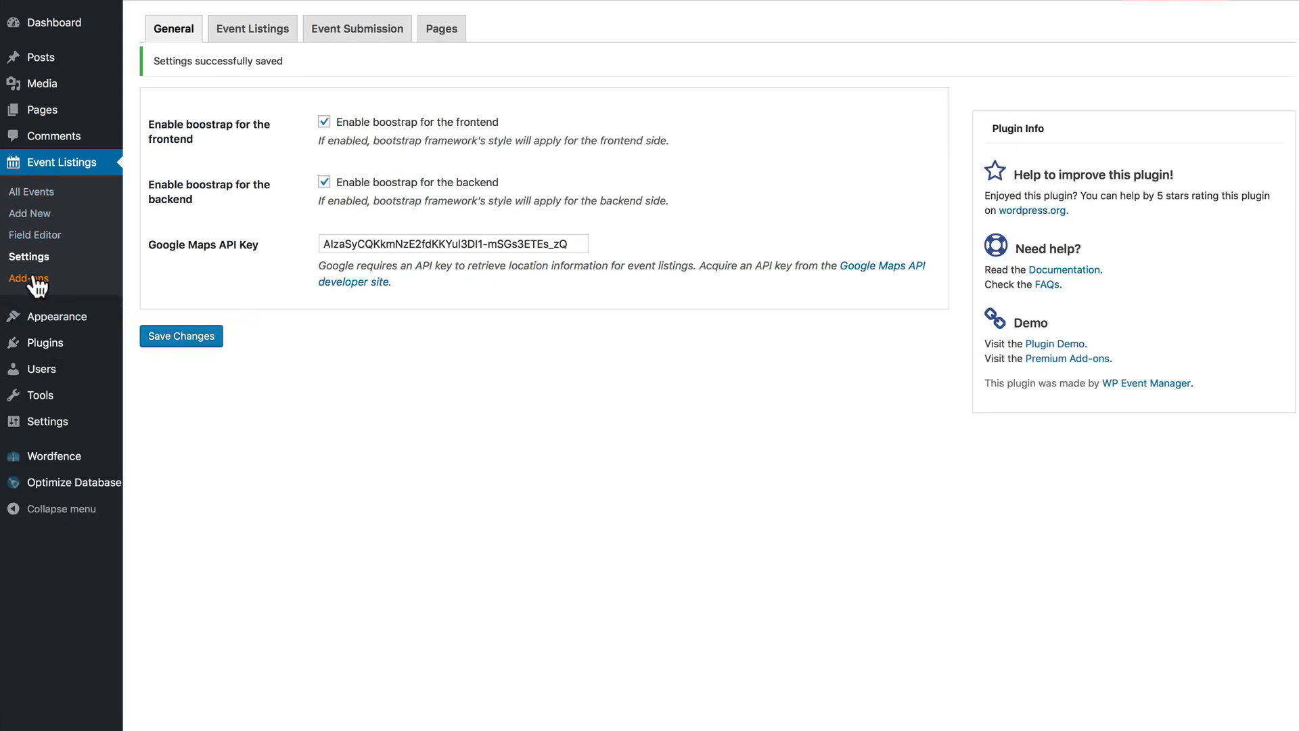
left_click(252, 28)
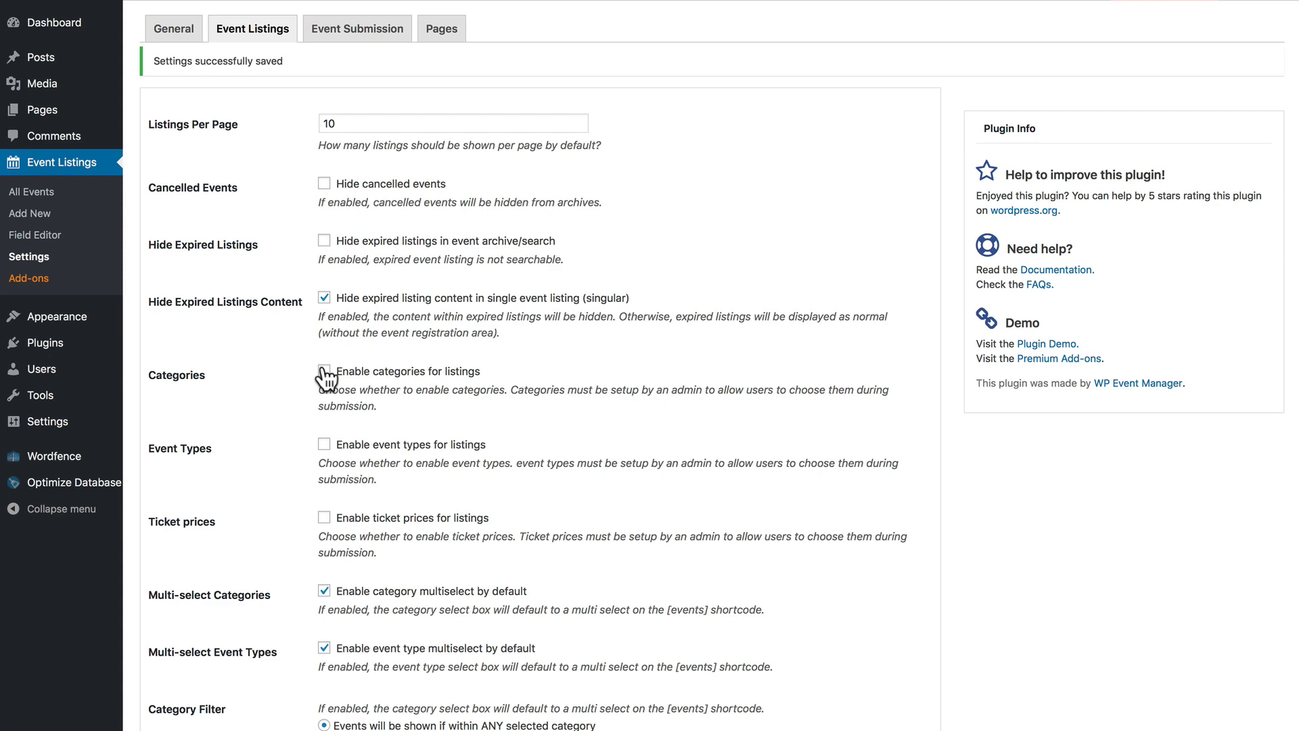
left_click(323, 370)
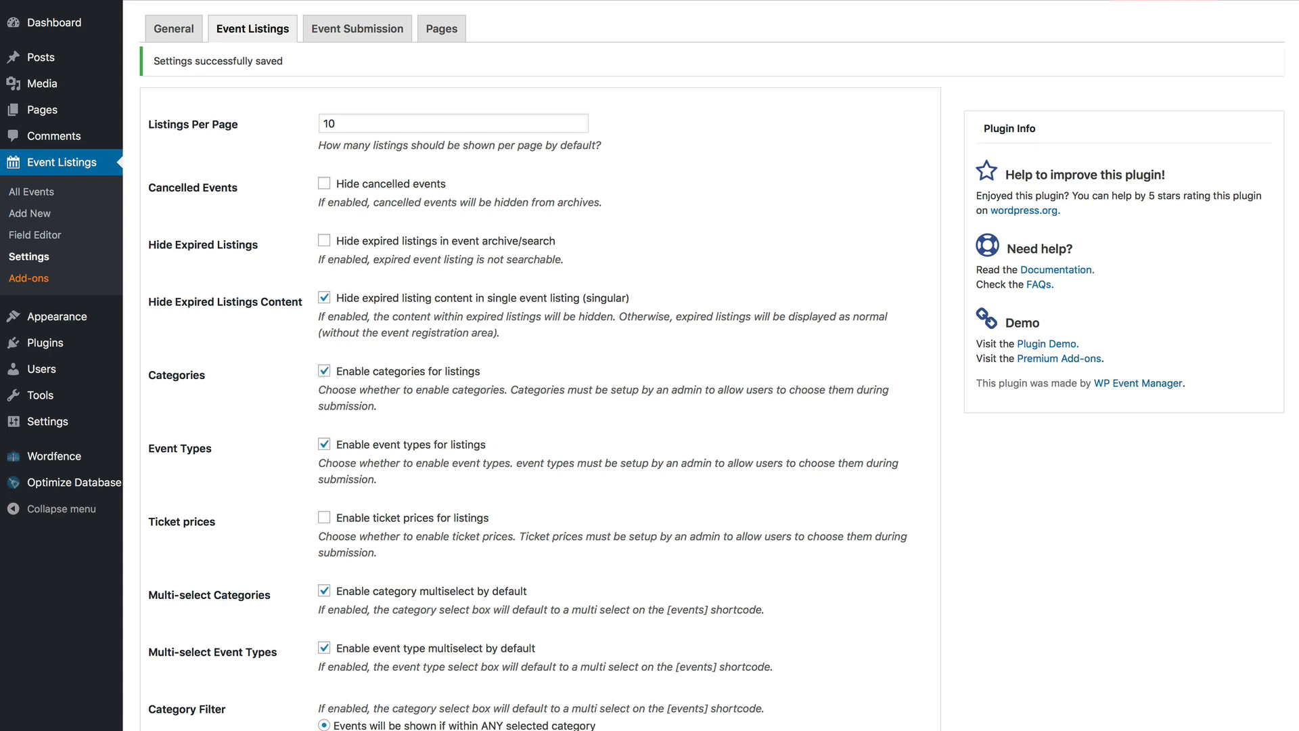
left_click(173, 28)
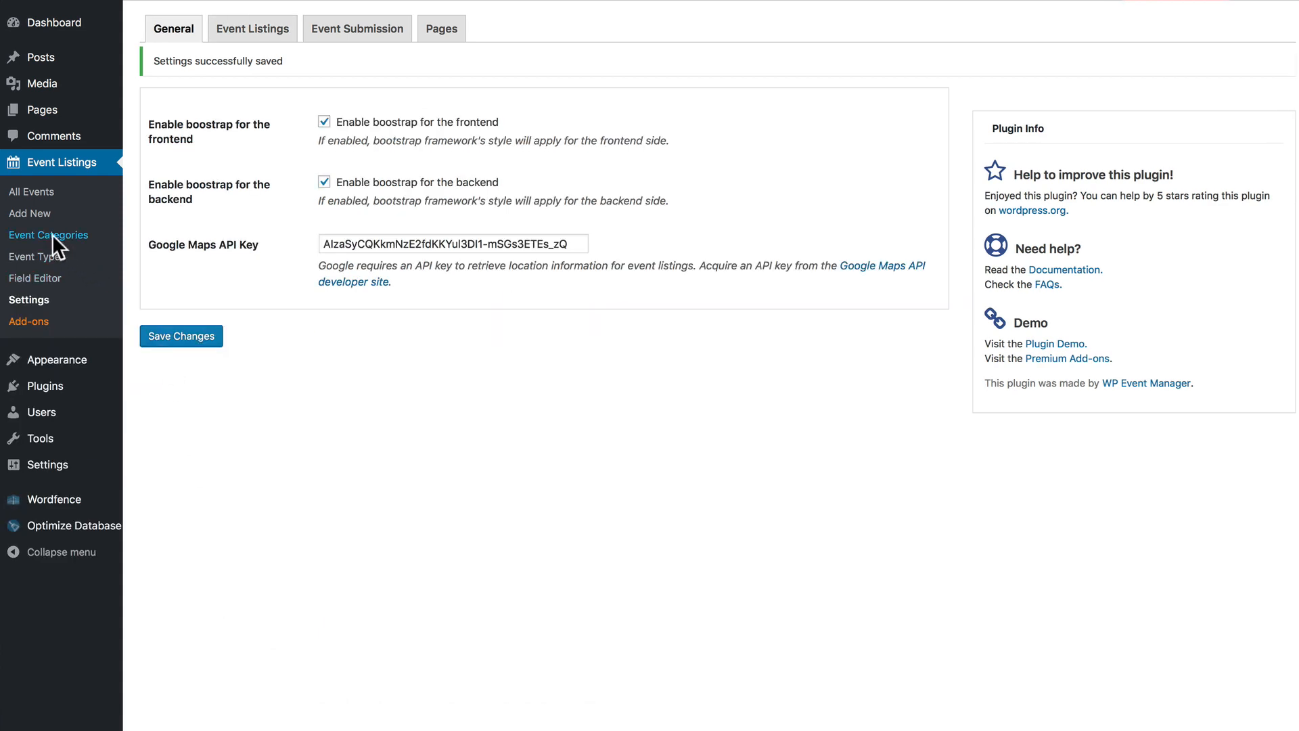
left_click(49, 235)
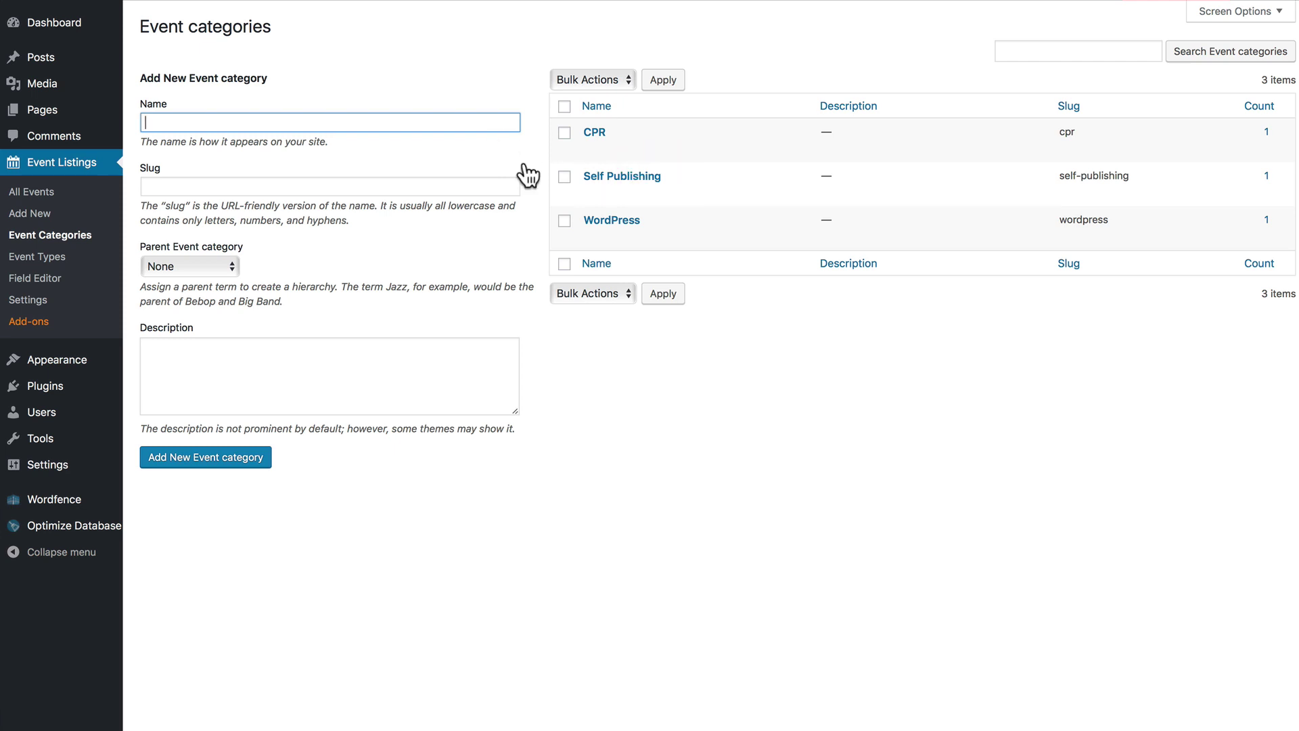
Add a Music event category with slug music
type("Music")
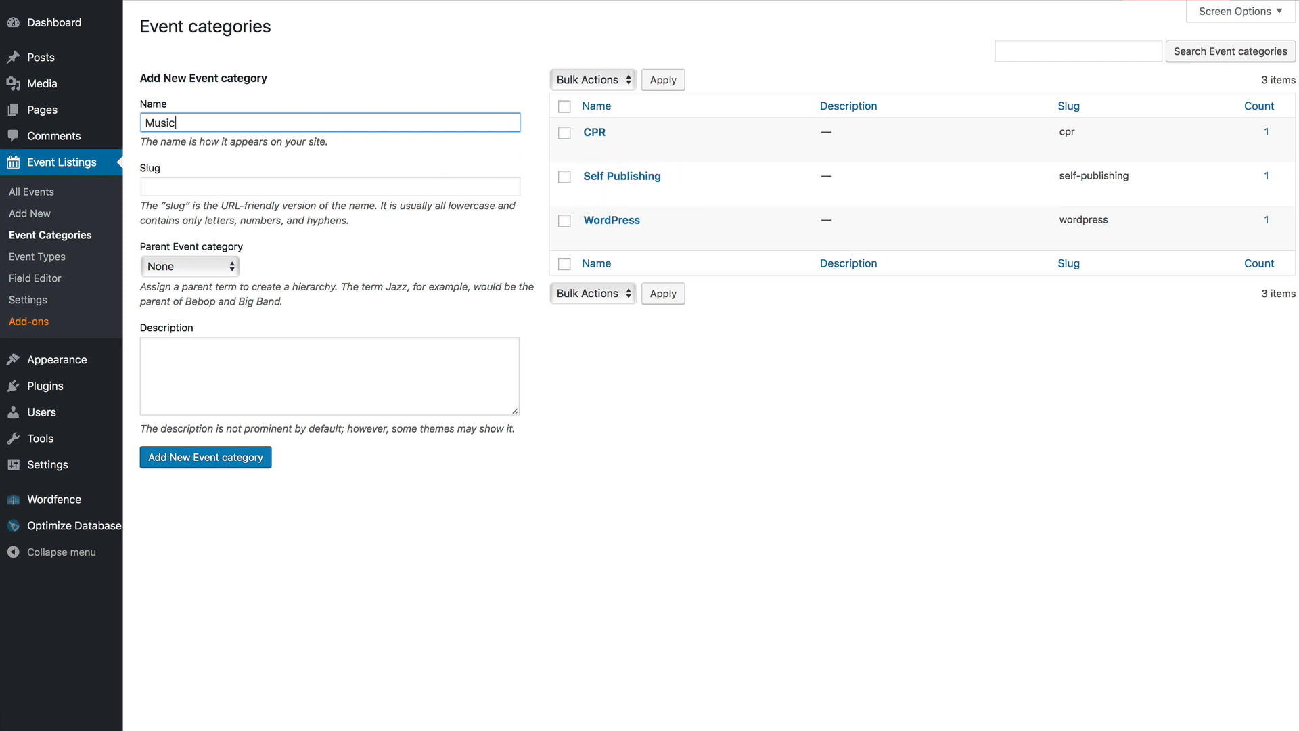
type("my-new-category")
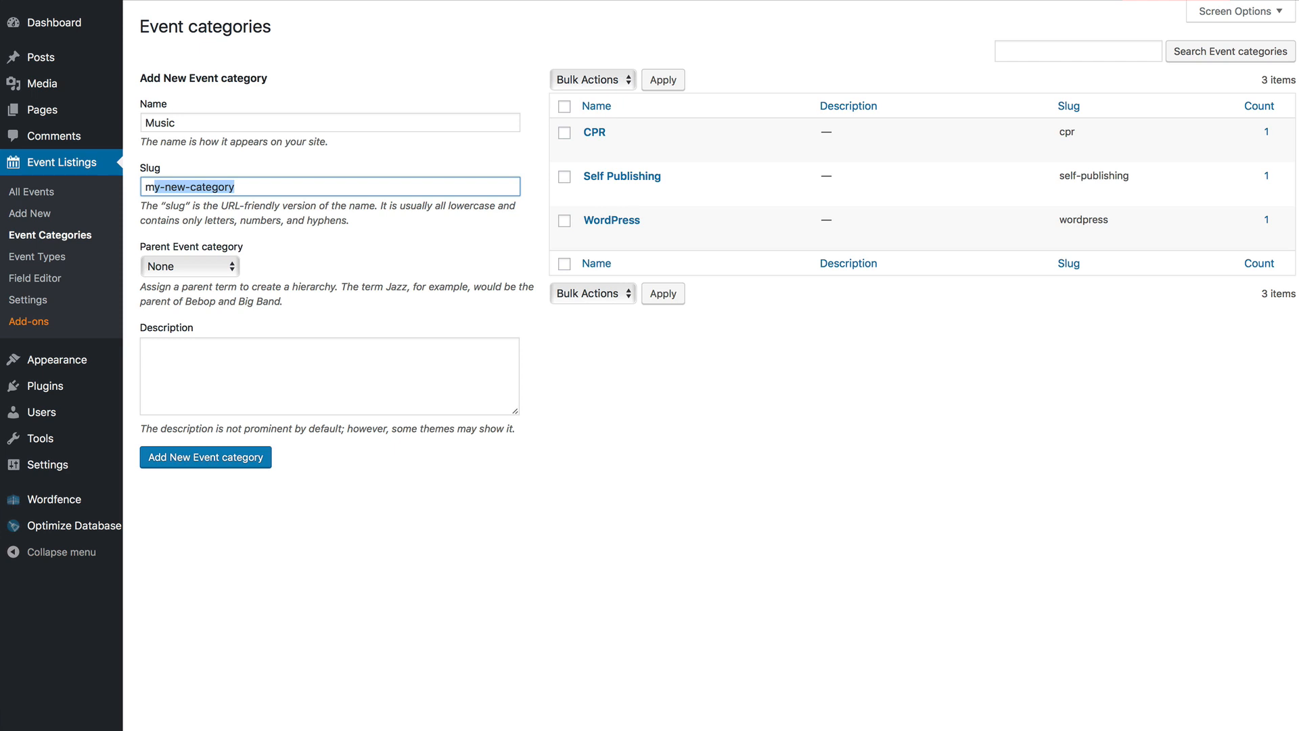
type("music")
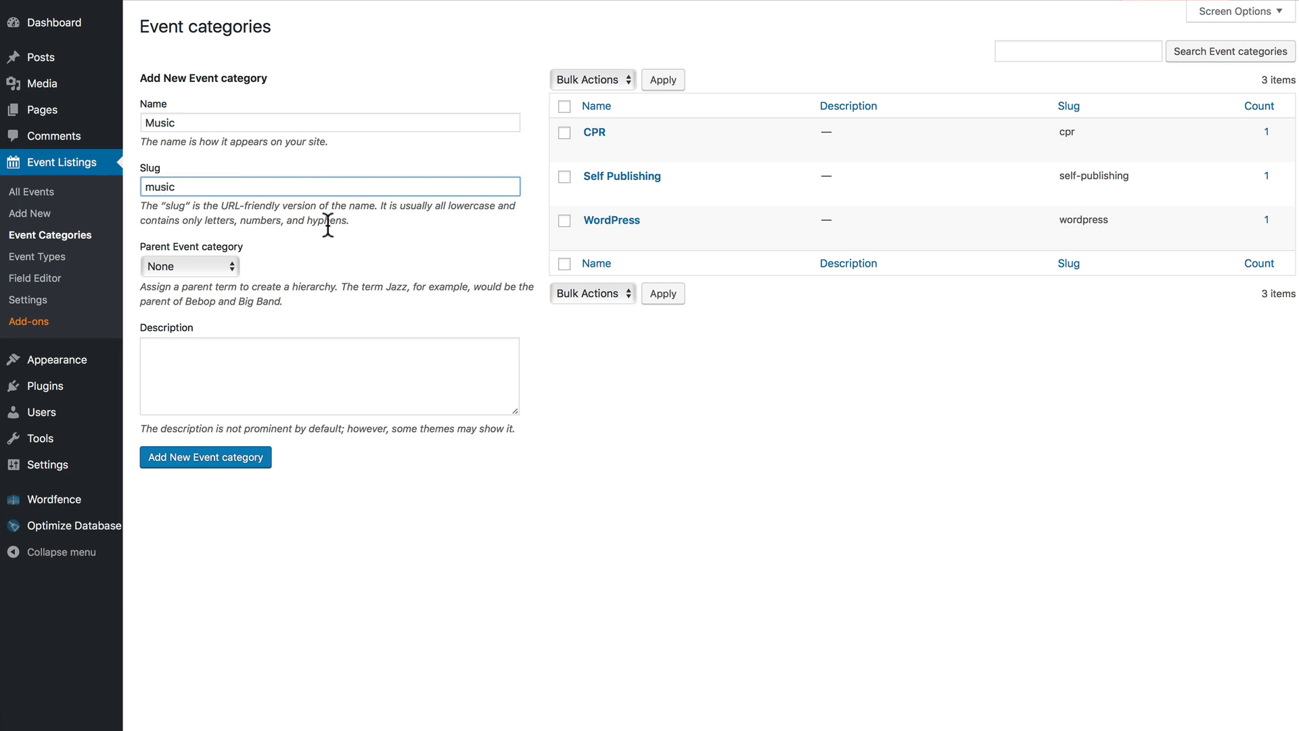
left_click(206, 458)
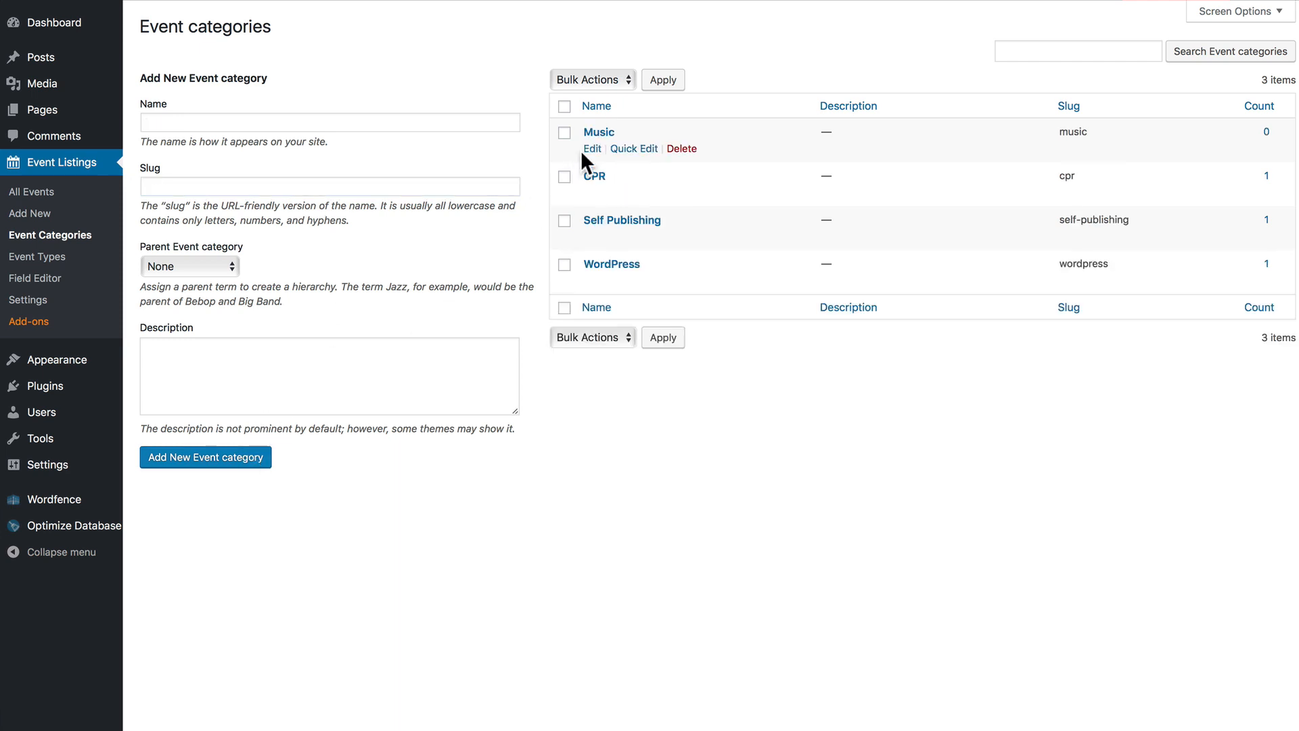
Add a Concert event type with slug concert
left_click(36, 257)
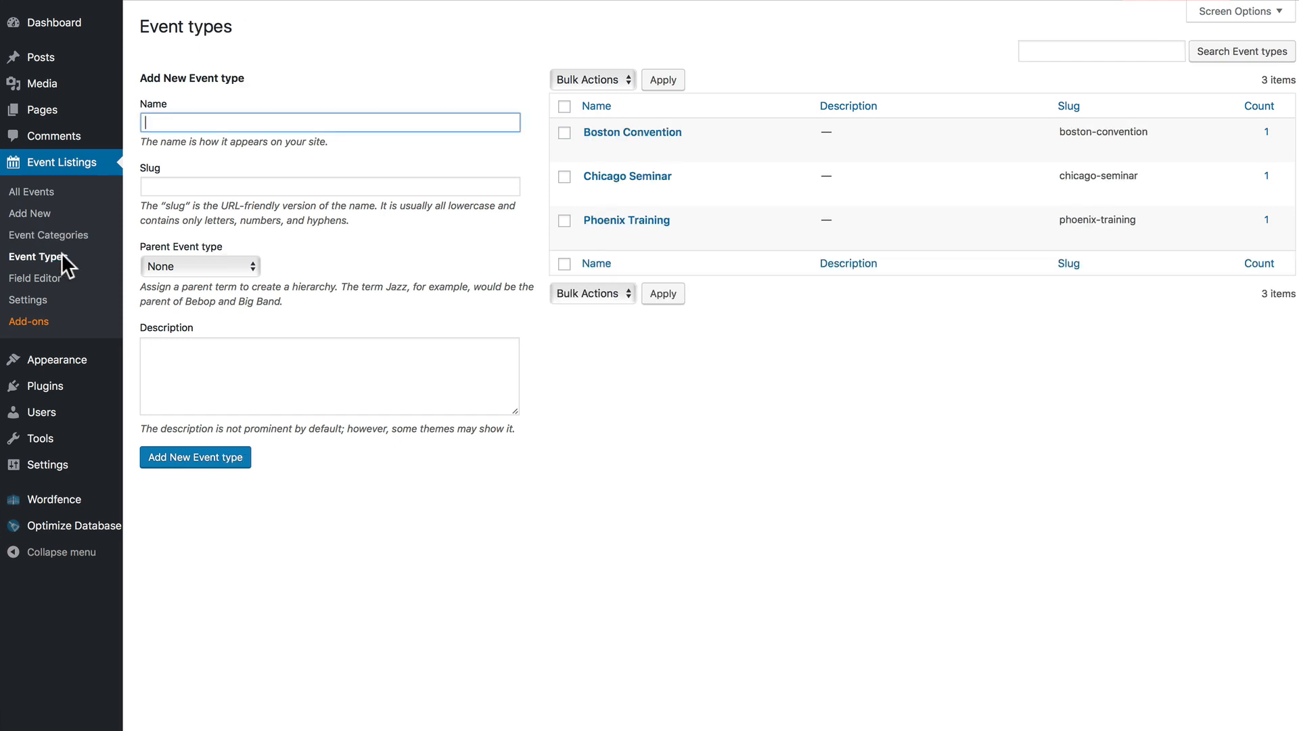
mouse_move(206, 125)
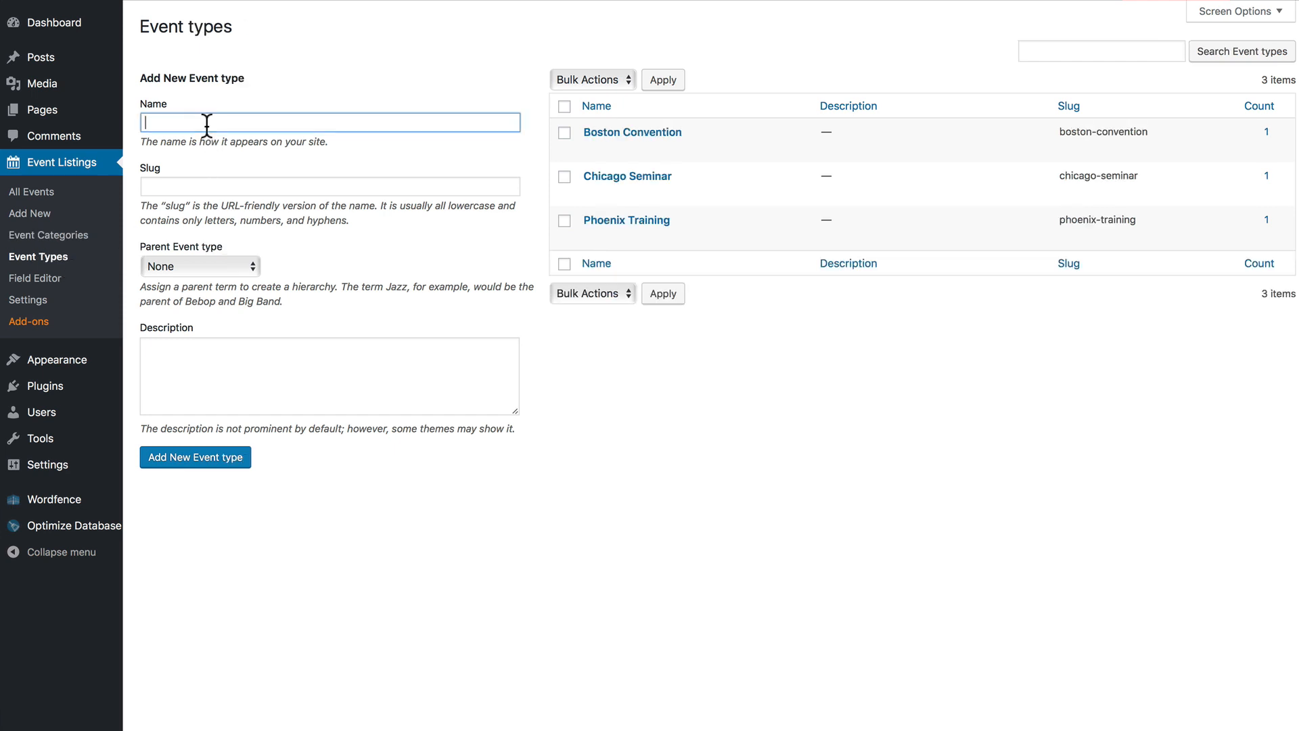
type("Concert")
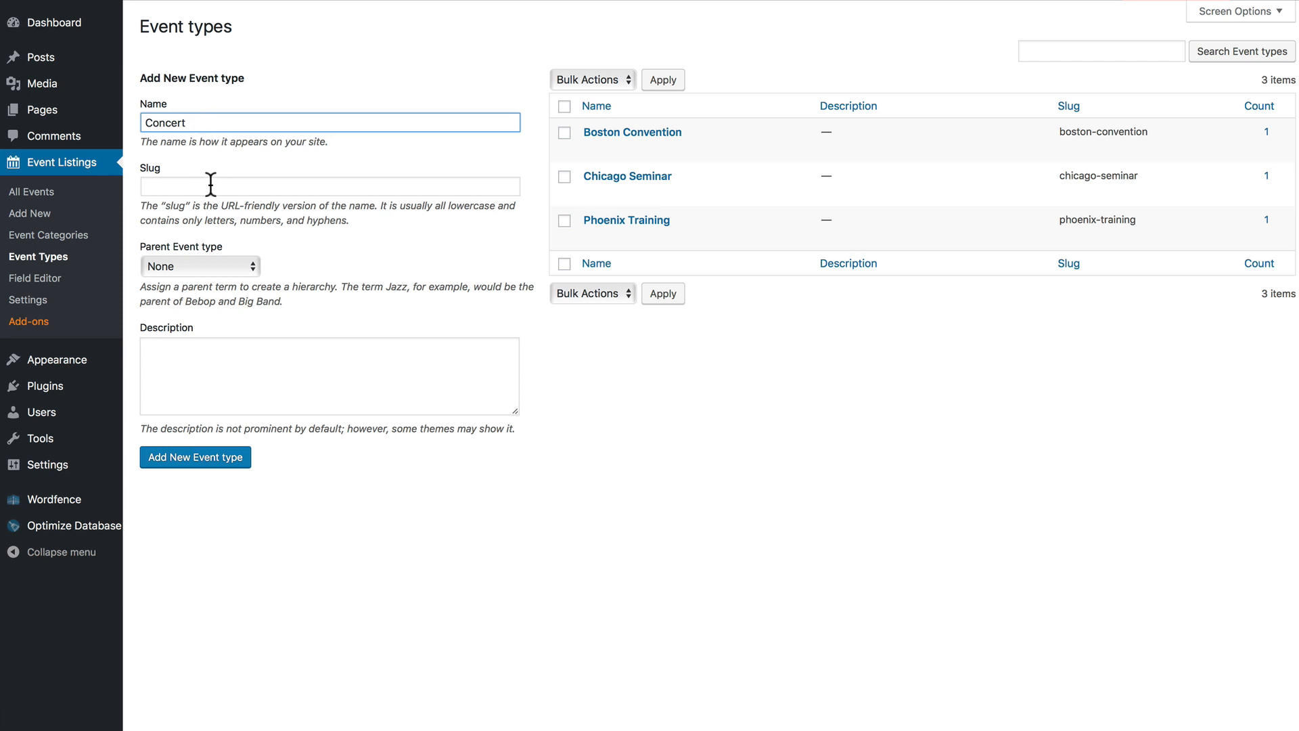
type("concert")
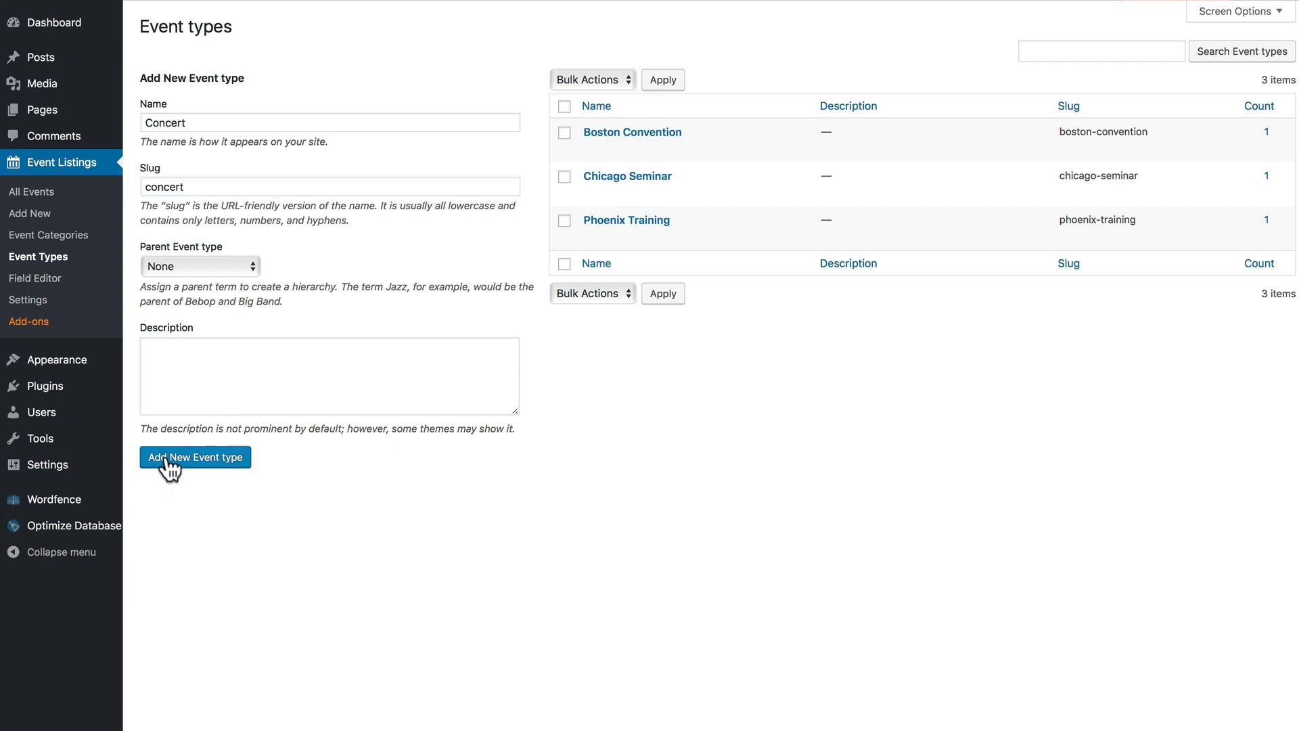
left_click(195, 457)
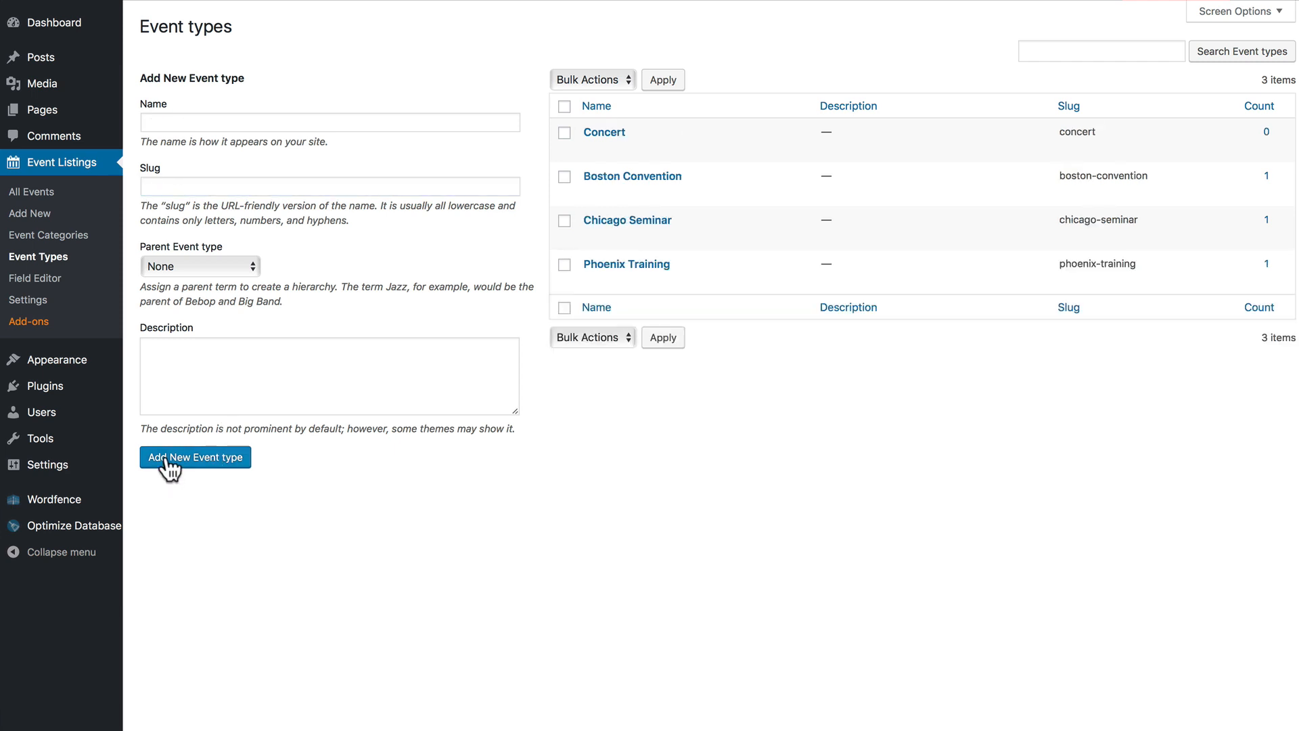
From All Events, edit the Self Publishing Success event showing Music and Concert choices
left_click(33, 192)
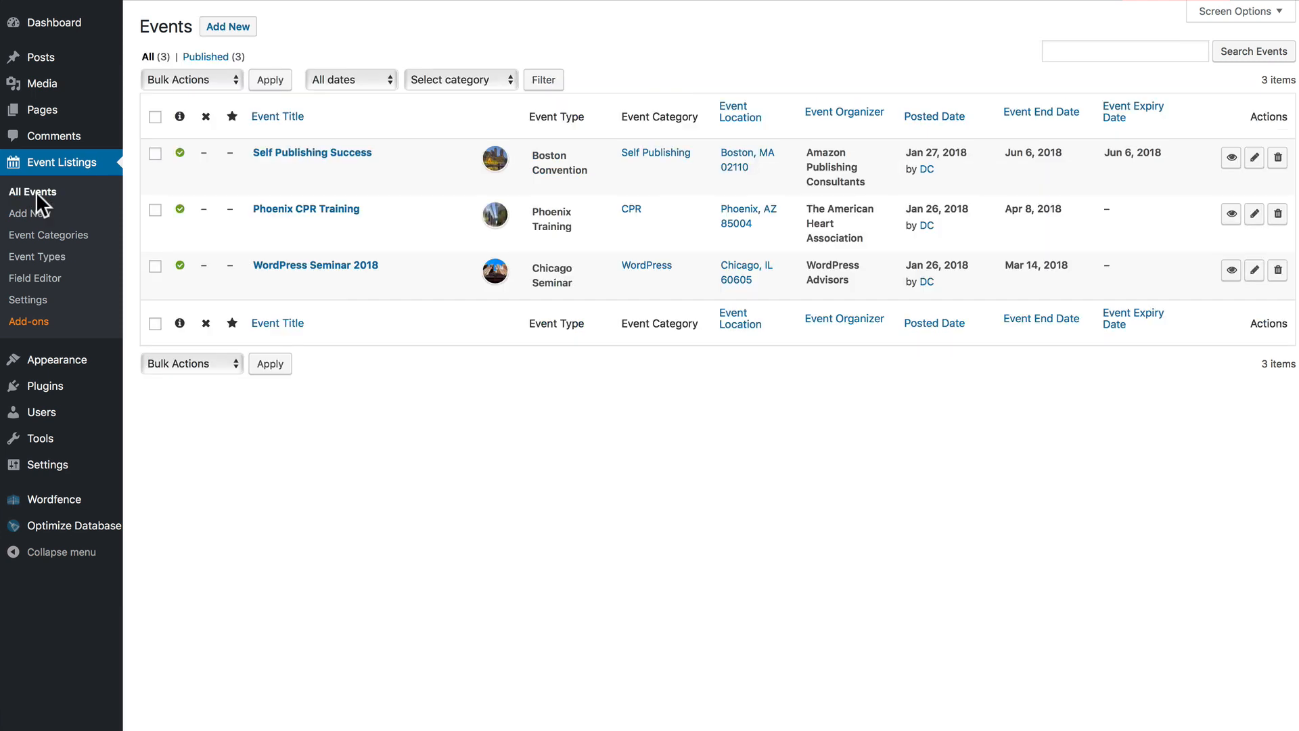
mouse_move(1253, 157)
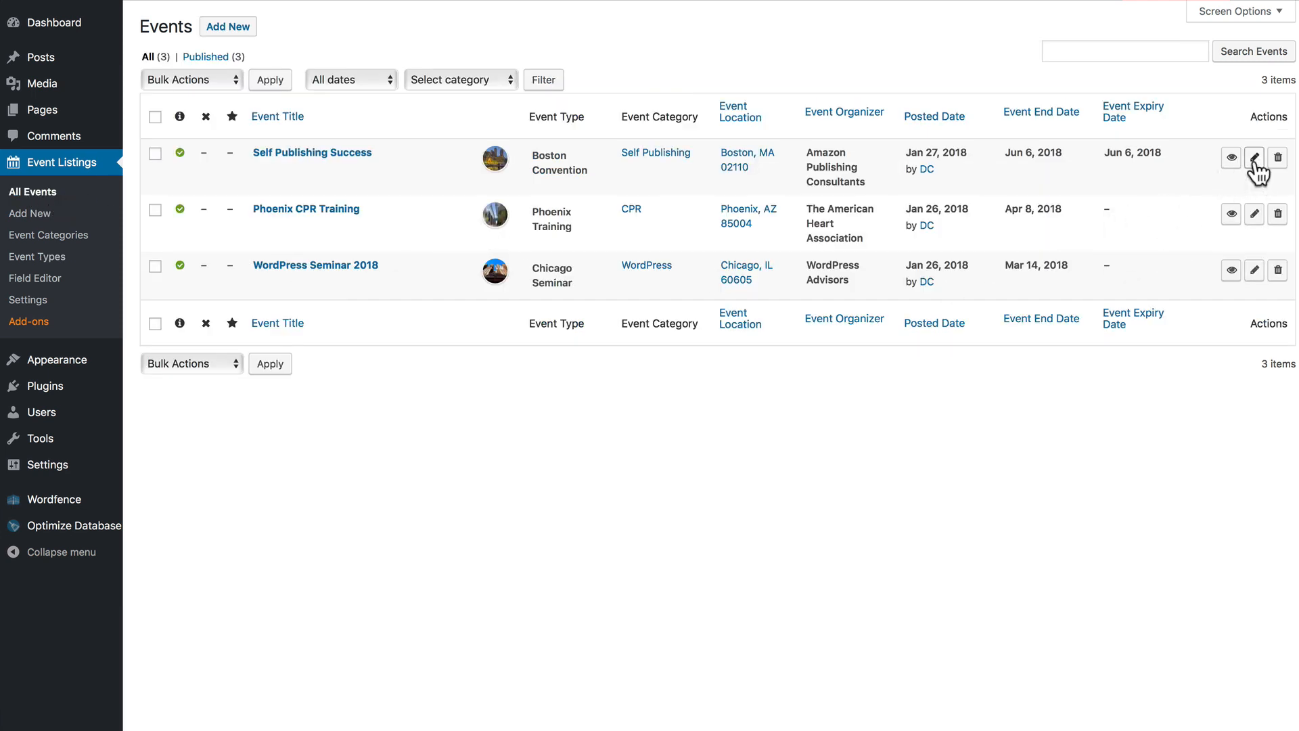
left_click(1253, 157)
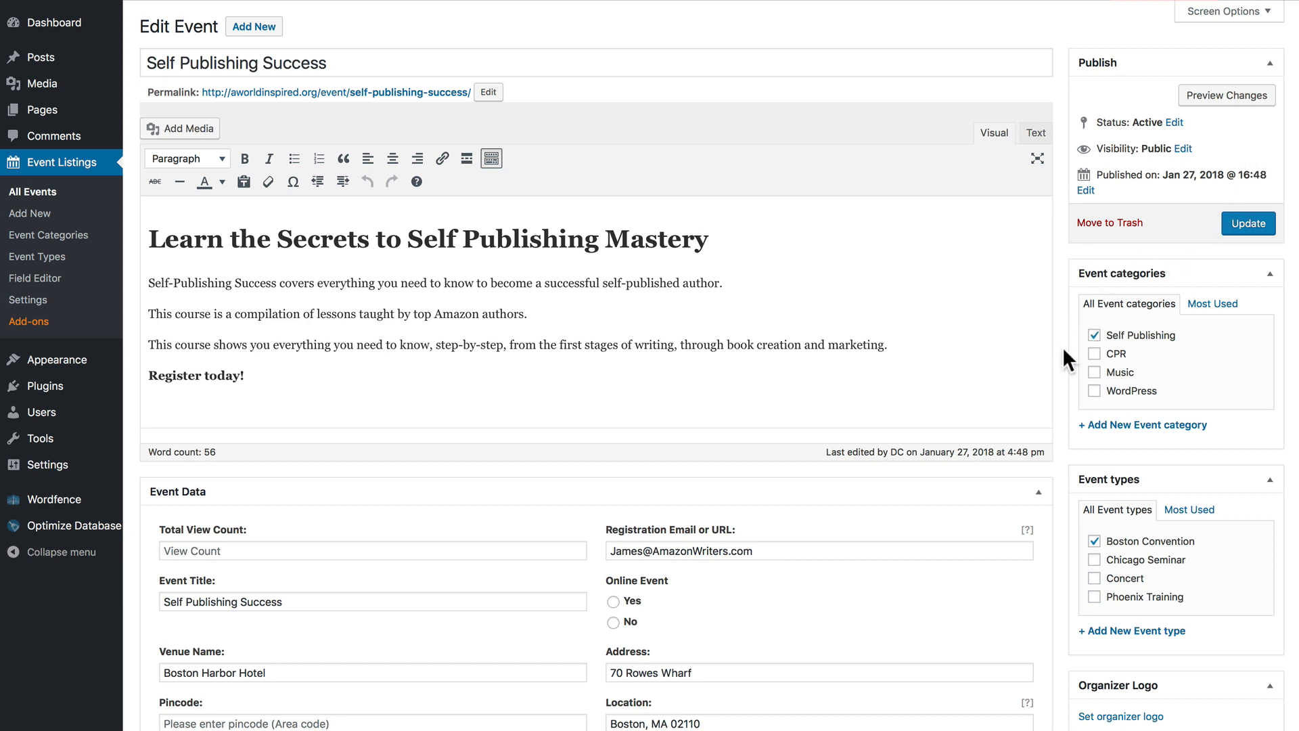
mouse_move(1048, 518)
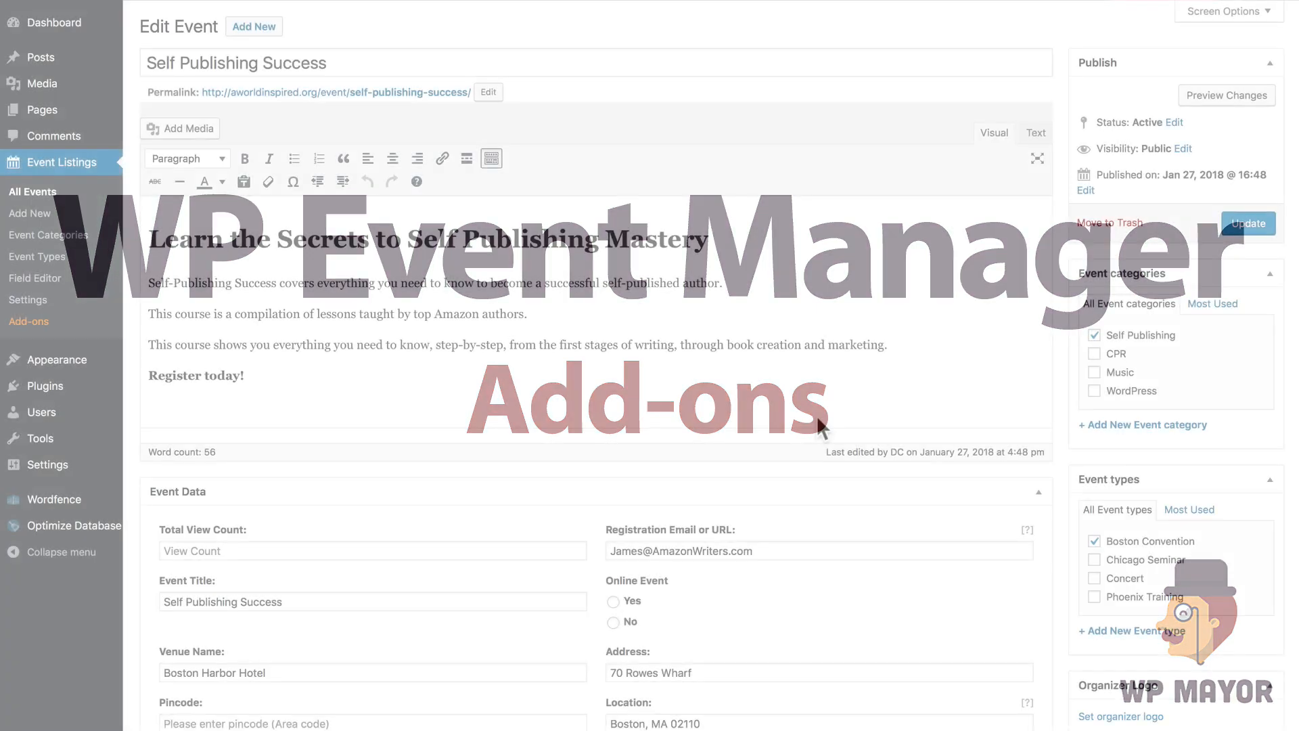
left_click(30, 322)
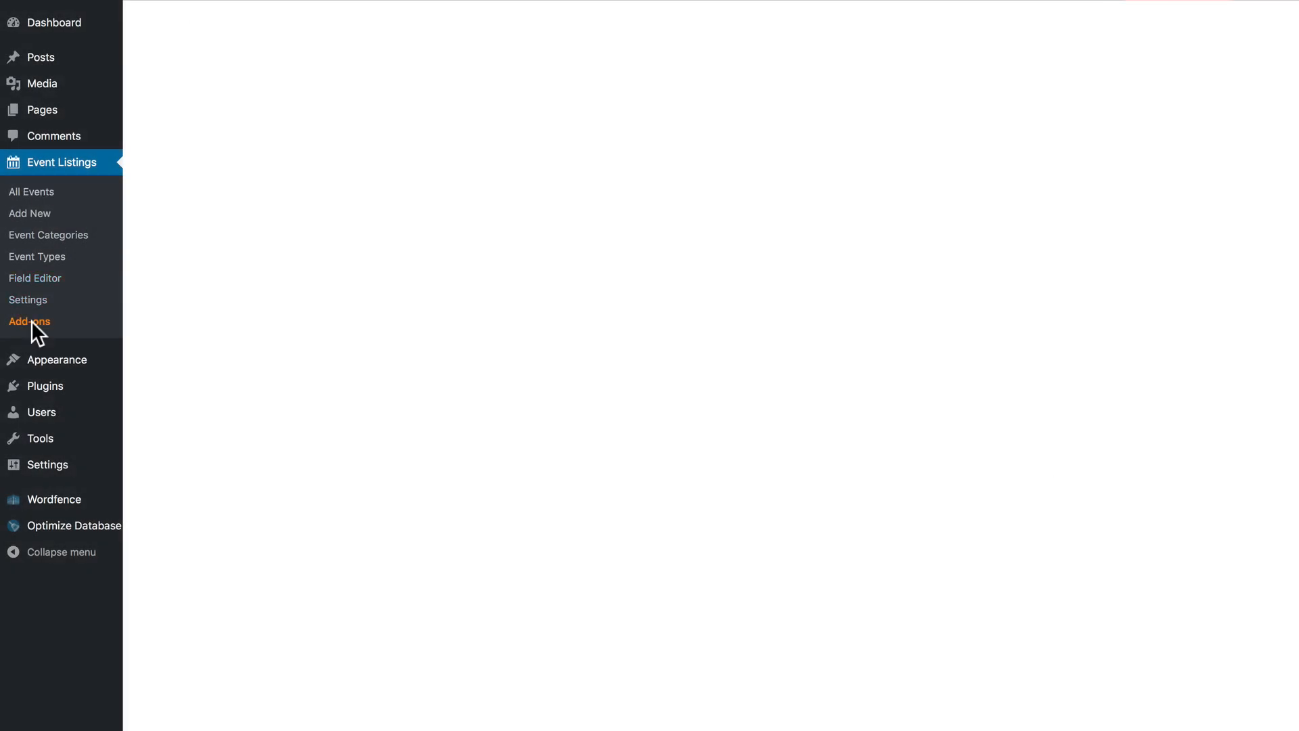
left_click(30, 321)
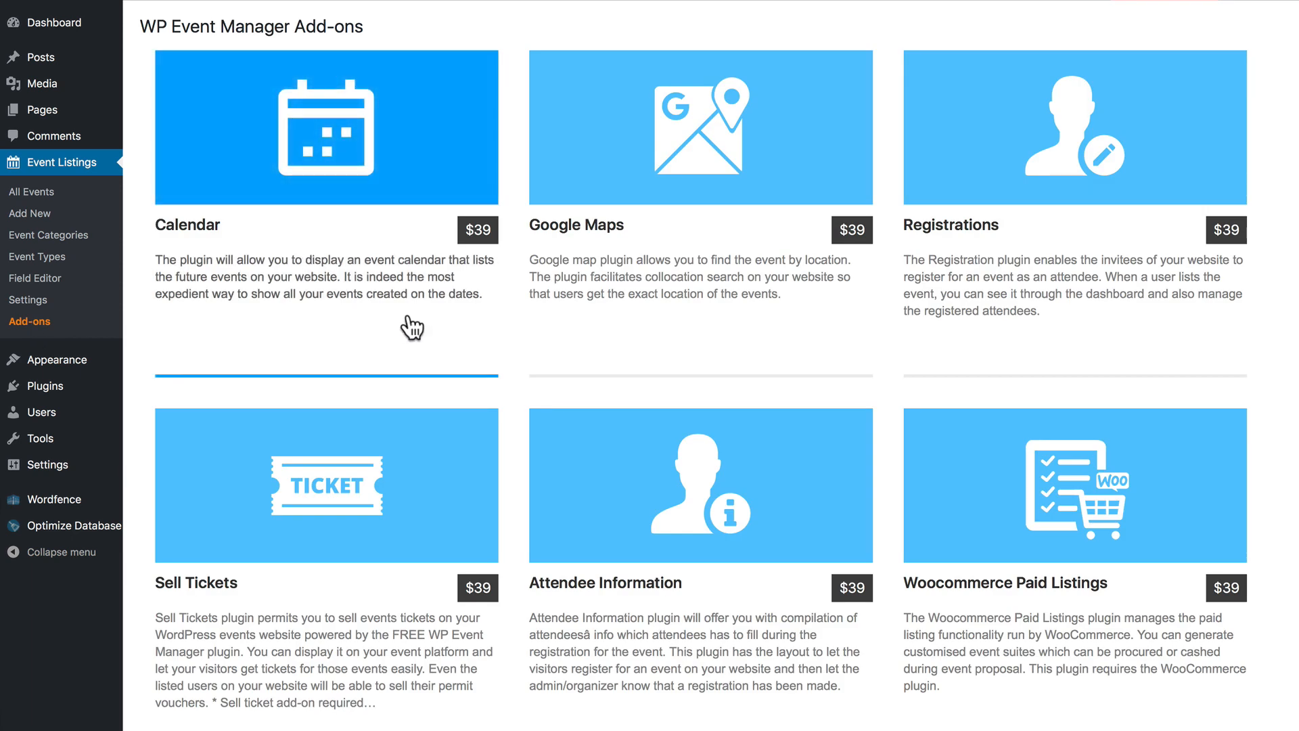
mouse_move(526, 181)
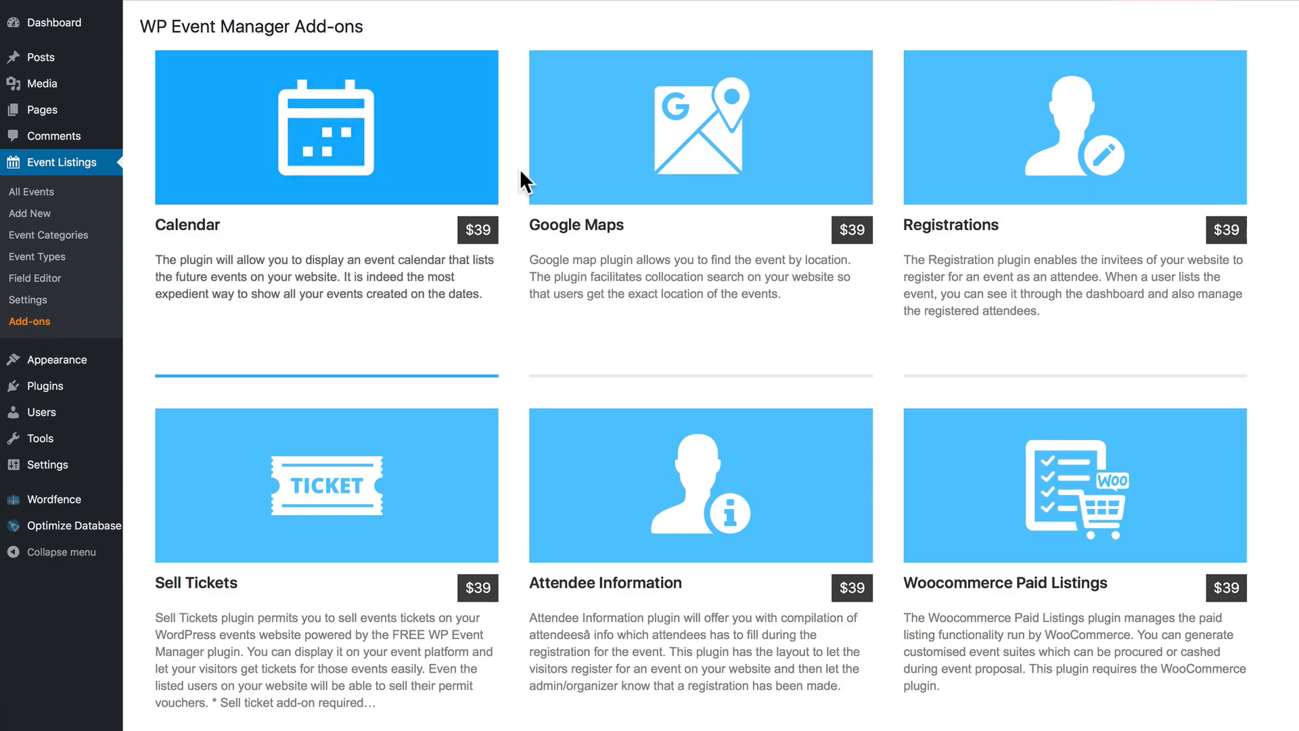
mouse_move(691, 306)
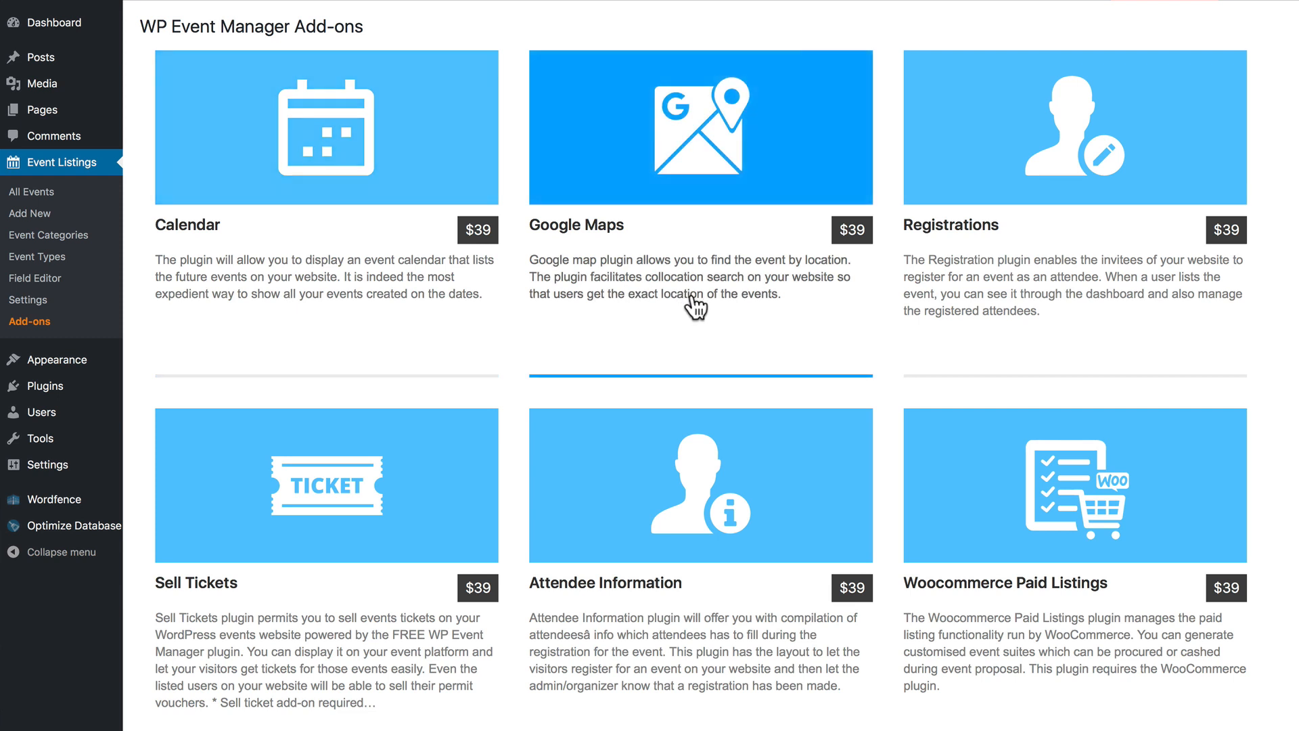
mouse_move(712, 308)
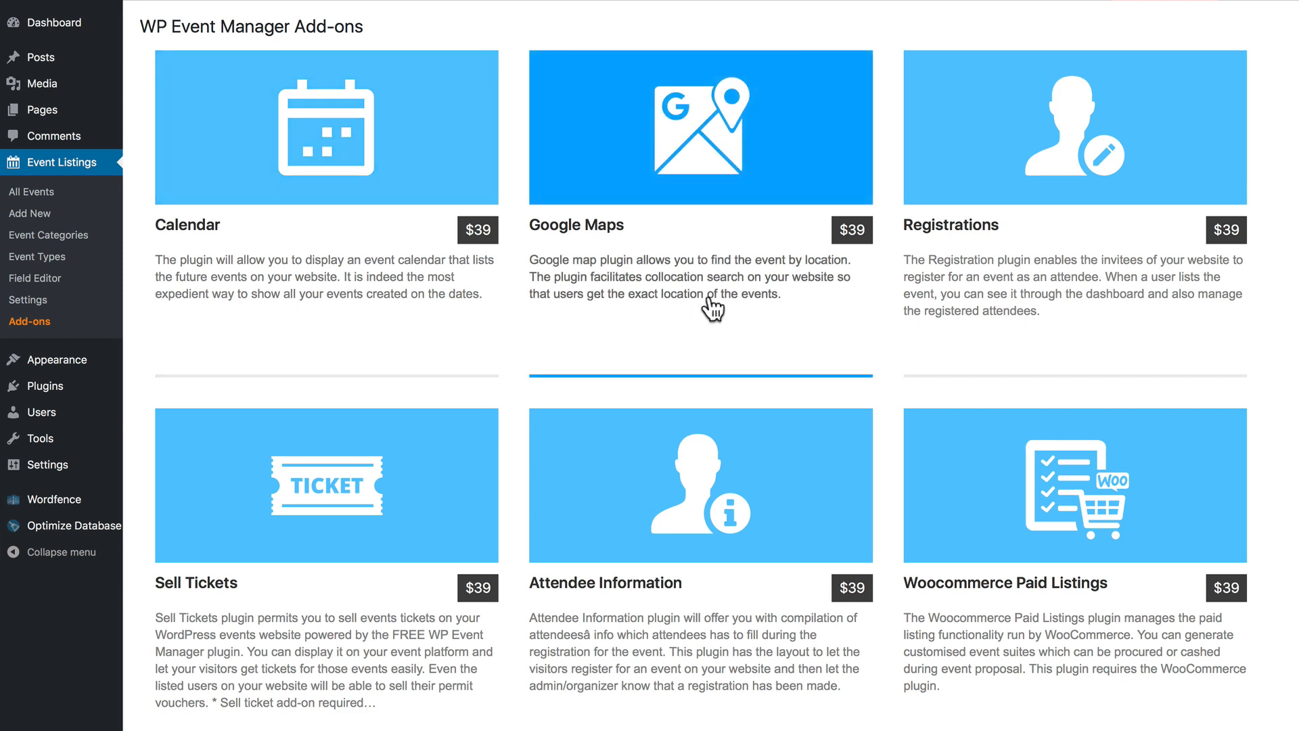
mouse_move(980, 336)
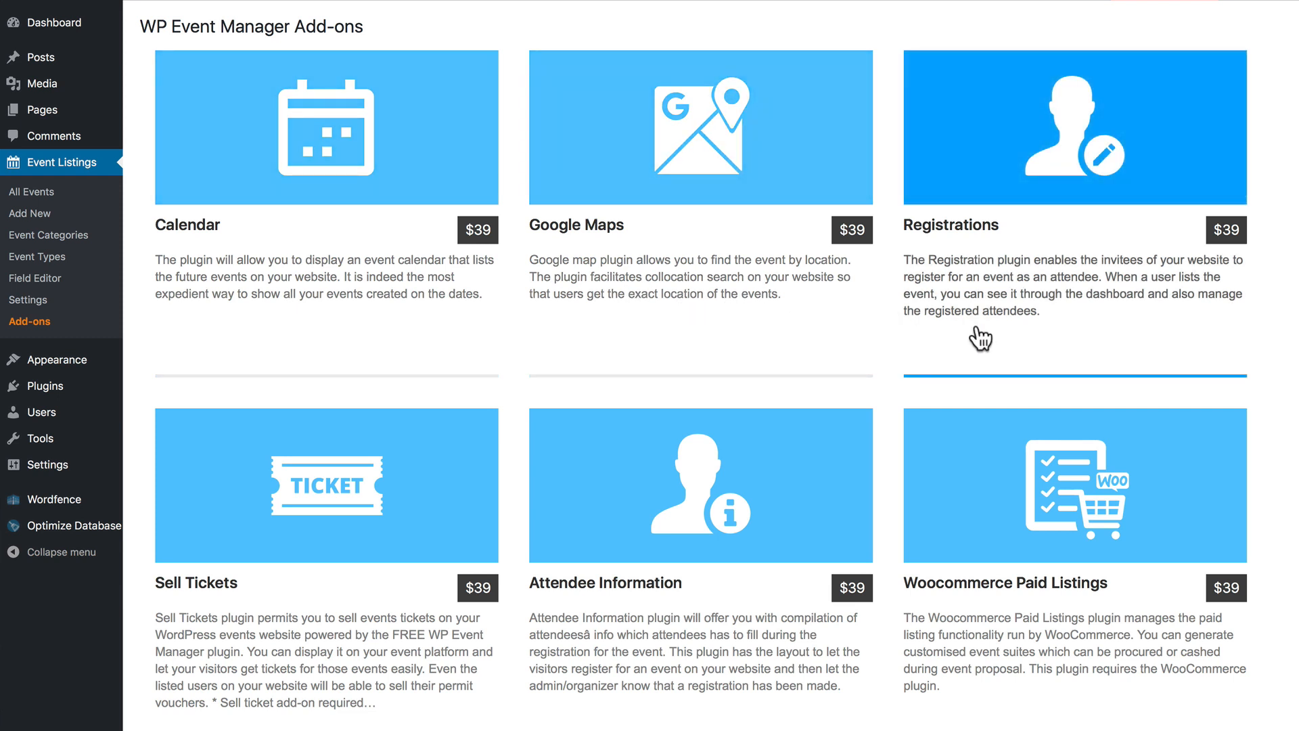
mouse_move(394, 623)
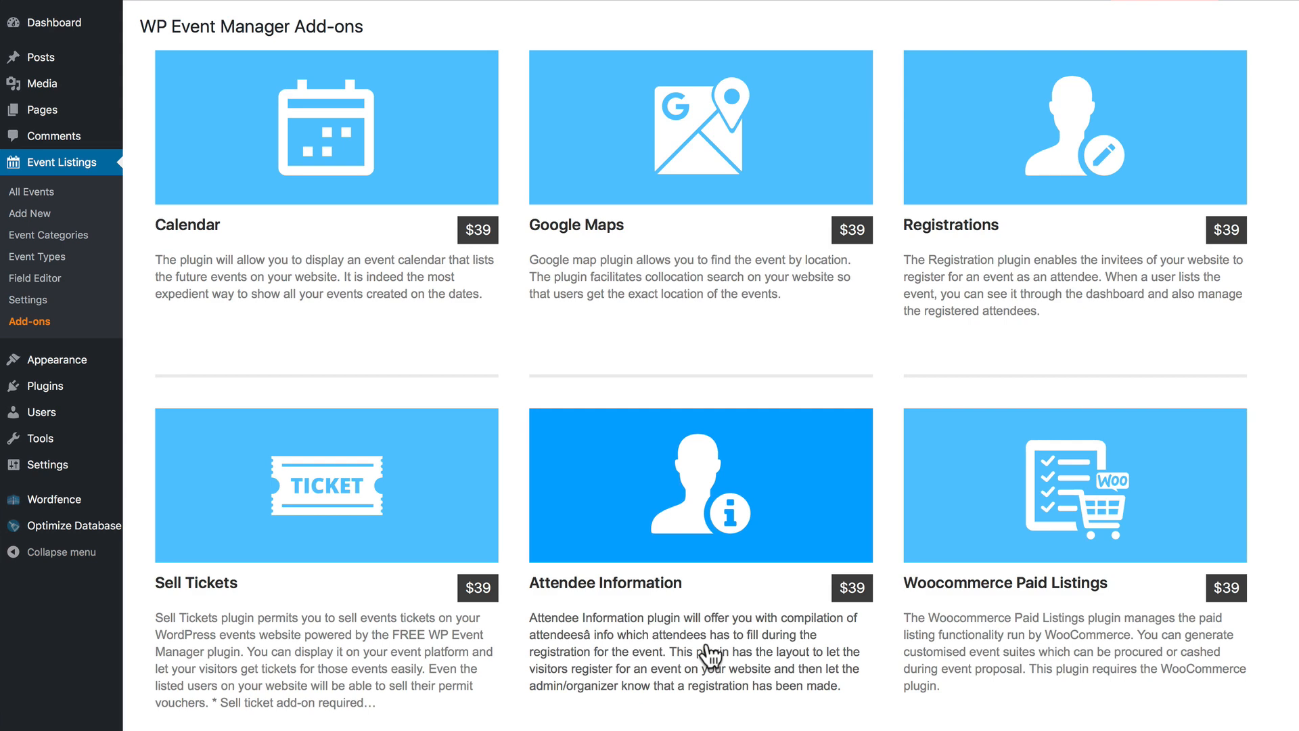
mouse_move(1085, 664)
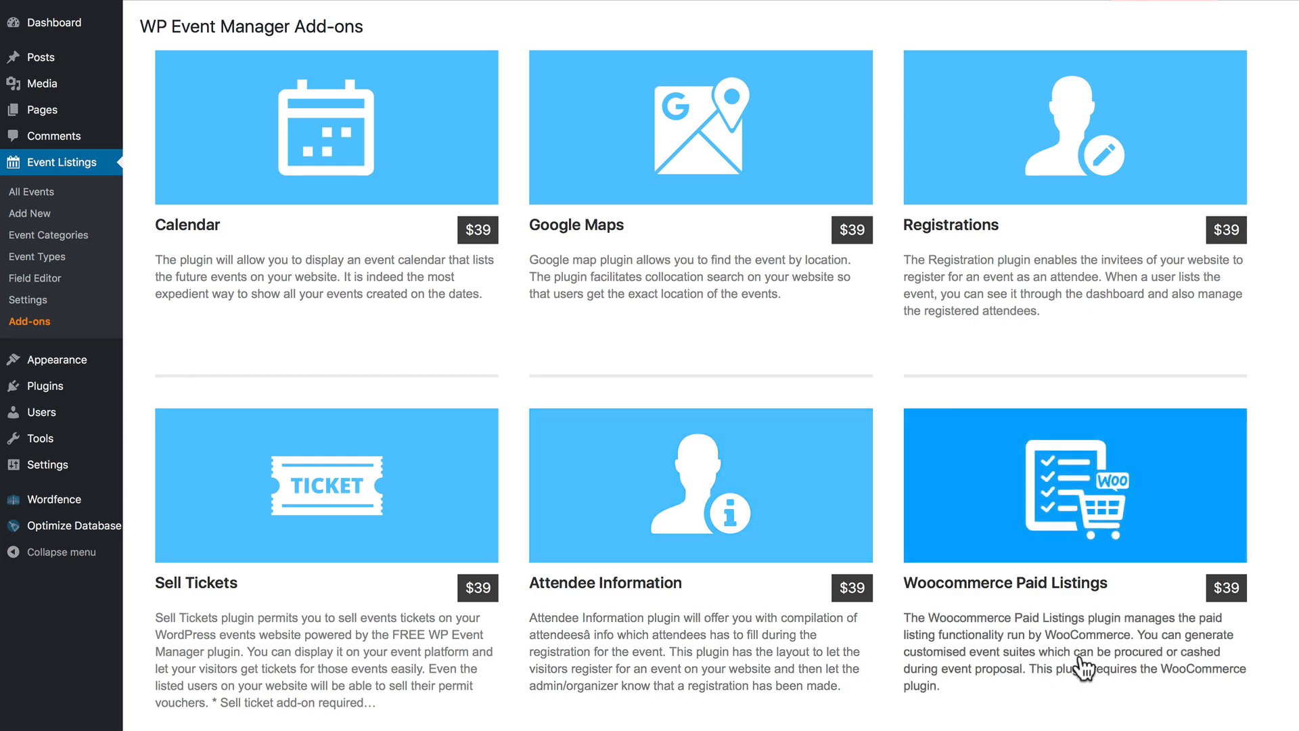
scroll("down", 3)
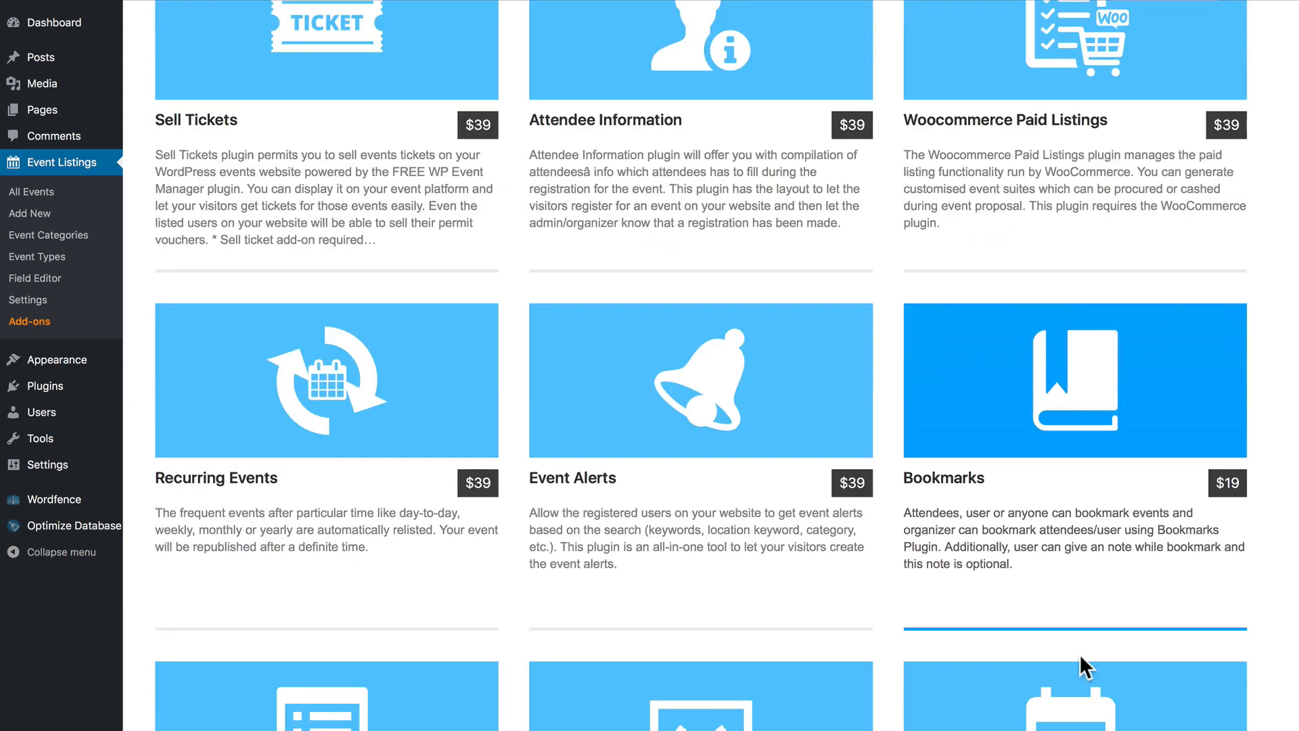
scroll("down", 3)
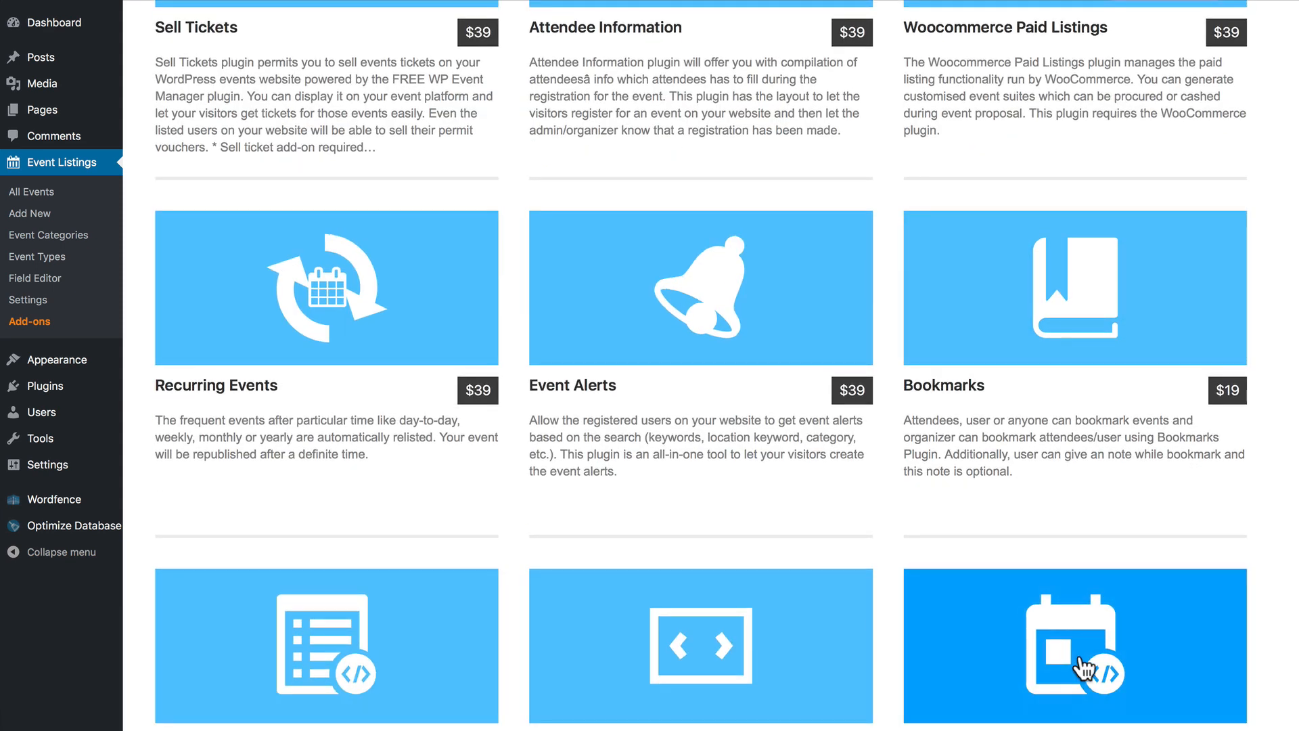
mouse_move(389, 351)
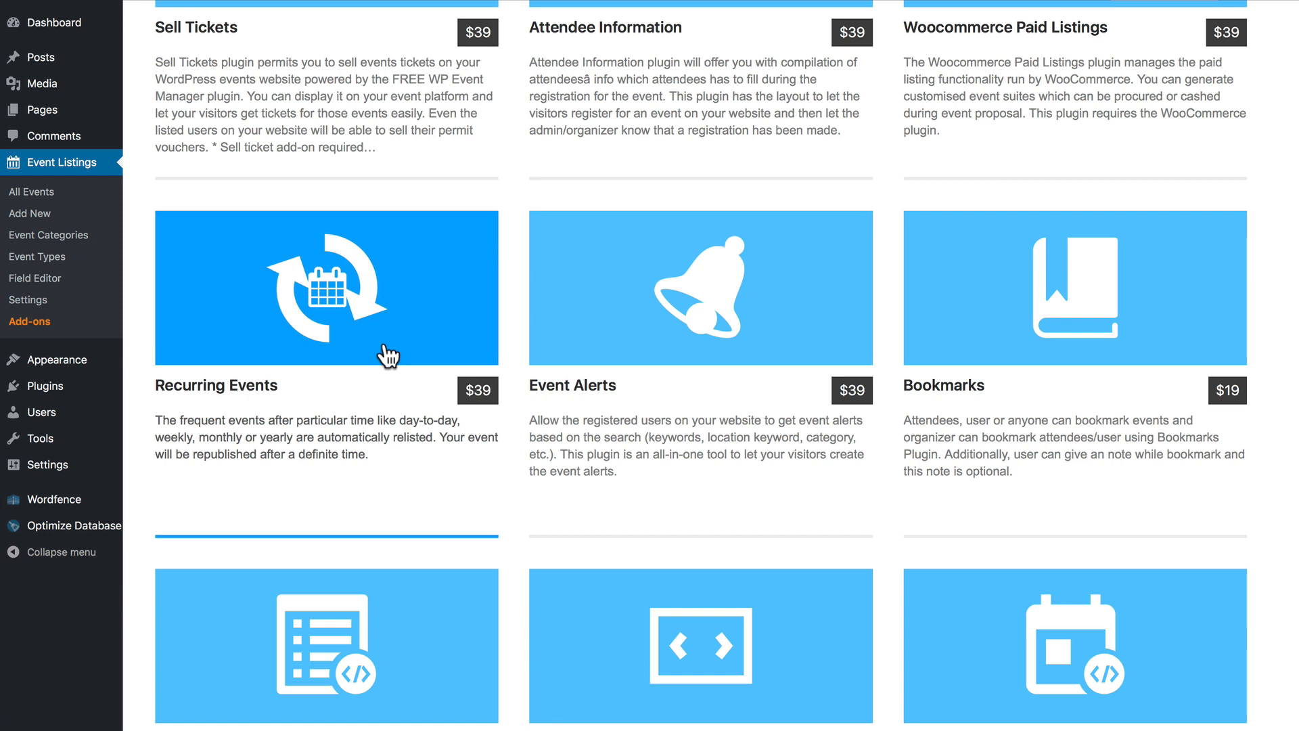
mouse_move(665, 357)
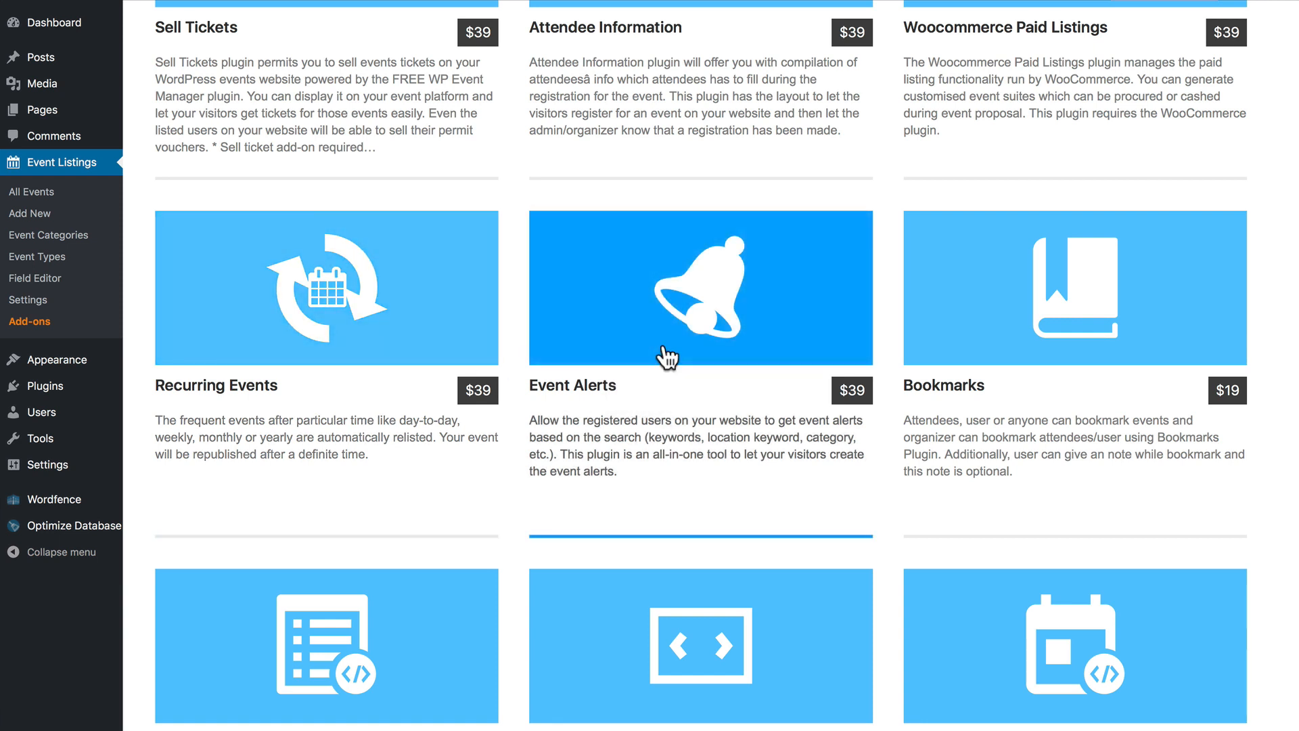
mouse_move(1079, 349)
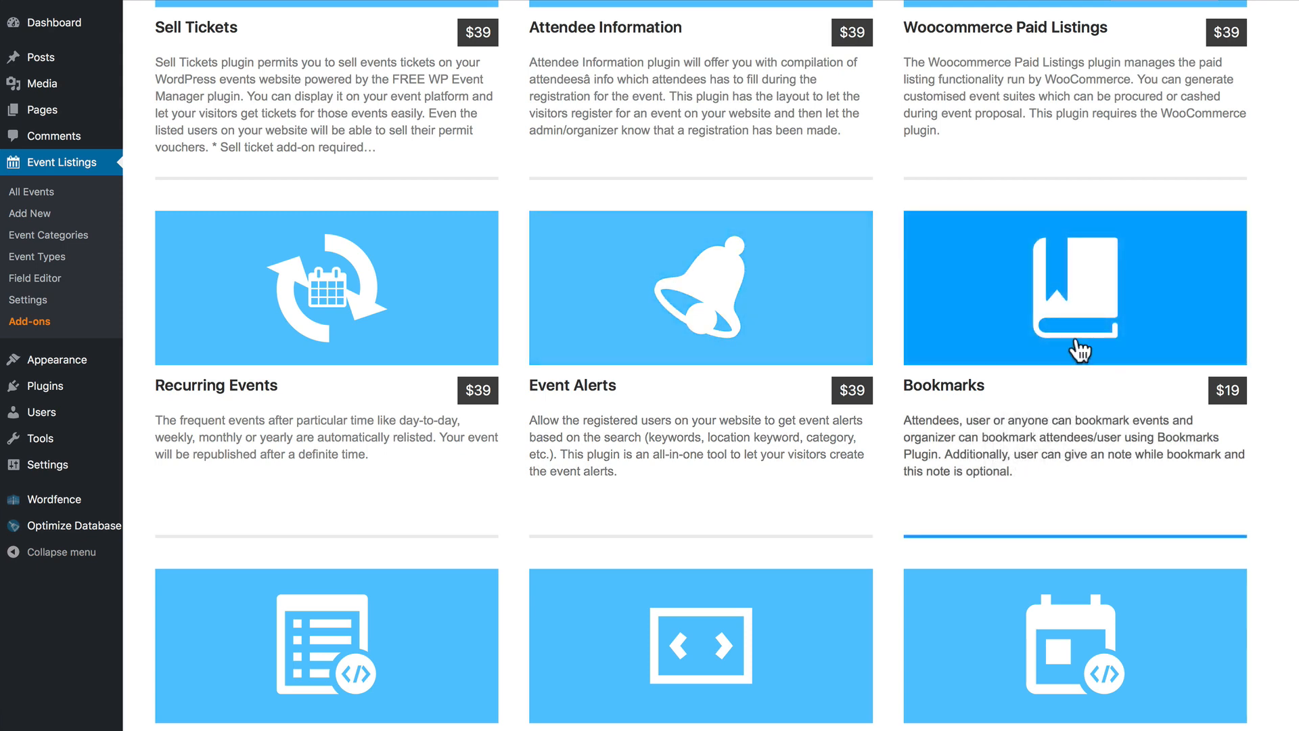
scroll("down", 3)
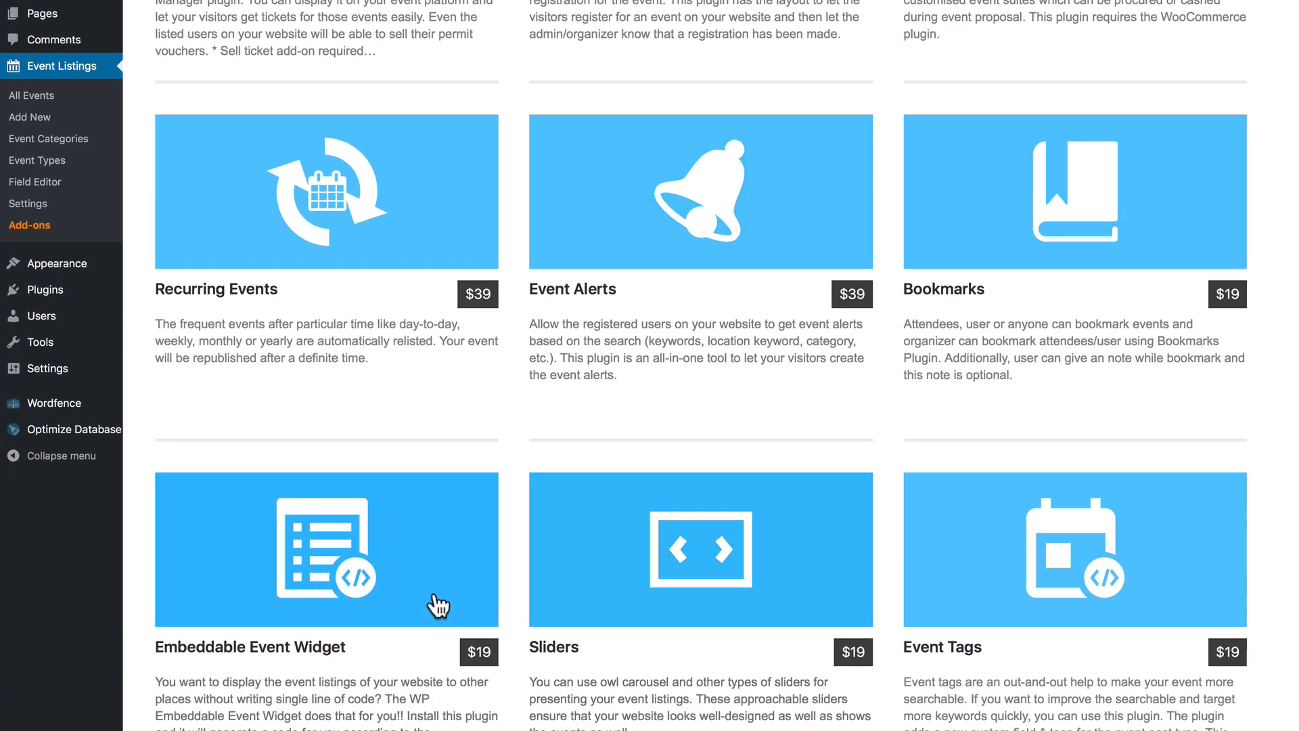
scroll("down", 3)
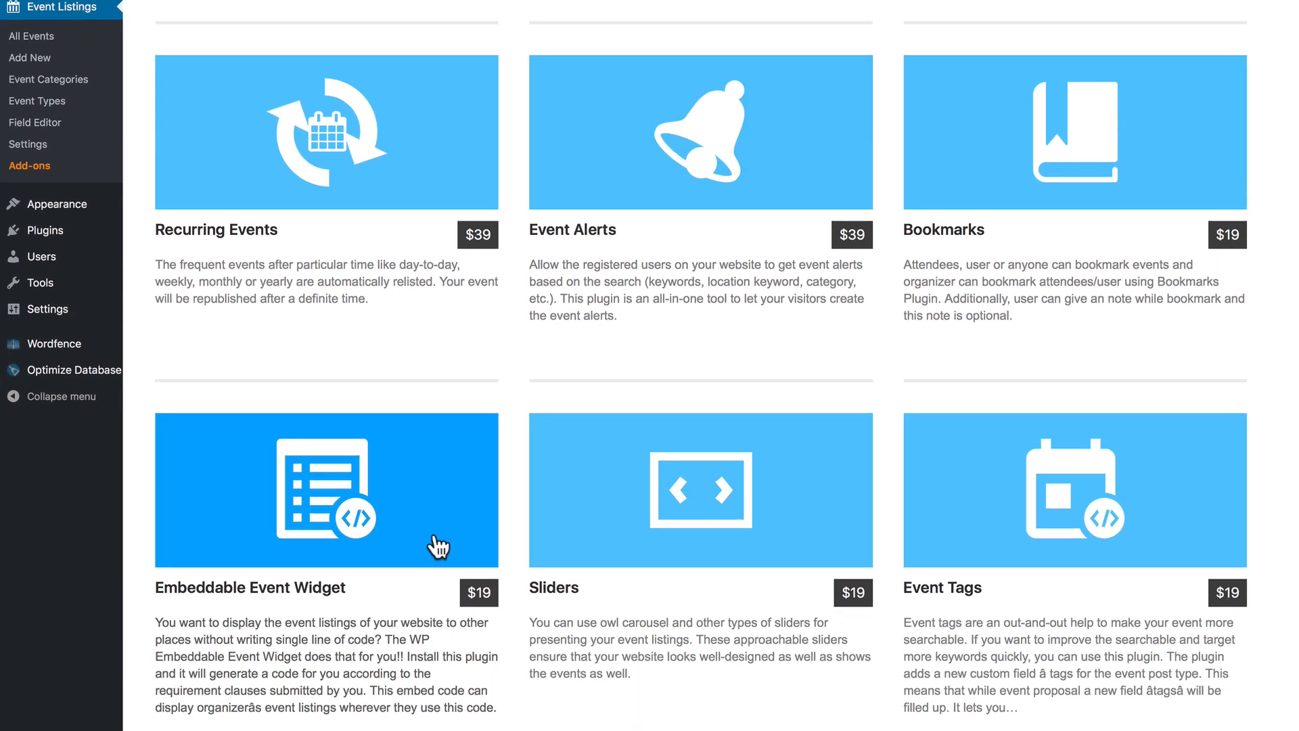
mouse_move(563, 561)
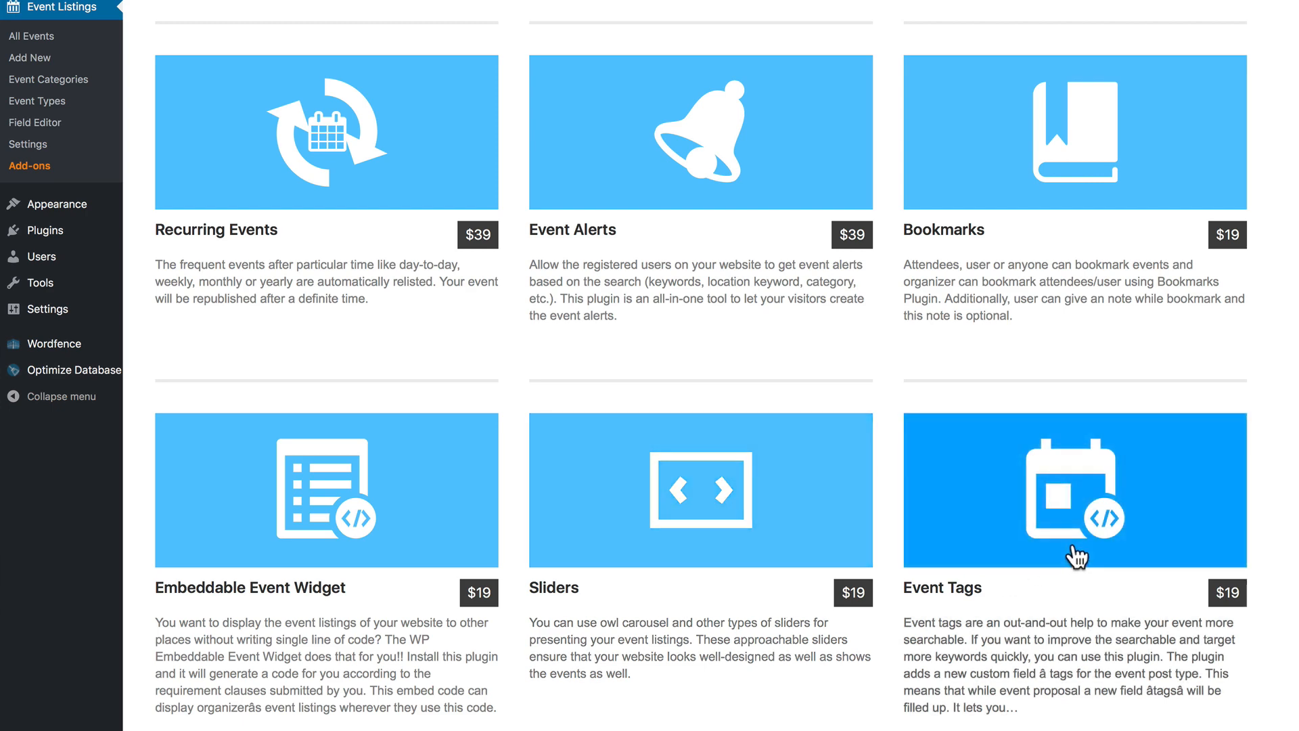
scroll("down", 3)
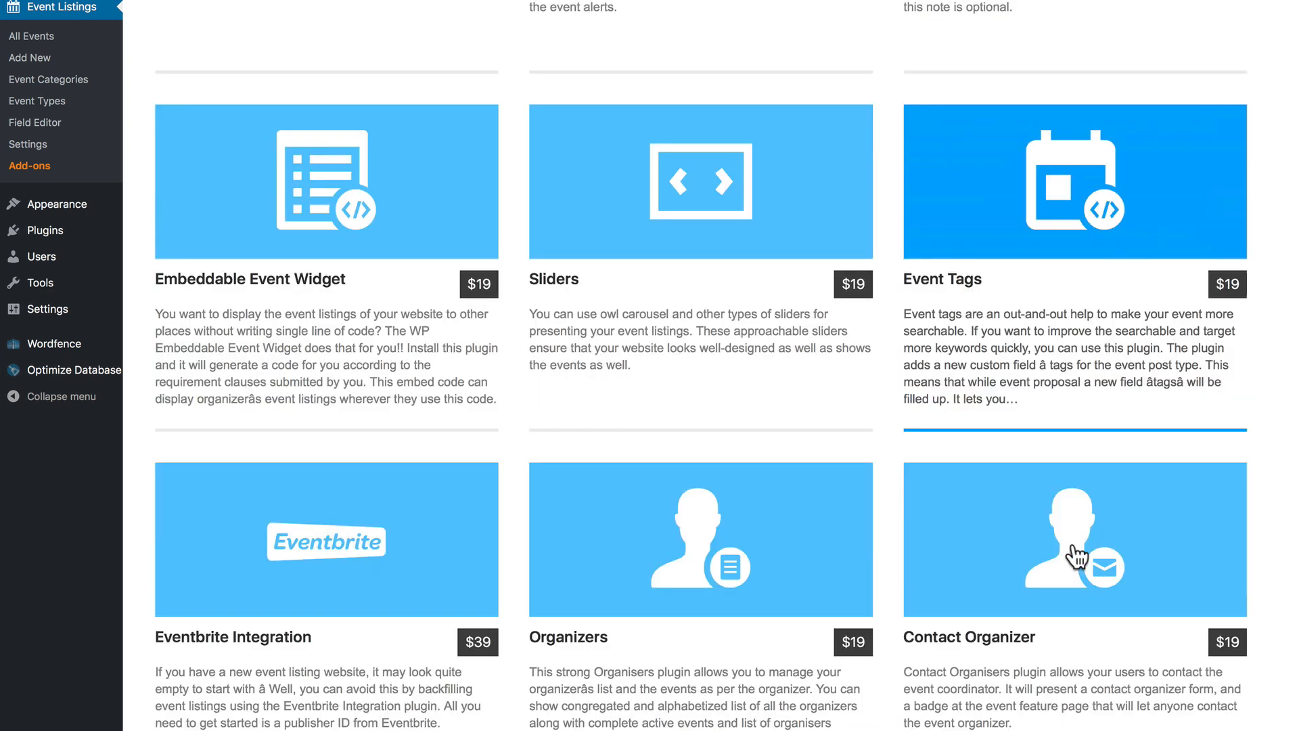
scroll("down", 3)
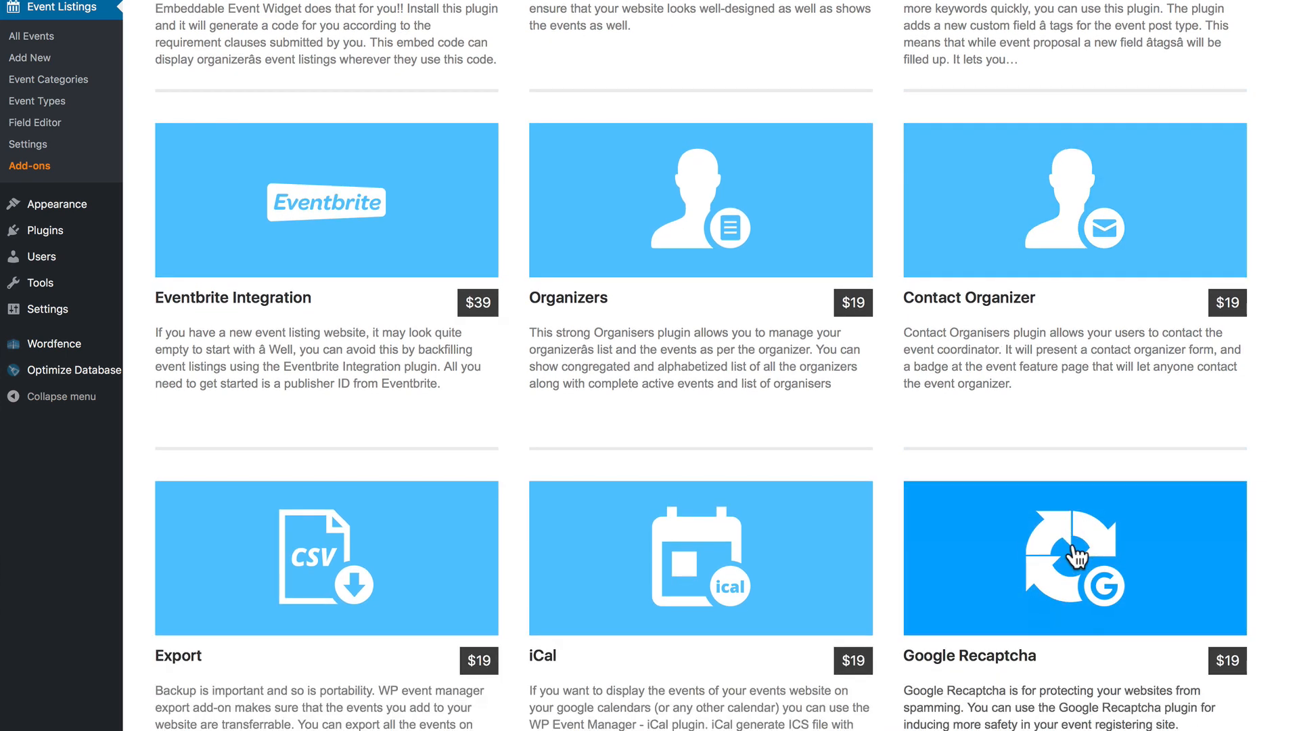
scroll("down", 3)
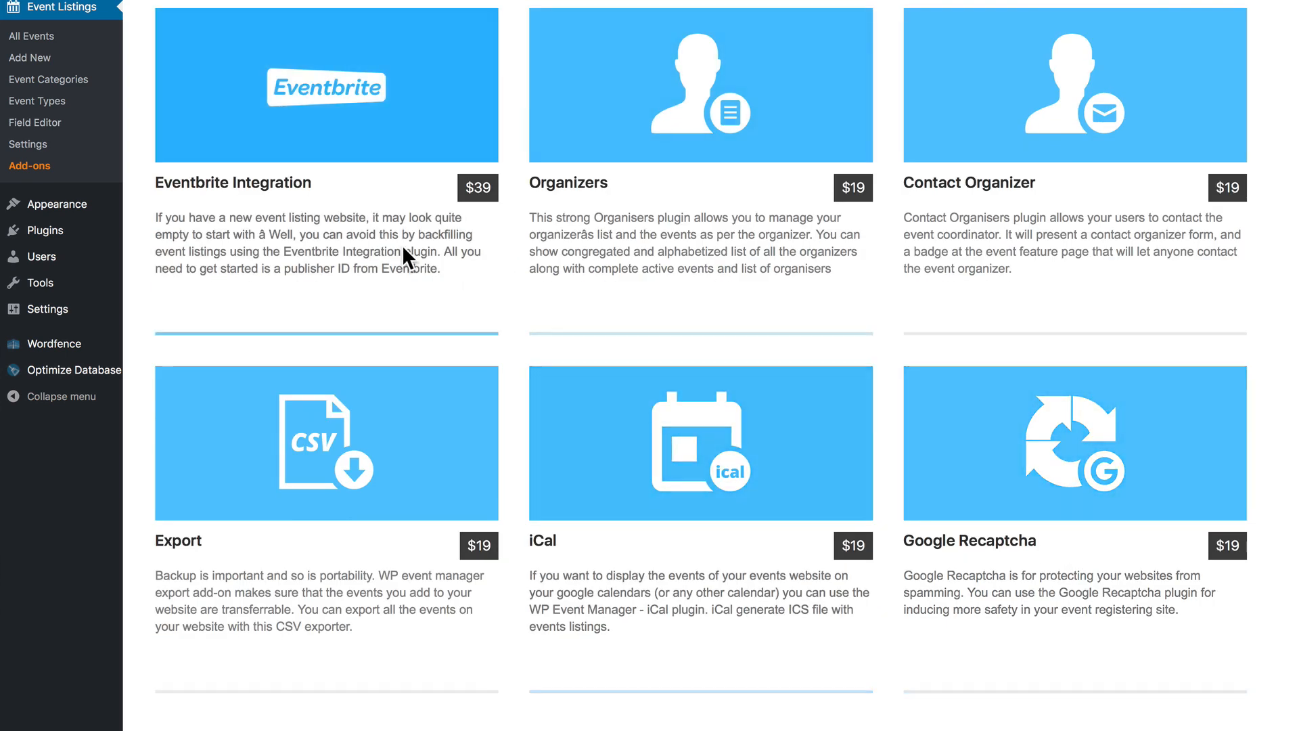
mouse_move(314, 155)
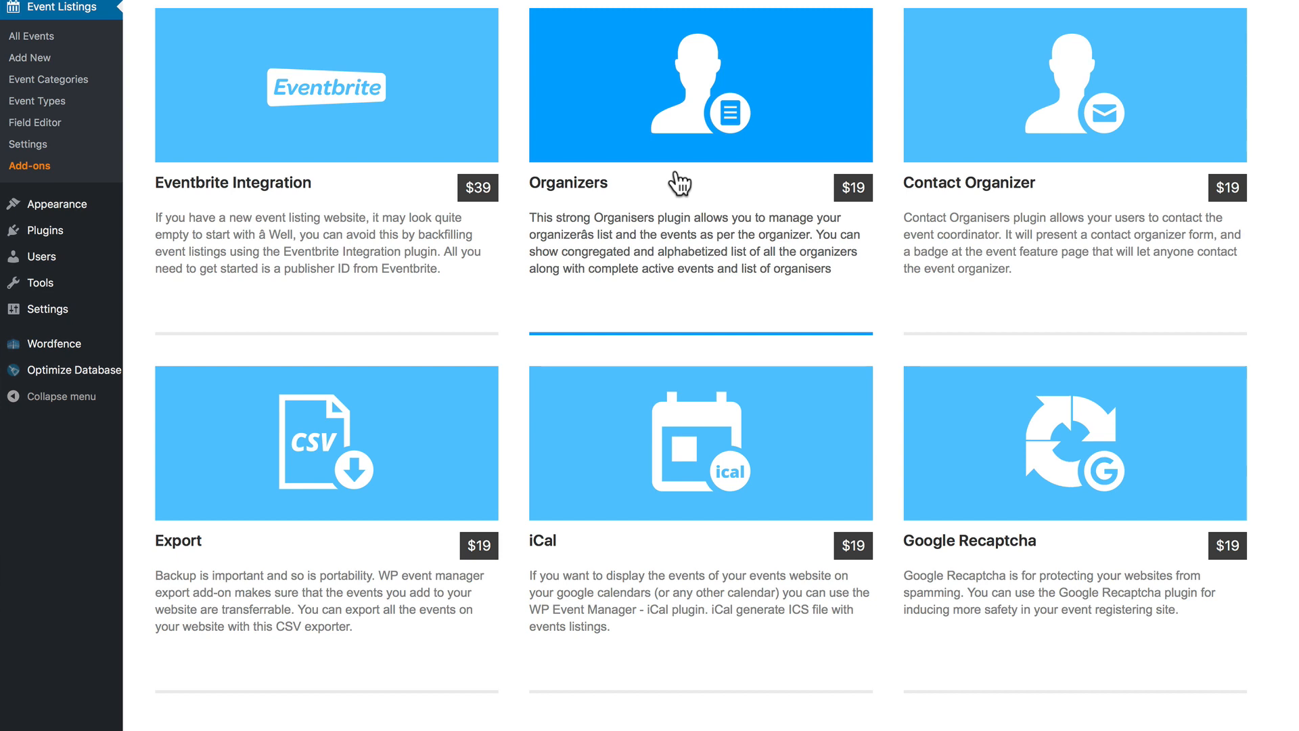
mouse_move(962, 179)
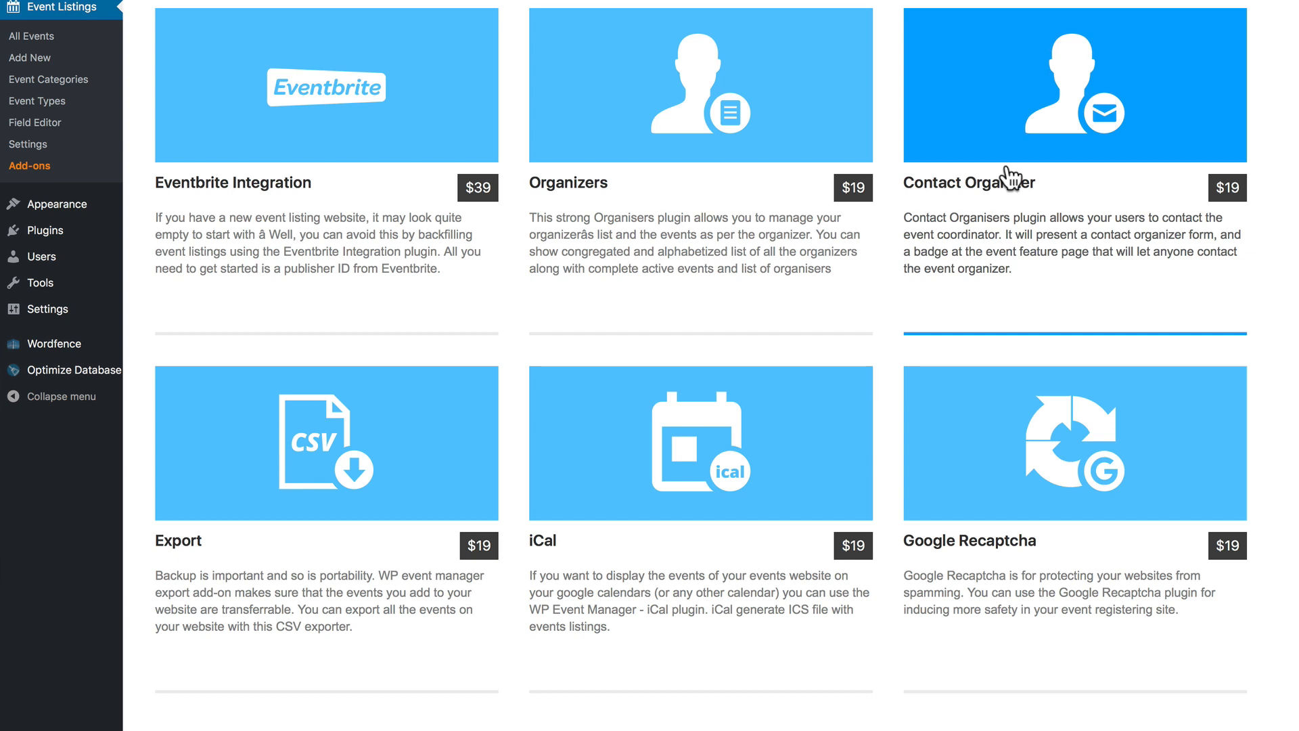
mouse_move(438, 563)
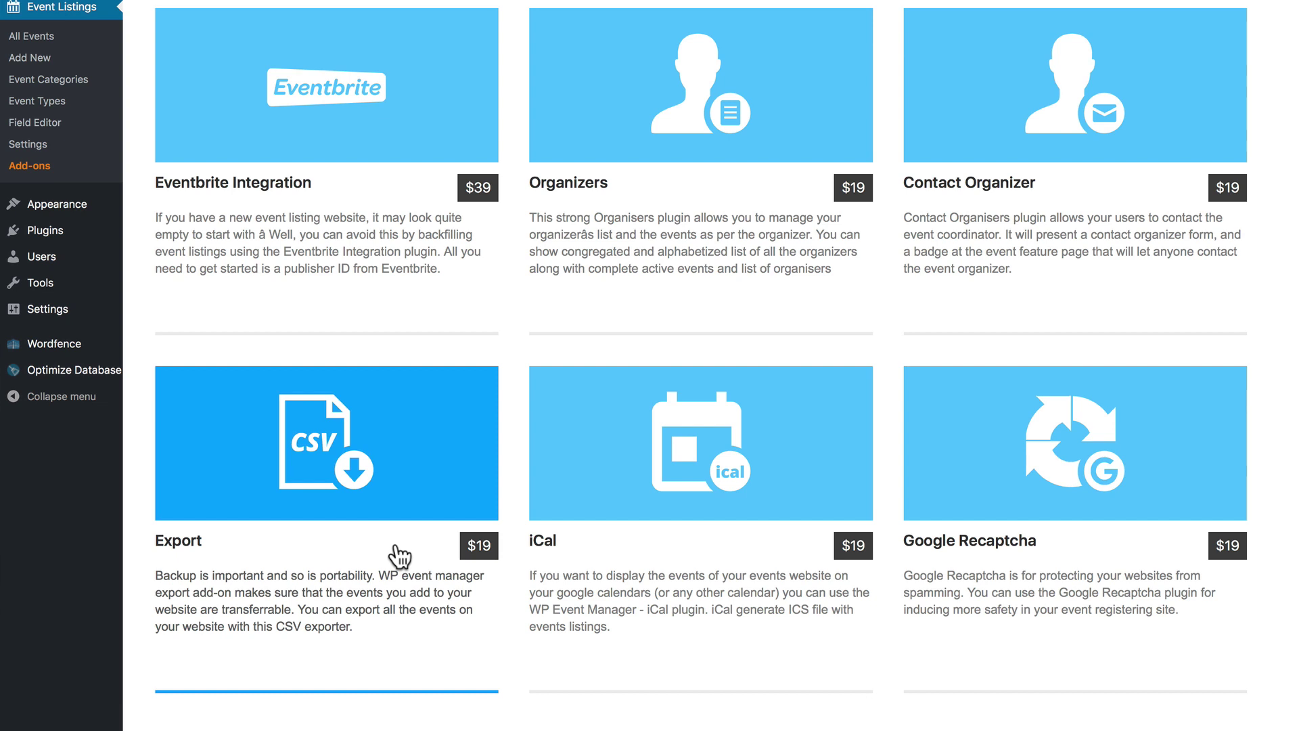
mouse_move(486, 579)
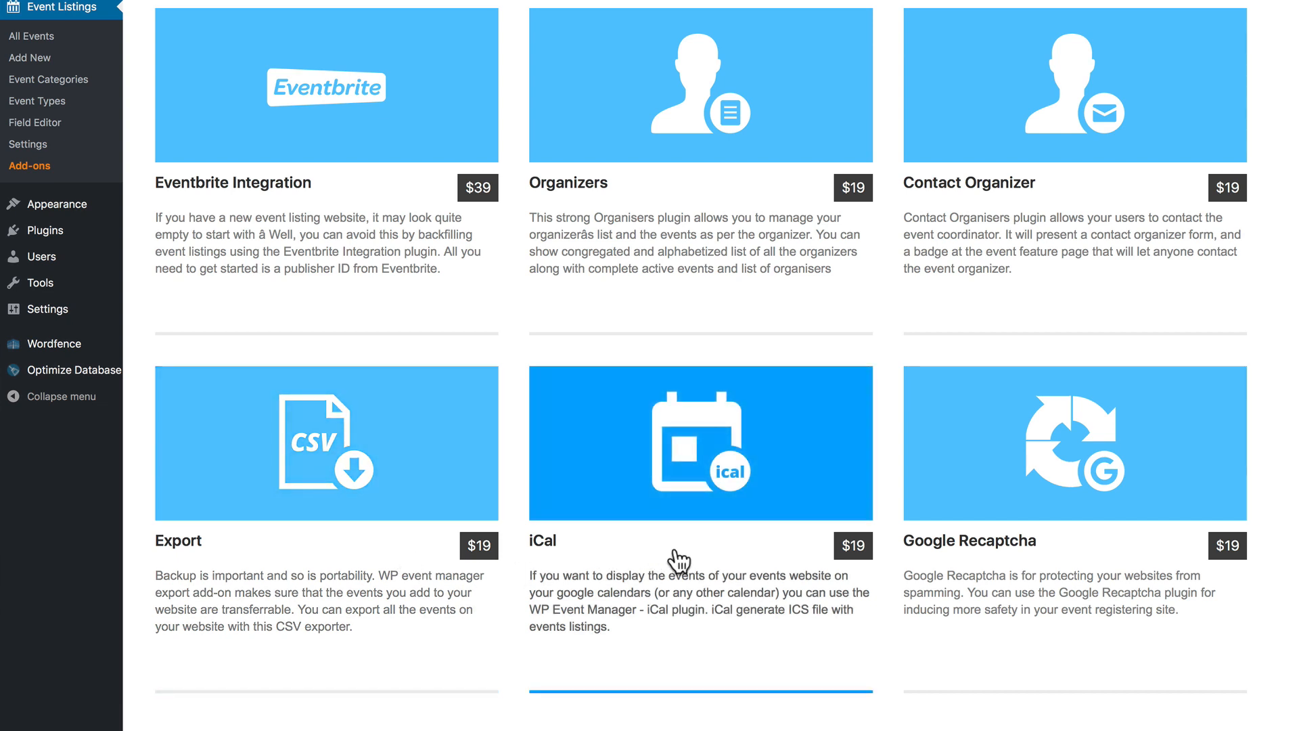
mouse_move(871, 559)
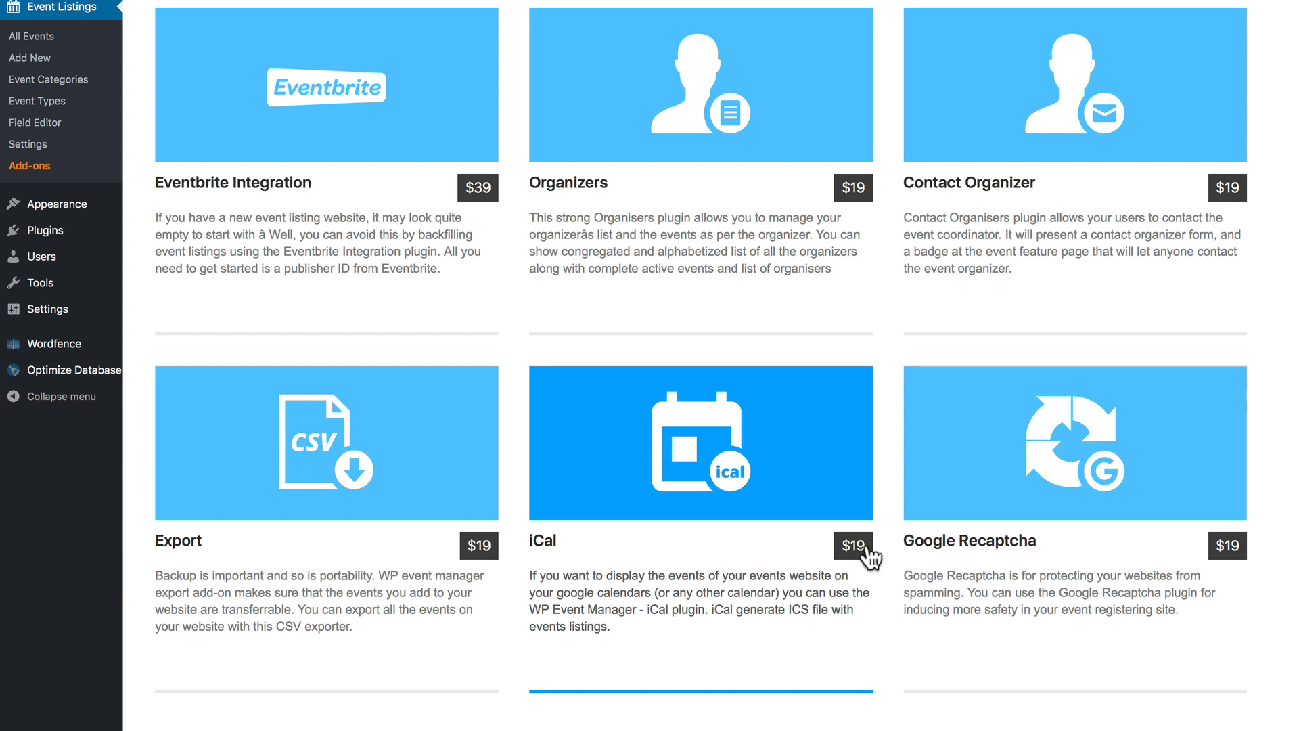
mouse_move(974, 555)
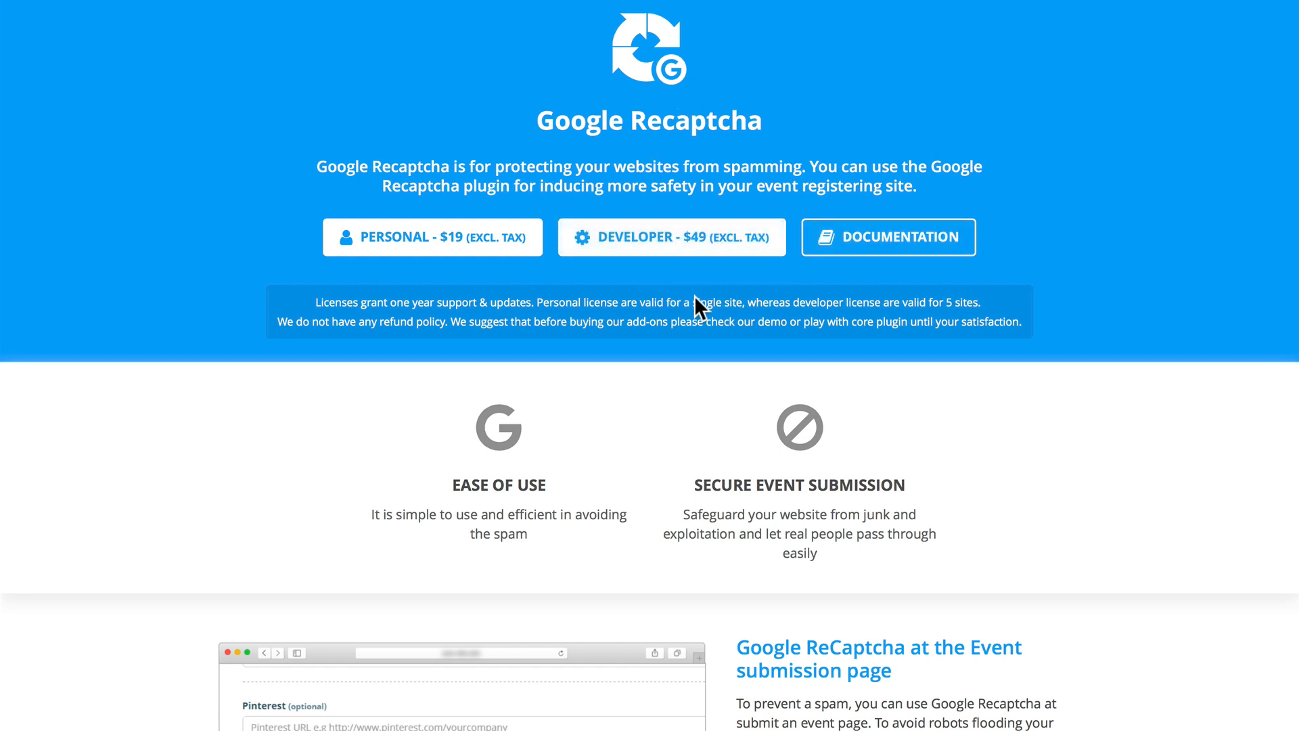
mouse_move(852, 275)
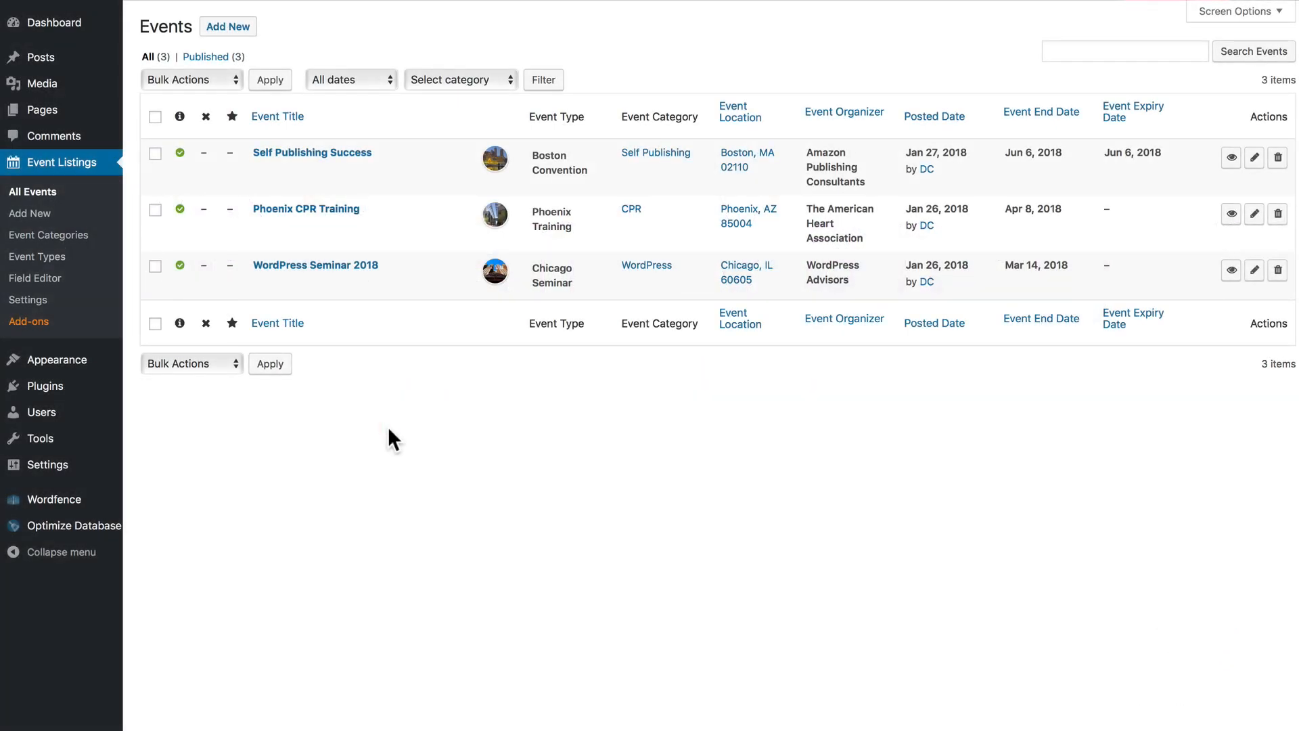
mouse_move(42, 110)
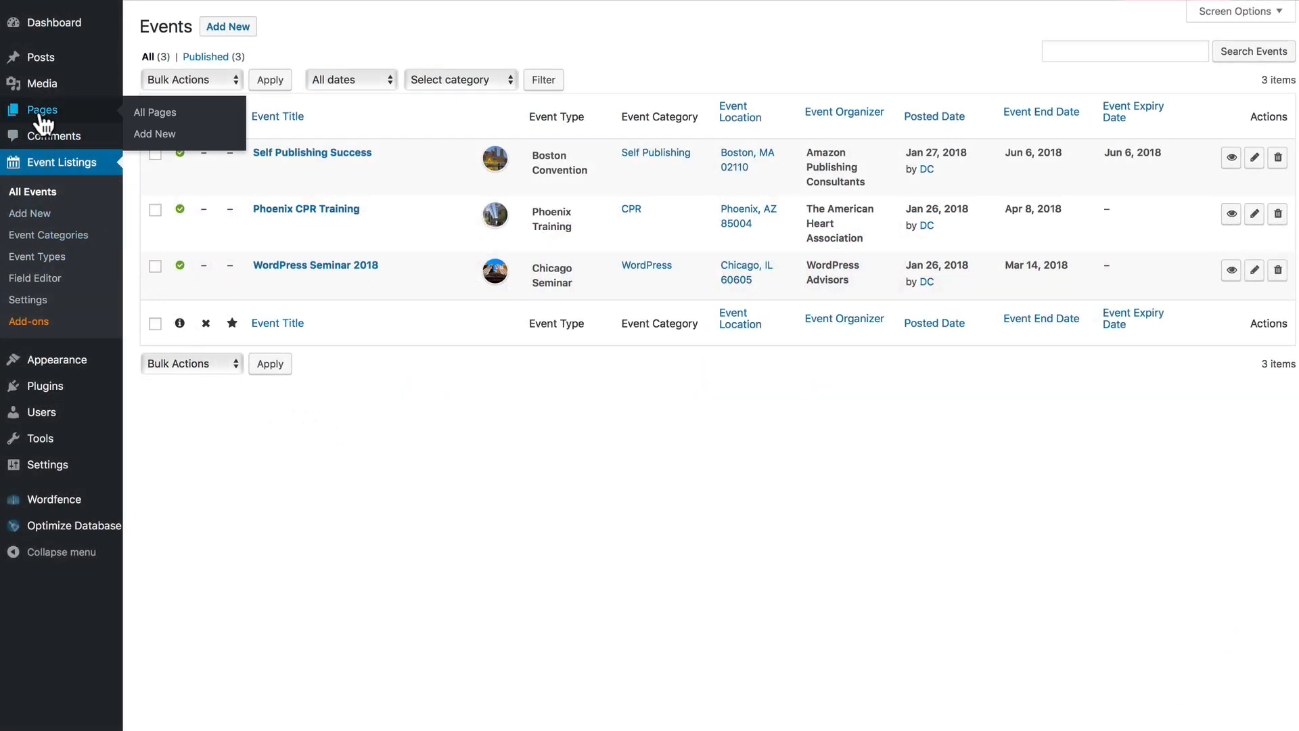
Show the All Pages list including Event Dashboard, Events and Post an Event
left_click(155, 112)
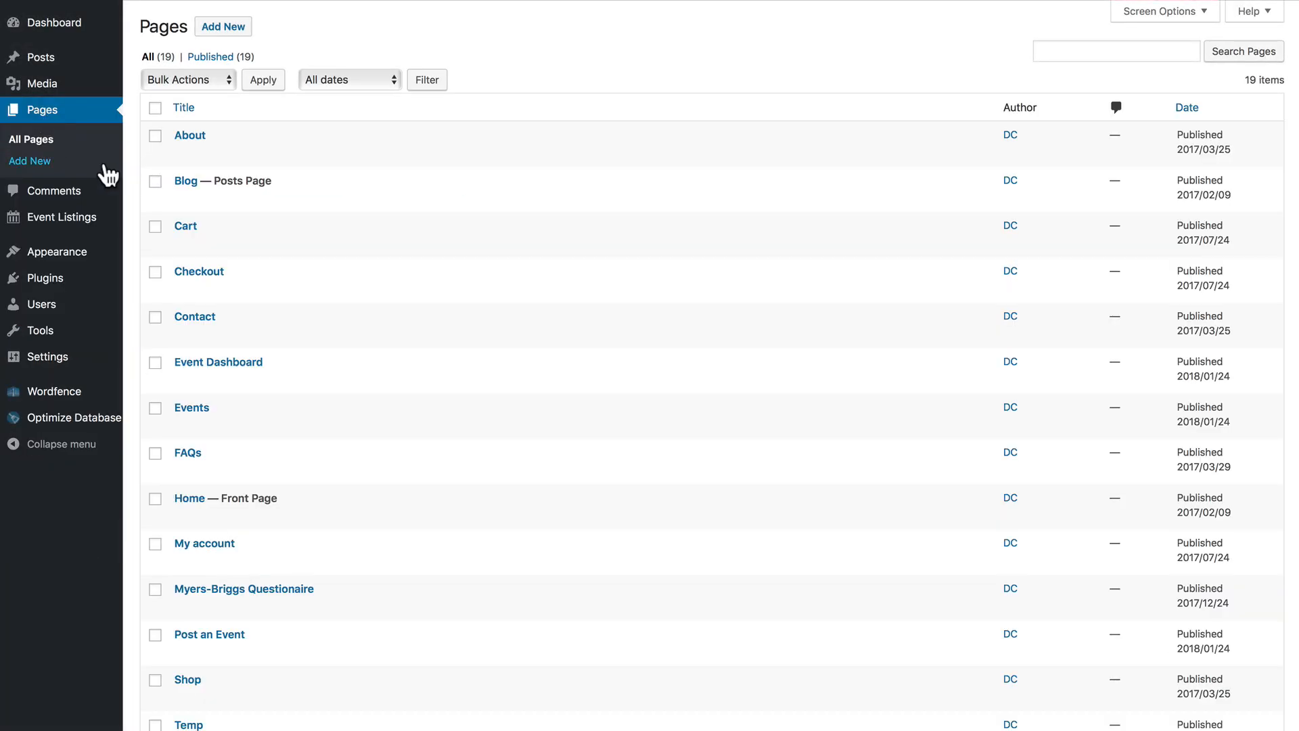
mouse_move(202, 297)
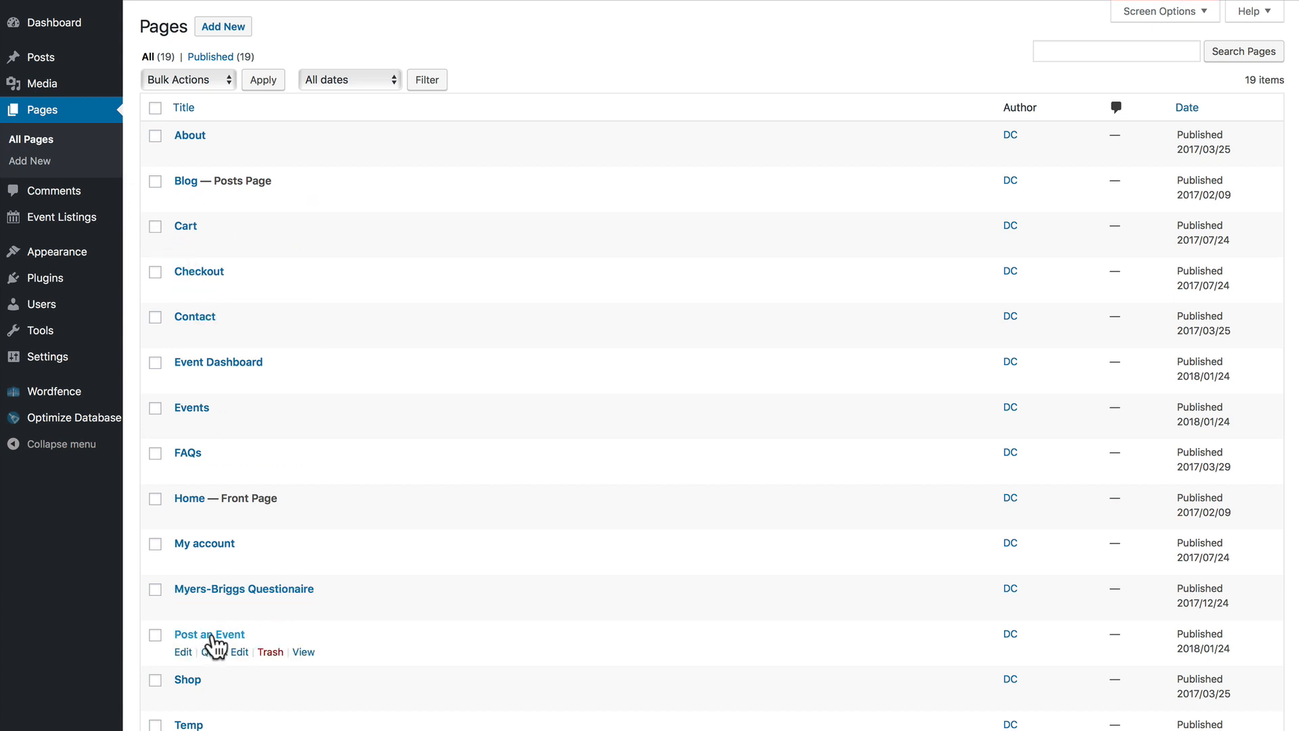
mouse_move(186, 447)
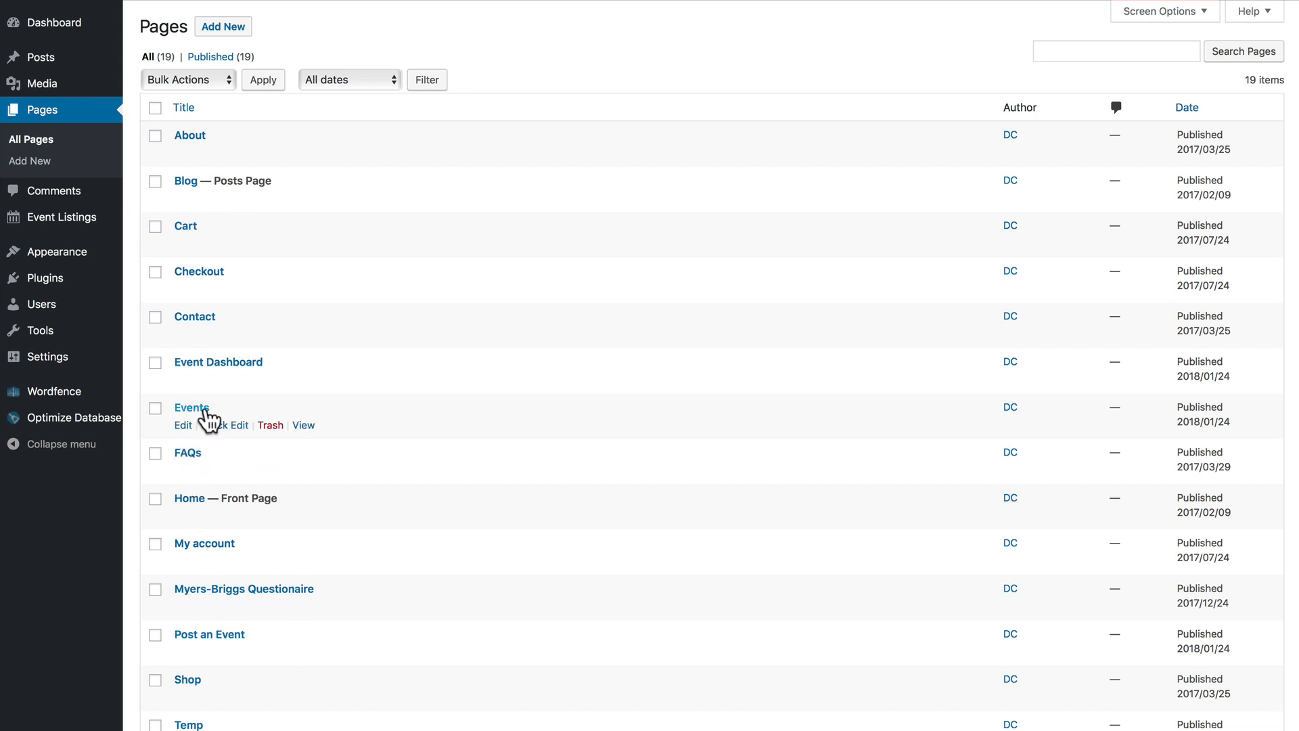
mouse_move(241, 379)
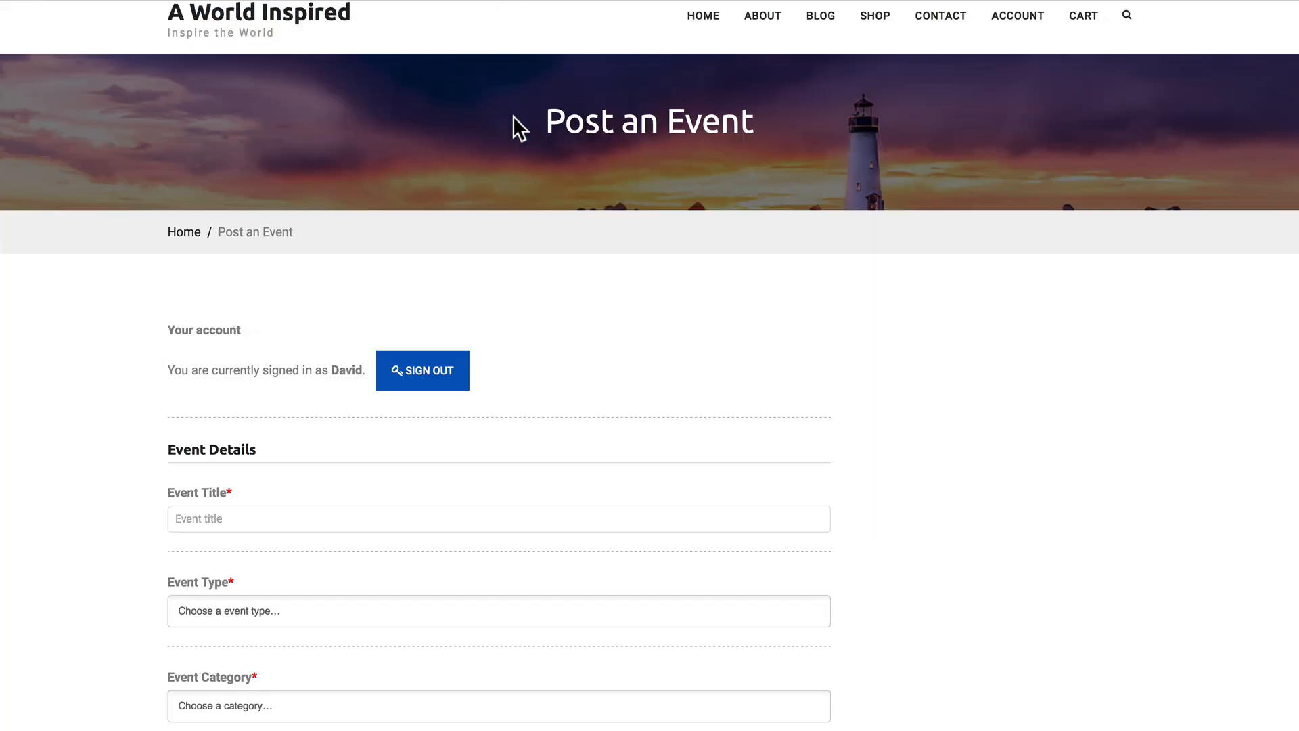
mouse_move(222, 370)
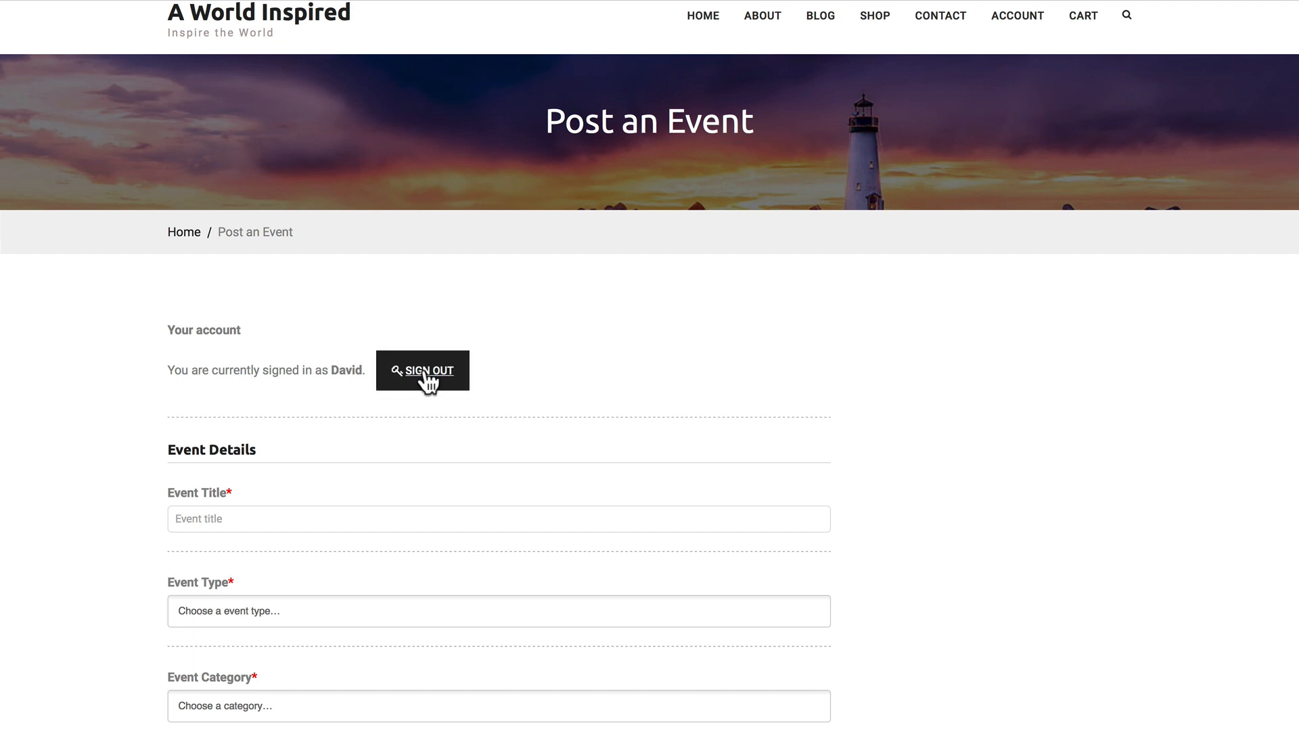
mouse_move(560, 379)
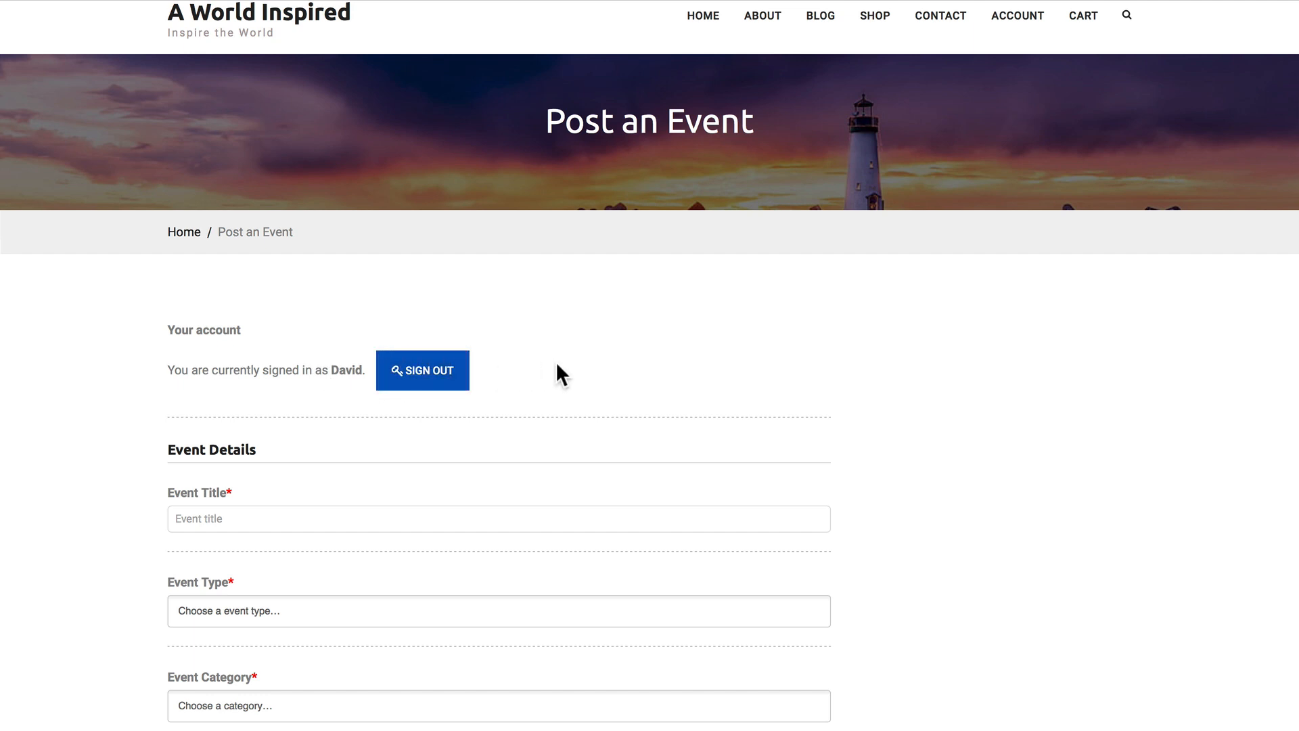
Scroll the public Post an Event form down to the organizer's social links
scroll("down", 3)
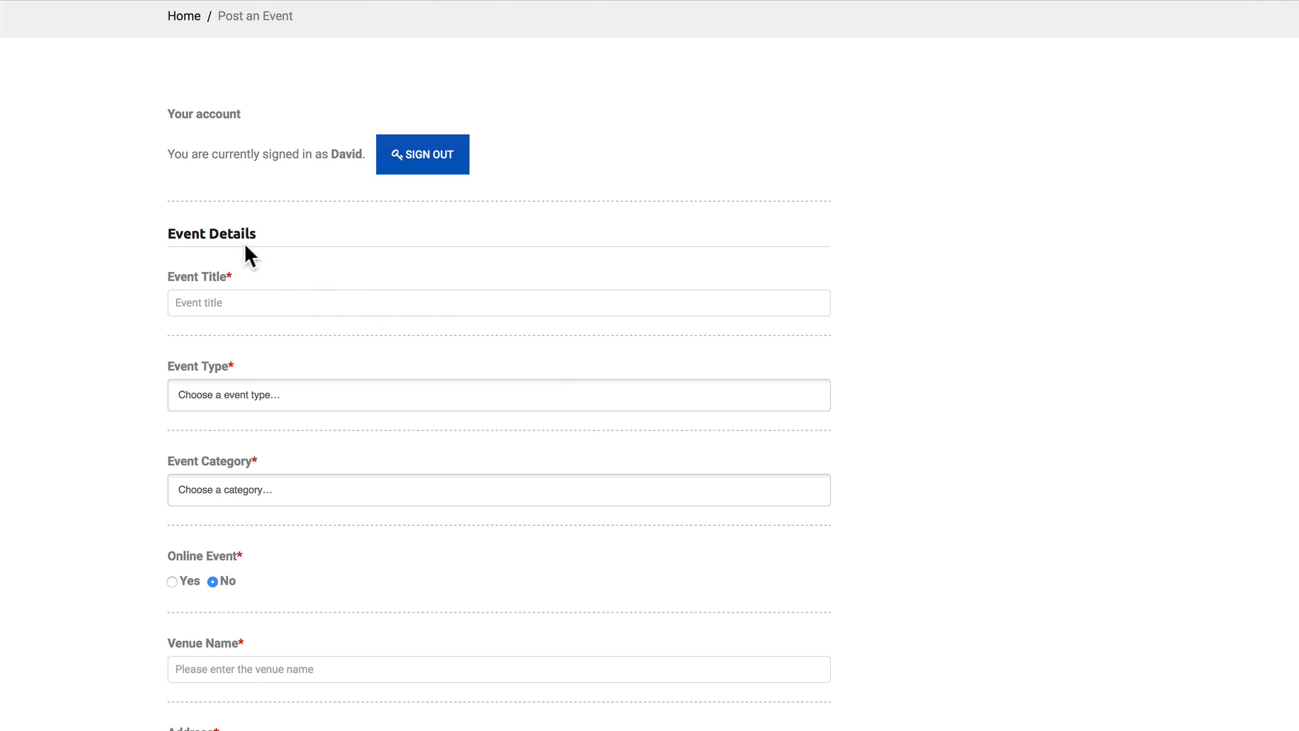
mouse_move(319, 635)
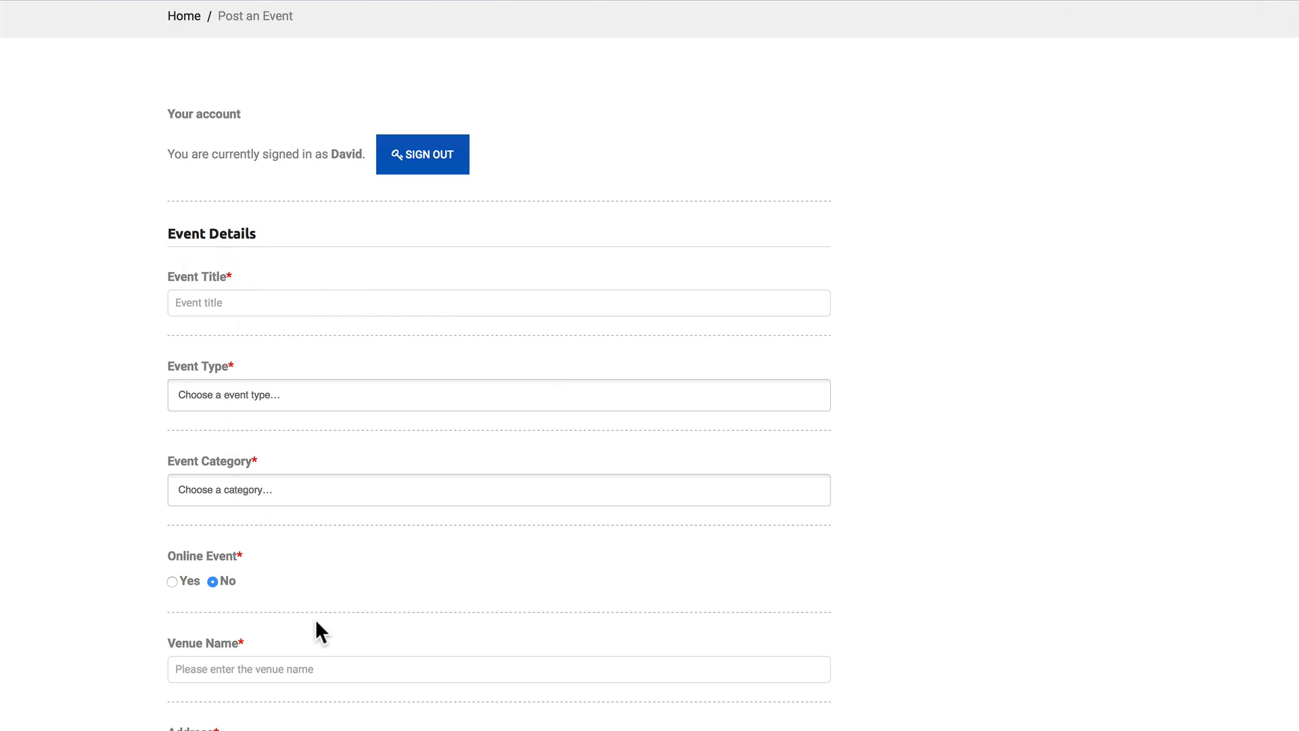
scroll("down", 3)
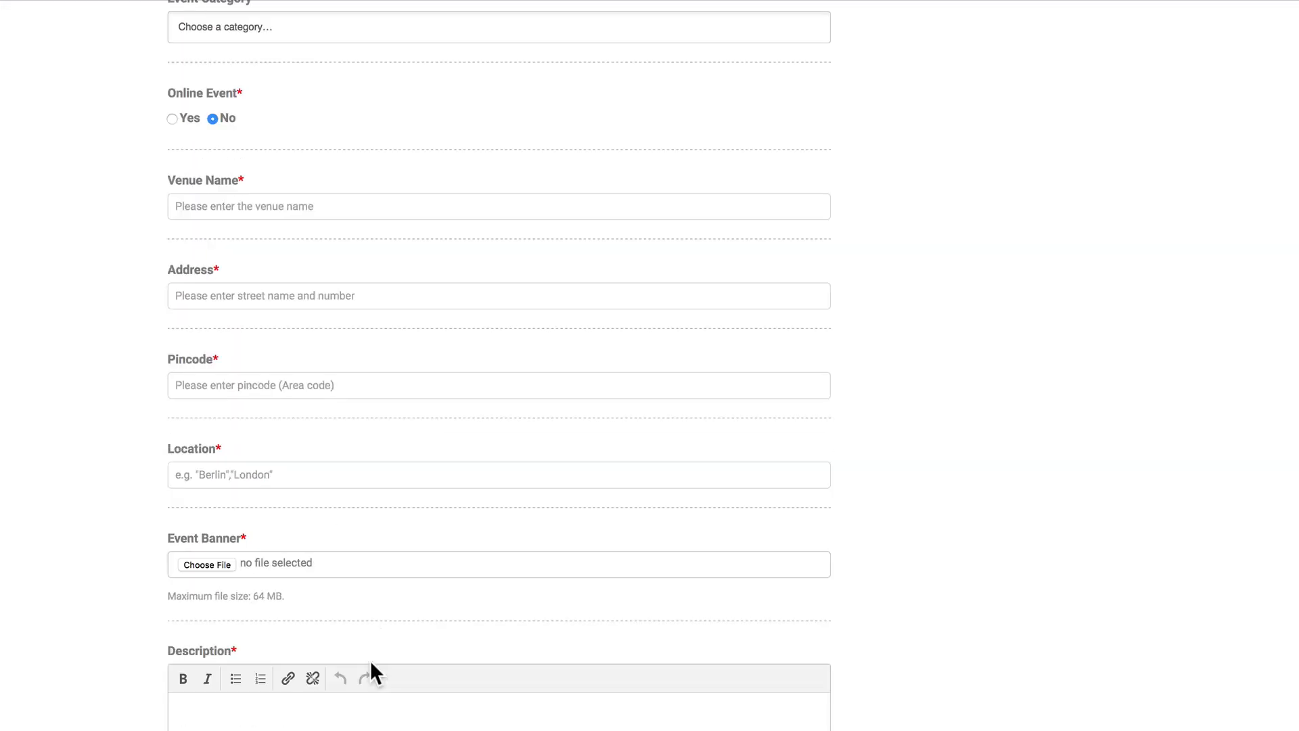
scroll("down", 3)
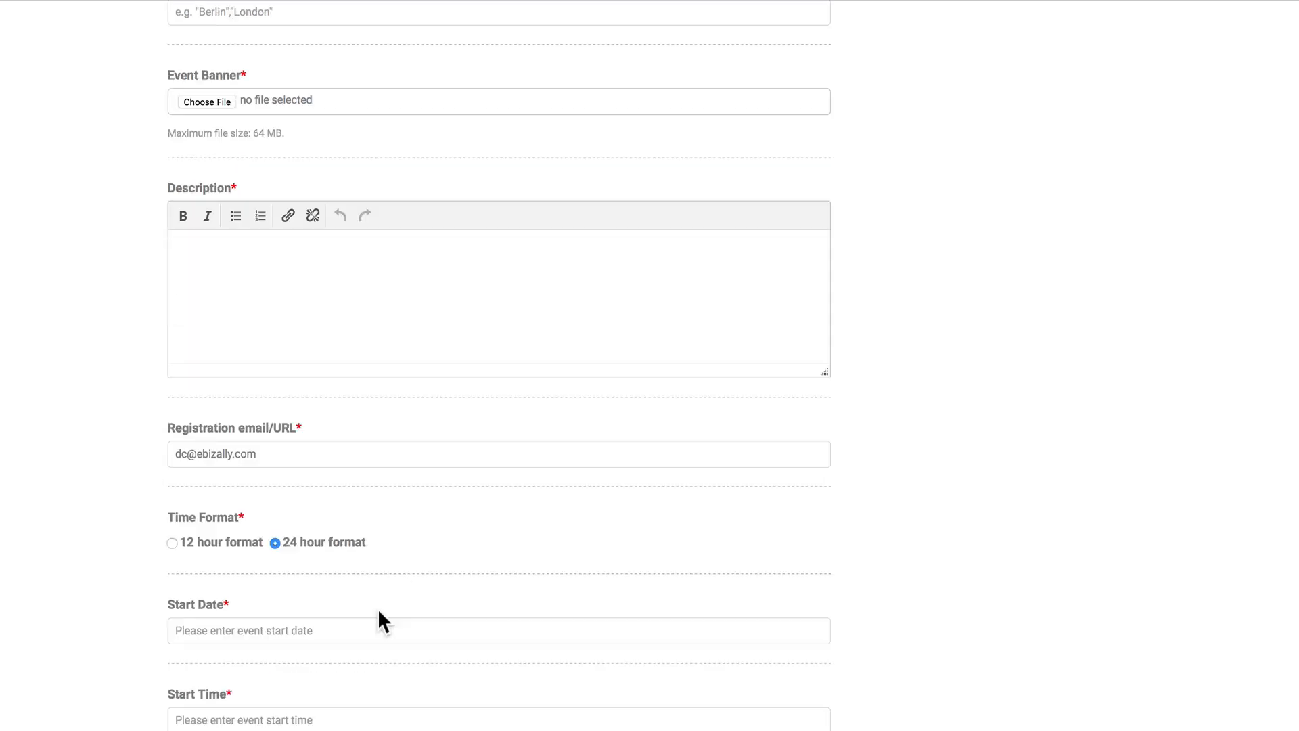
scroll("down", 3)
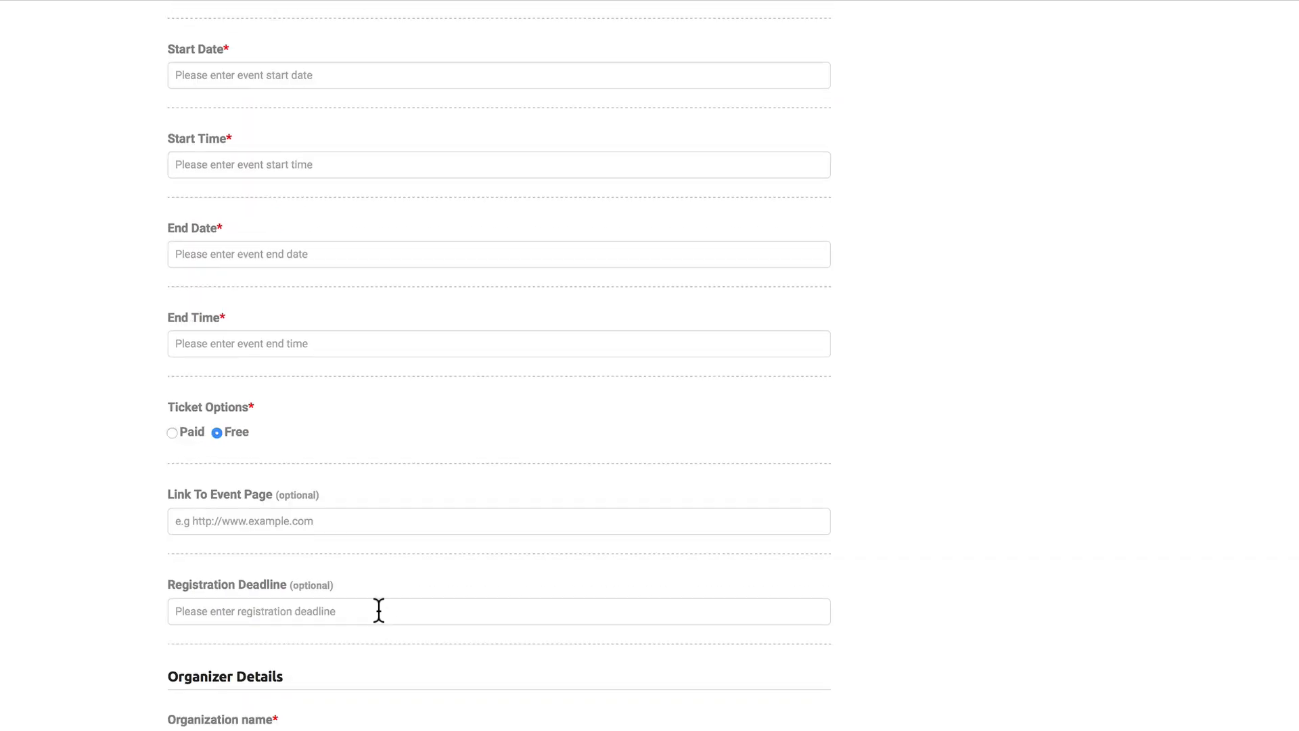
scroll("down", 3)
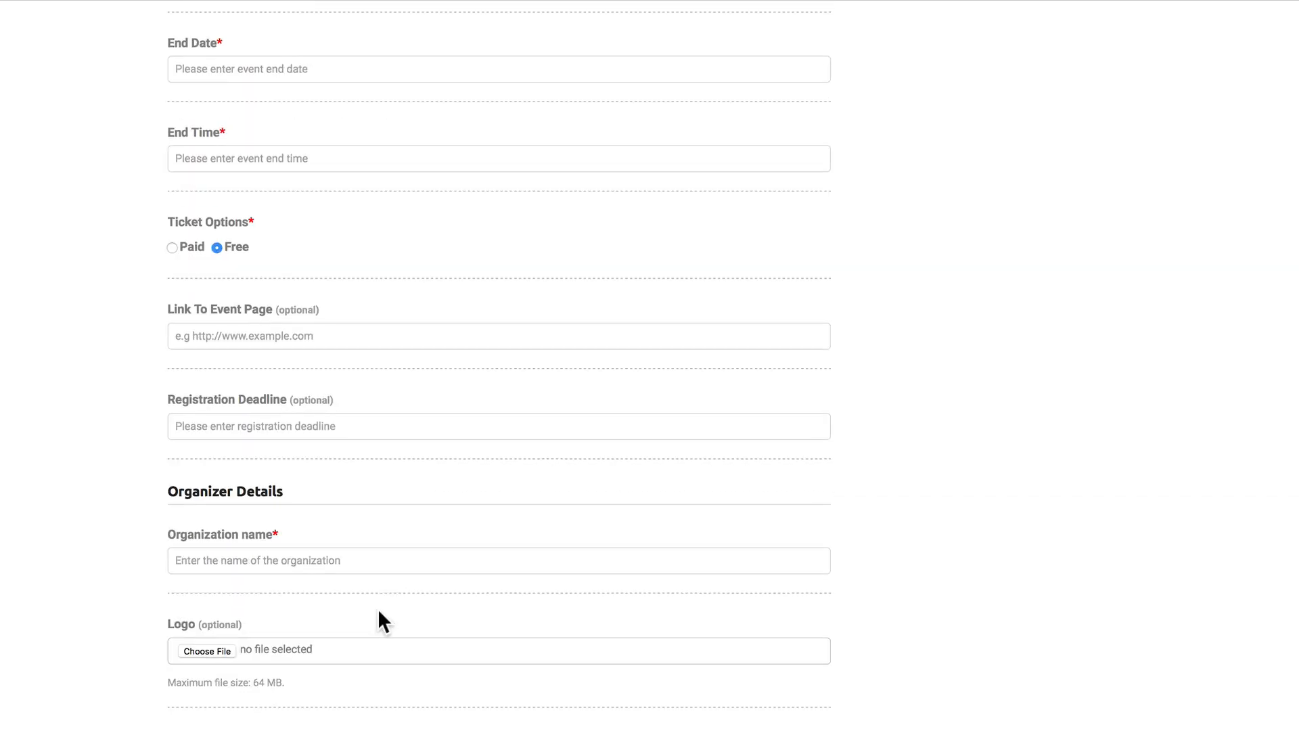
scroll("down", 3)
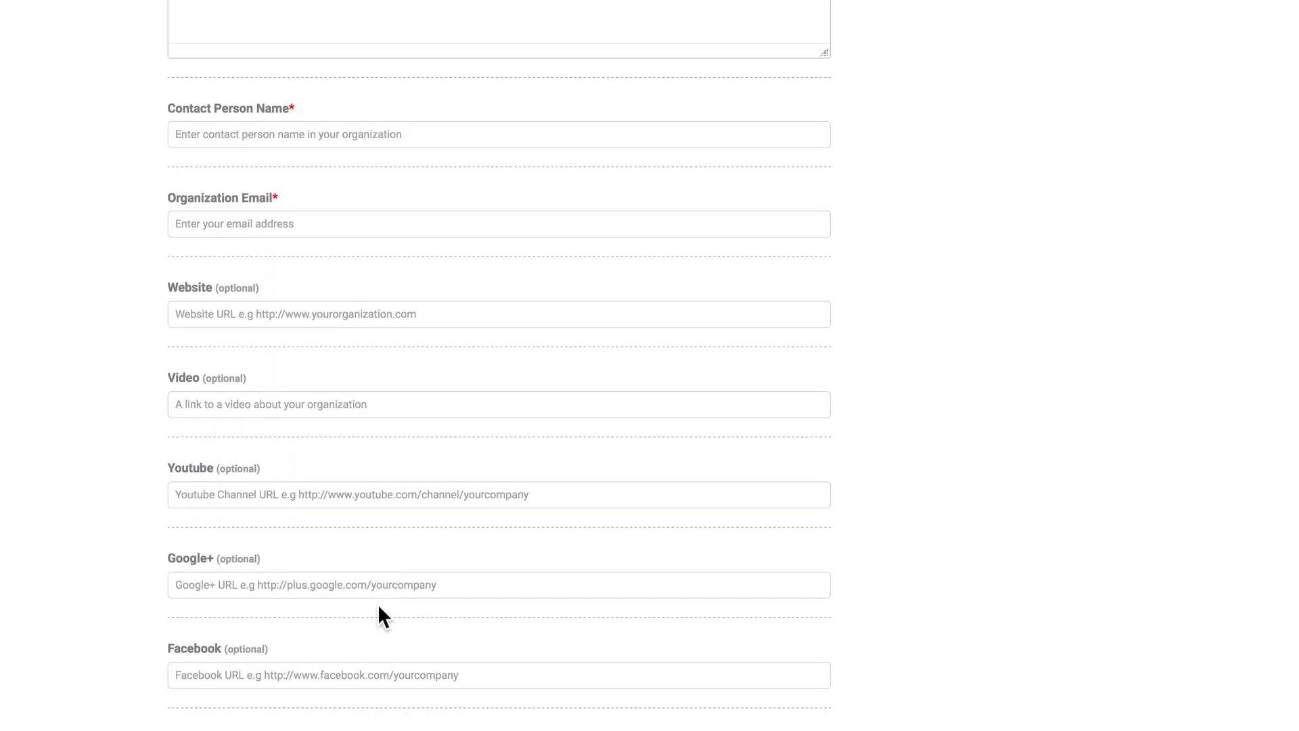
scroll("down", 3)
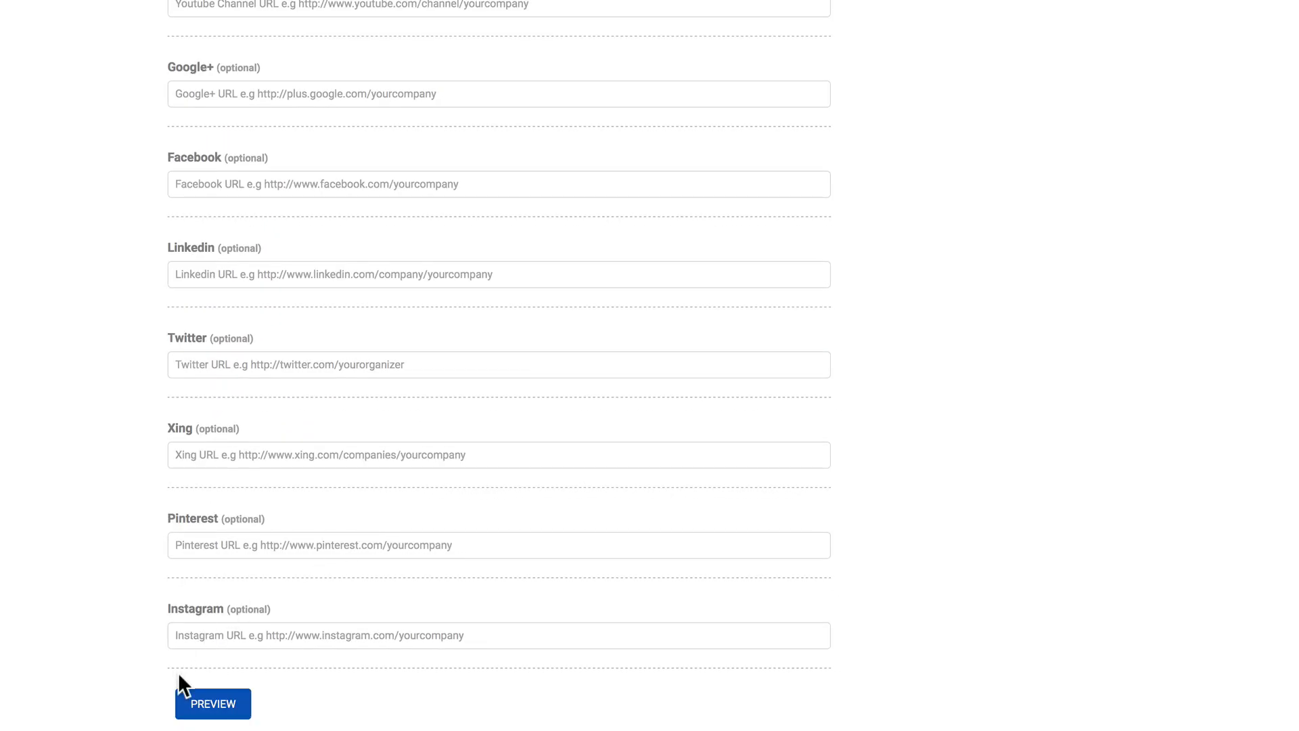
mouse_move(266, 703)
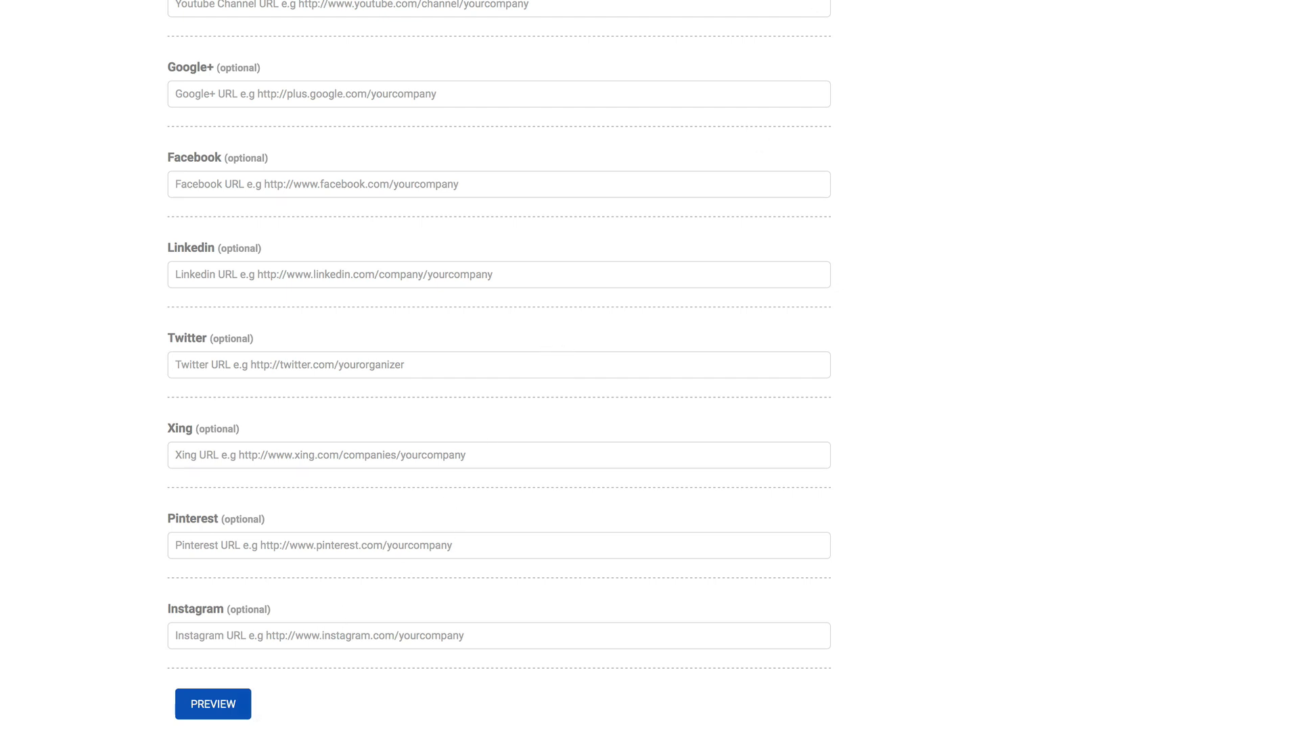
Filter the public events to Boston, then reset the filter to list all events
left_click(212, 703)
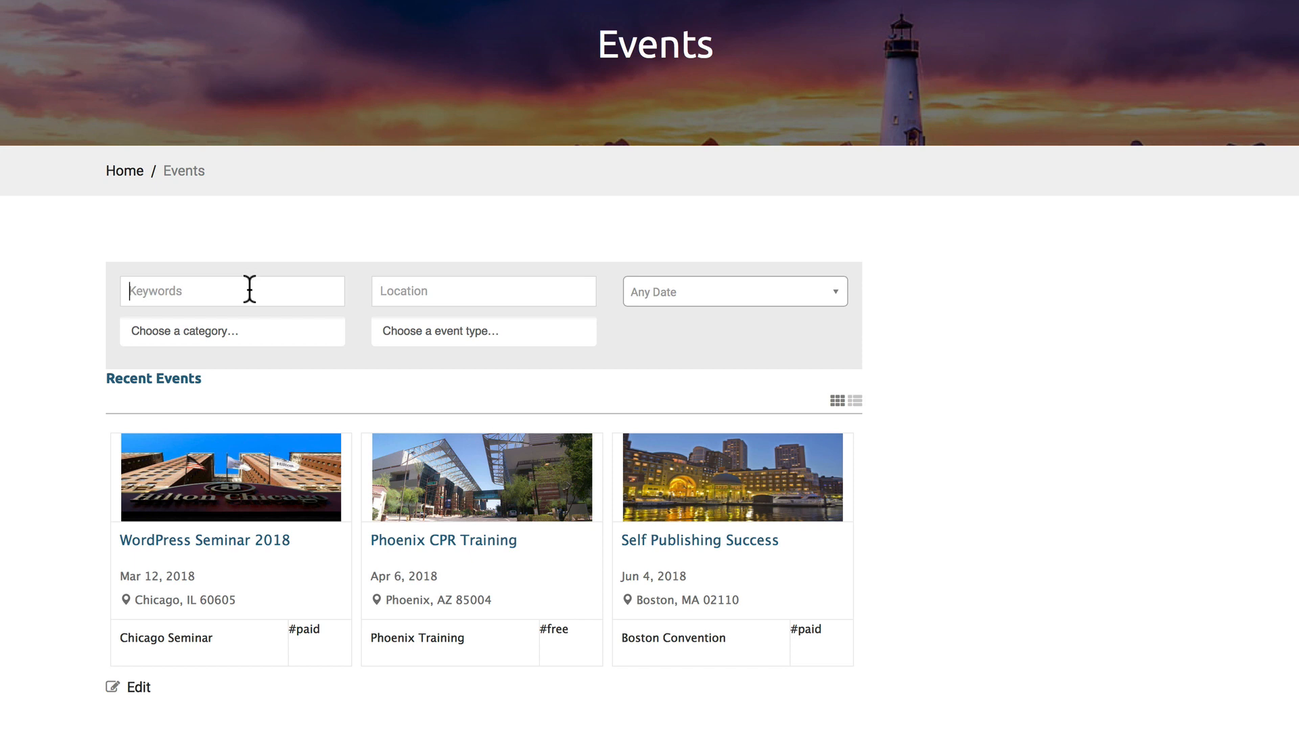
mouse_move(411, 291)
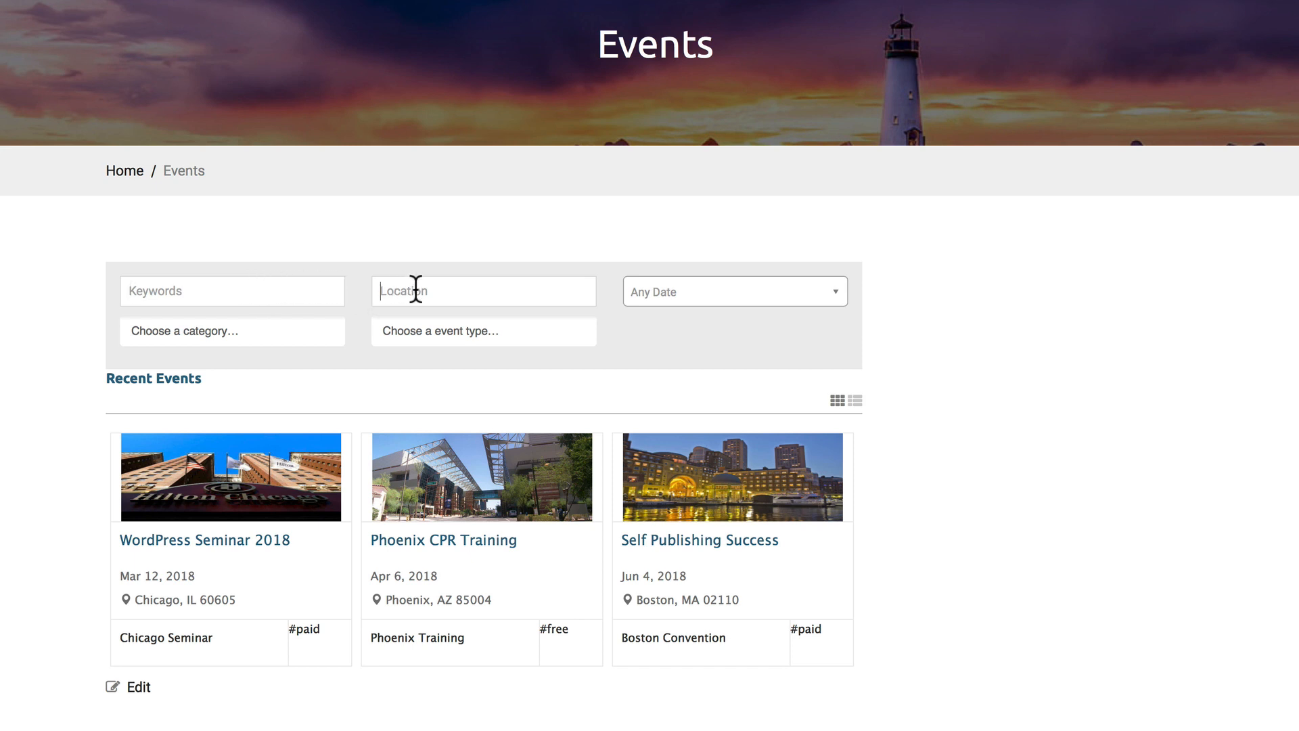
type("boston")
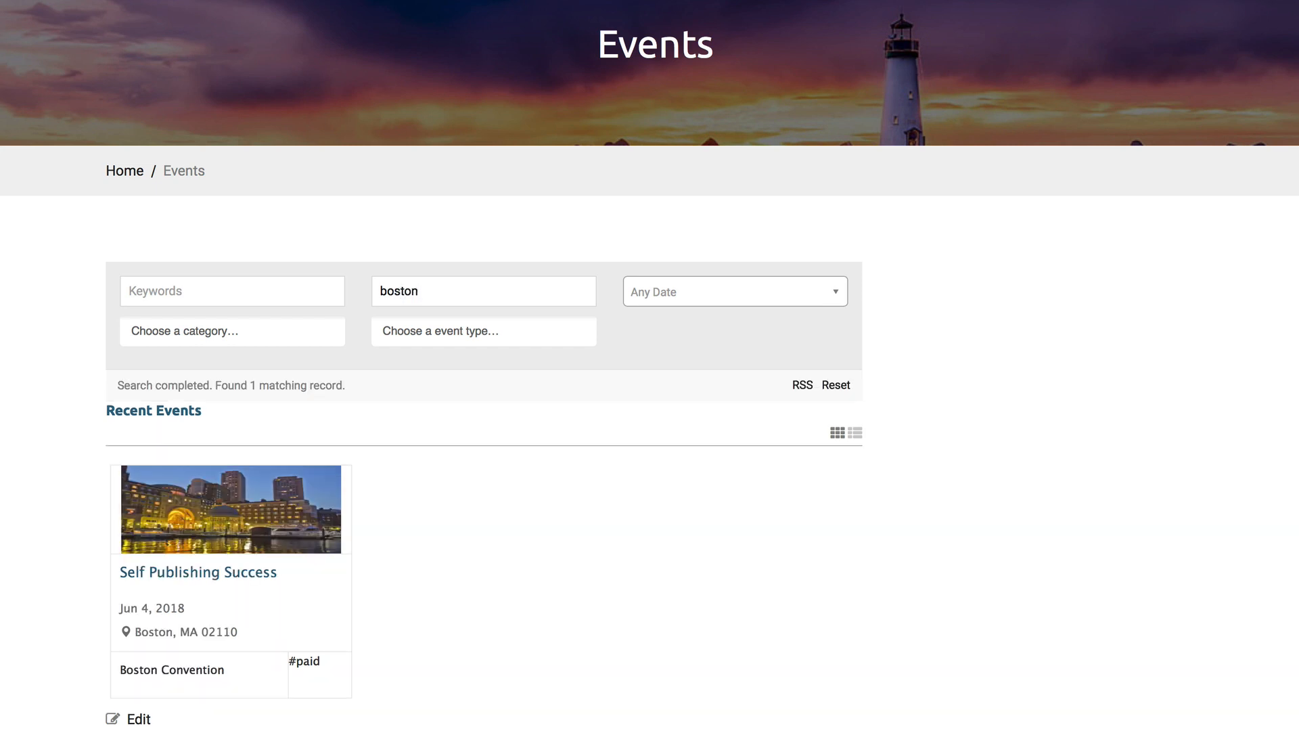
mouse_move(813, 360)
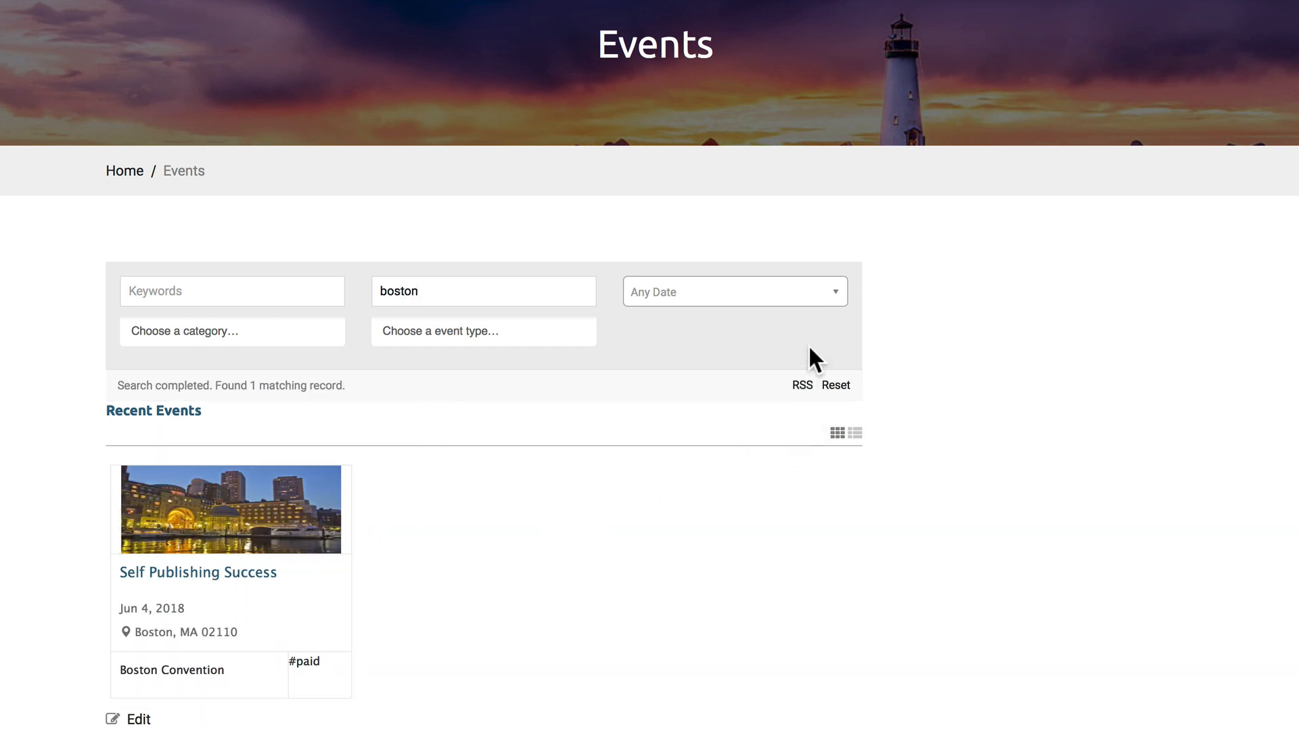
left_click(735, 292)
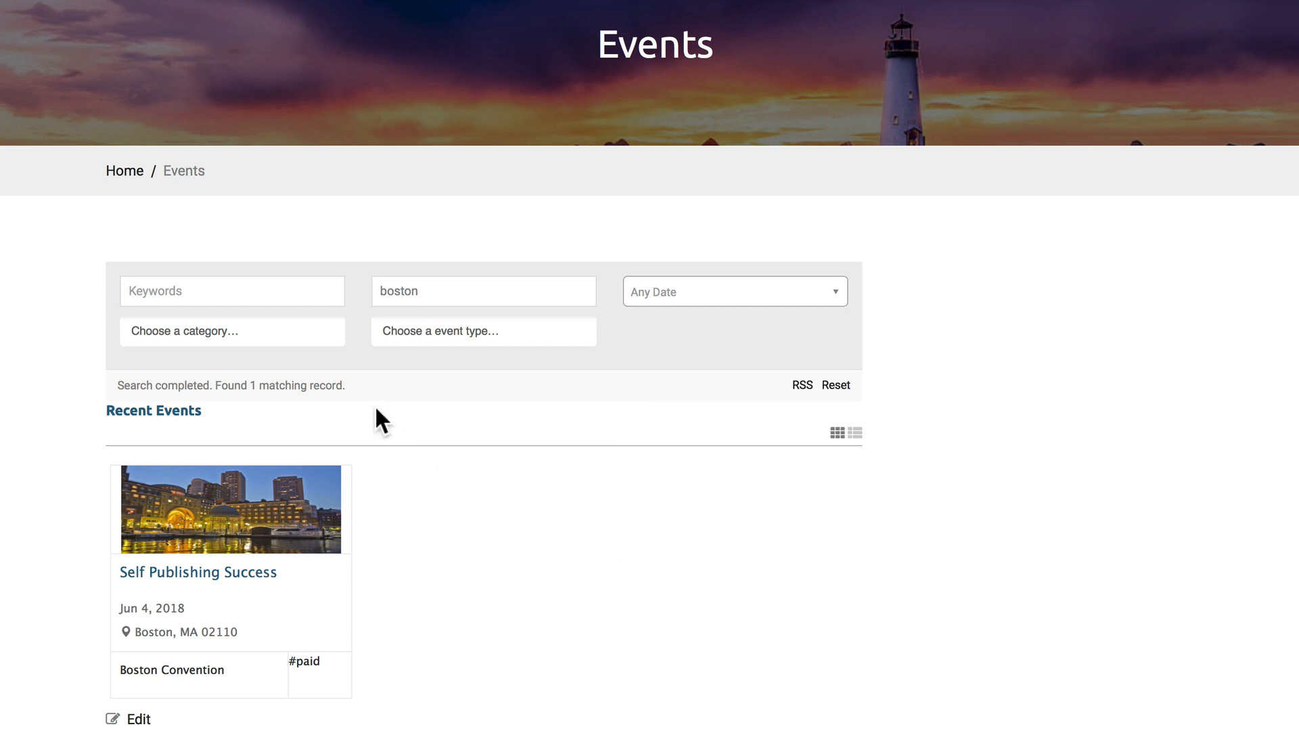
left_click(483, 291)
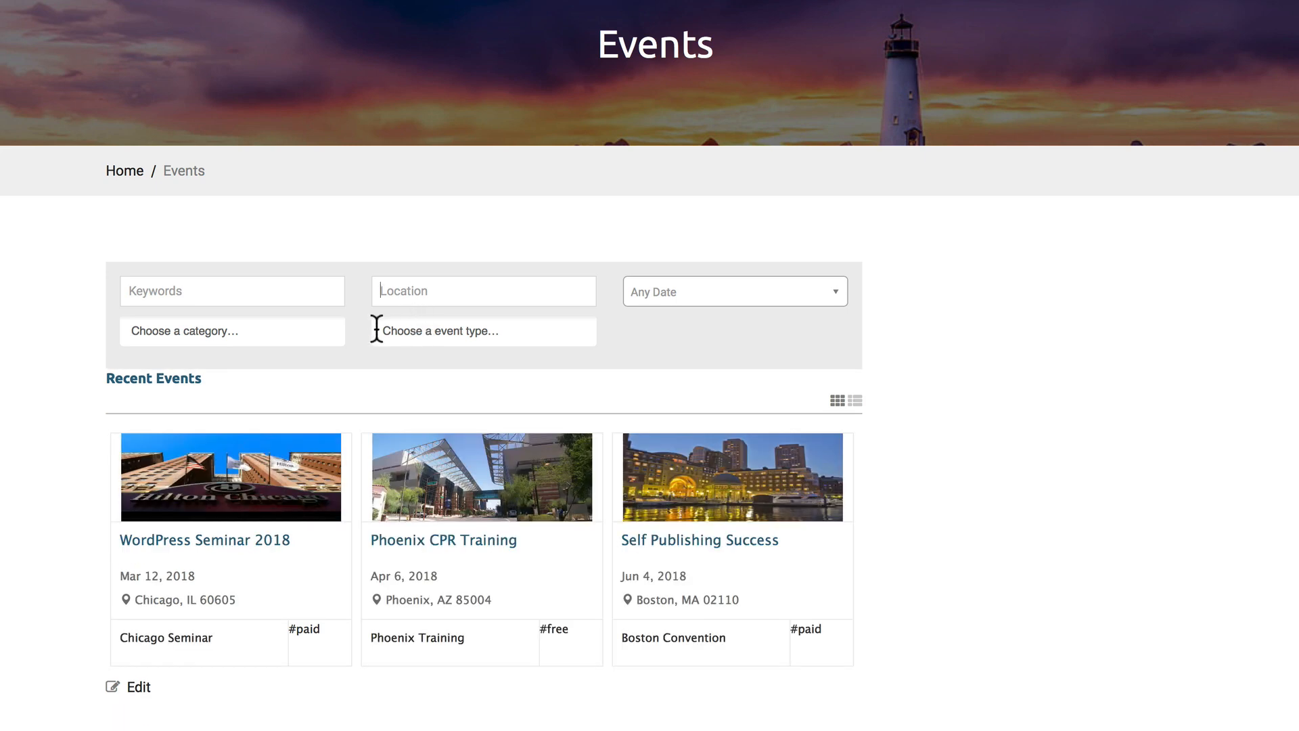
Show the events as a list and view the WordPress Seminar 2018 event page
left_click(233, 330)
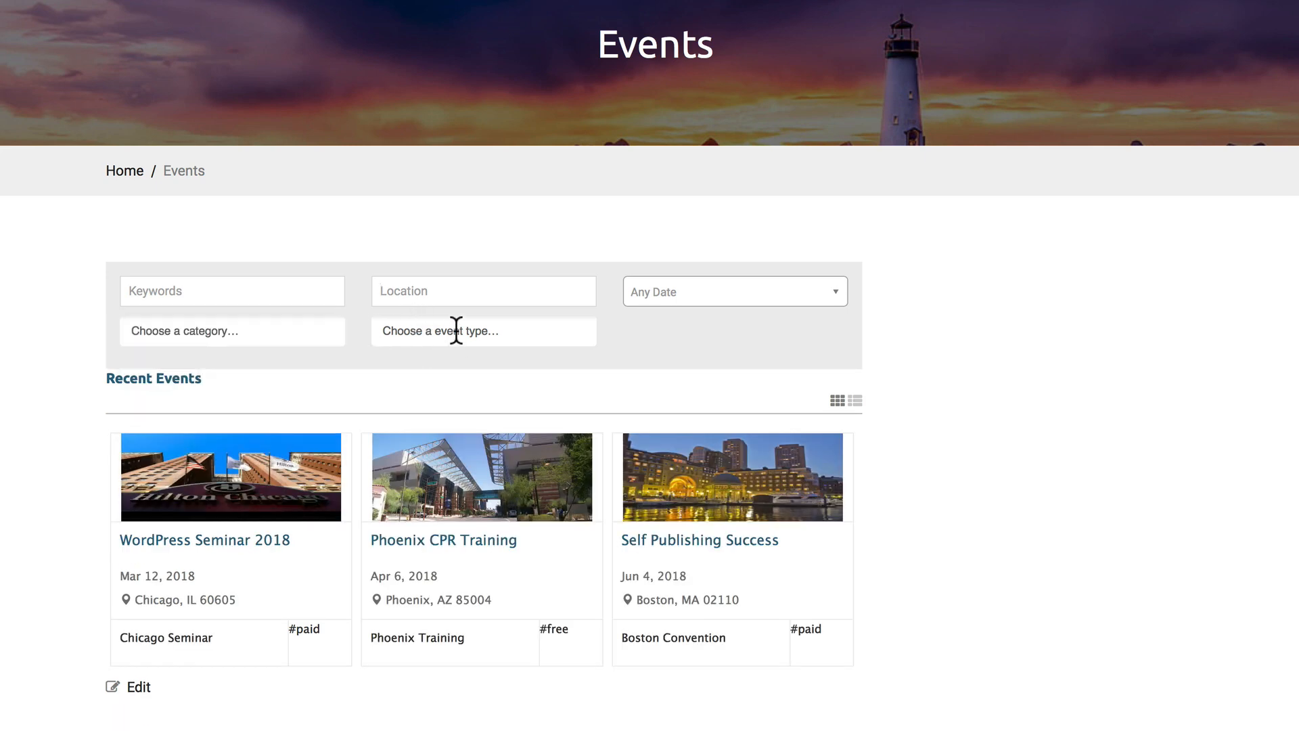
left_click(483, 330)
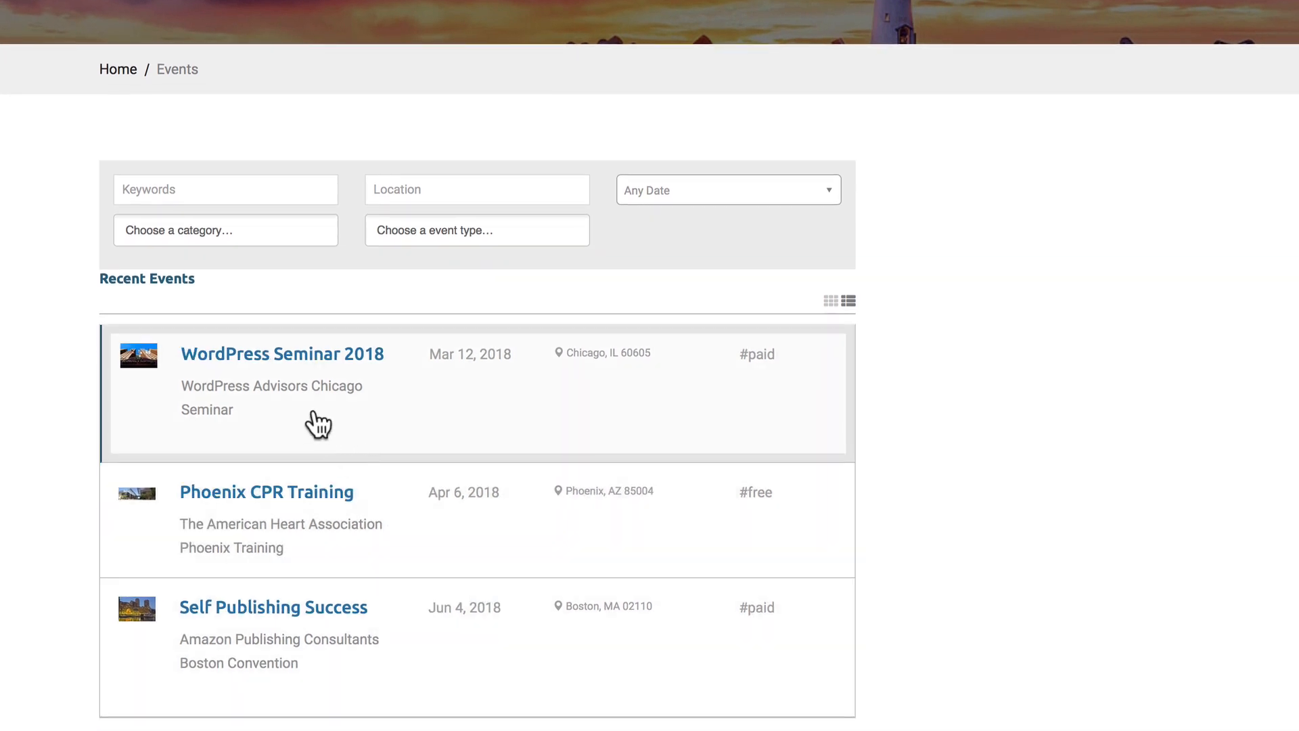
left_click(282, 355)
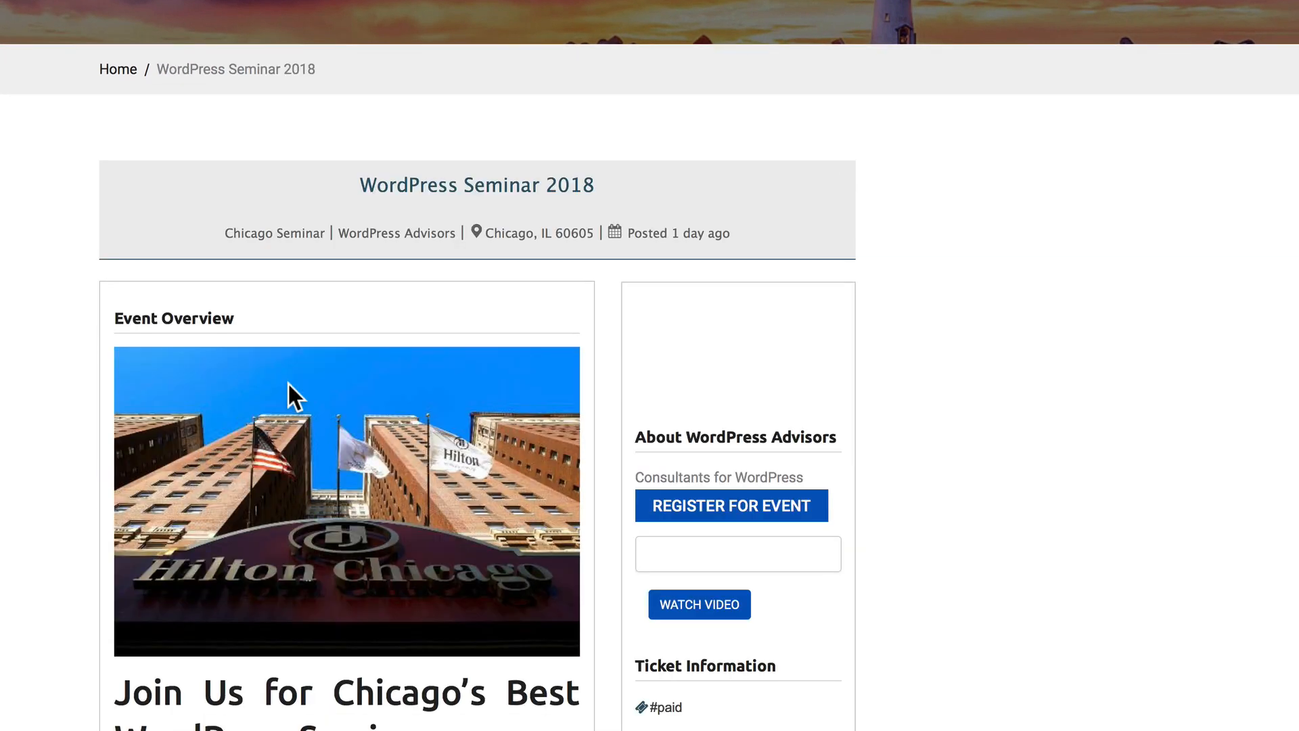
scroll("down", 3)
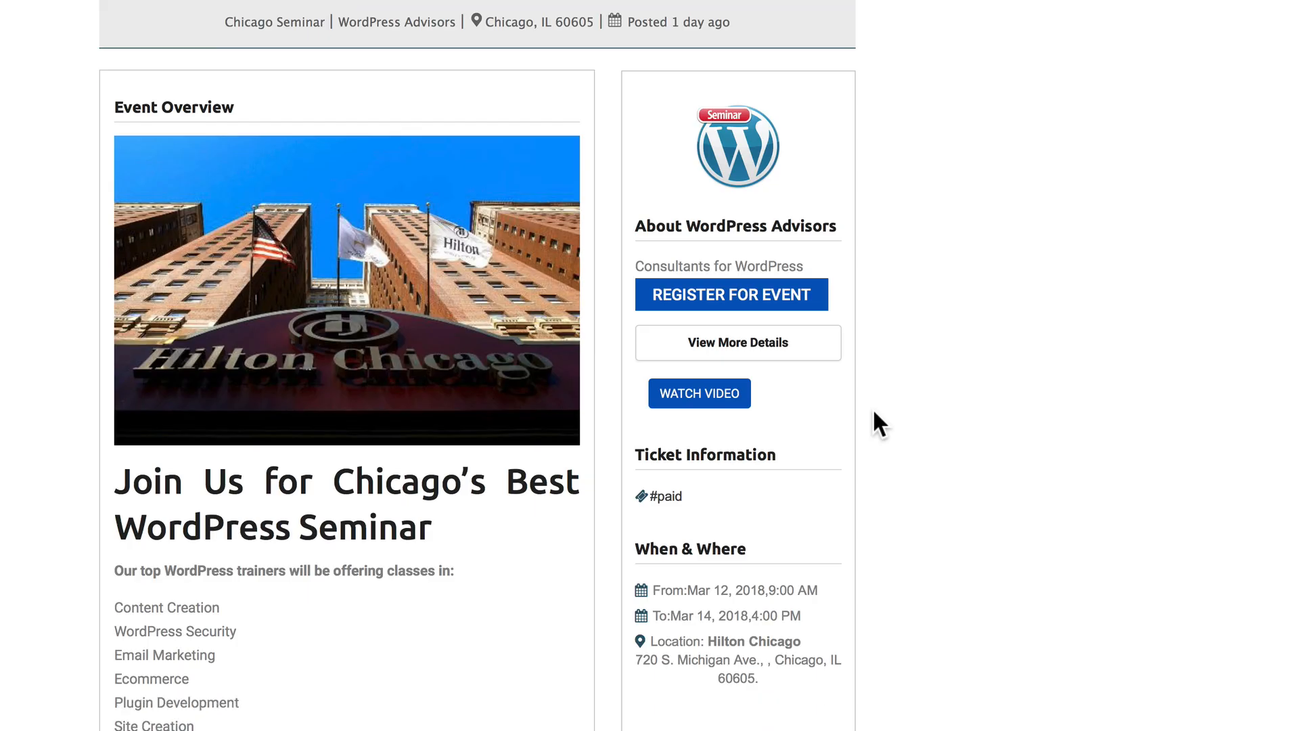
scroll("down", 3)
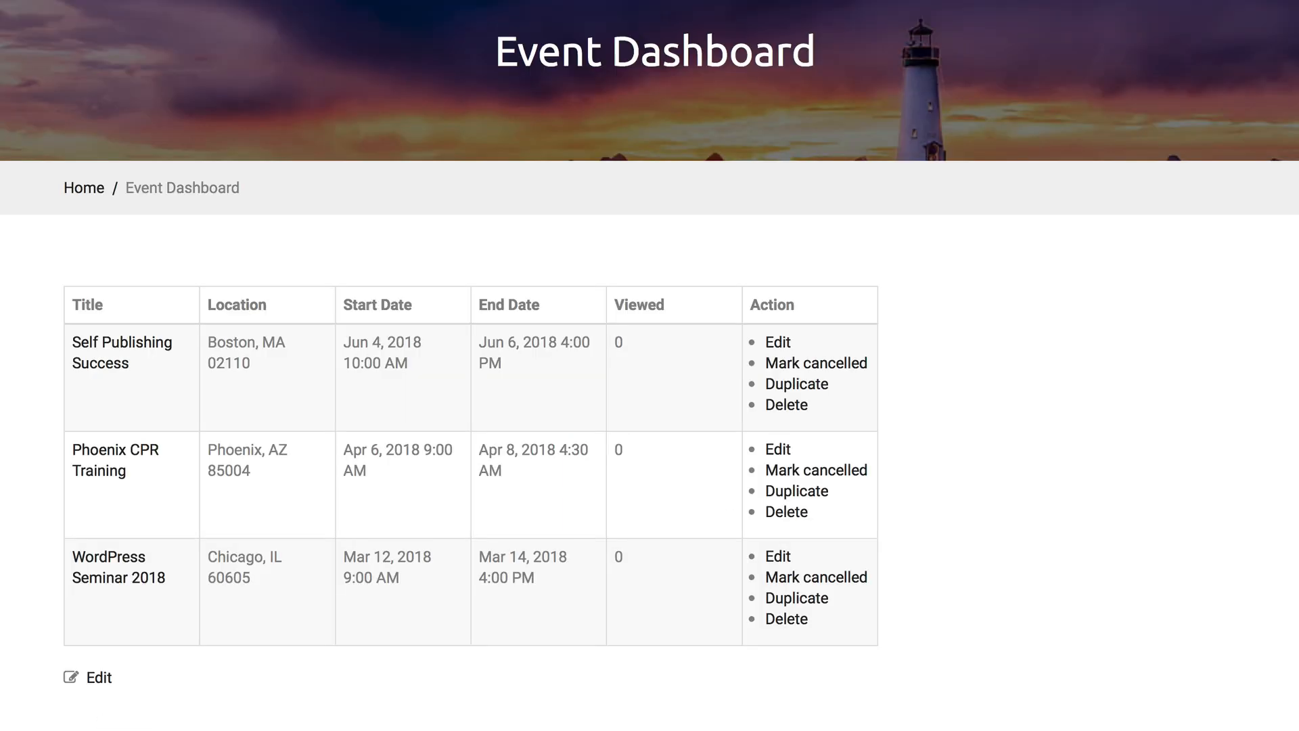
mouse_move(142, 346)
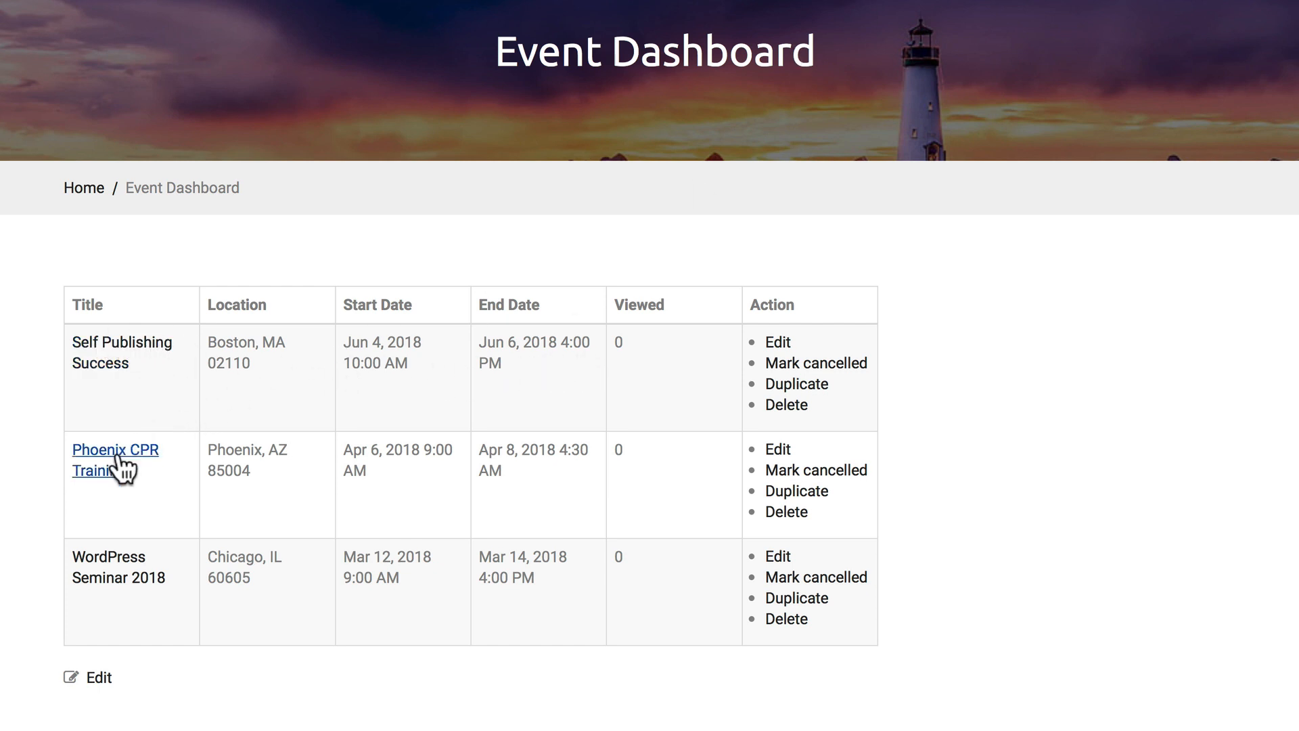
From the front-end Event Dashboard, open Self Publishing Success for editing and review its form
left_click(103, 449)
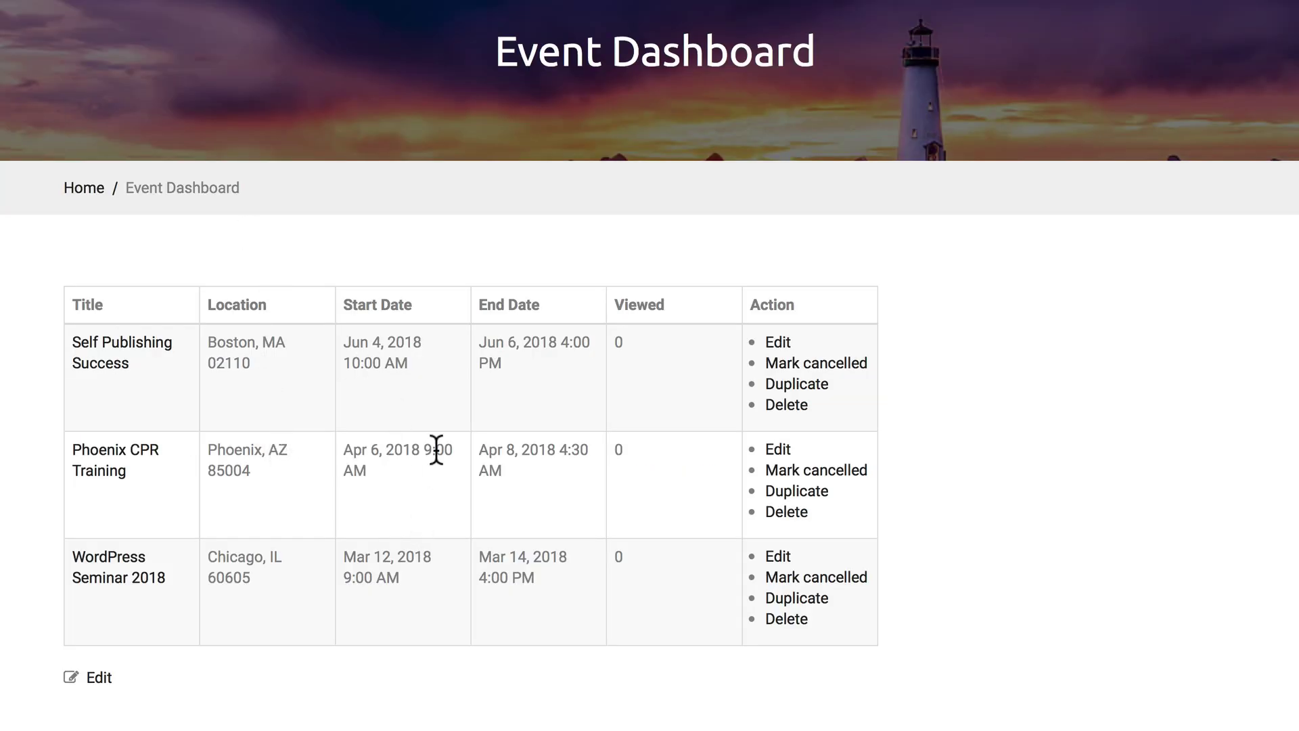
mouse_move(662, 438)
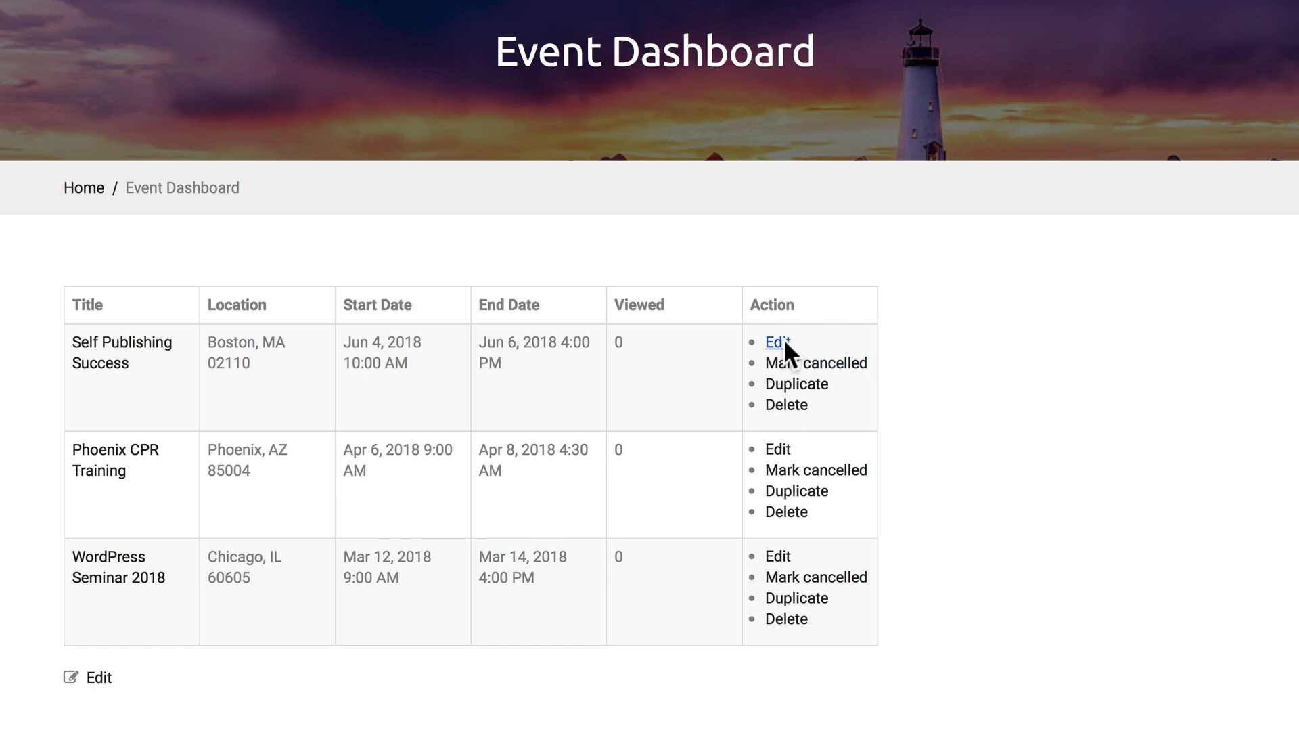
left_click(777, 341)
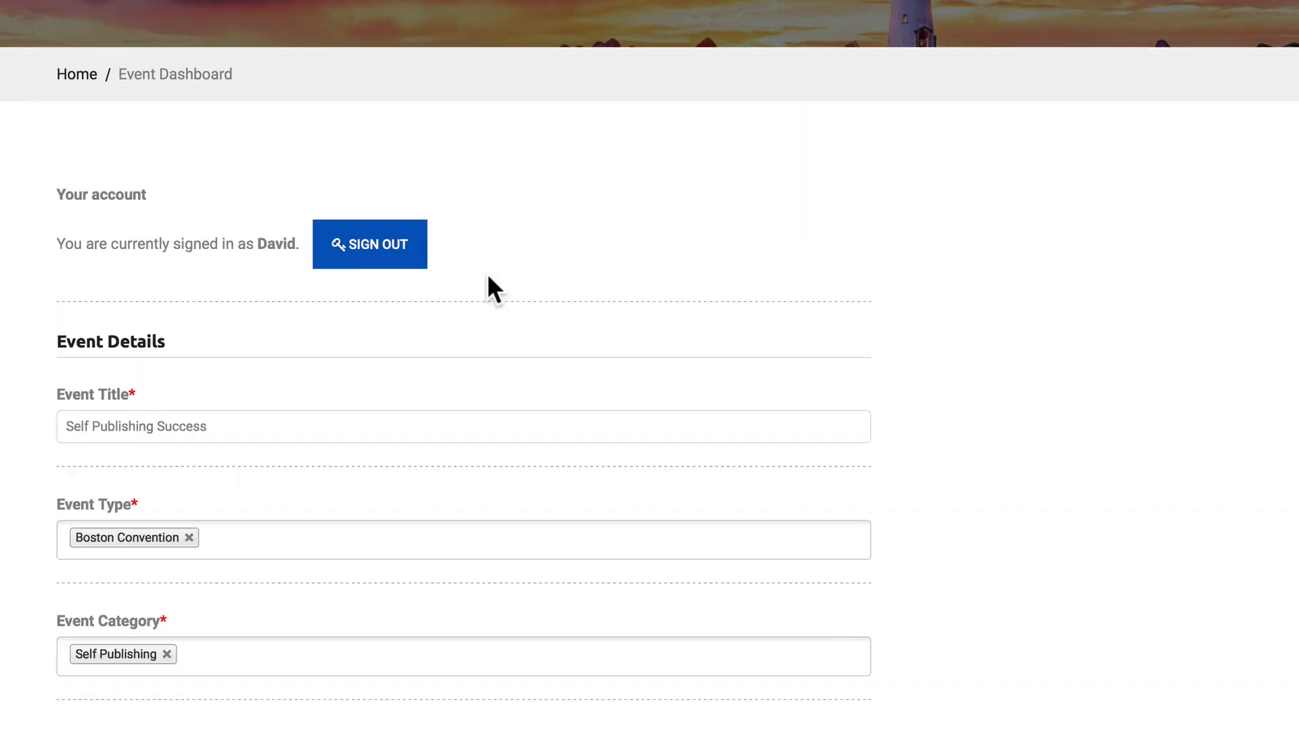
scroll("down", 3)
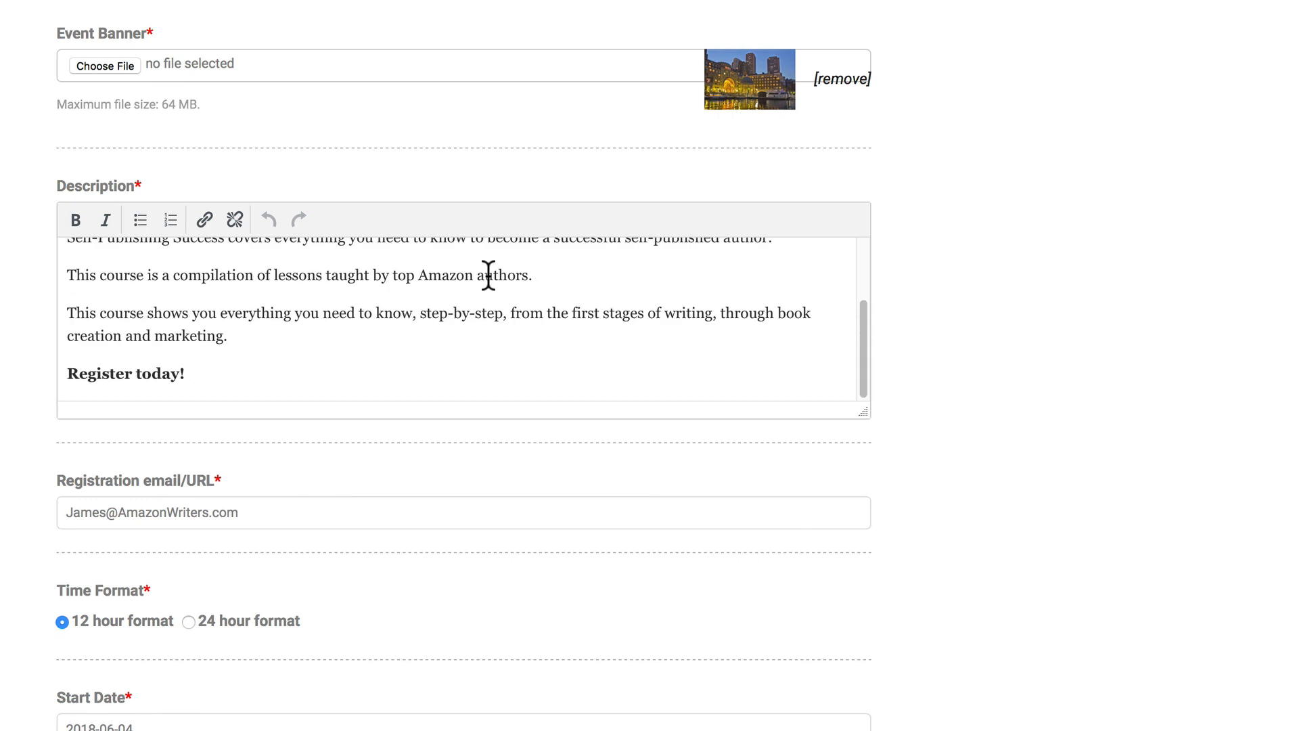
scroll("down", 3)
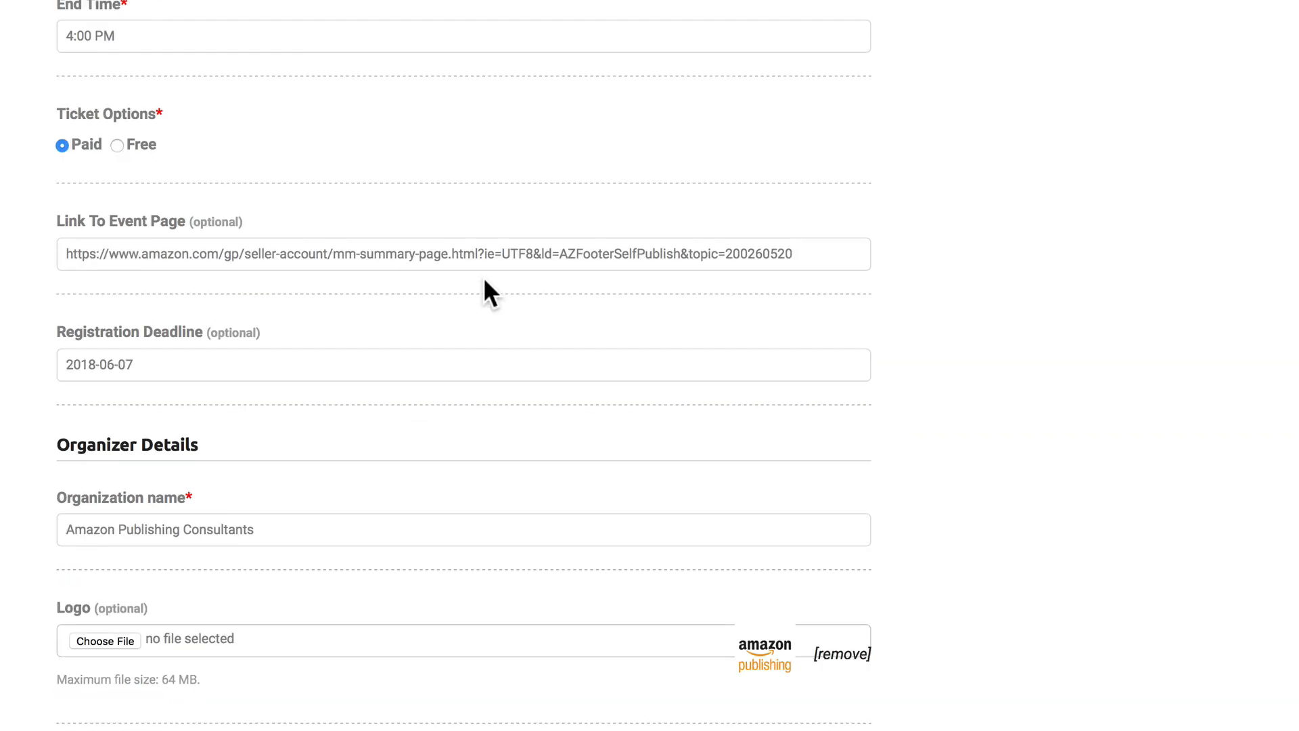
scroll("down", 3)
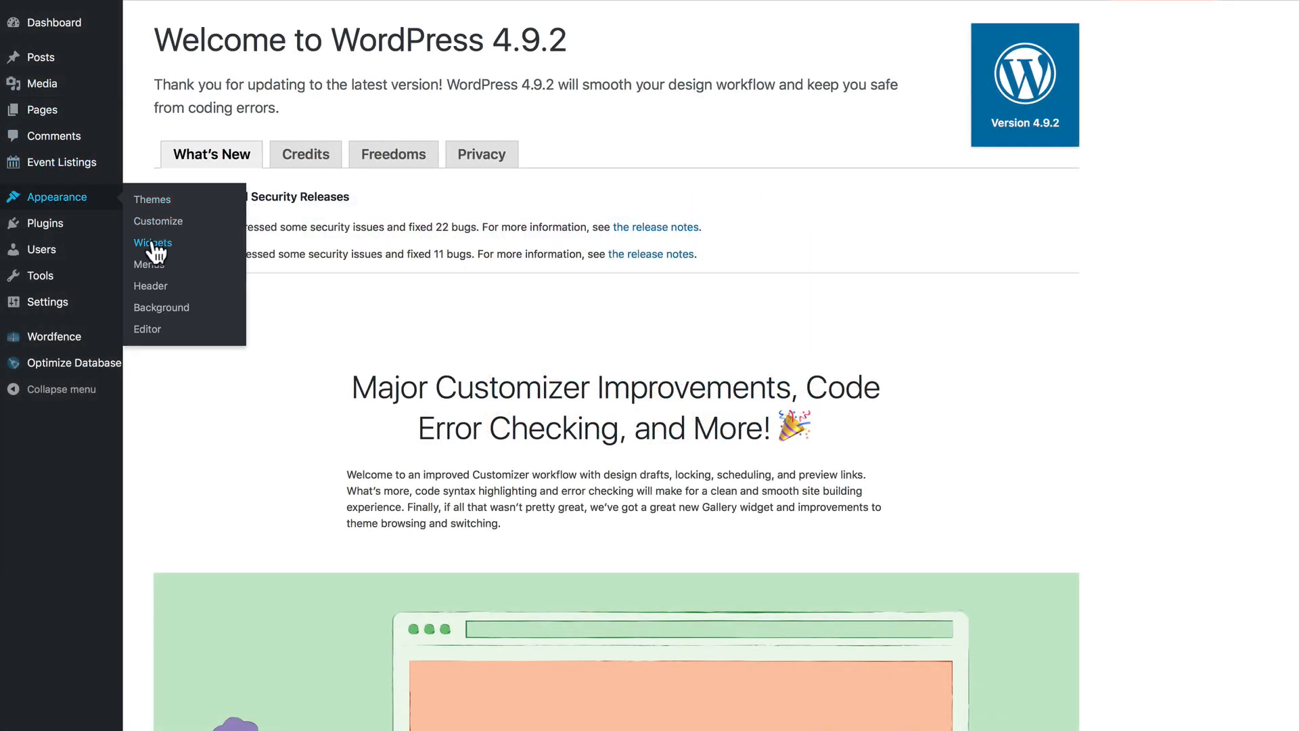
In Appearance > Widgets, move the Featured Events widget into Footer Widget 1
left_click(151, 243)
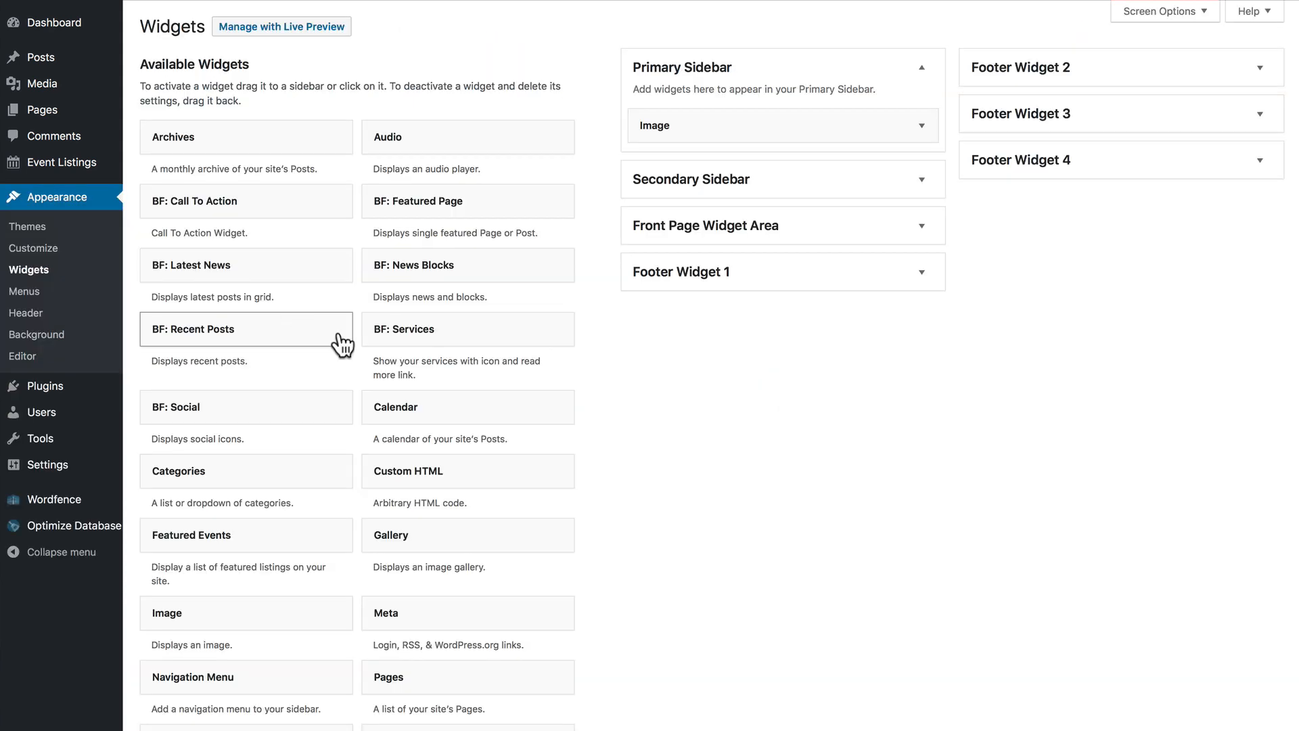
scroll("down", 3)
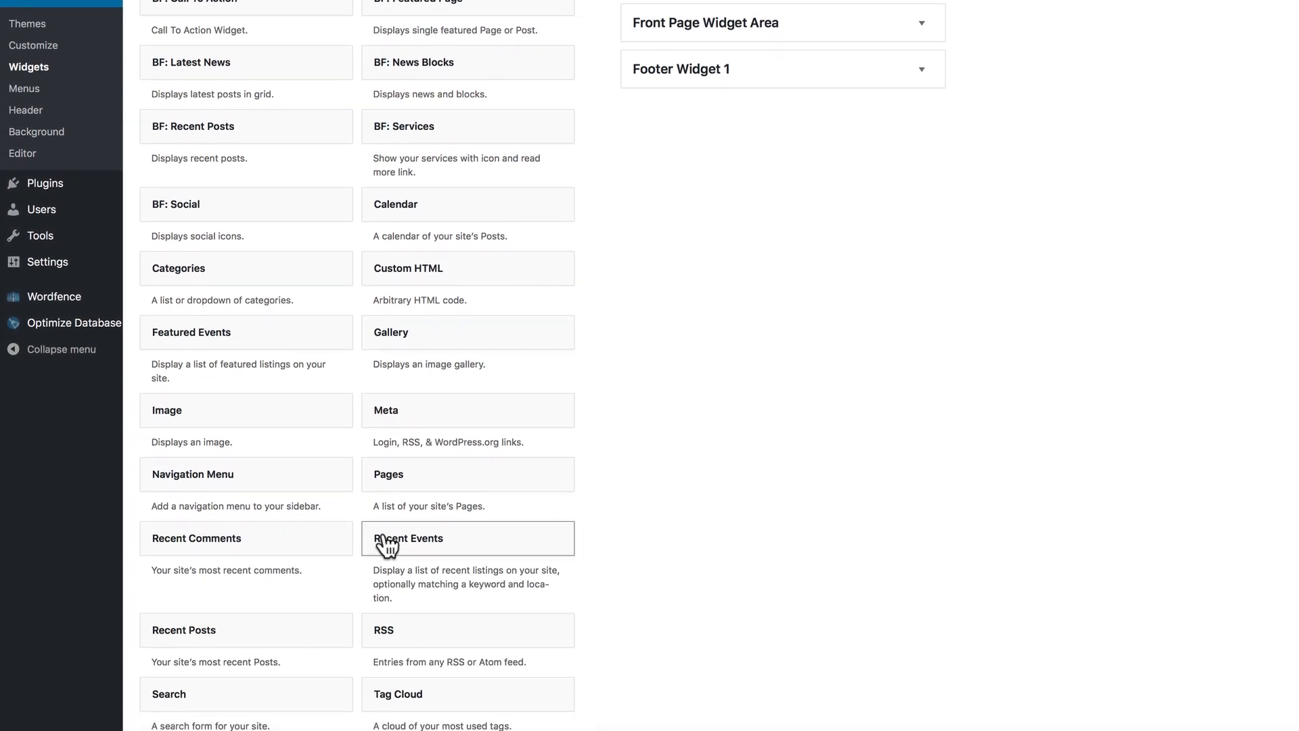
scroll("down", 3)
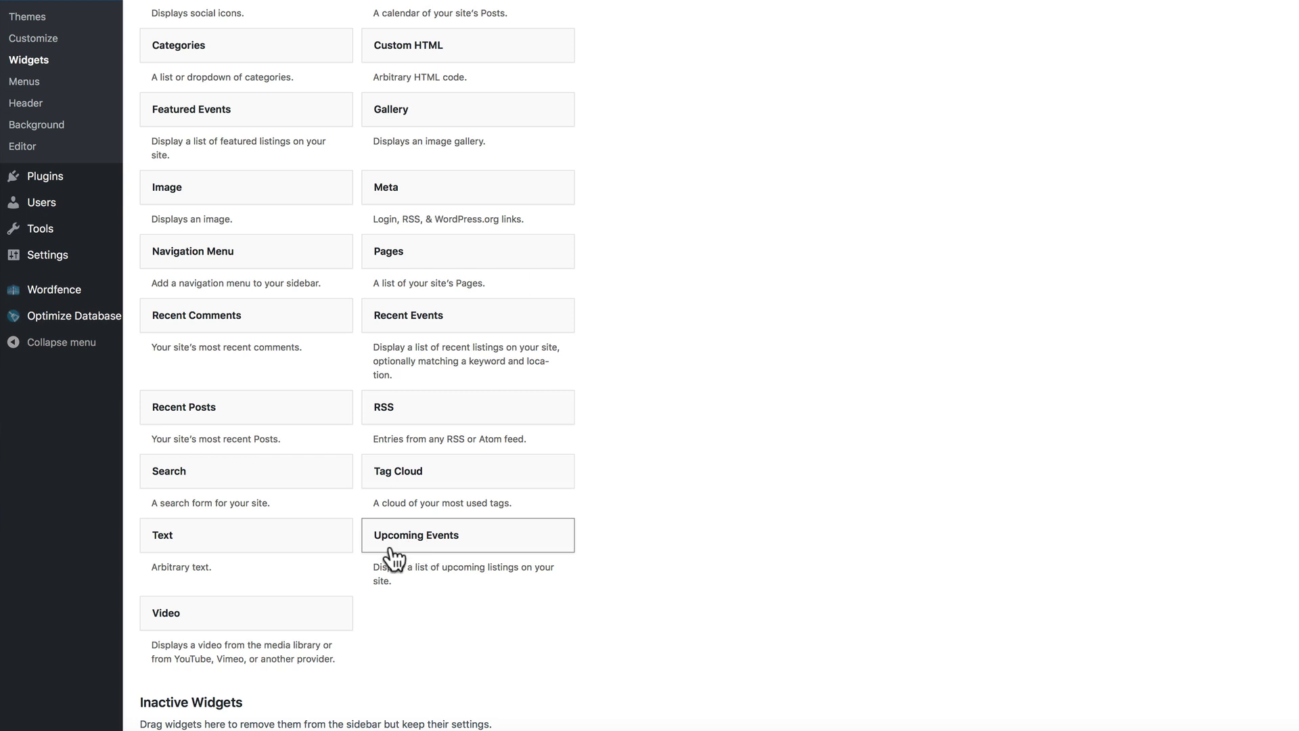
mouse_move(206, 123)
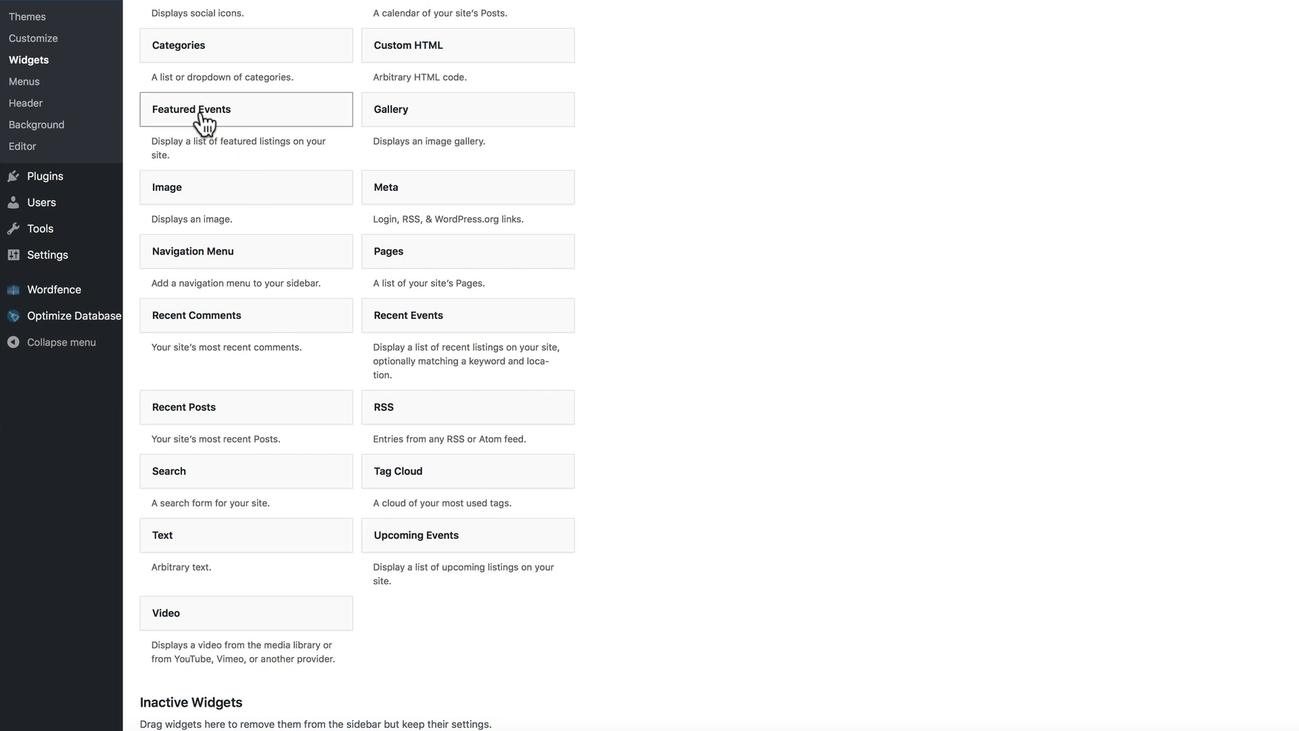
left_click_drag(203, 110, 708, 65)
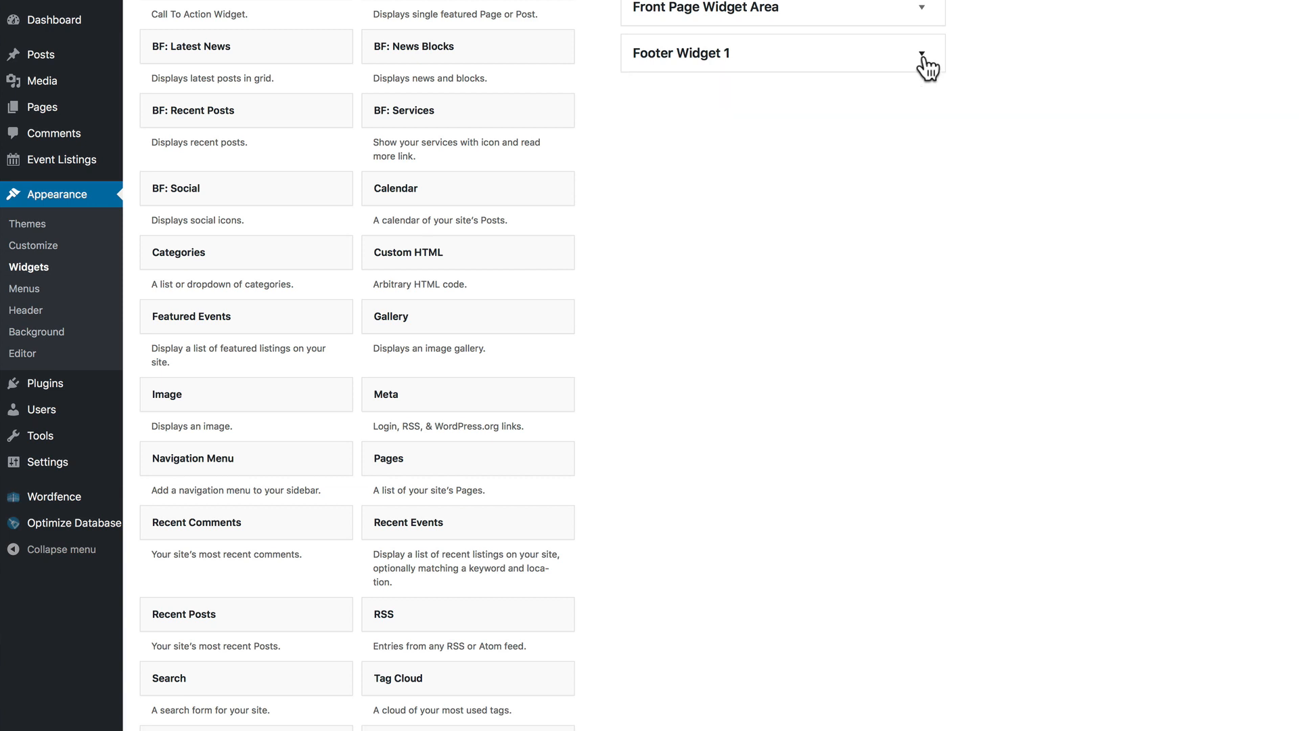
Add the Recent Events widget to Footer Widget 1 and set its location filter
scroll("down", 3)
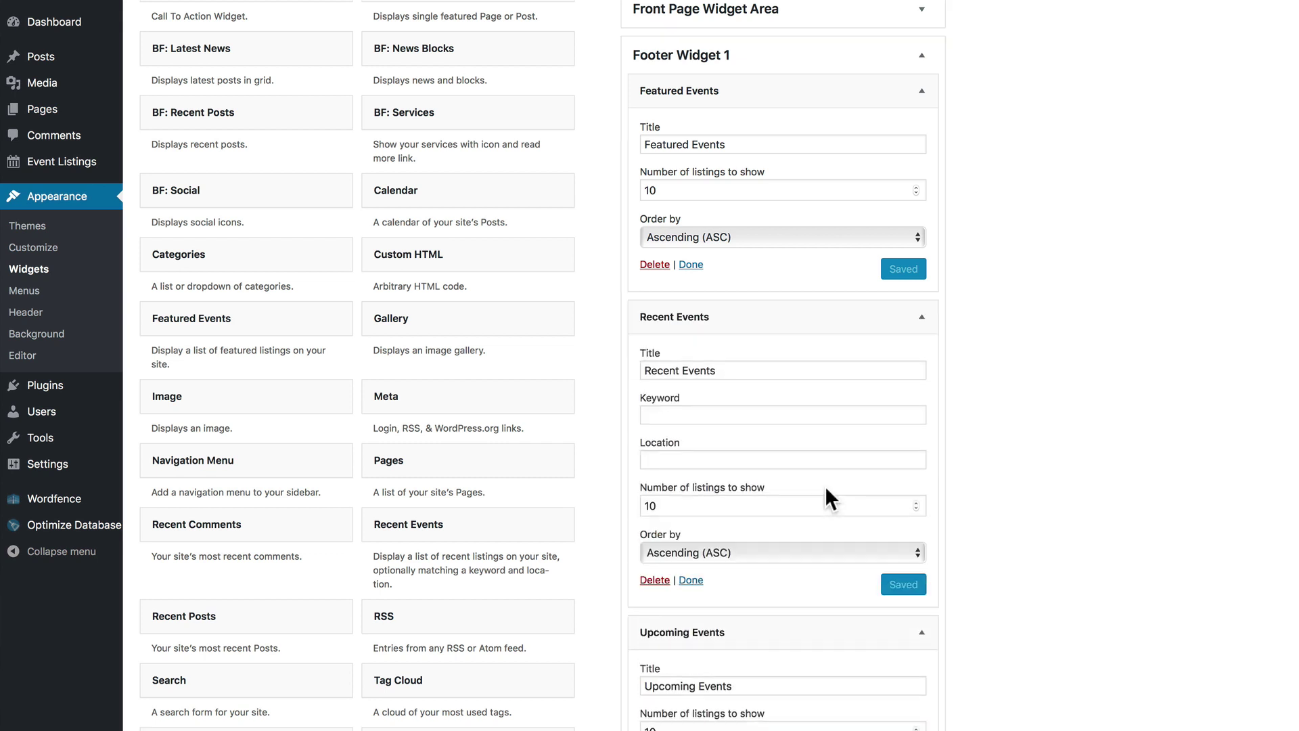
mouse_move(737, 318)
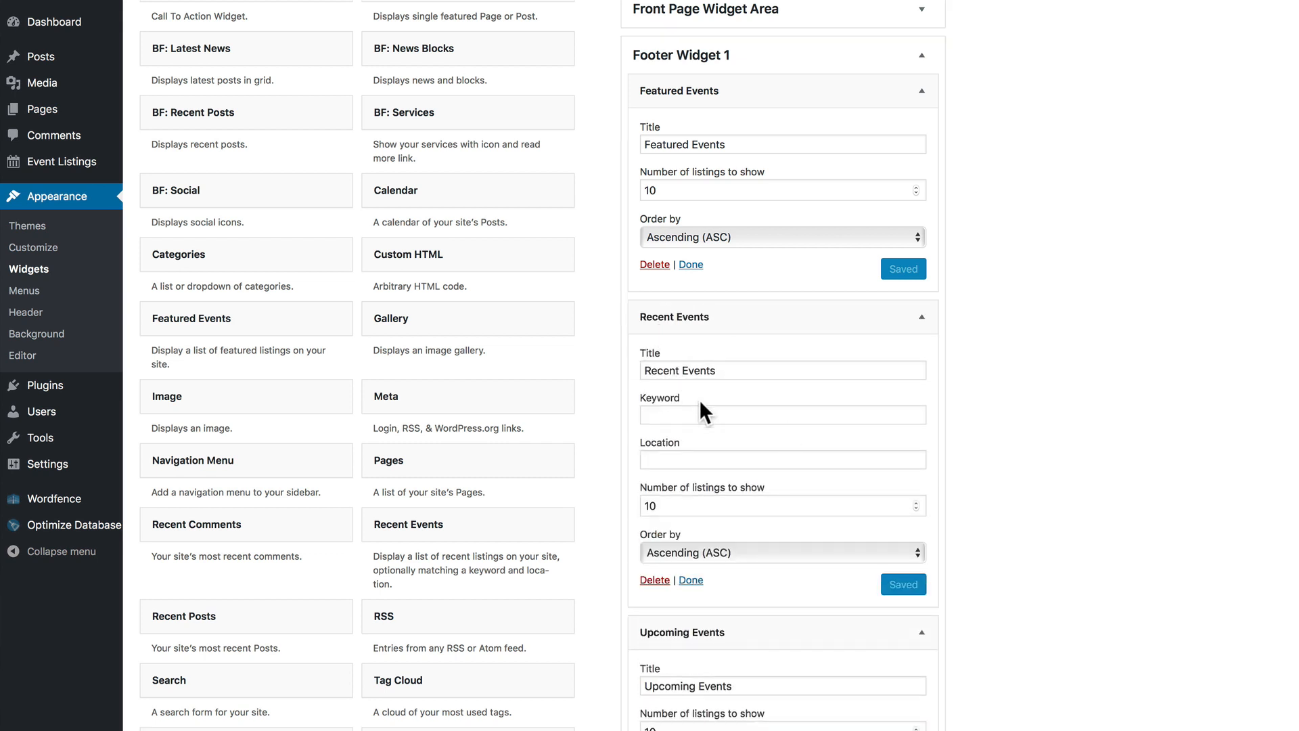
mouse_move(710, 455)
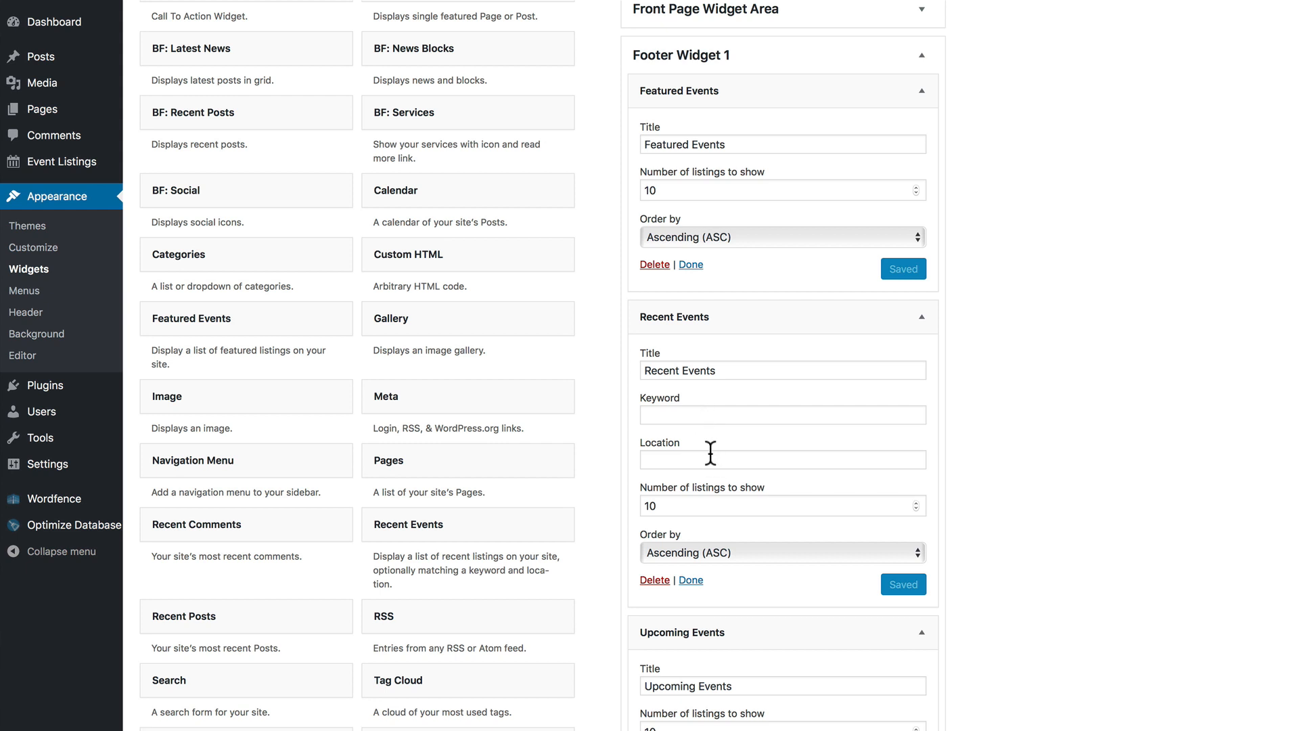
left_click(782, 459)
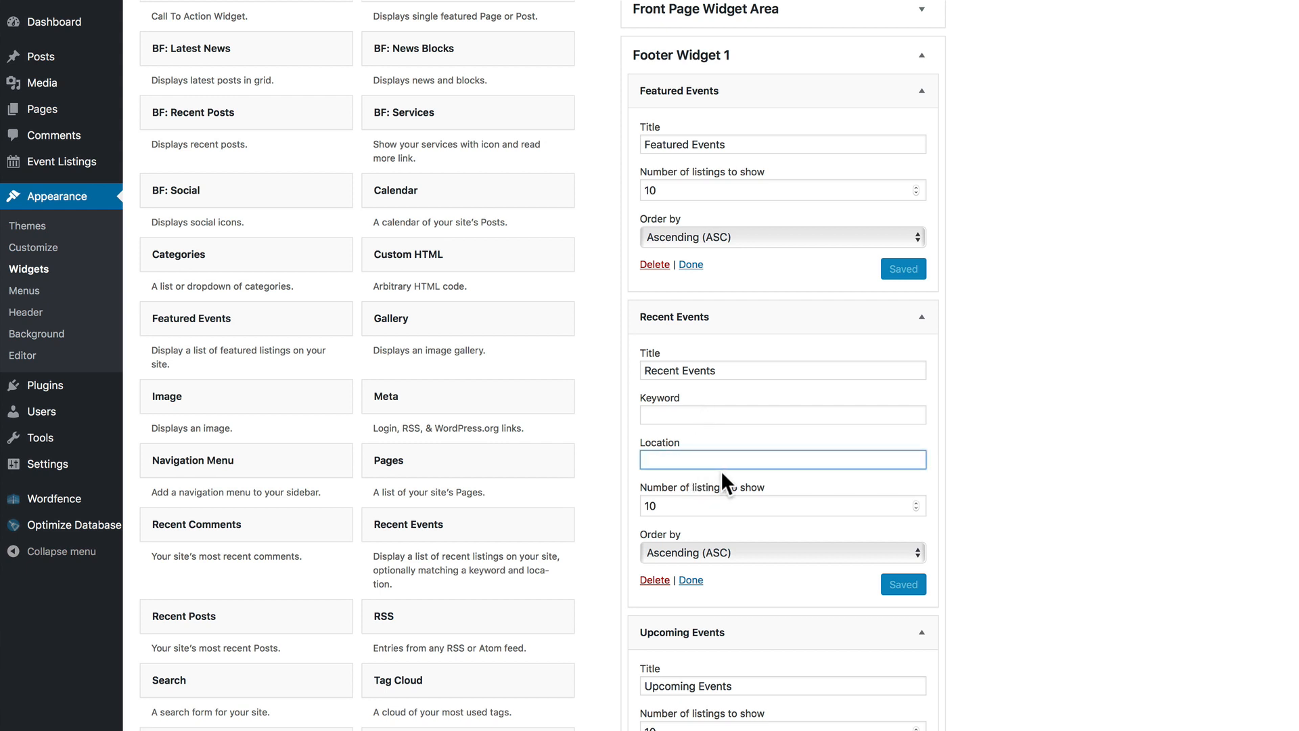